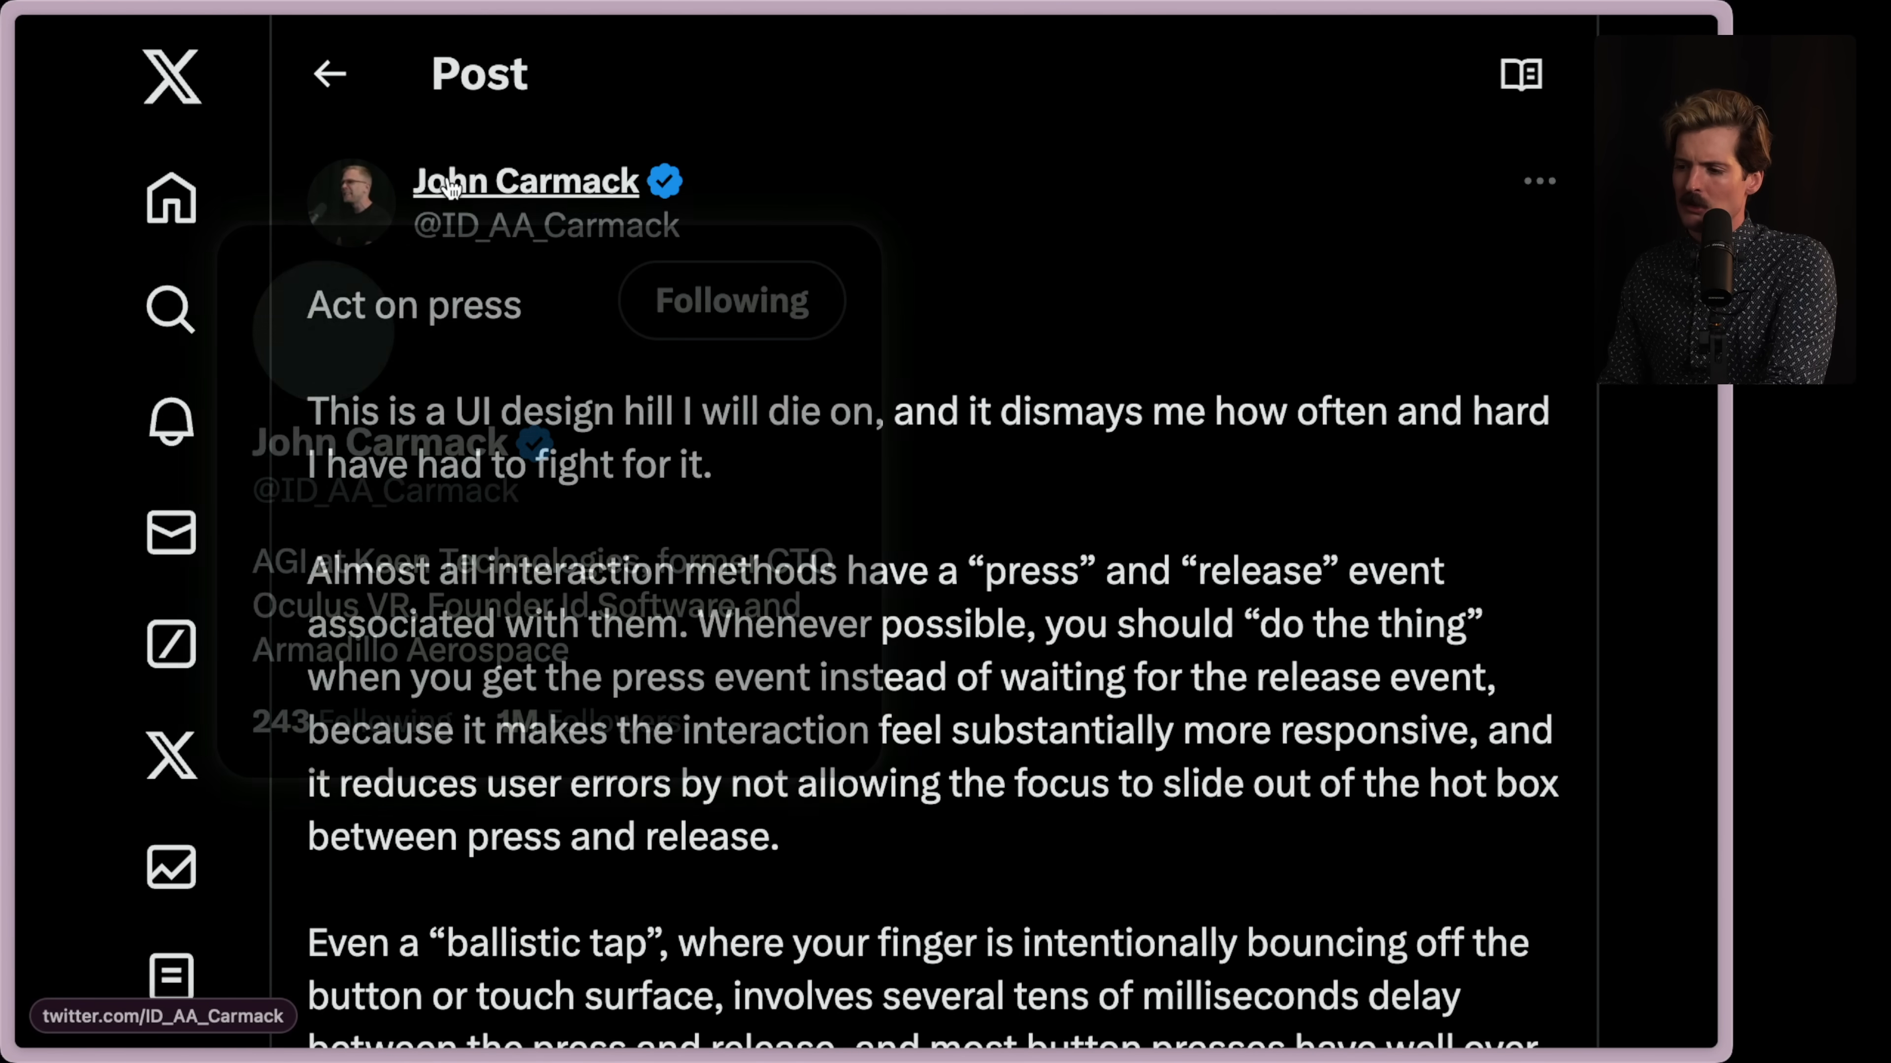
mouse_move(1028, 253)
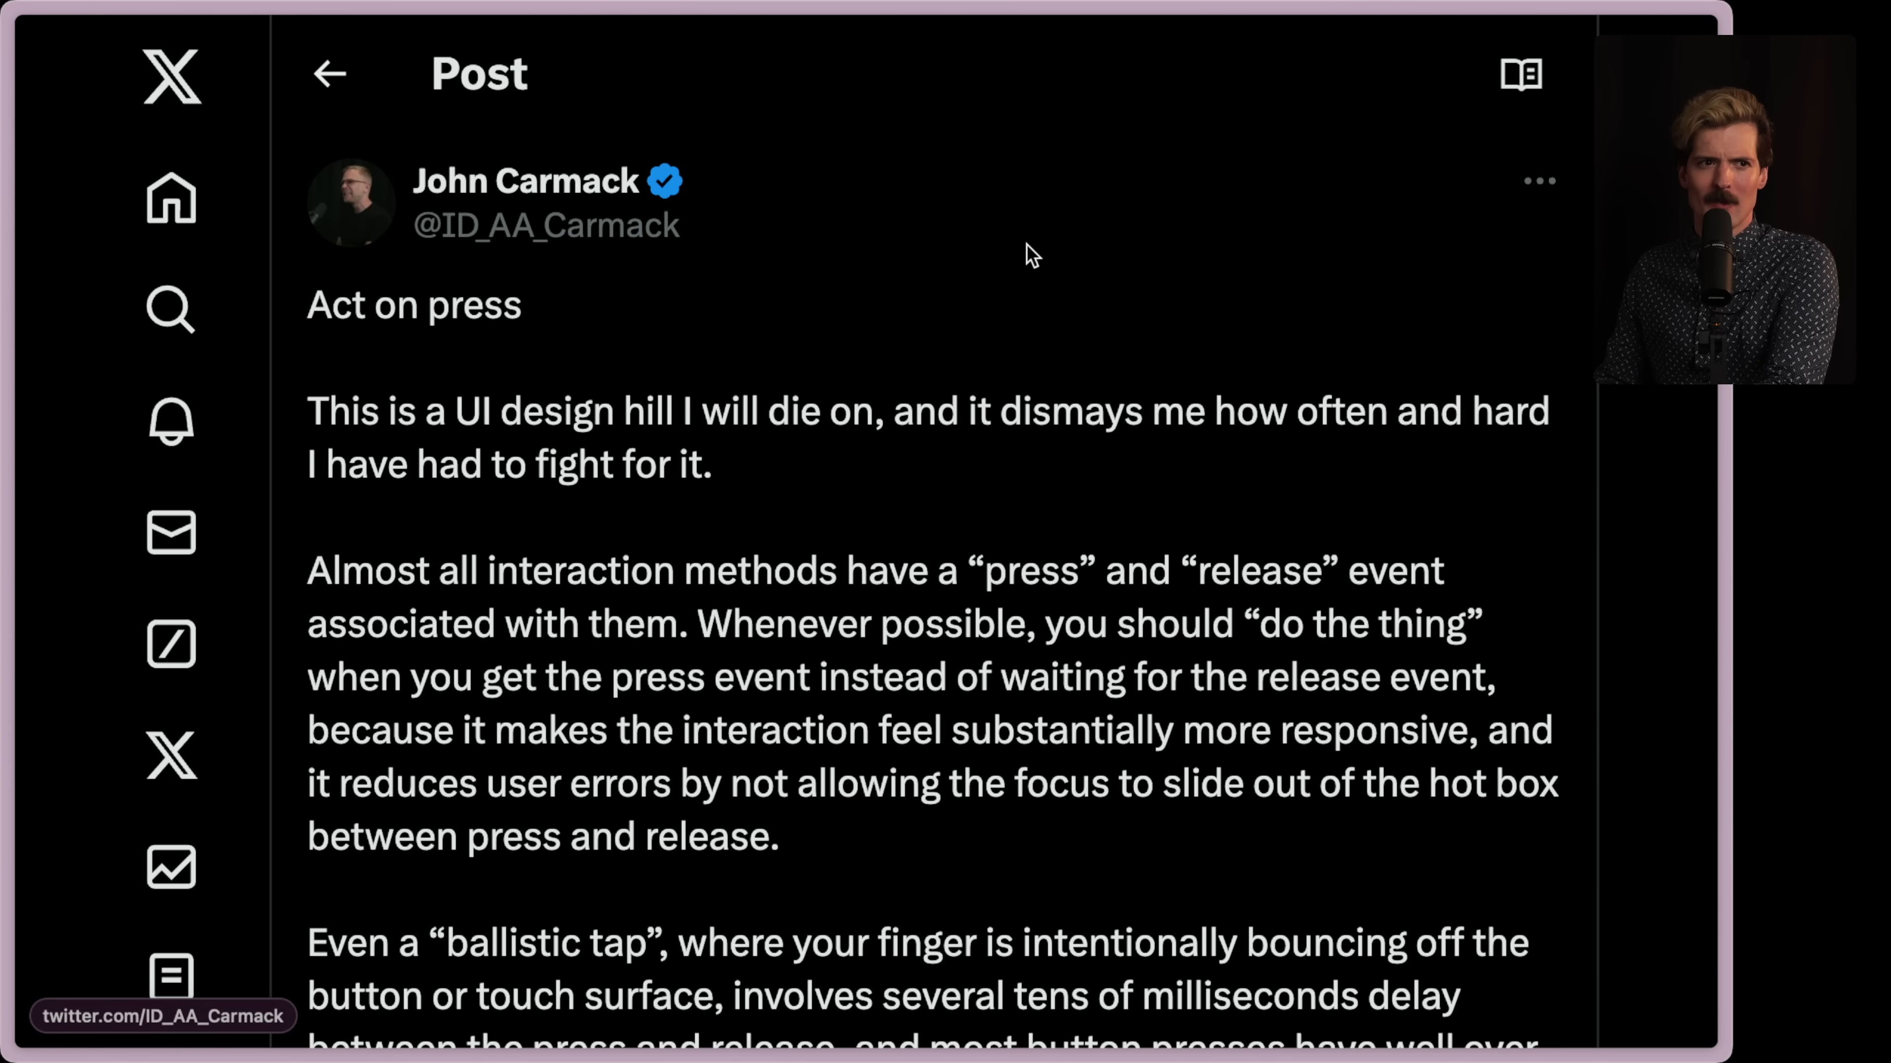
mouse_move(815, 329)
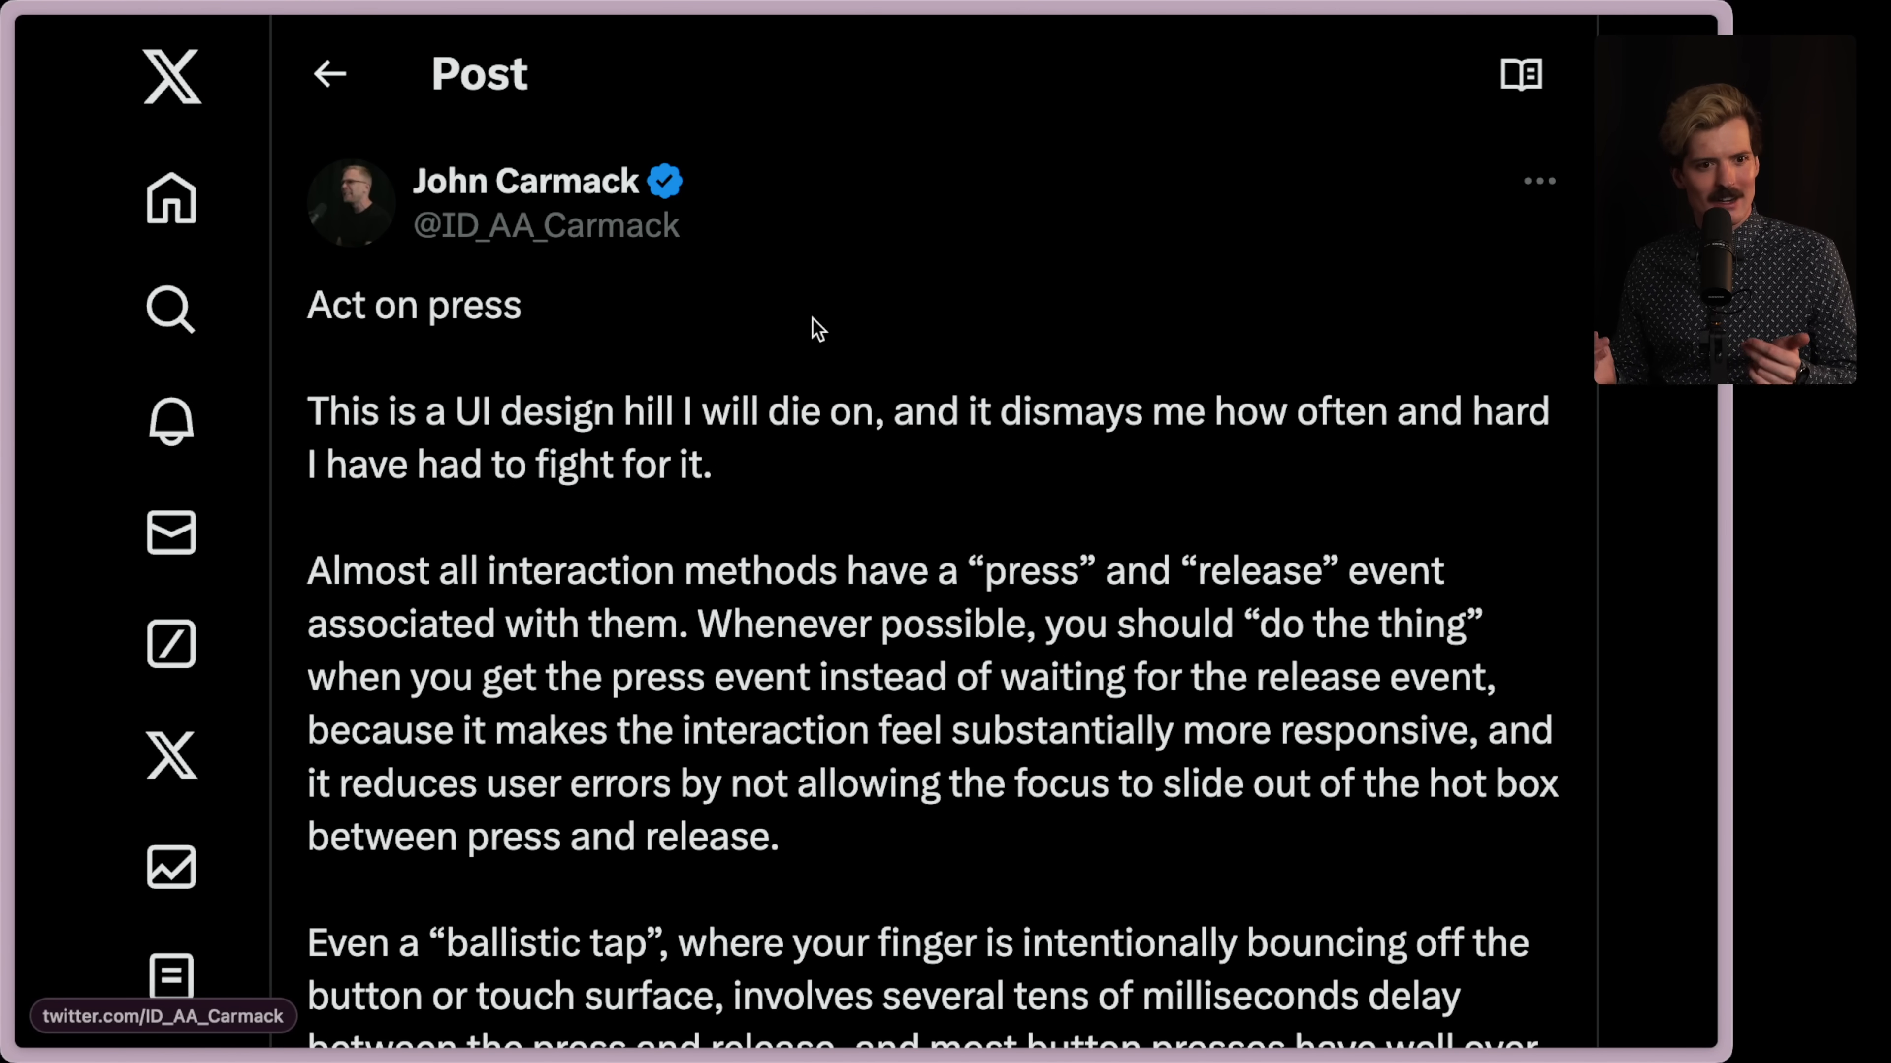
mouse_move(639, 332)
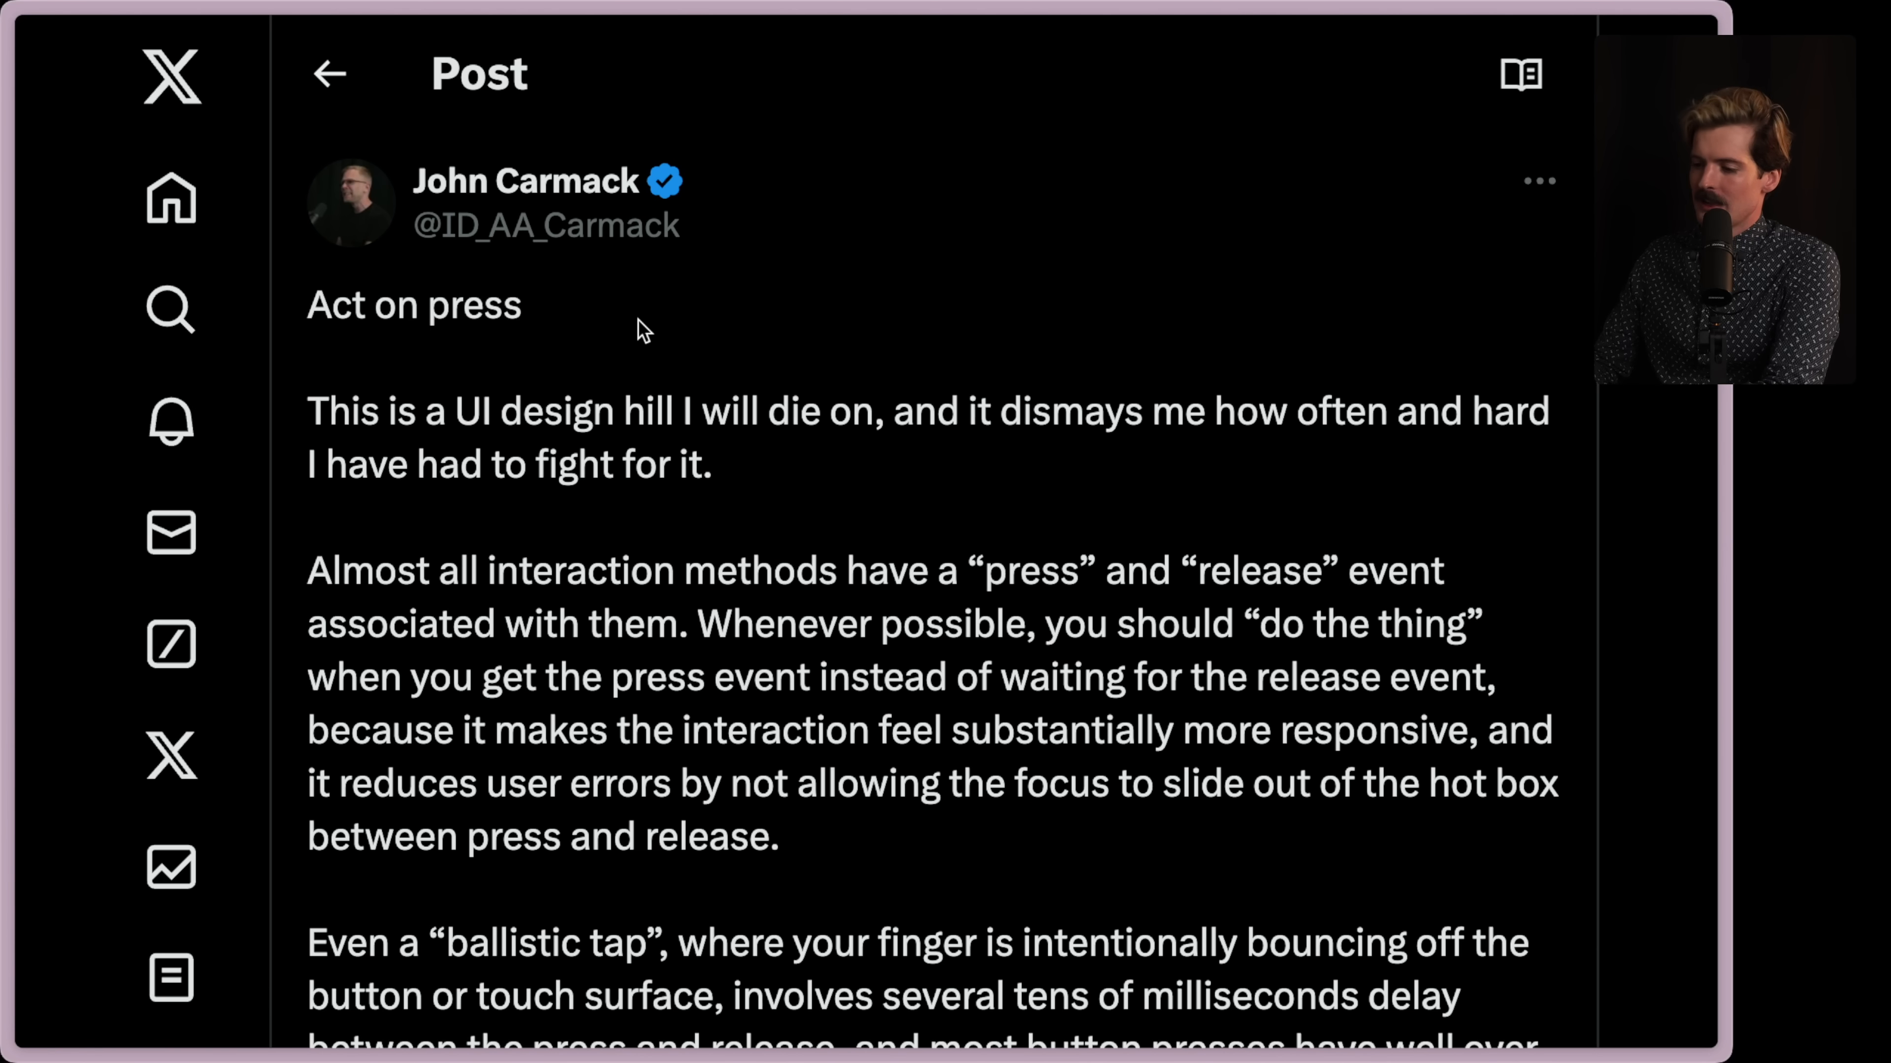
mouse_move(859, 456)
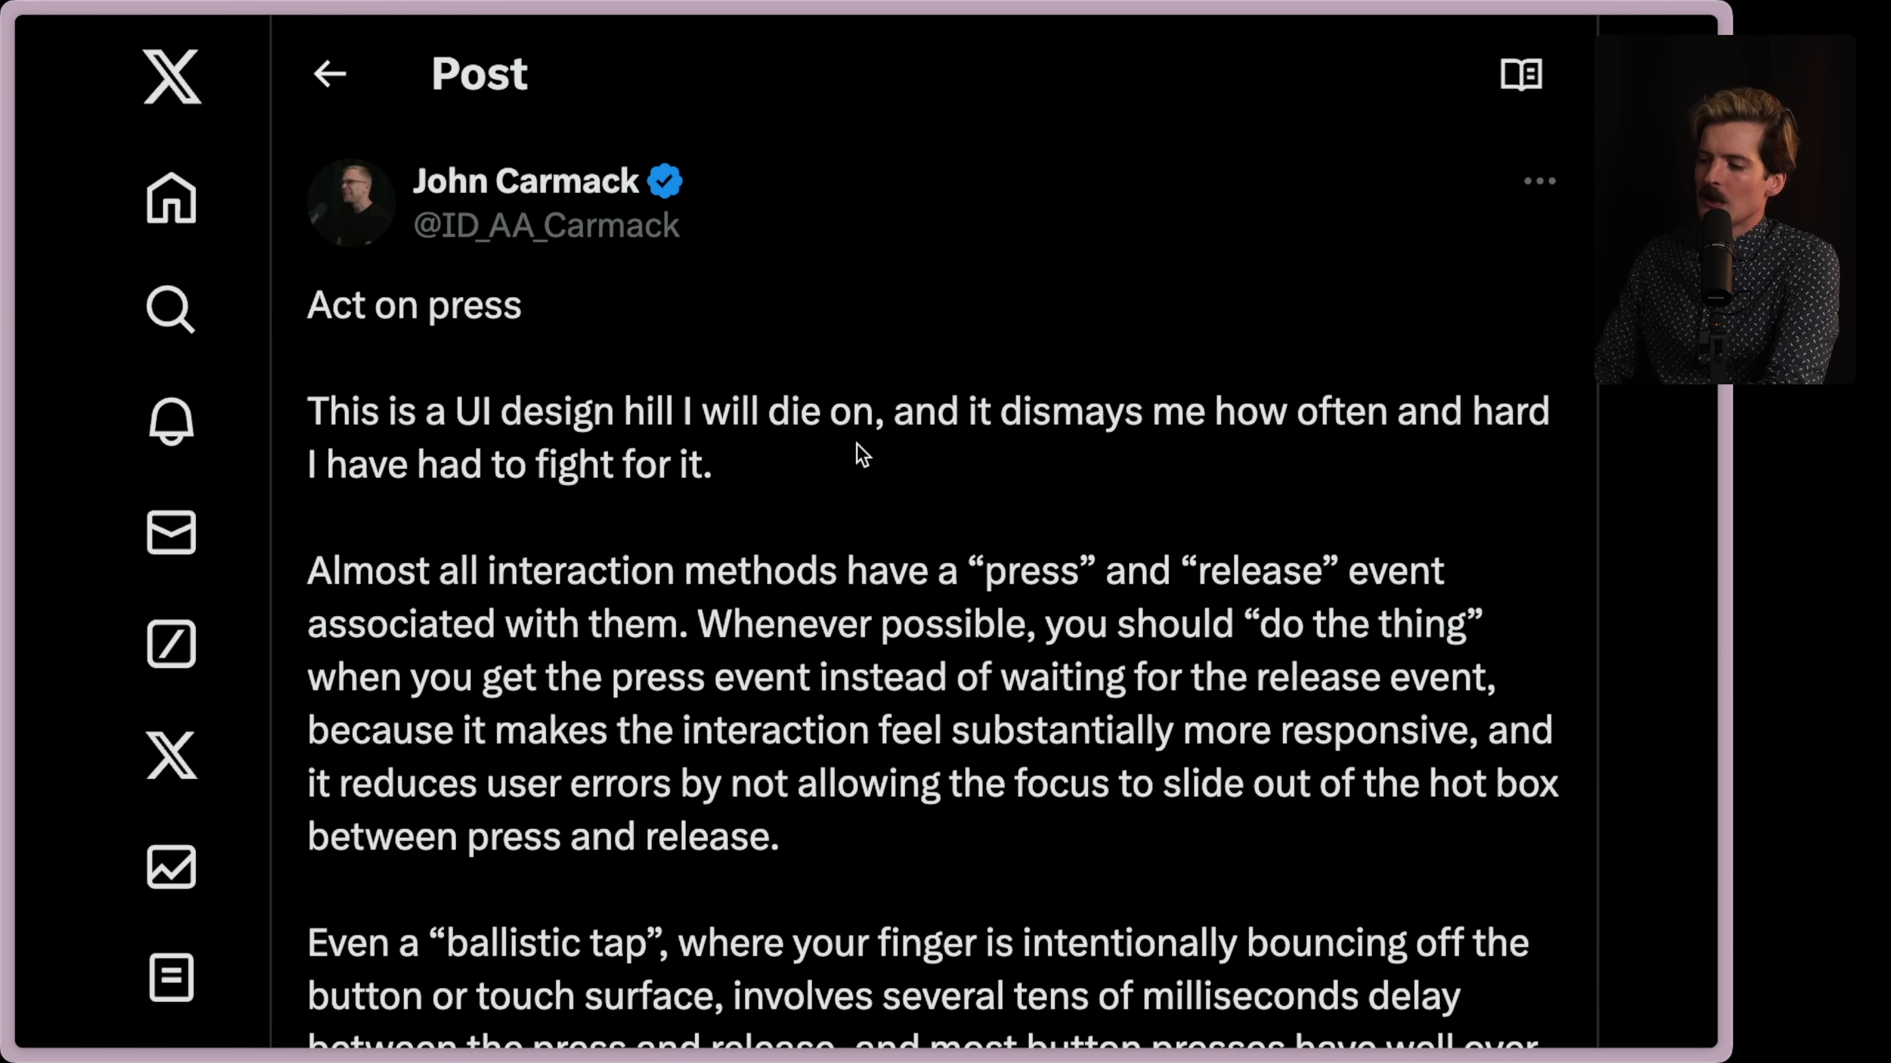
mouse_move(1267, 426)
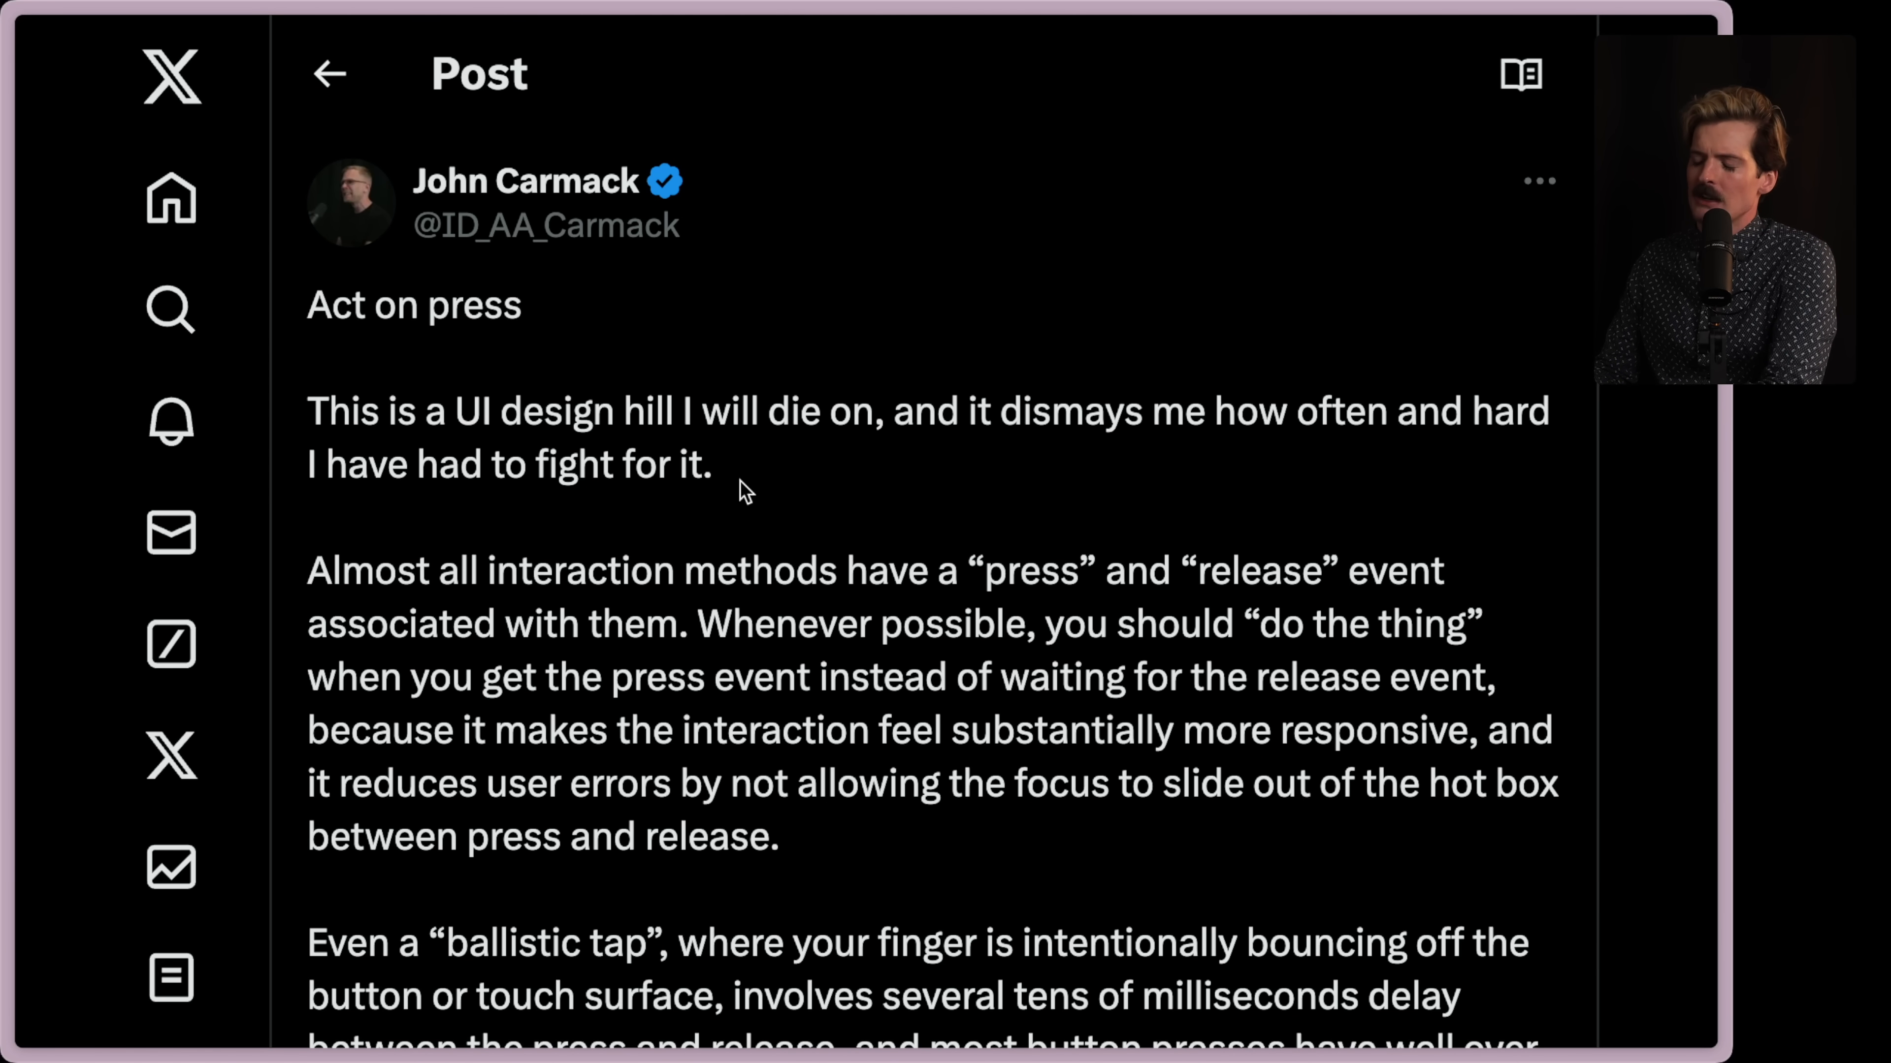
Scroll Carmack's post down to the ballistic-tap and game-developer paragraphs.
scroll("down", 3)
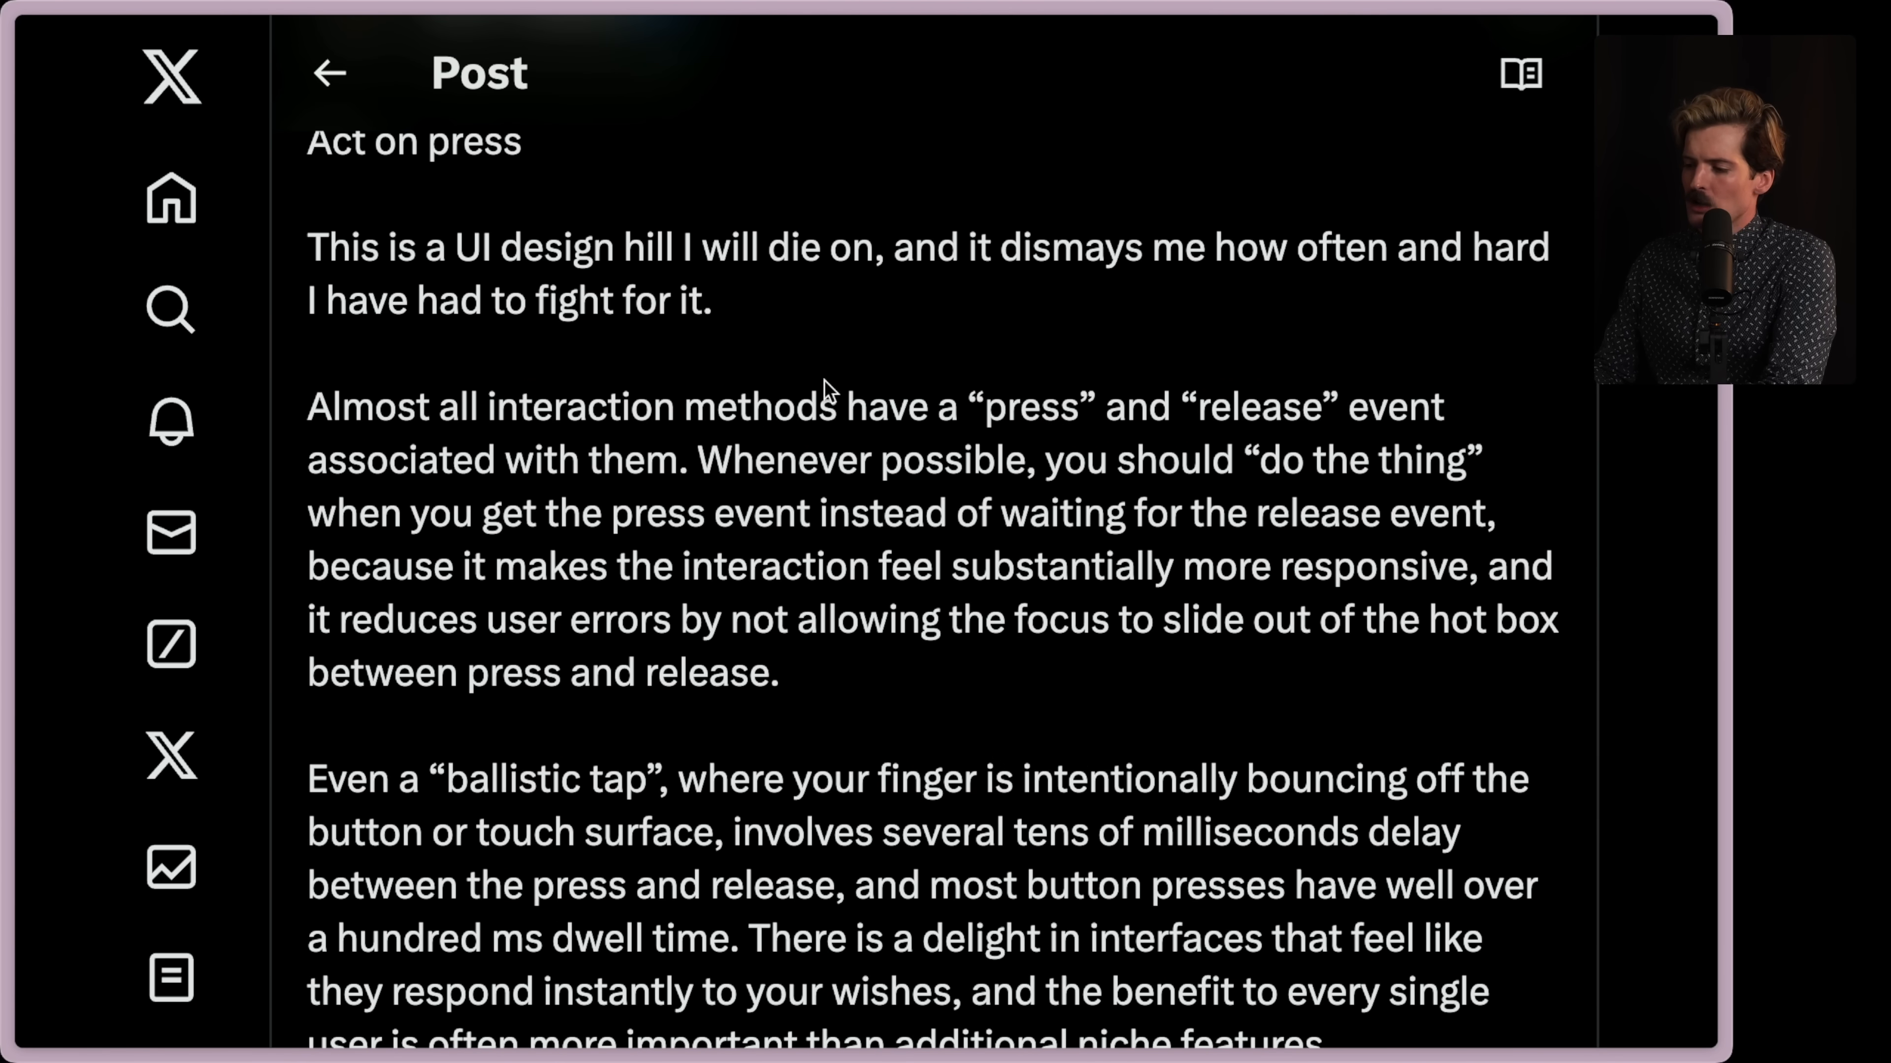
mouse_move(1397, 407)
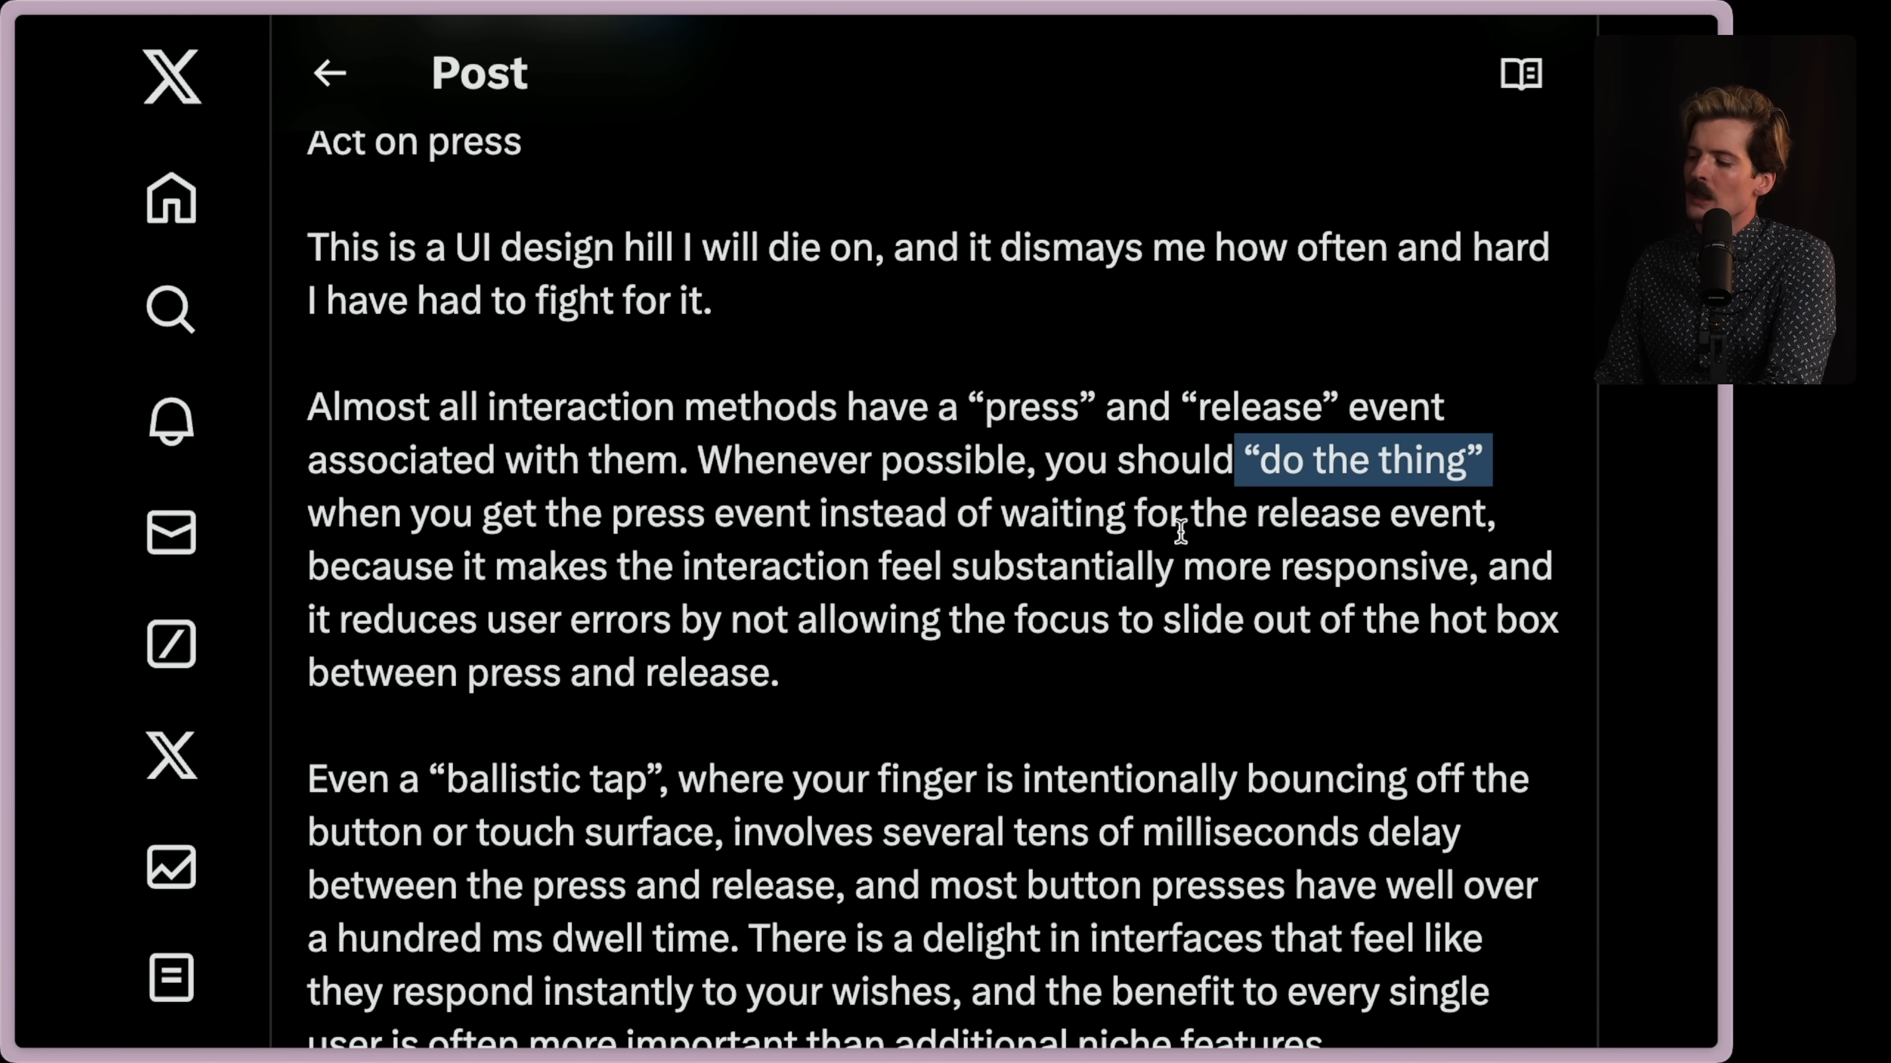
mouse_move(958, 557)
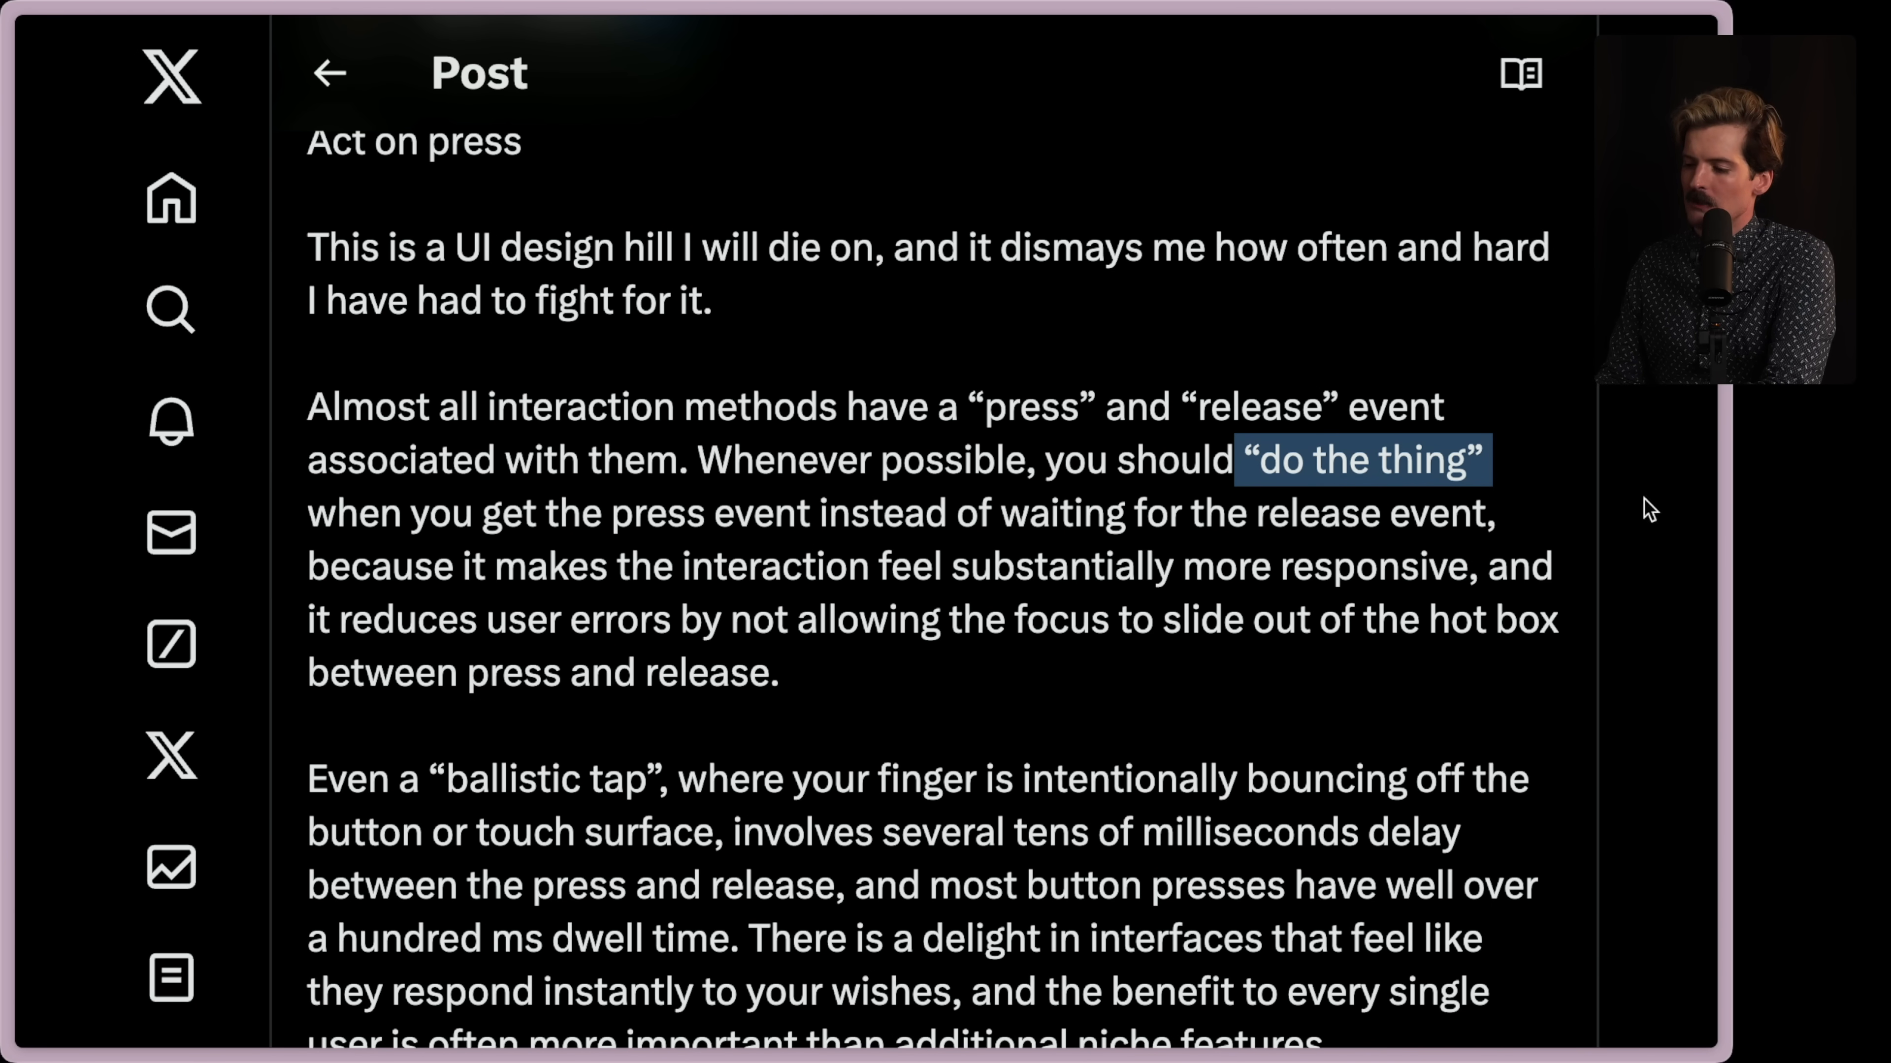
mouse_move(858, 618)
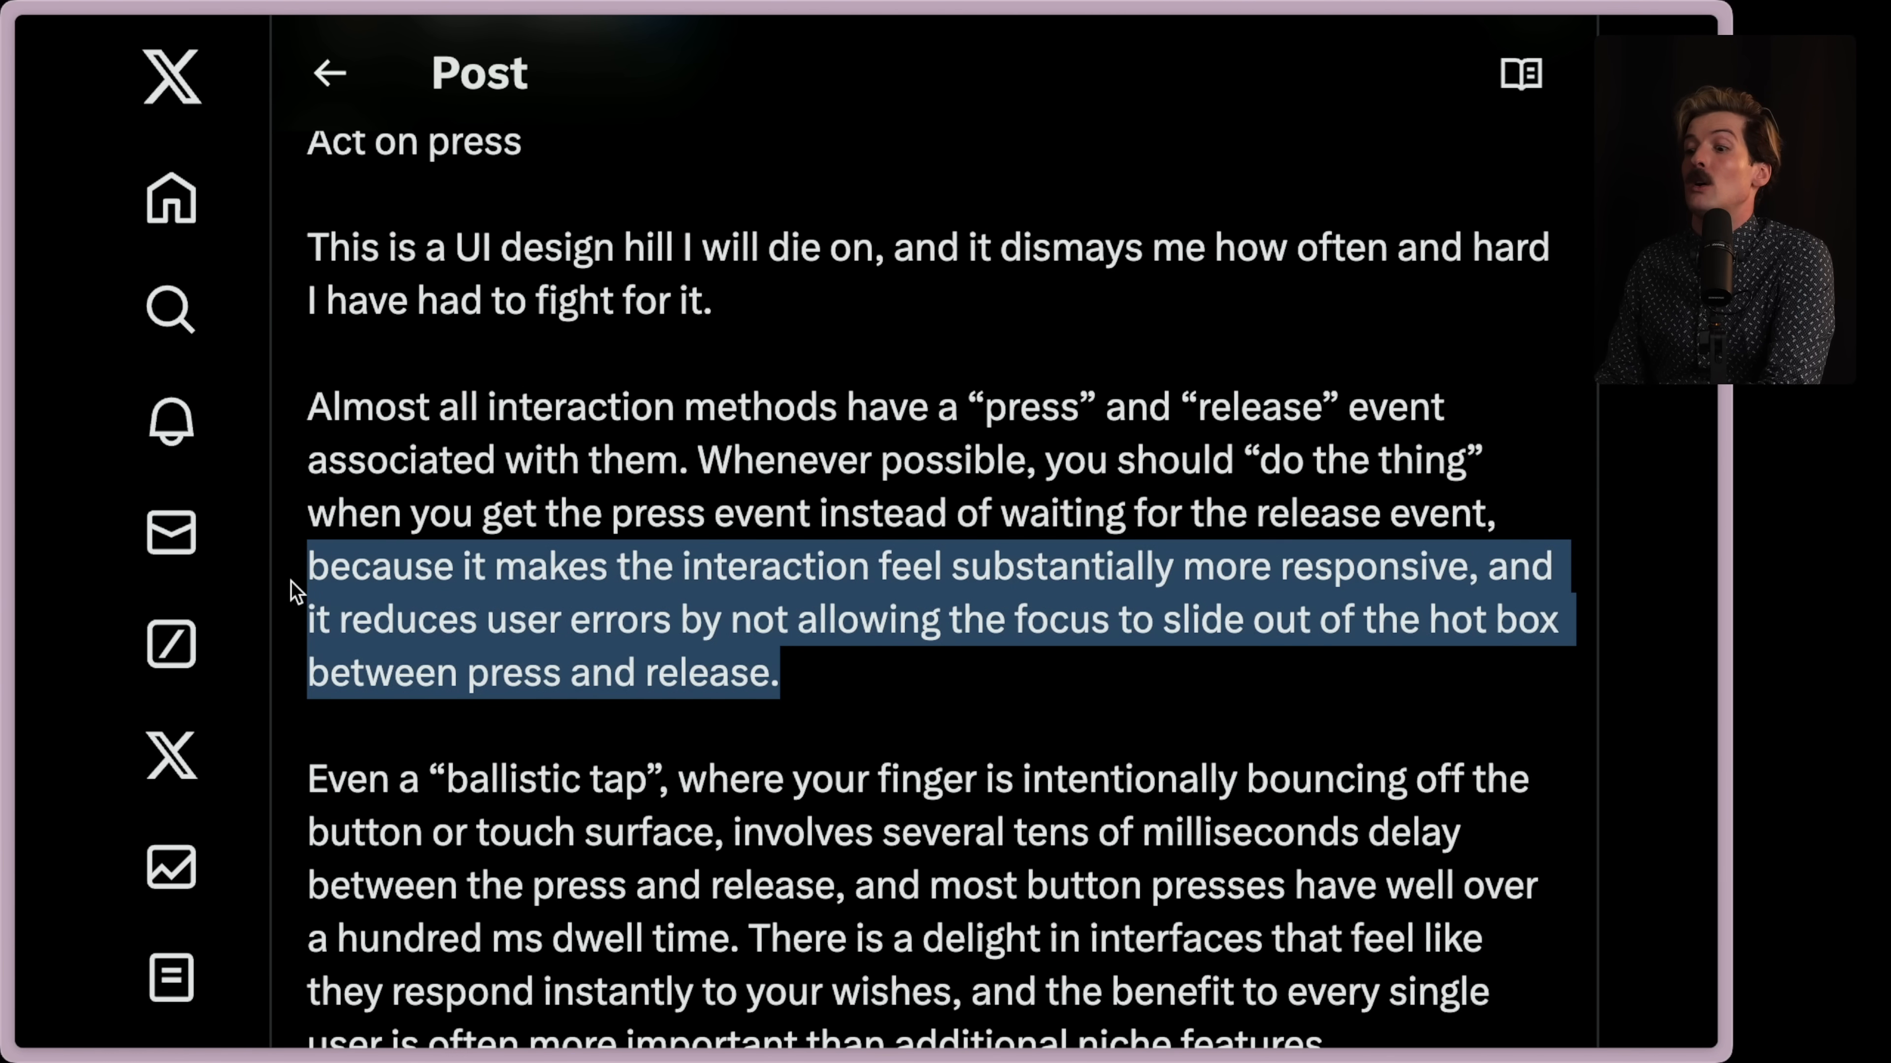
mouse_move(531, 618)
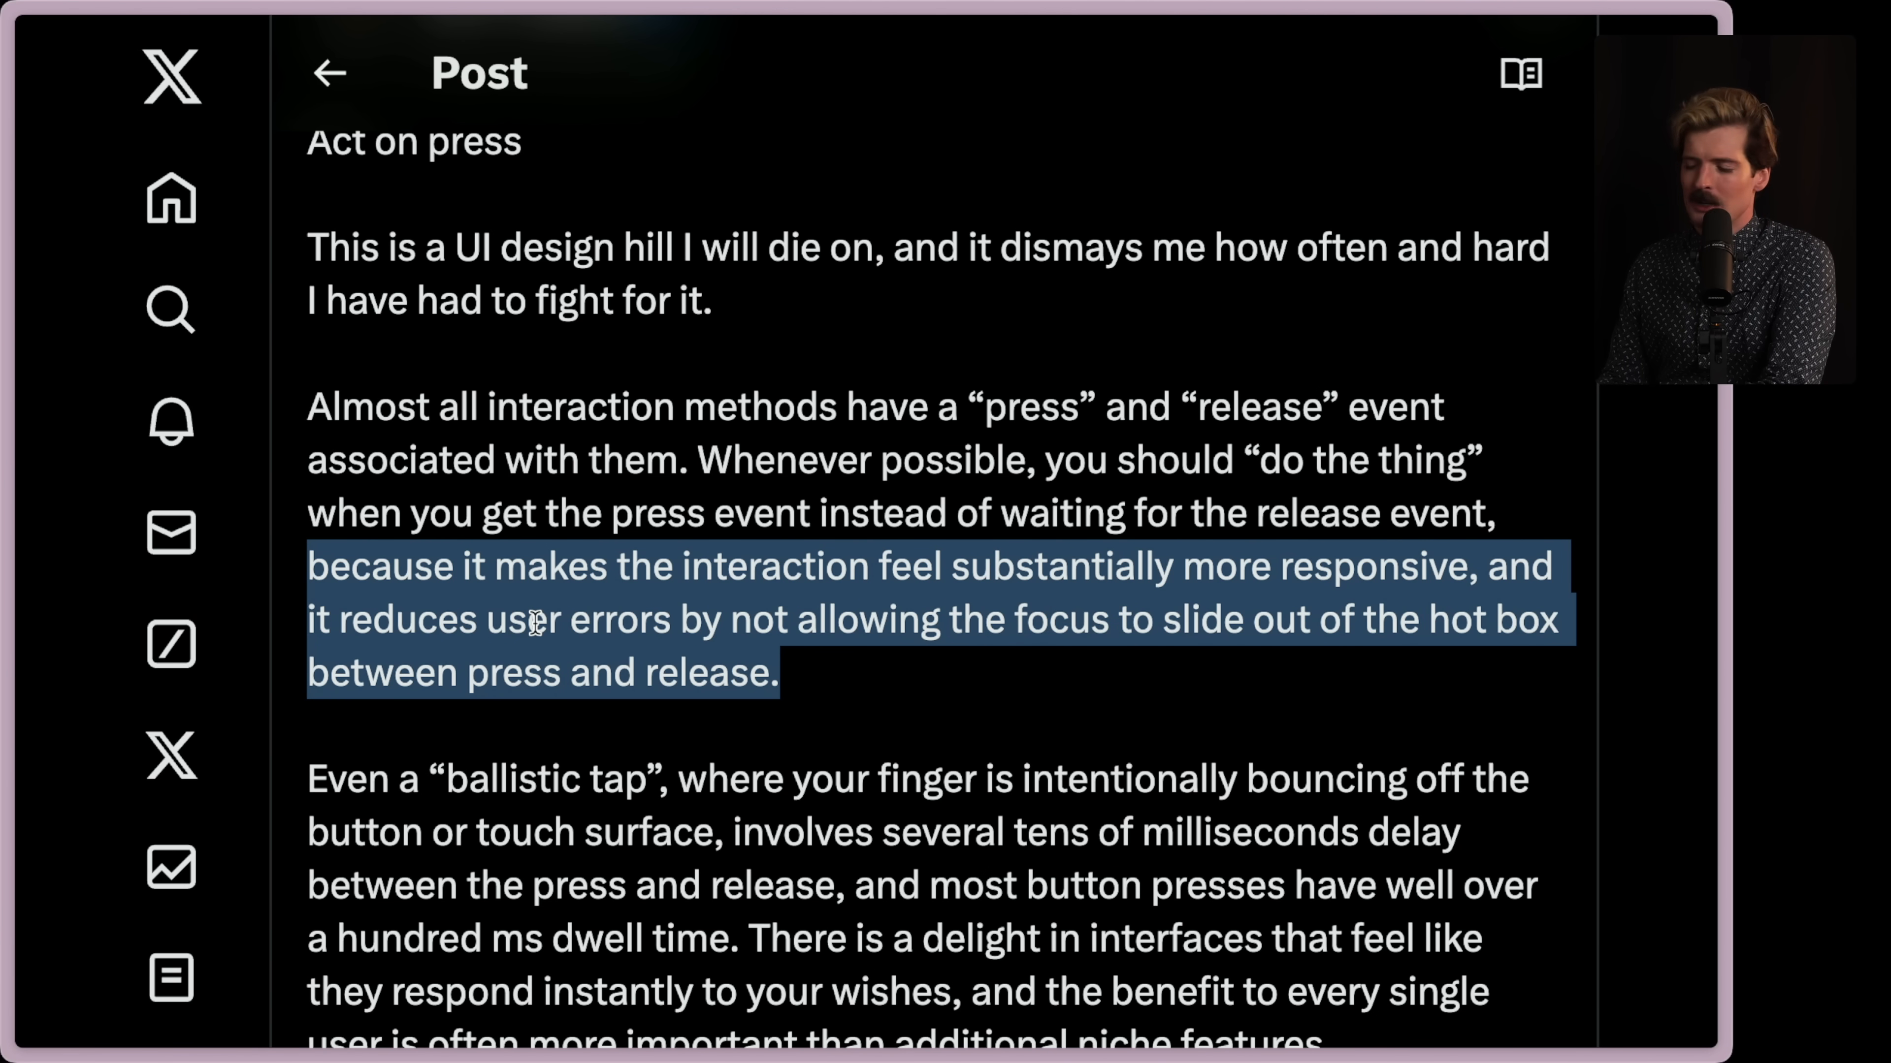
scroll("down", 3)
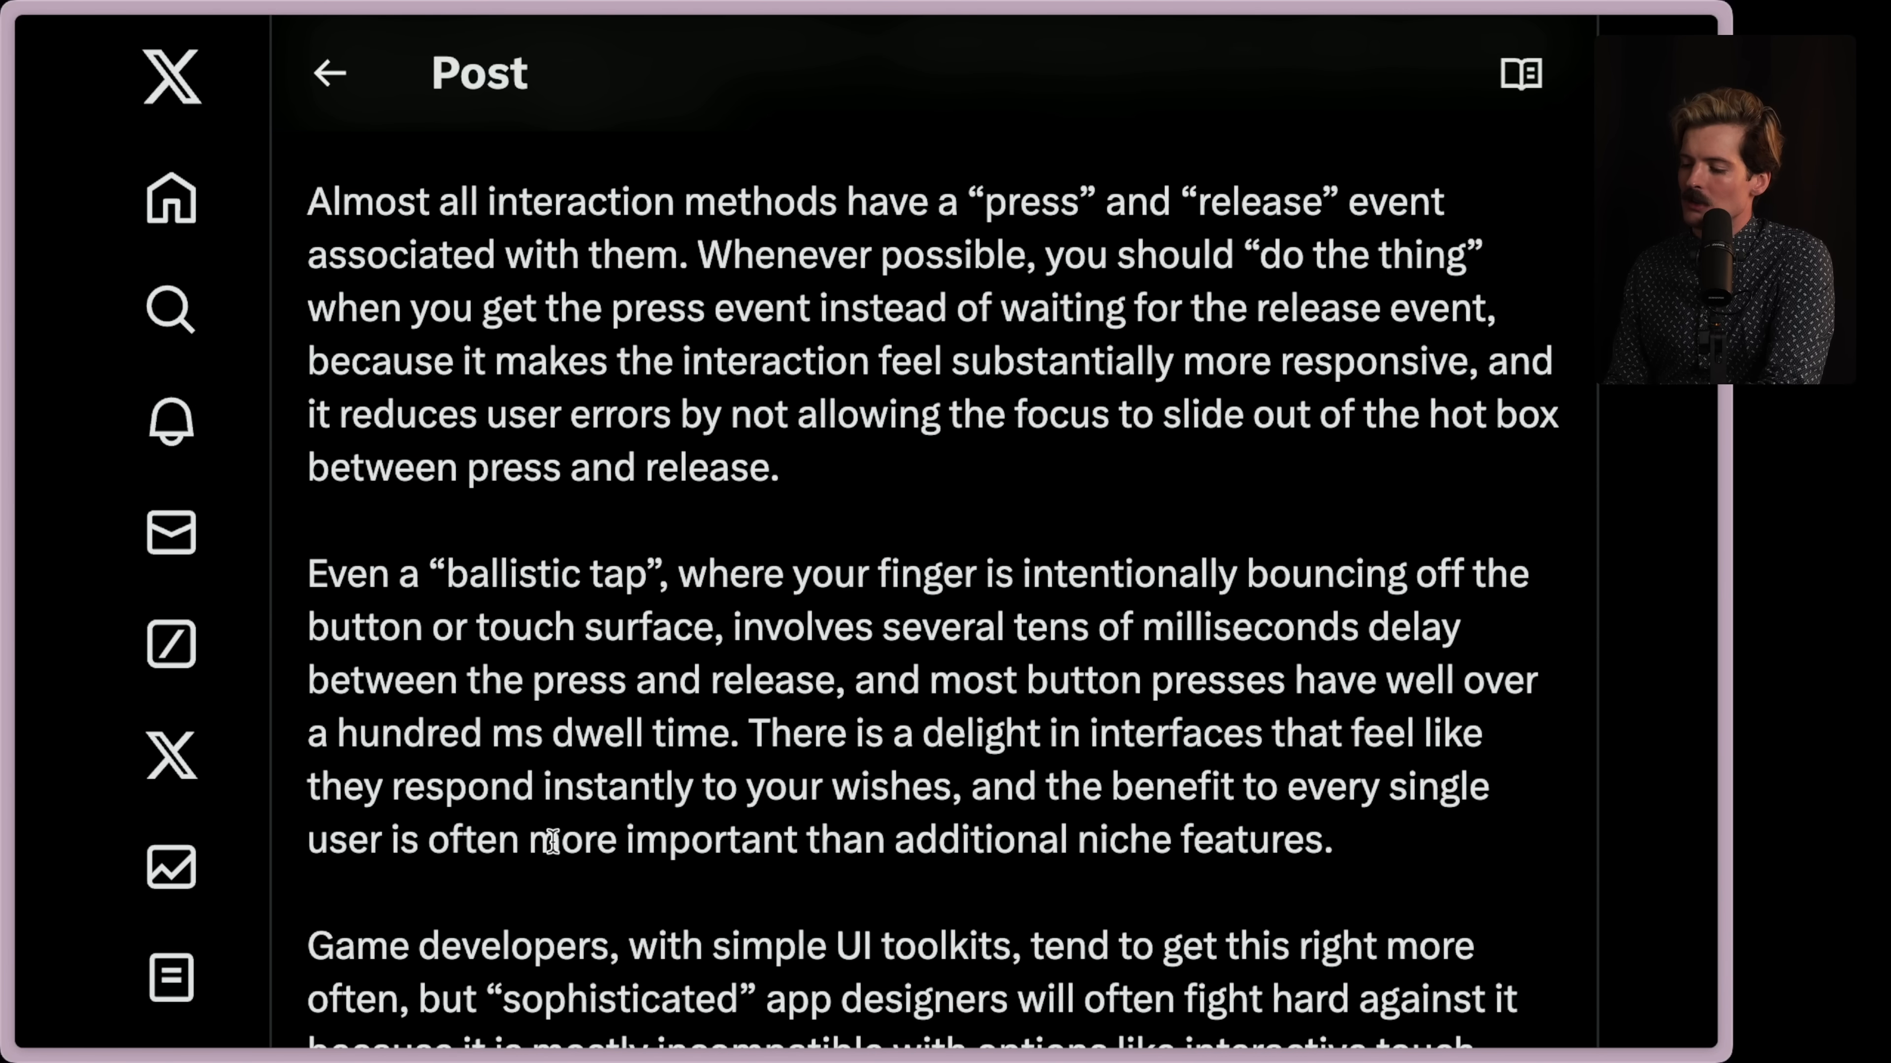
mouse_move(1178, 832)
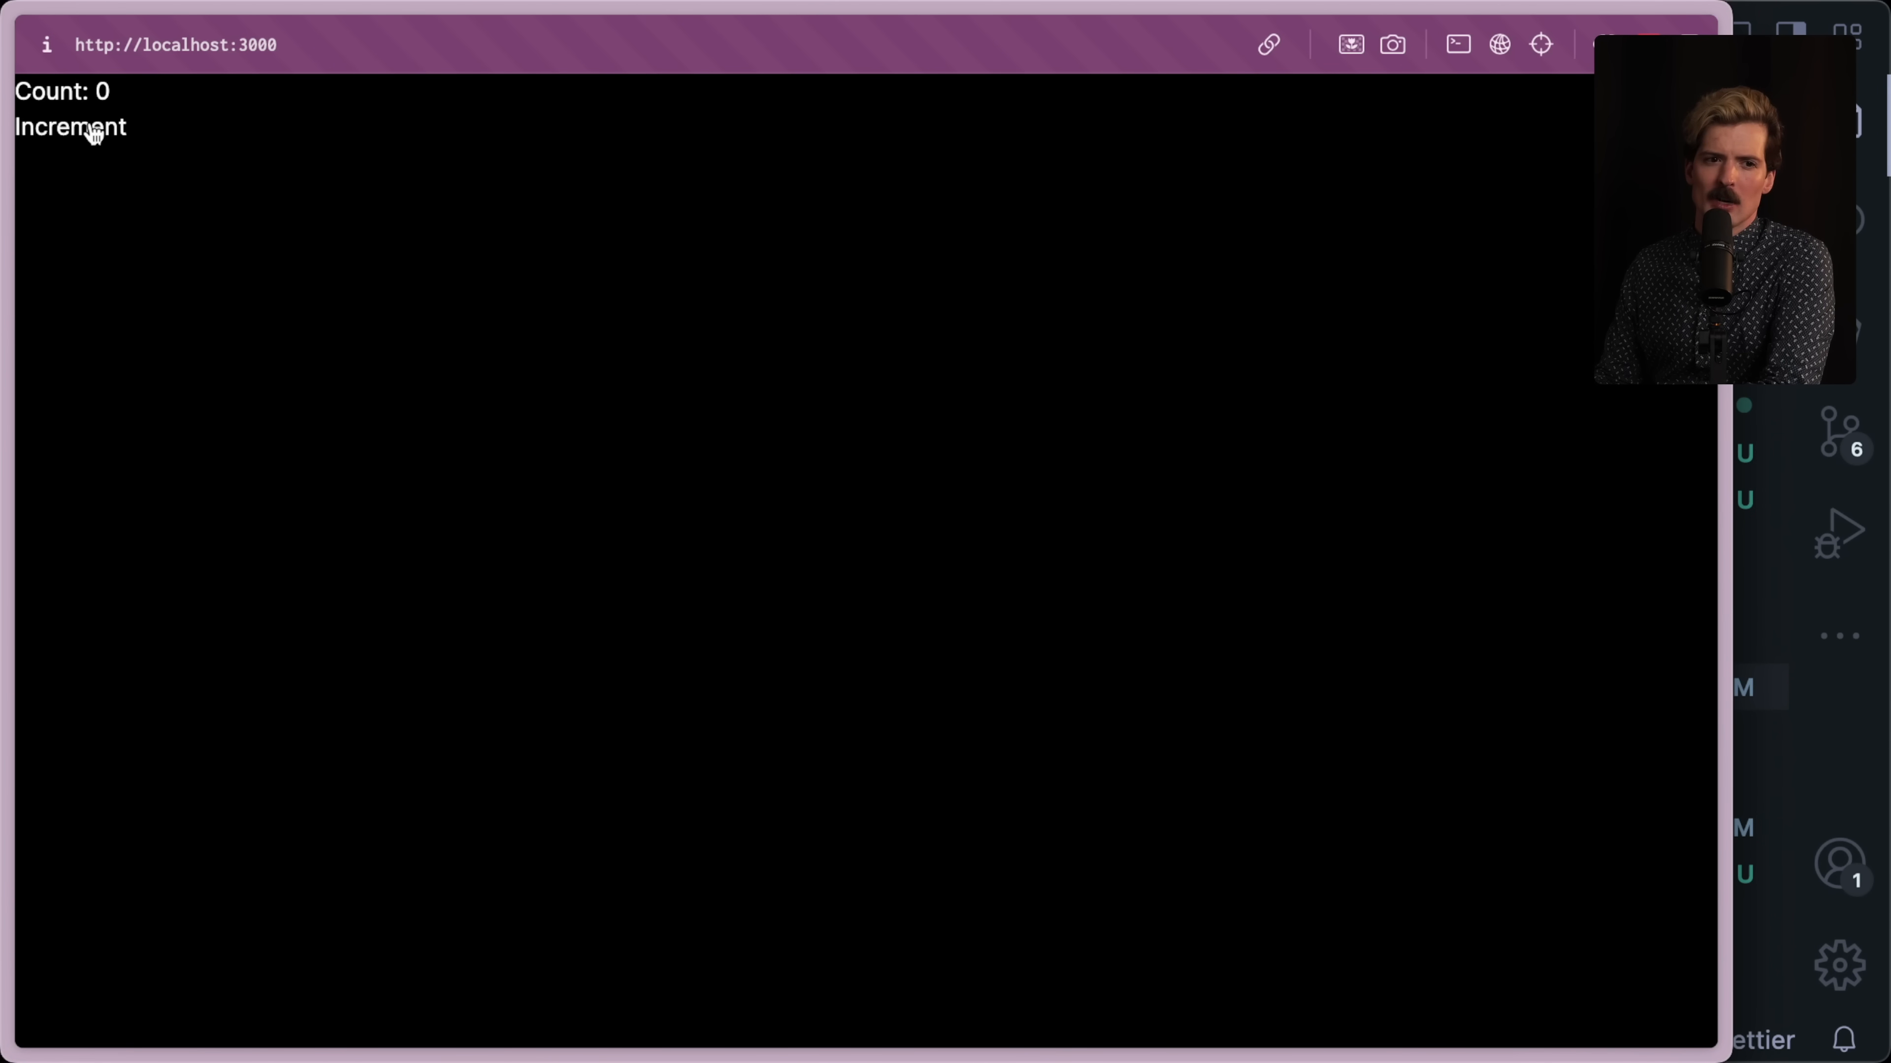
Increment the localhost:3000 counter up to 6, then begin editing the handler to onMouseDown in counter.tsx.
left_click(70, 127)
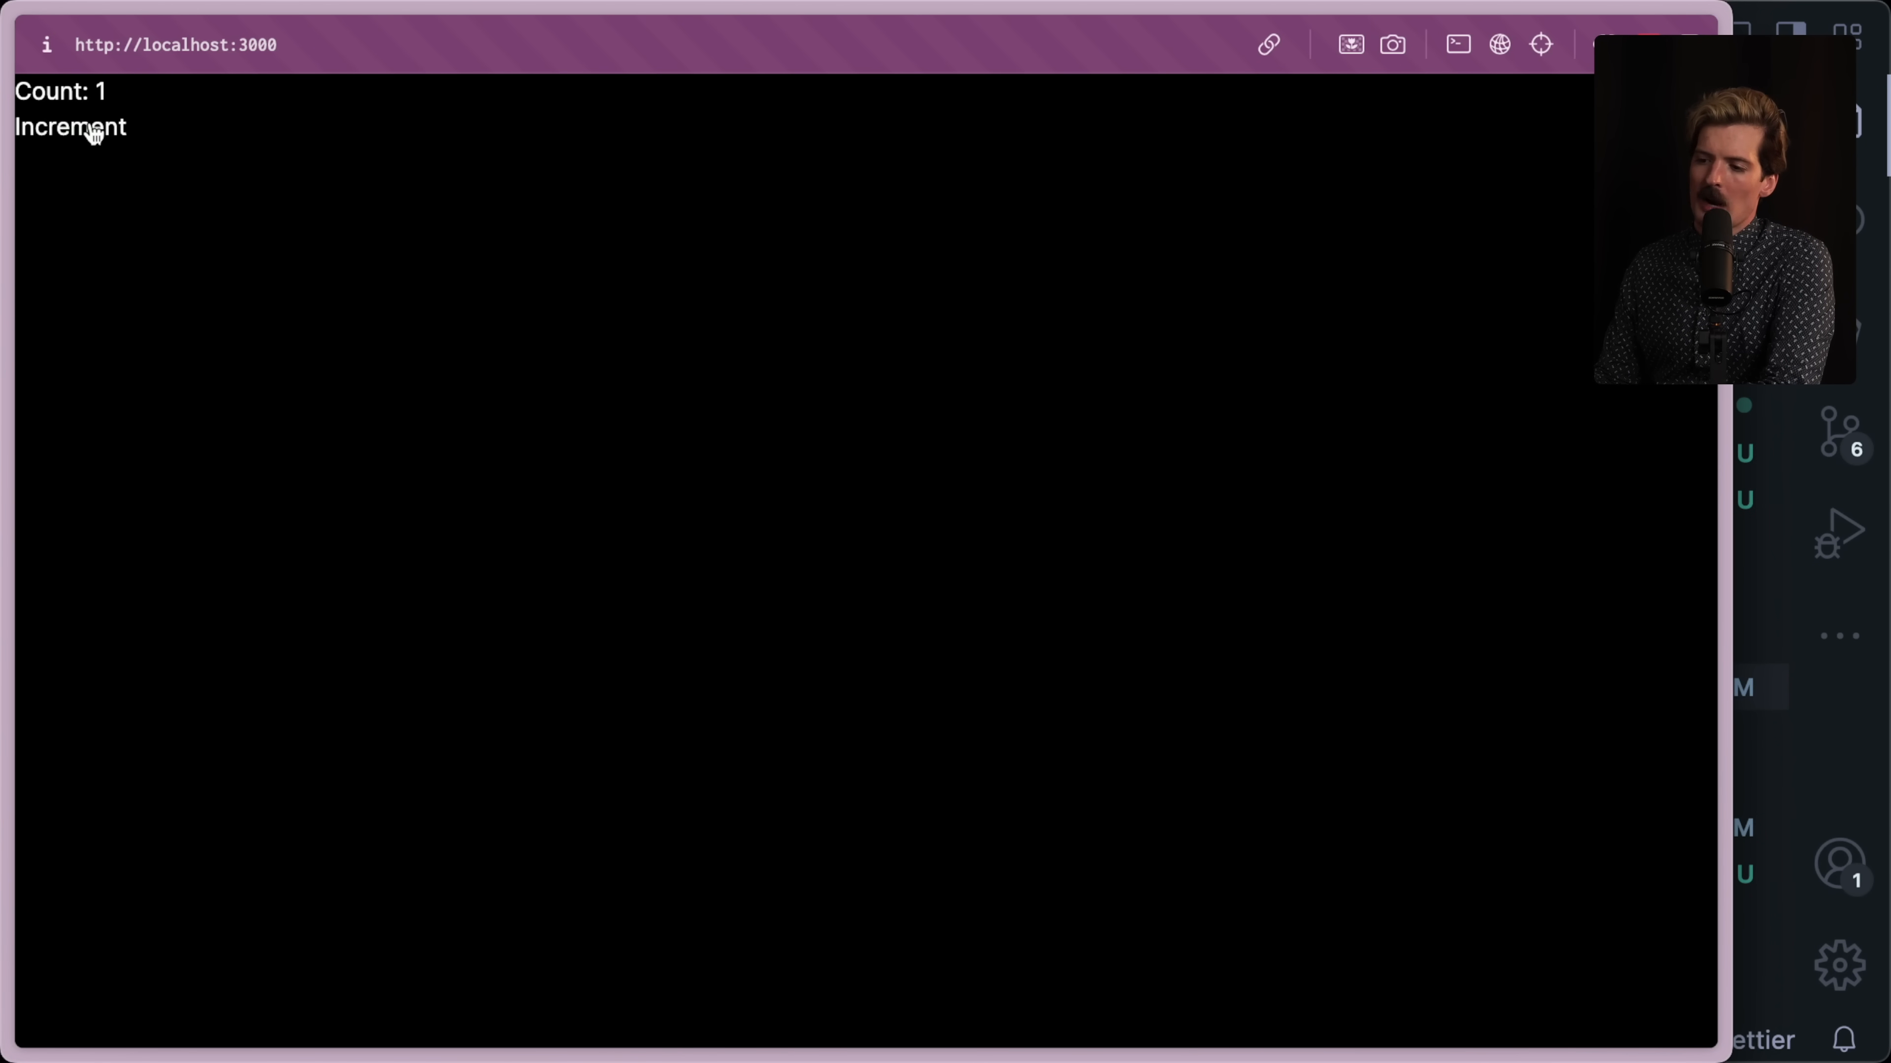
left_click(70, 127)
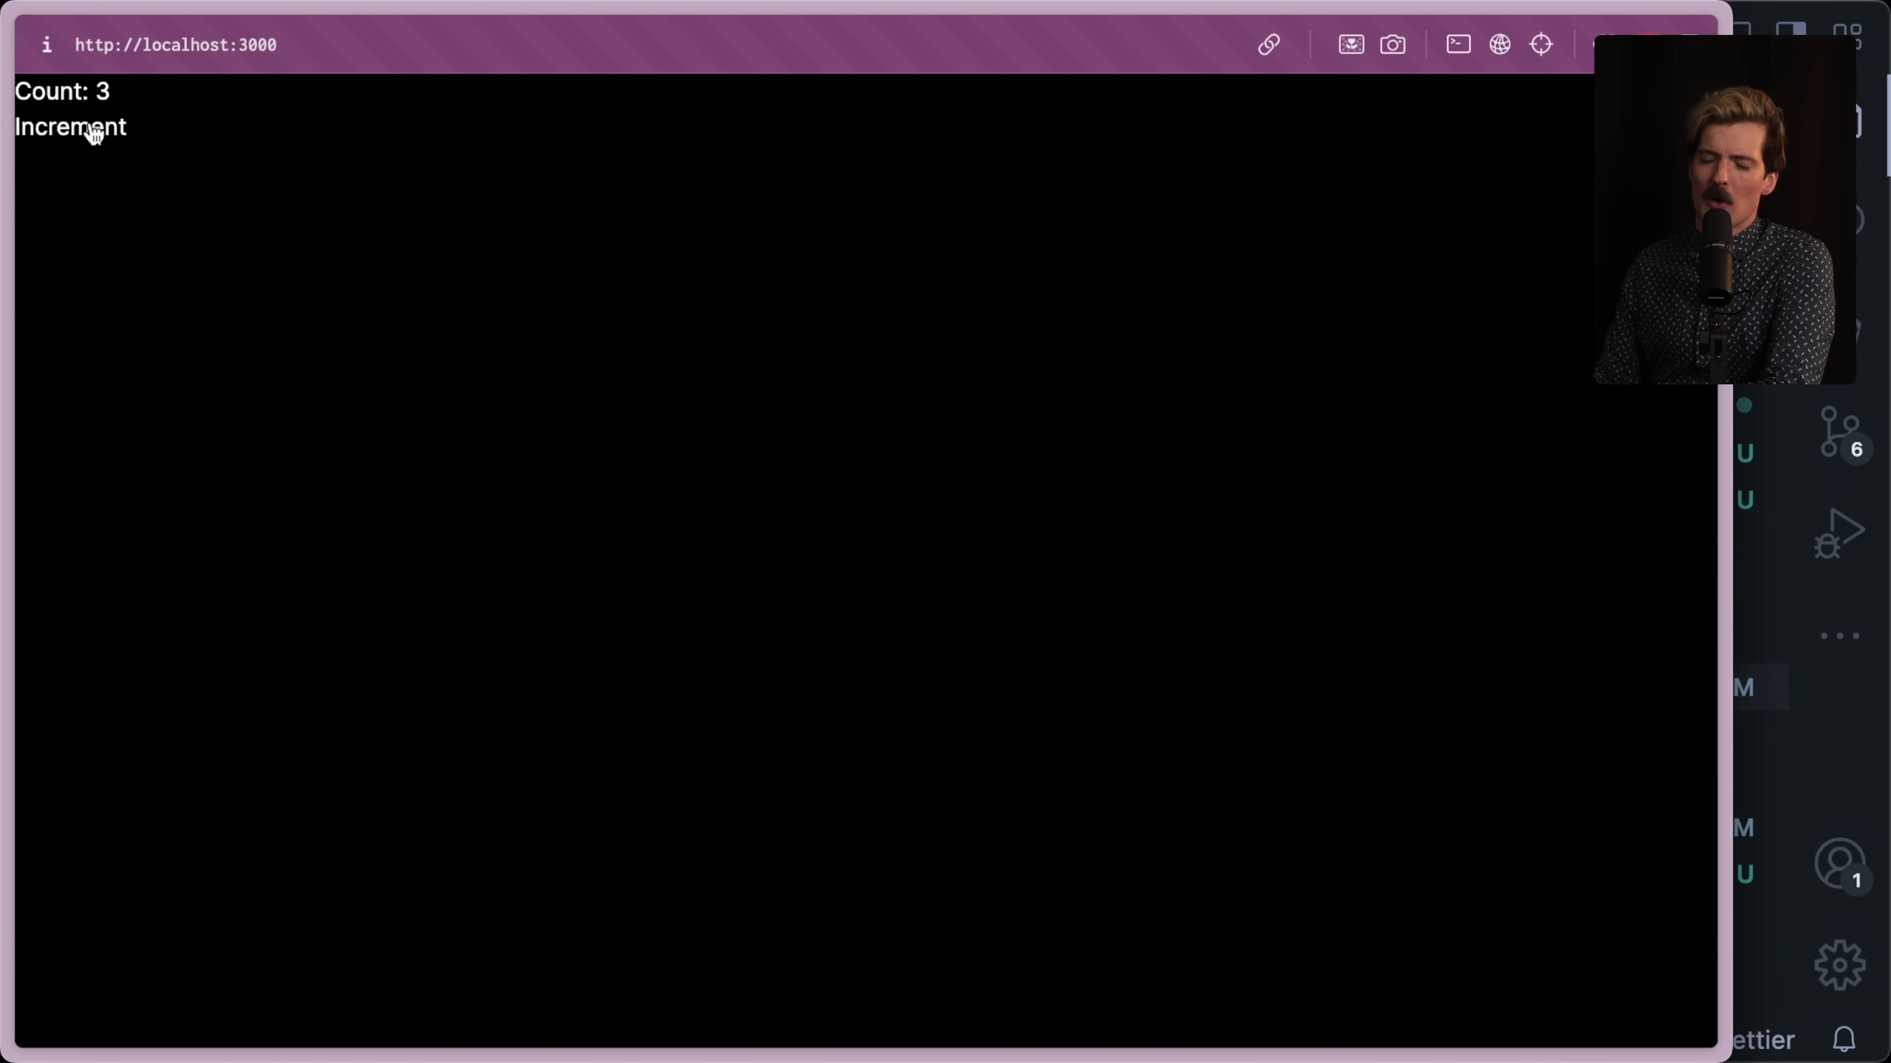
mouse_move(95, 371)
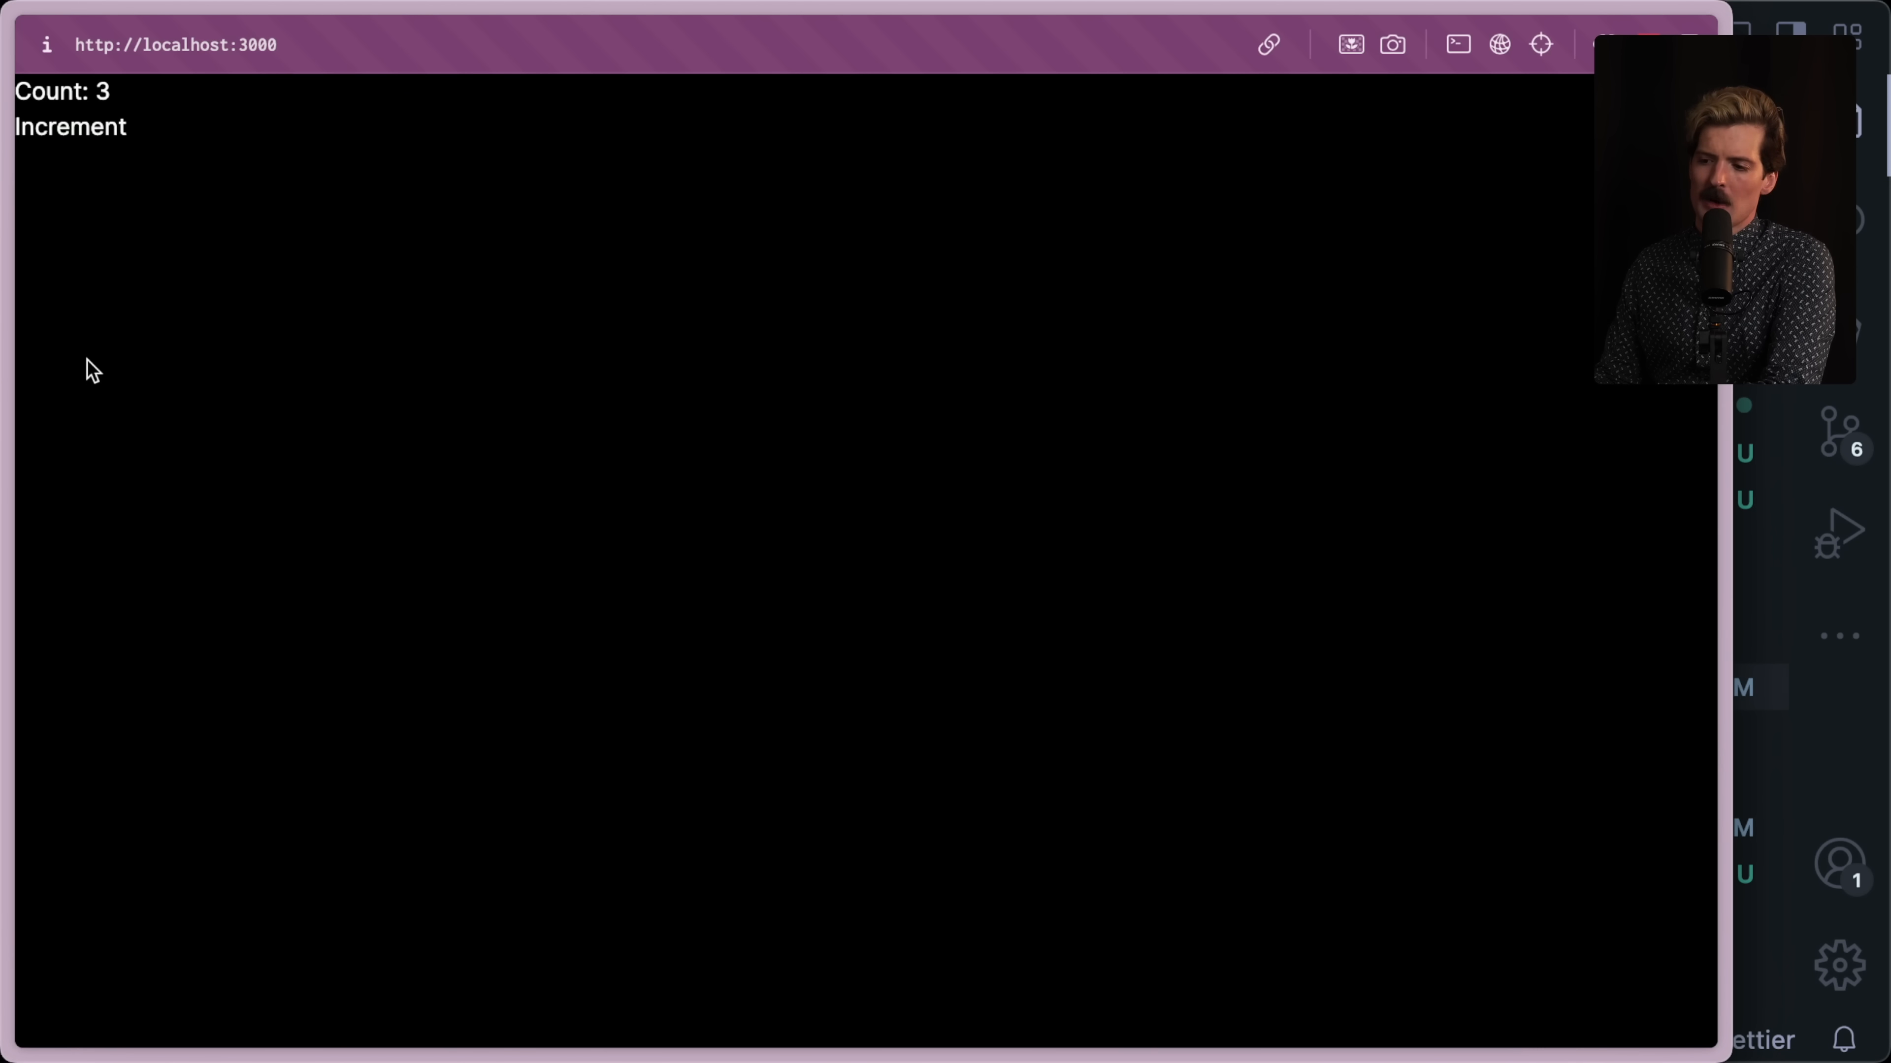
mouse_move(101, 156)
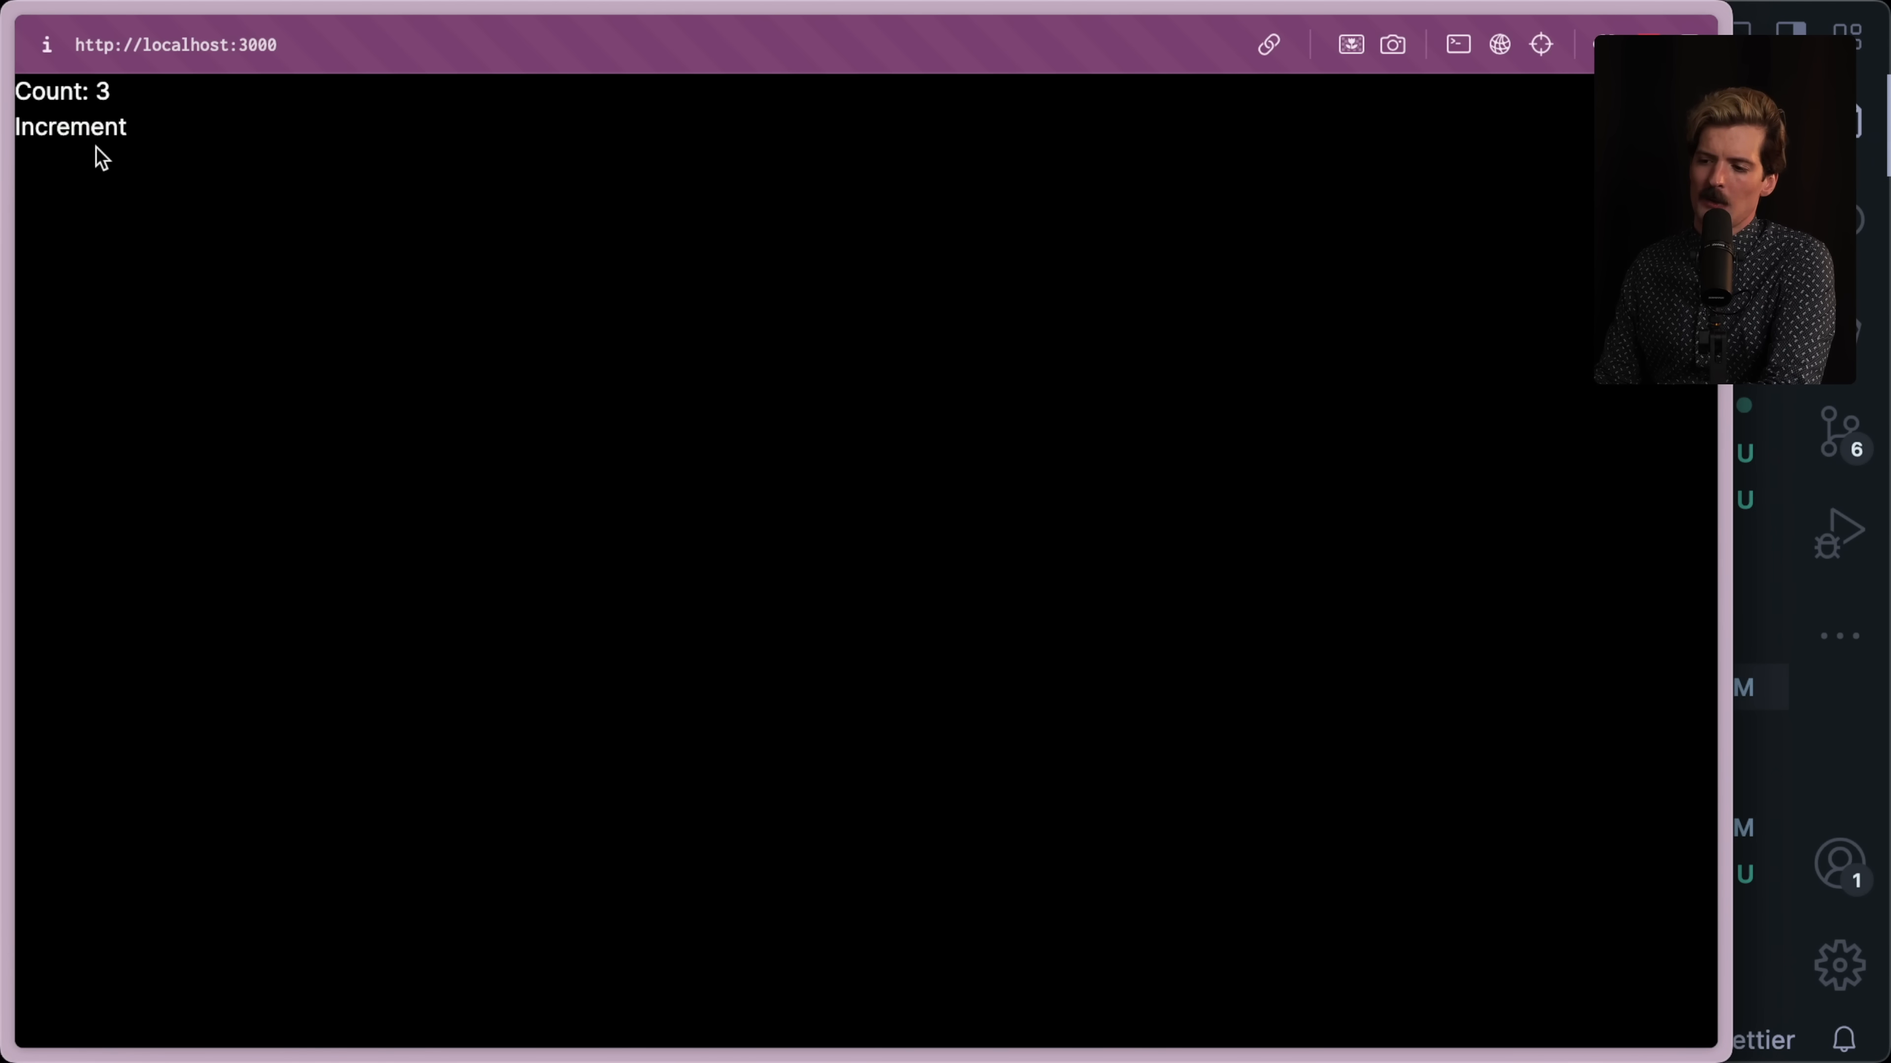
left_click(69, 128)
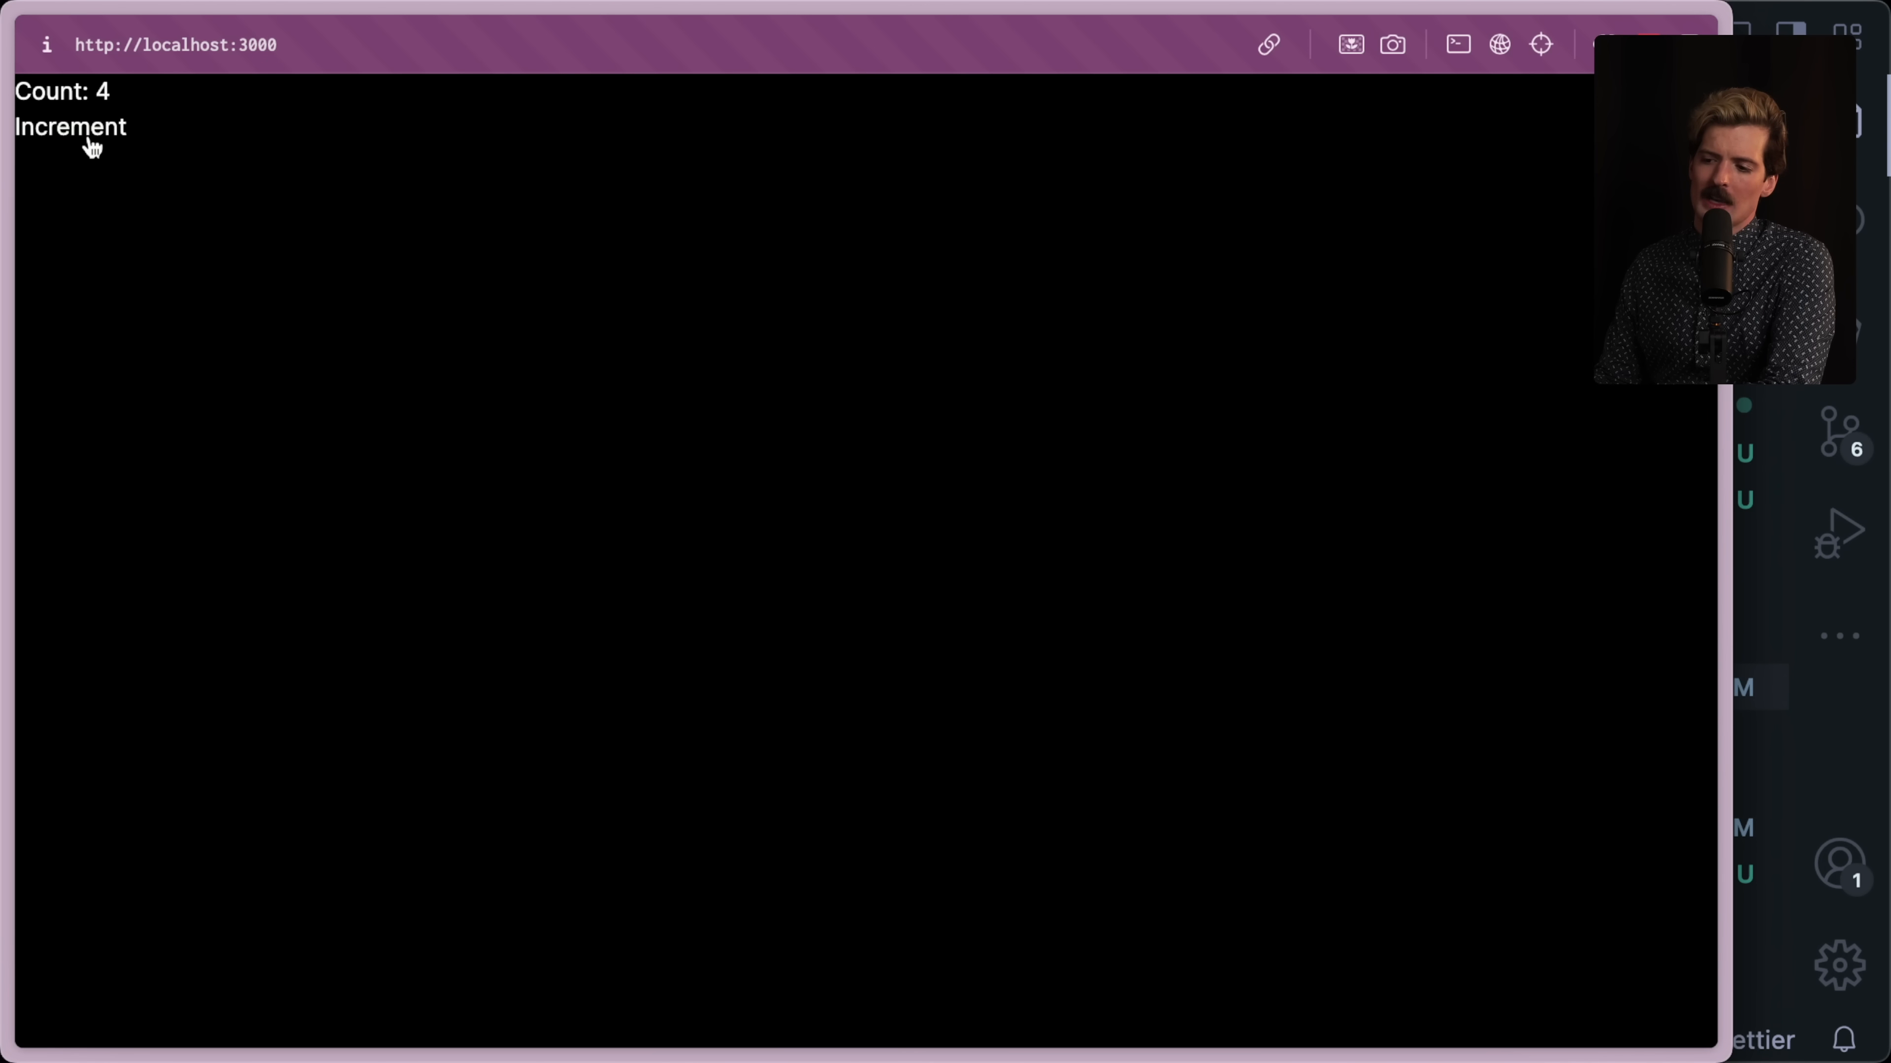
left_click(70, 125)
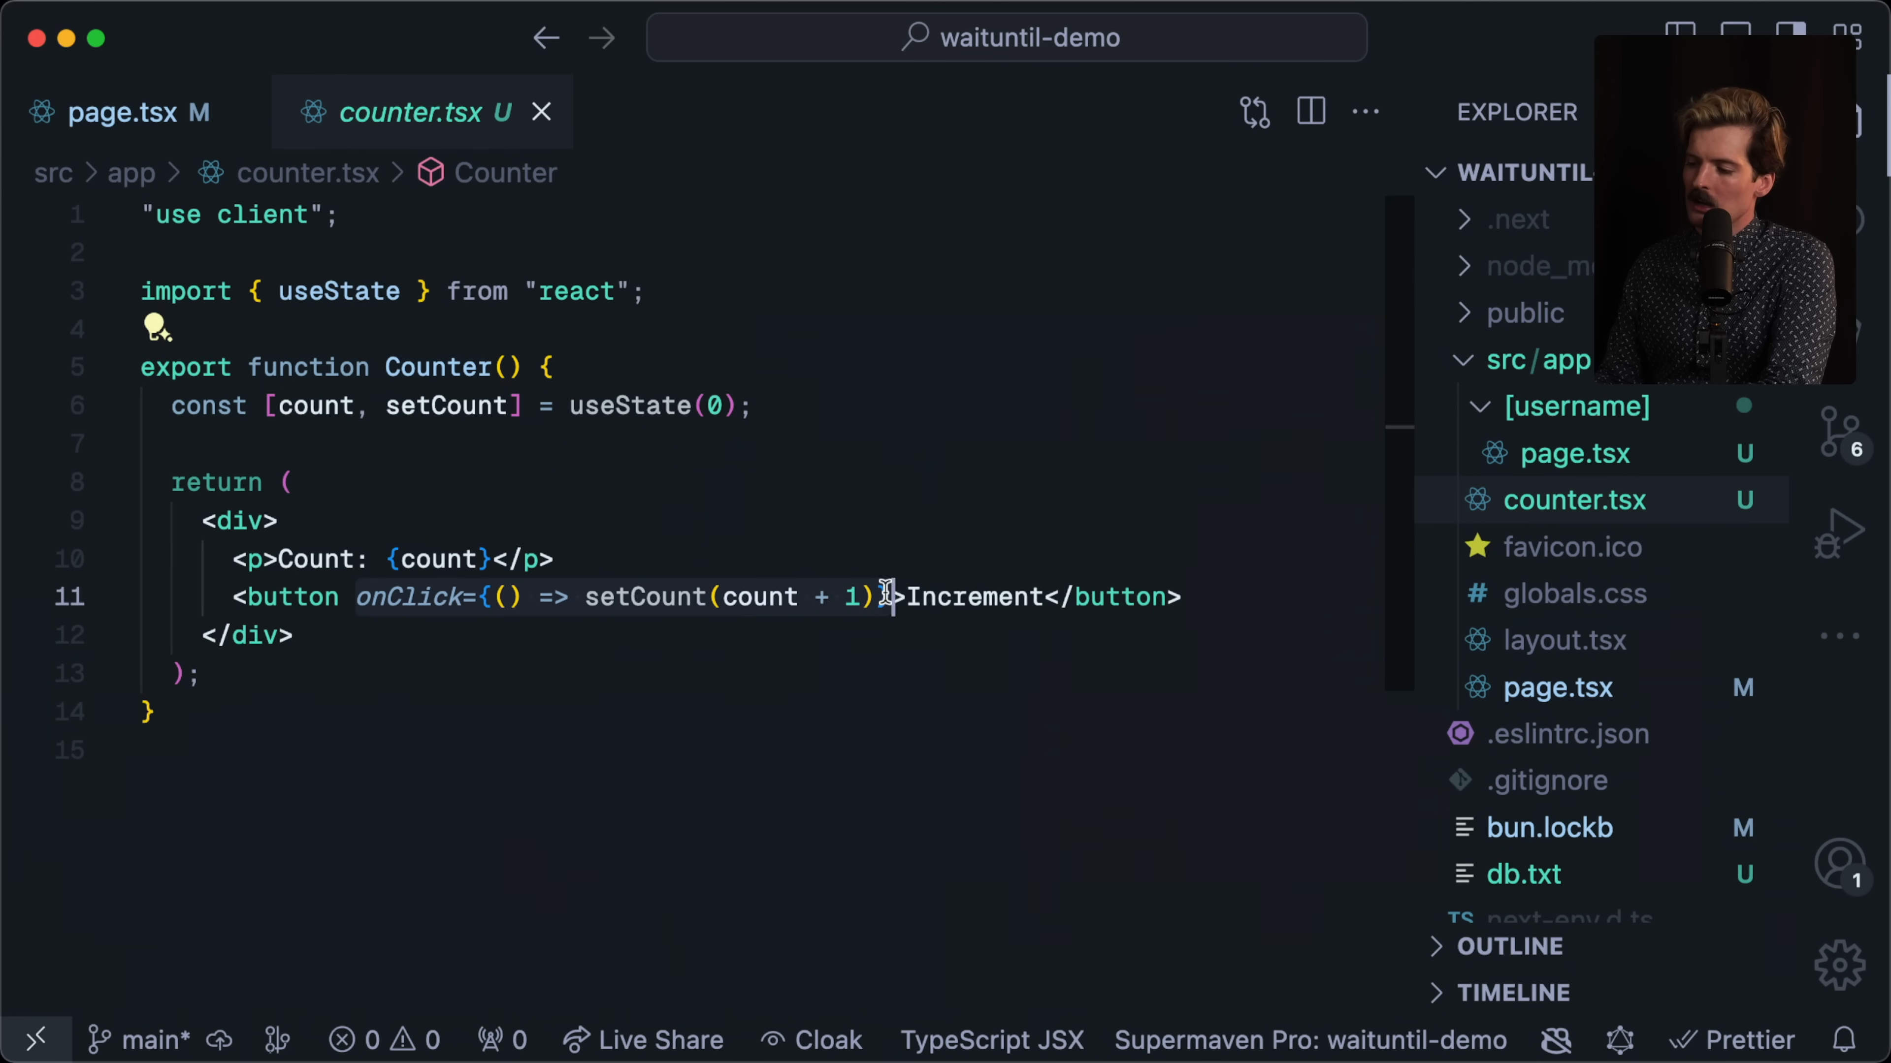
type("onMouseD")
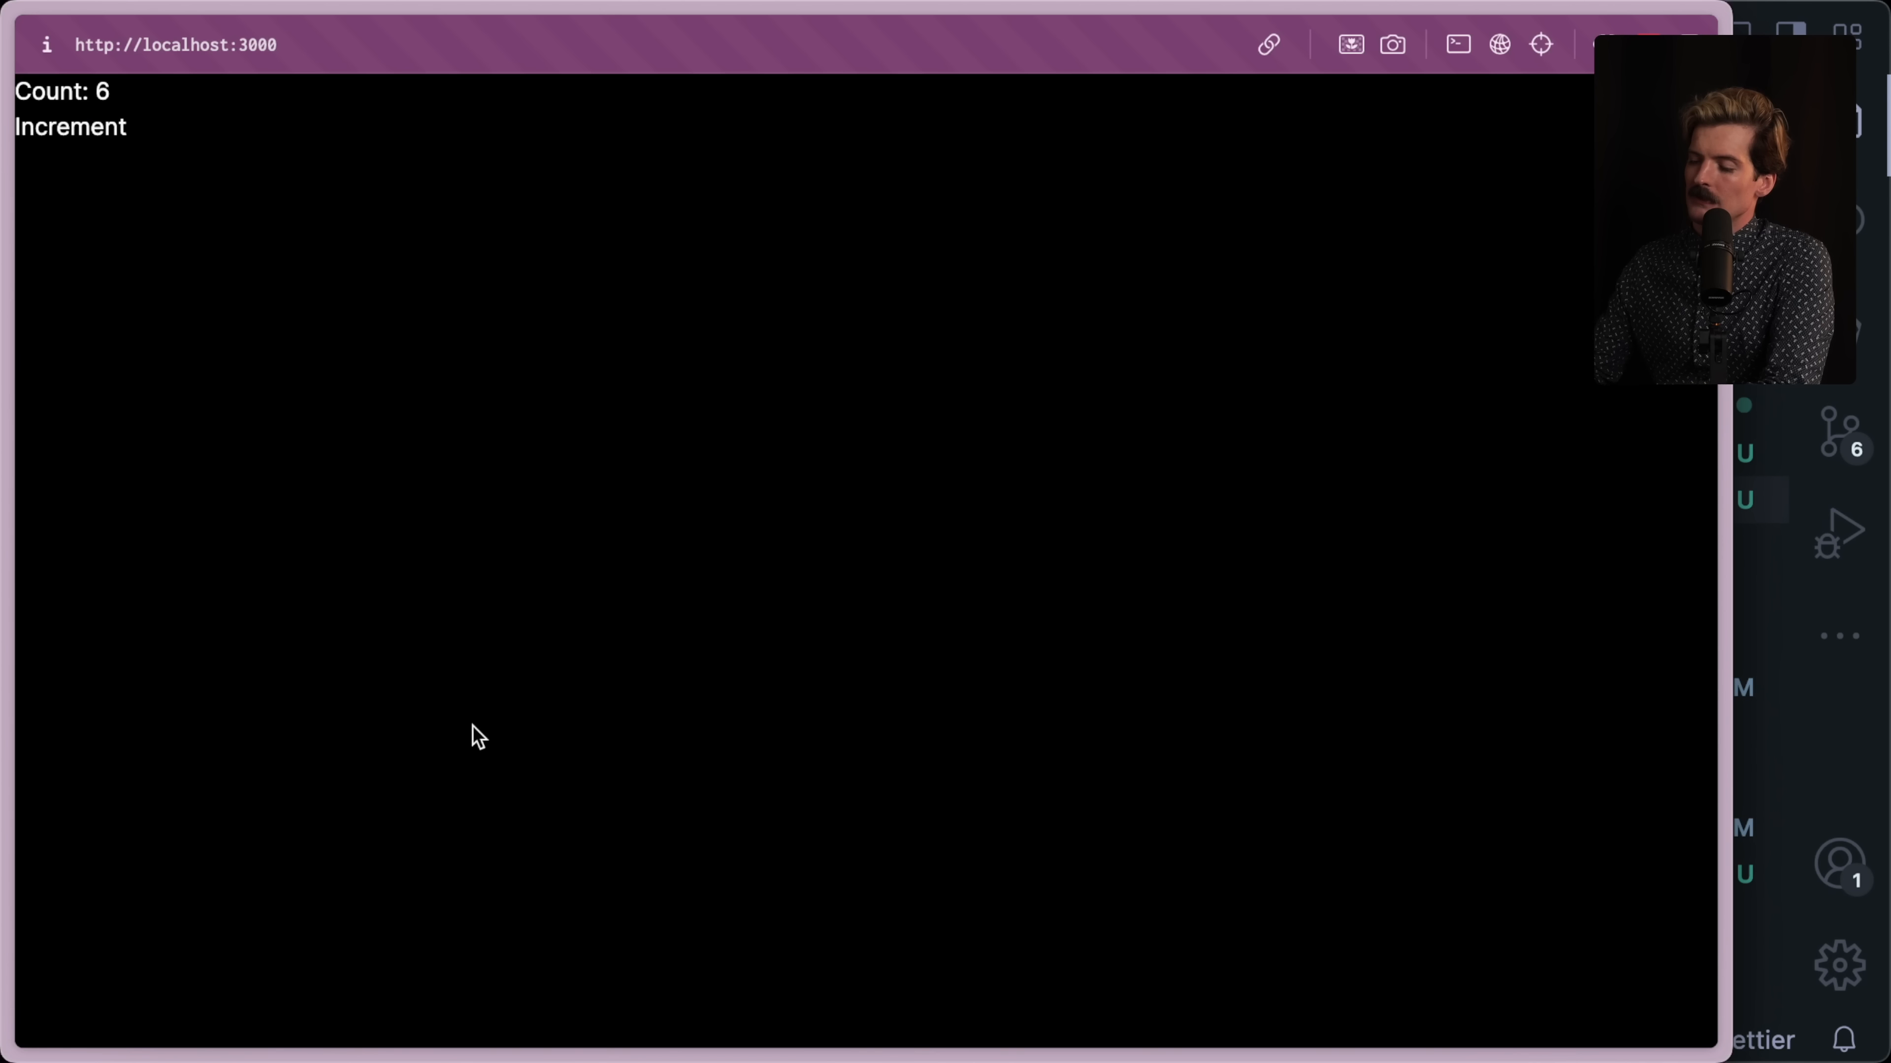
Rapidly increment the localhost counter until it reaches 32 to test responsiveness.
left_click(70, 127)
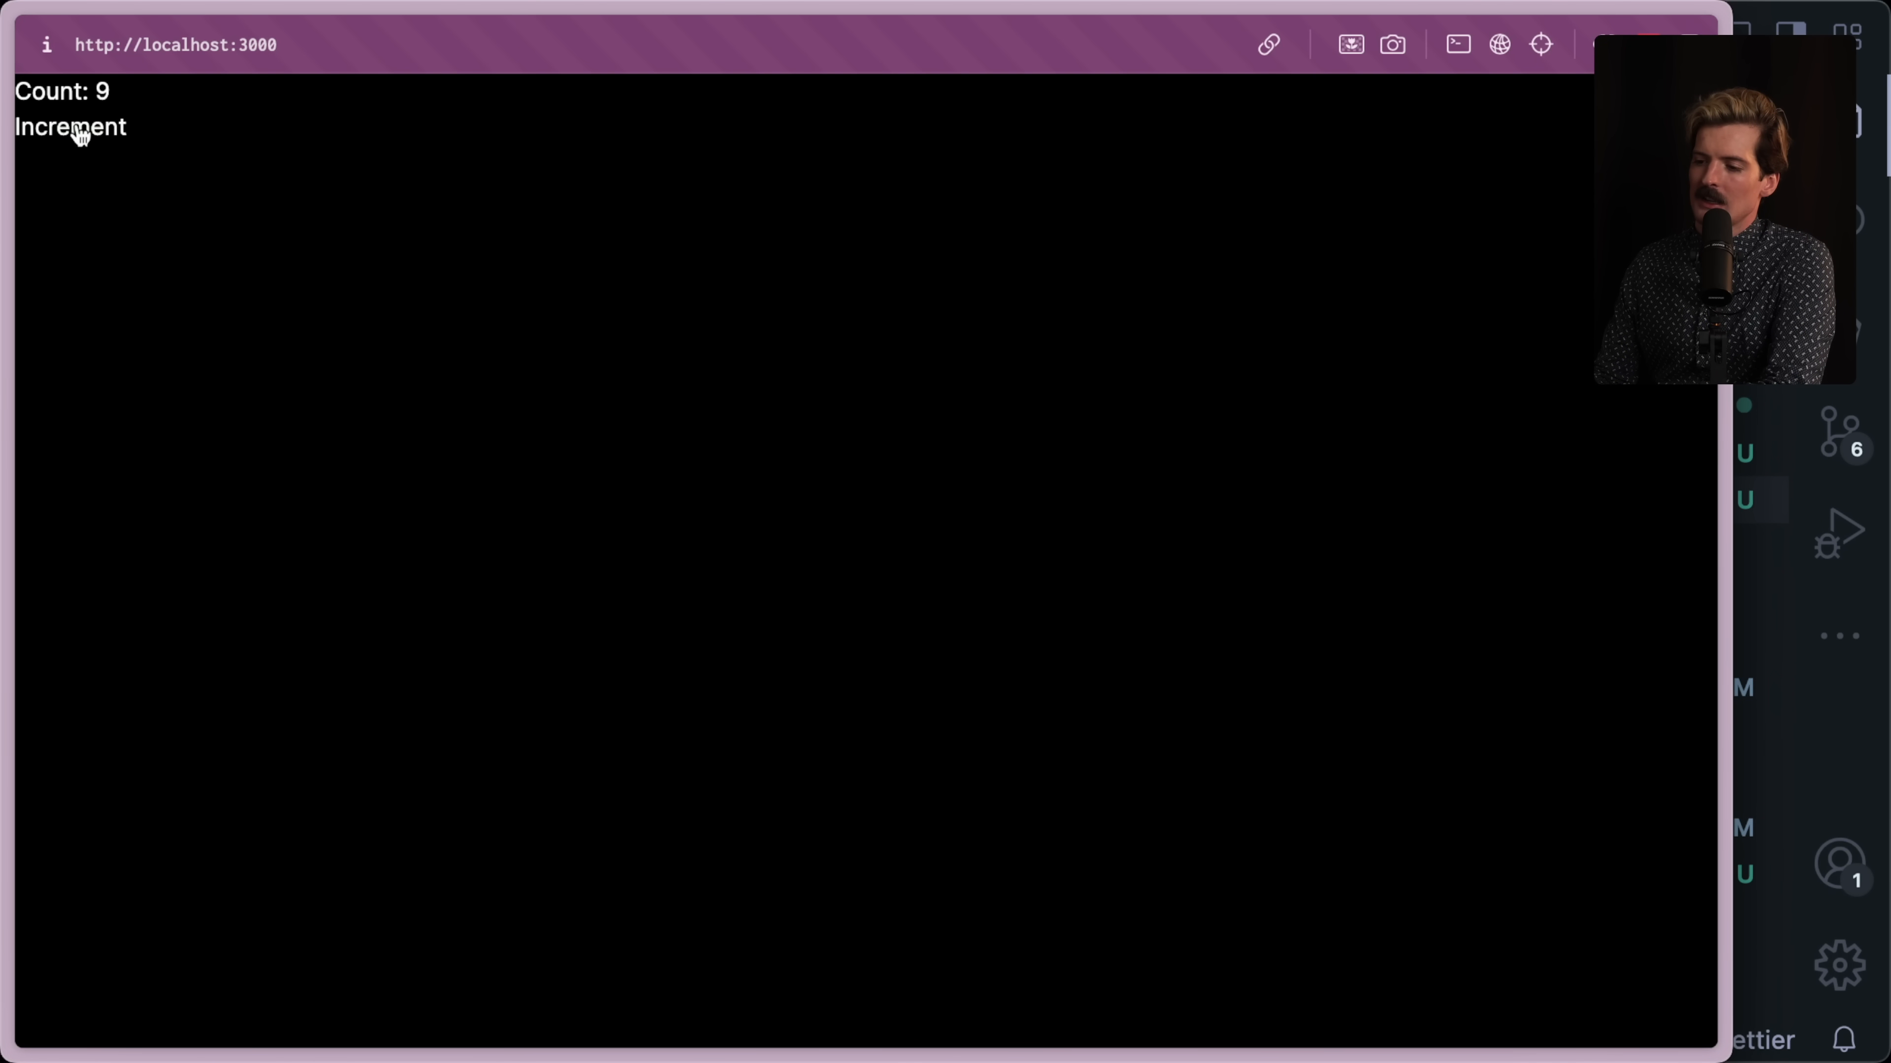
left_click(70, 125)
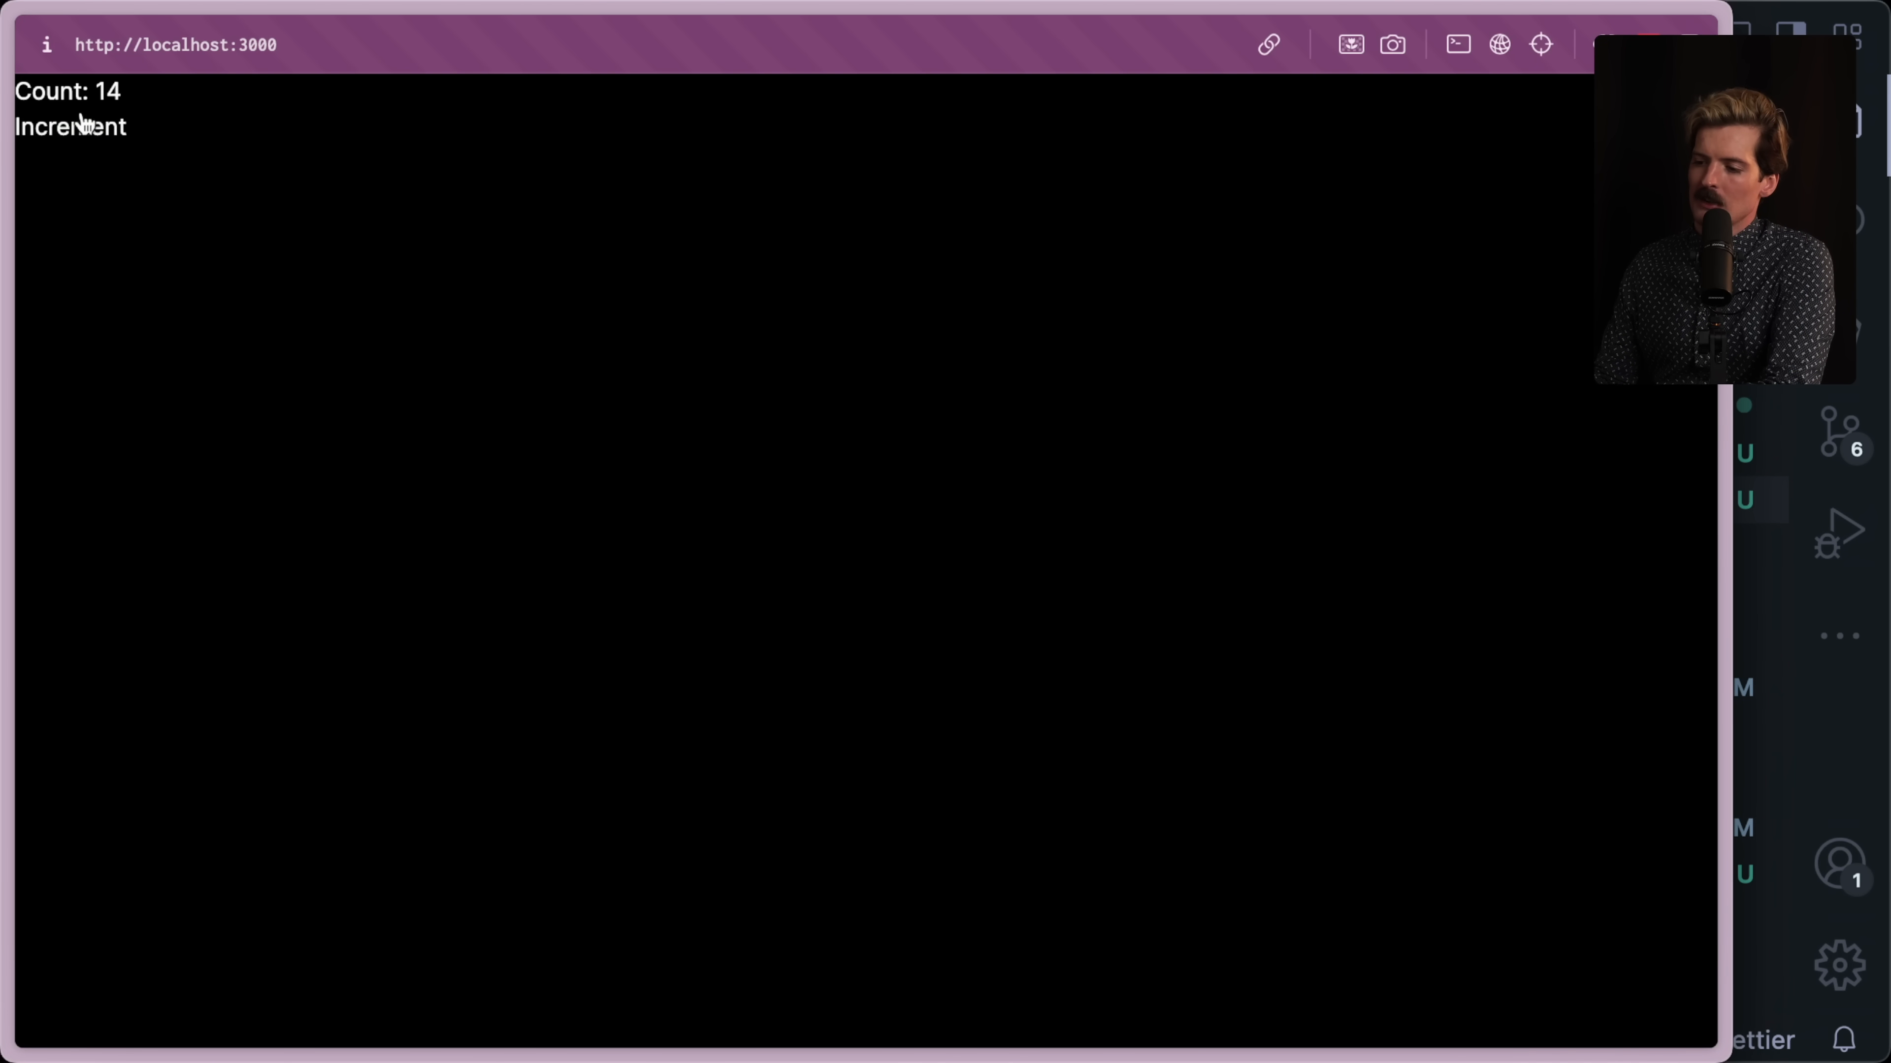
mouse_move(97, 172)
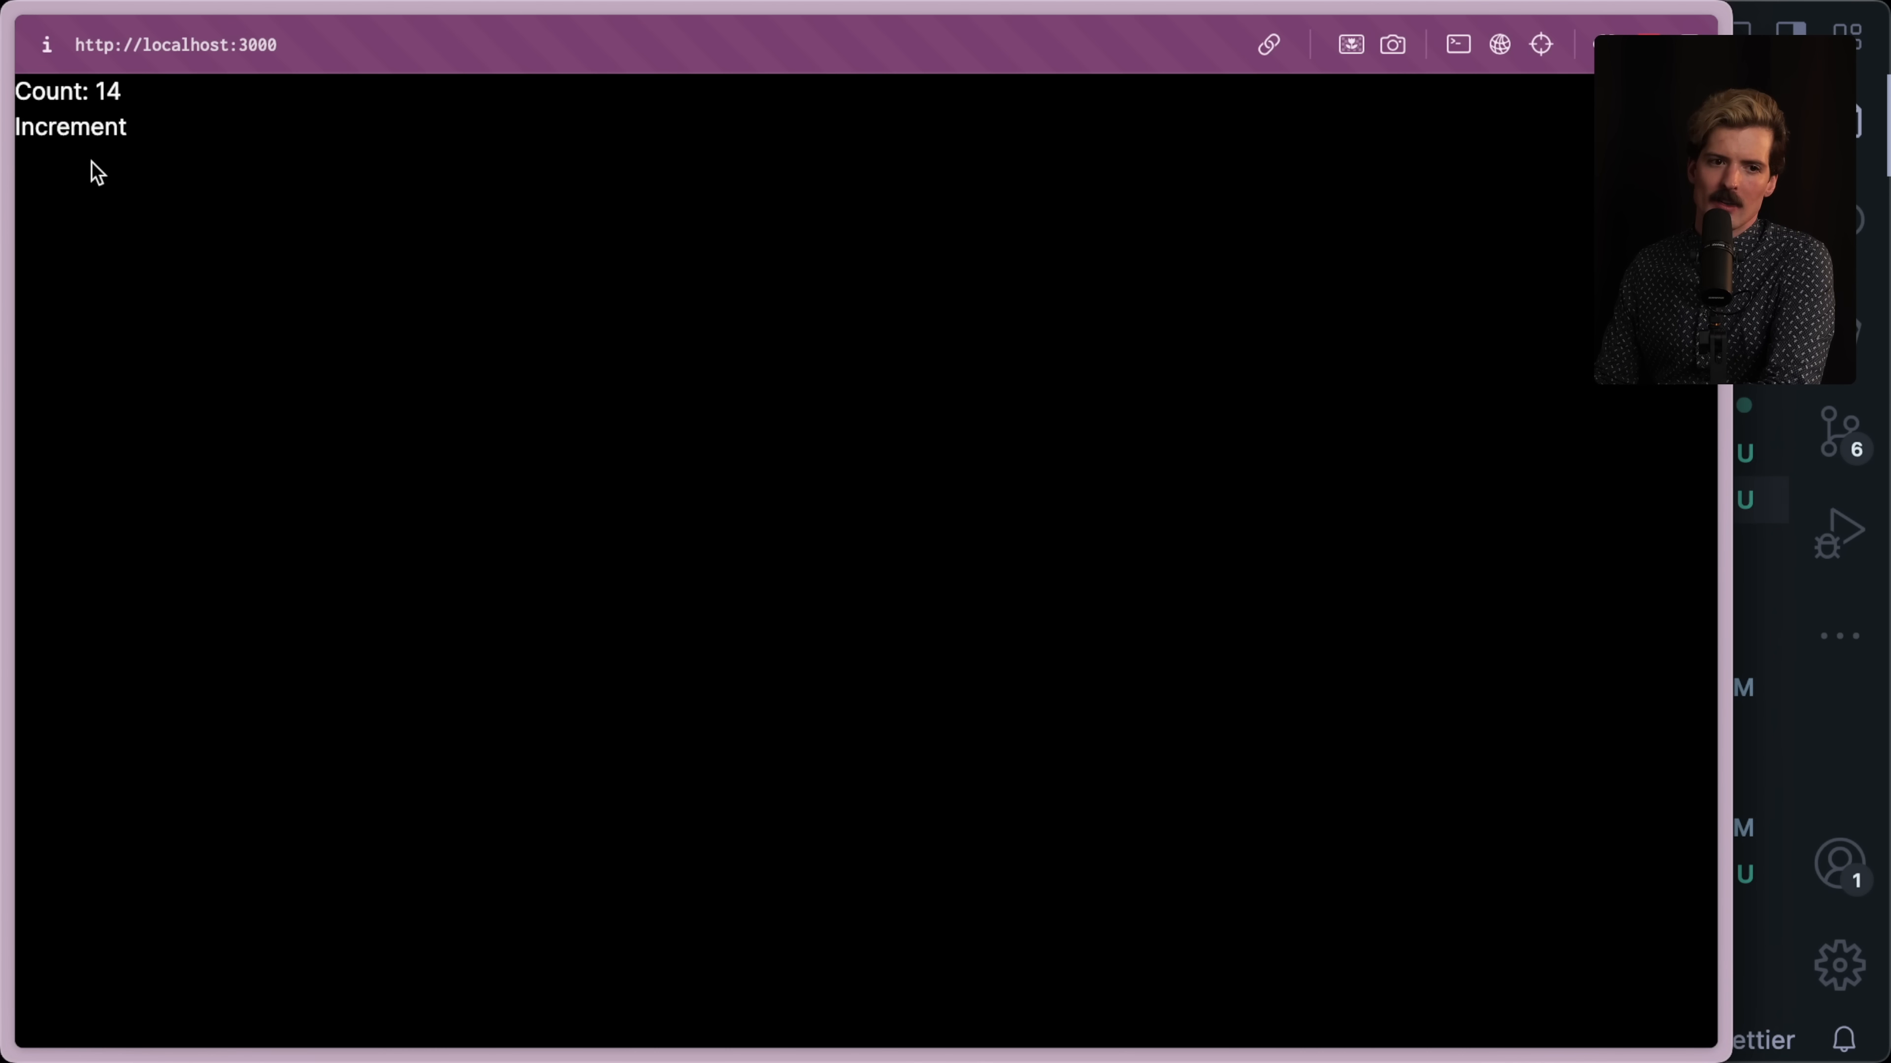
left_click(70, 125)
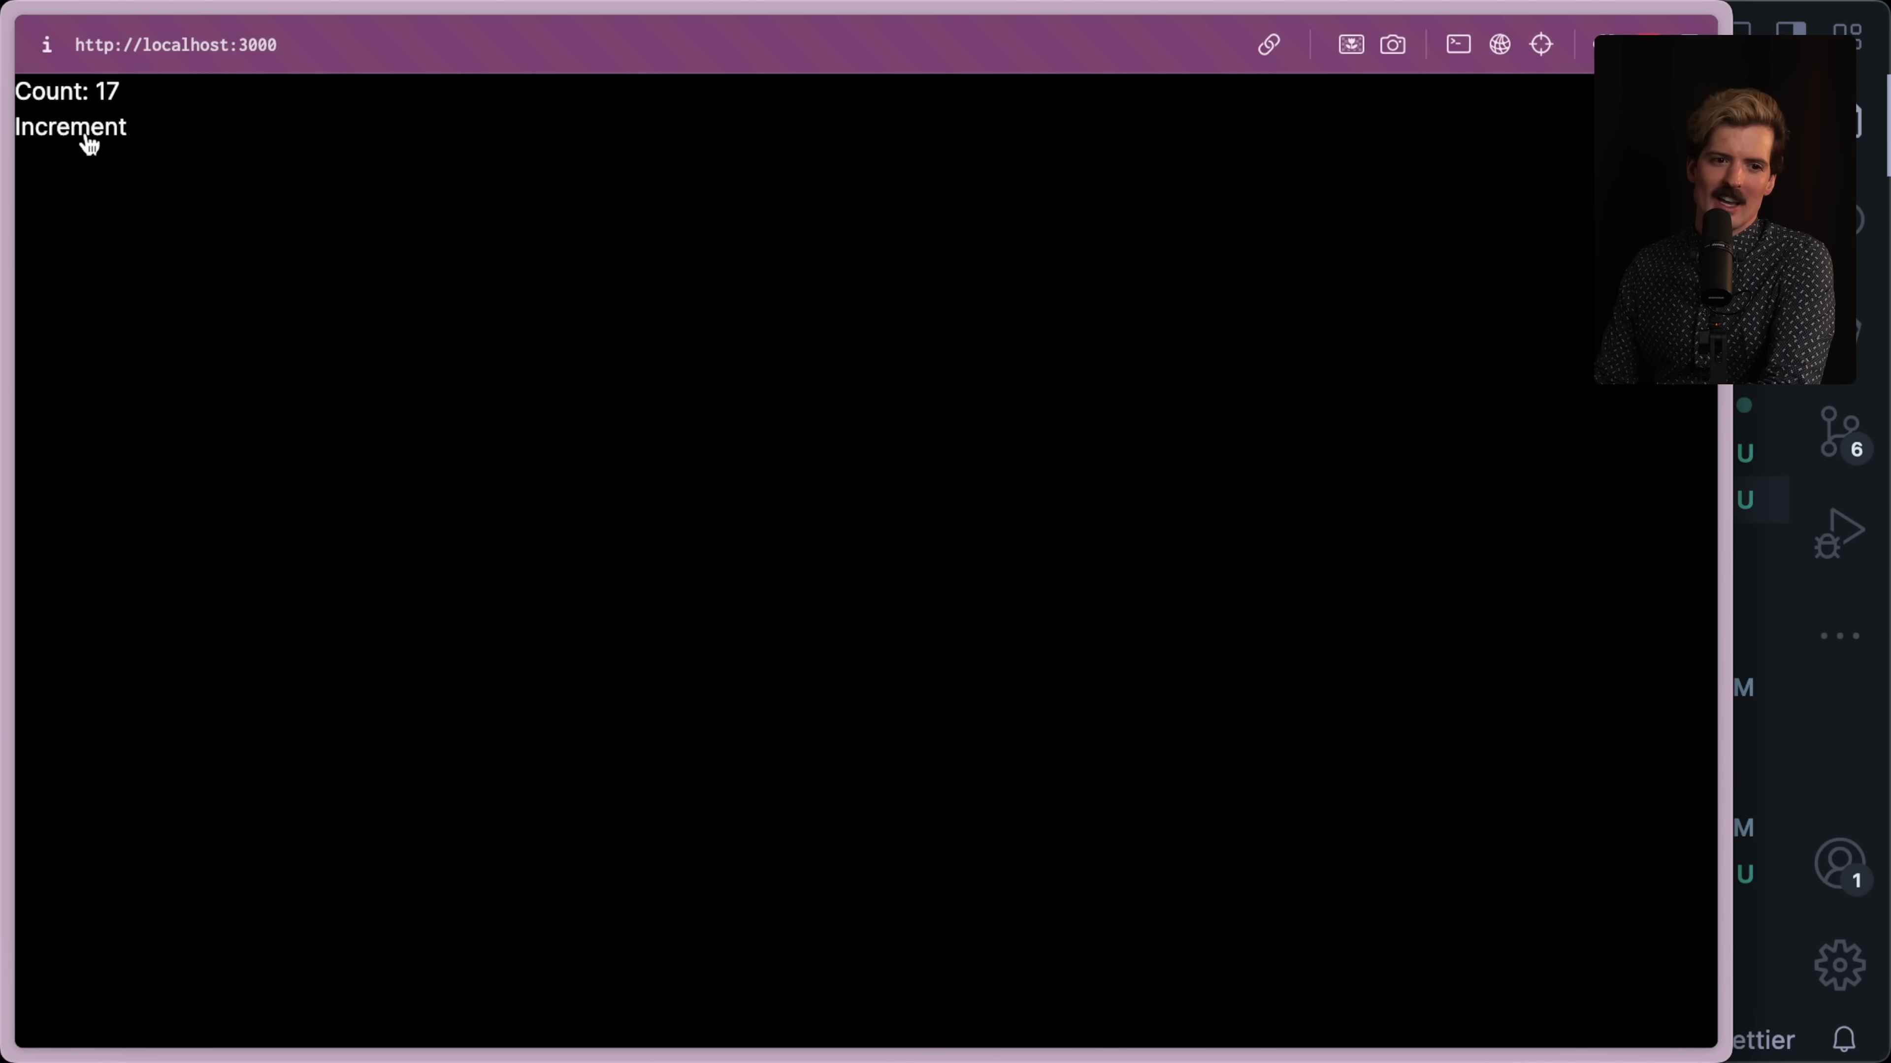
left_click(69, 125)
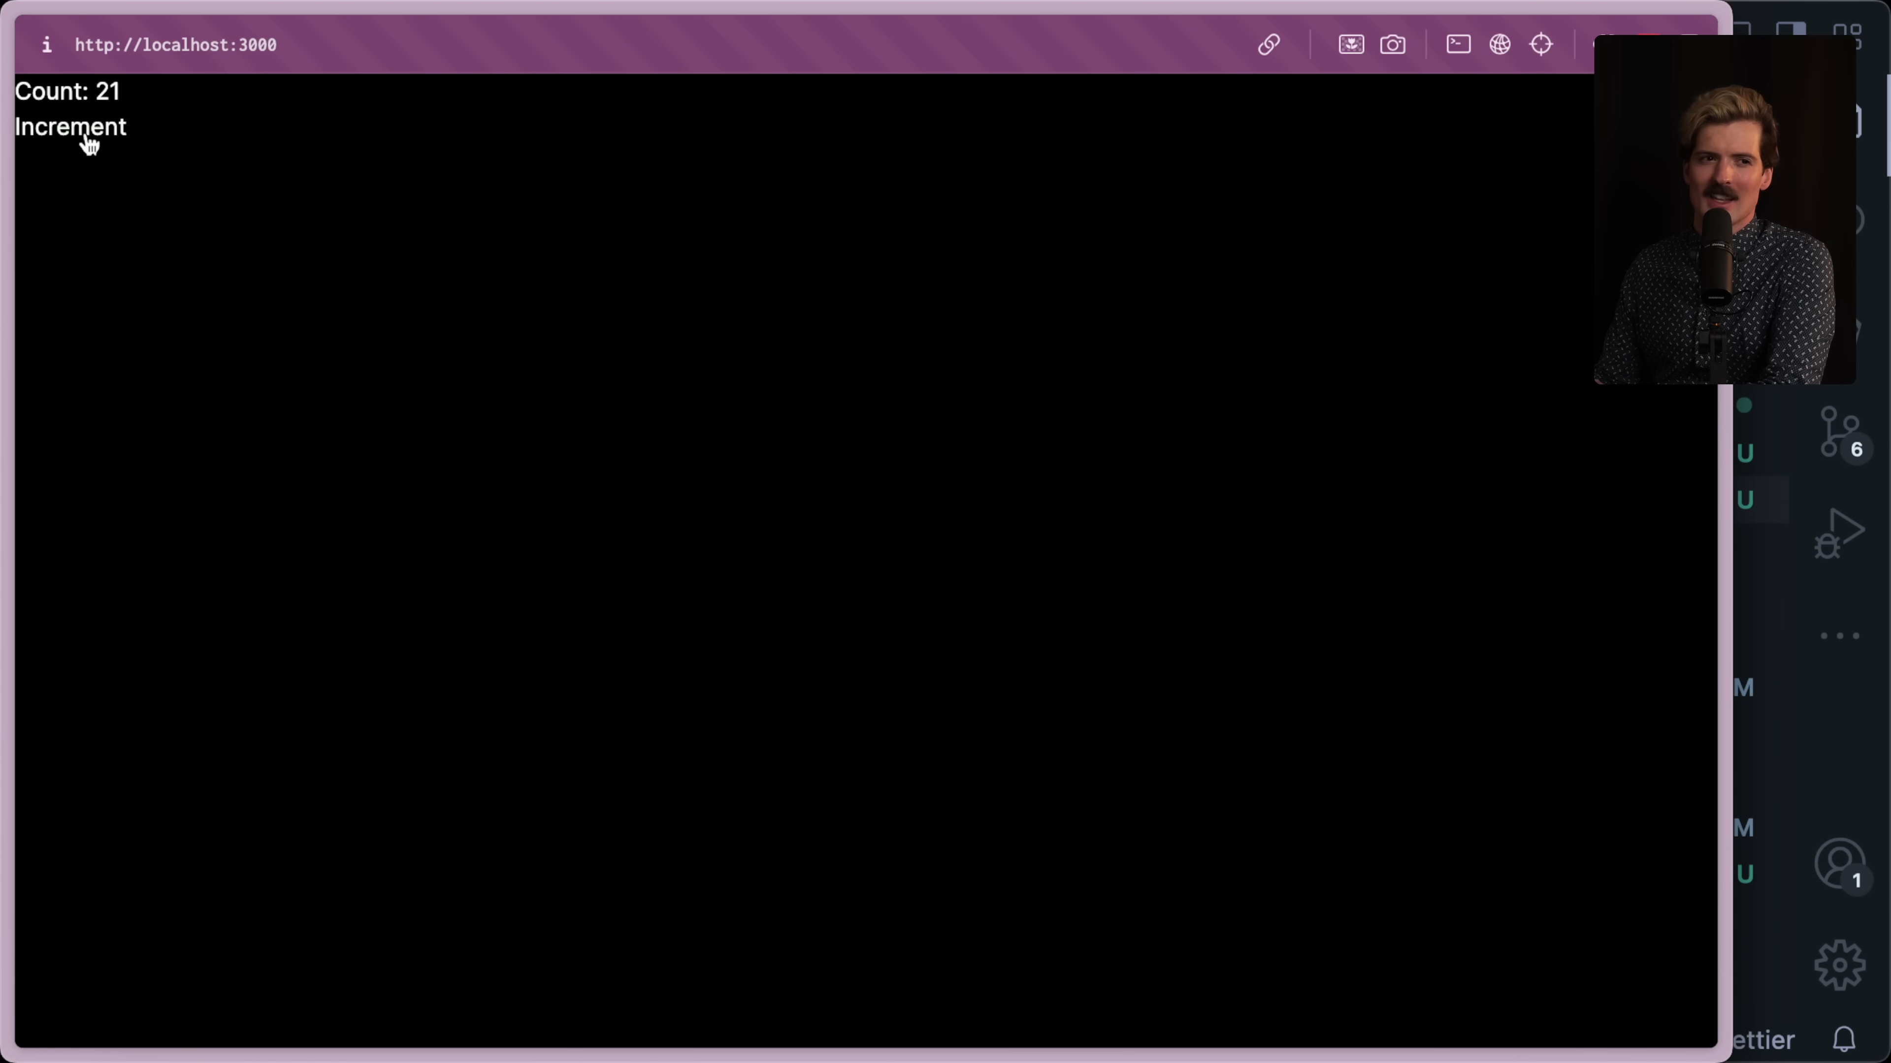
left_click(70, 125)
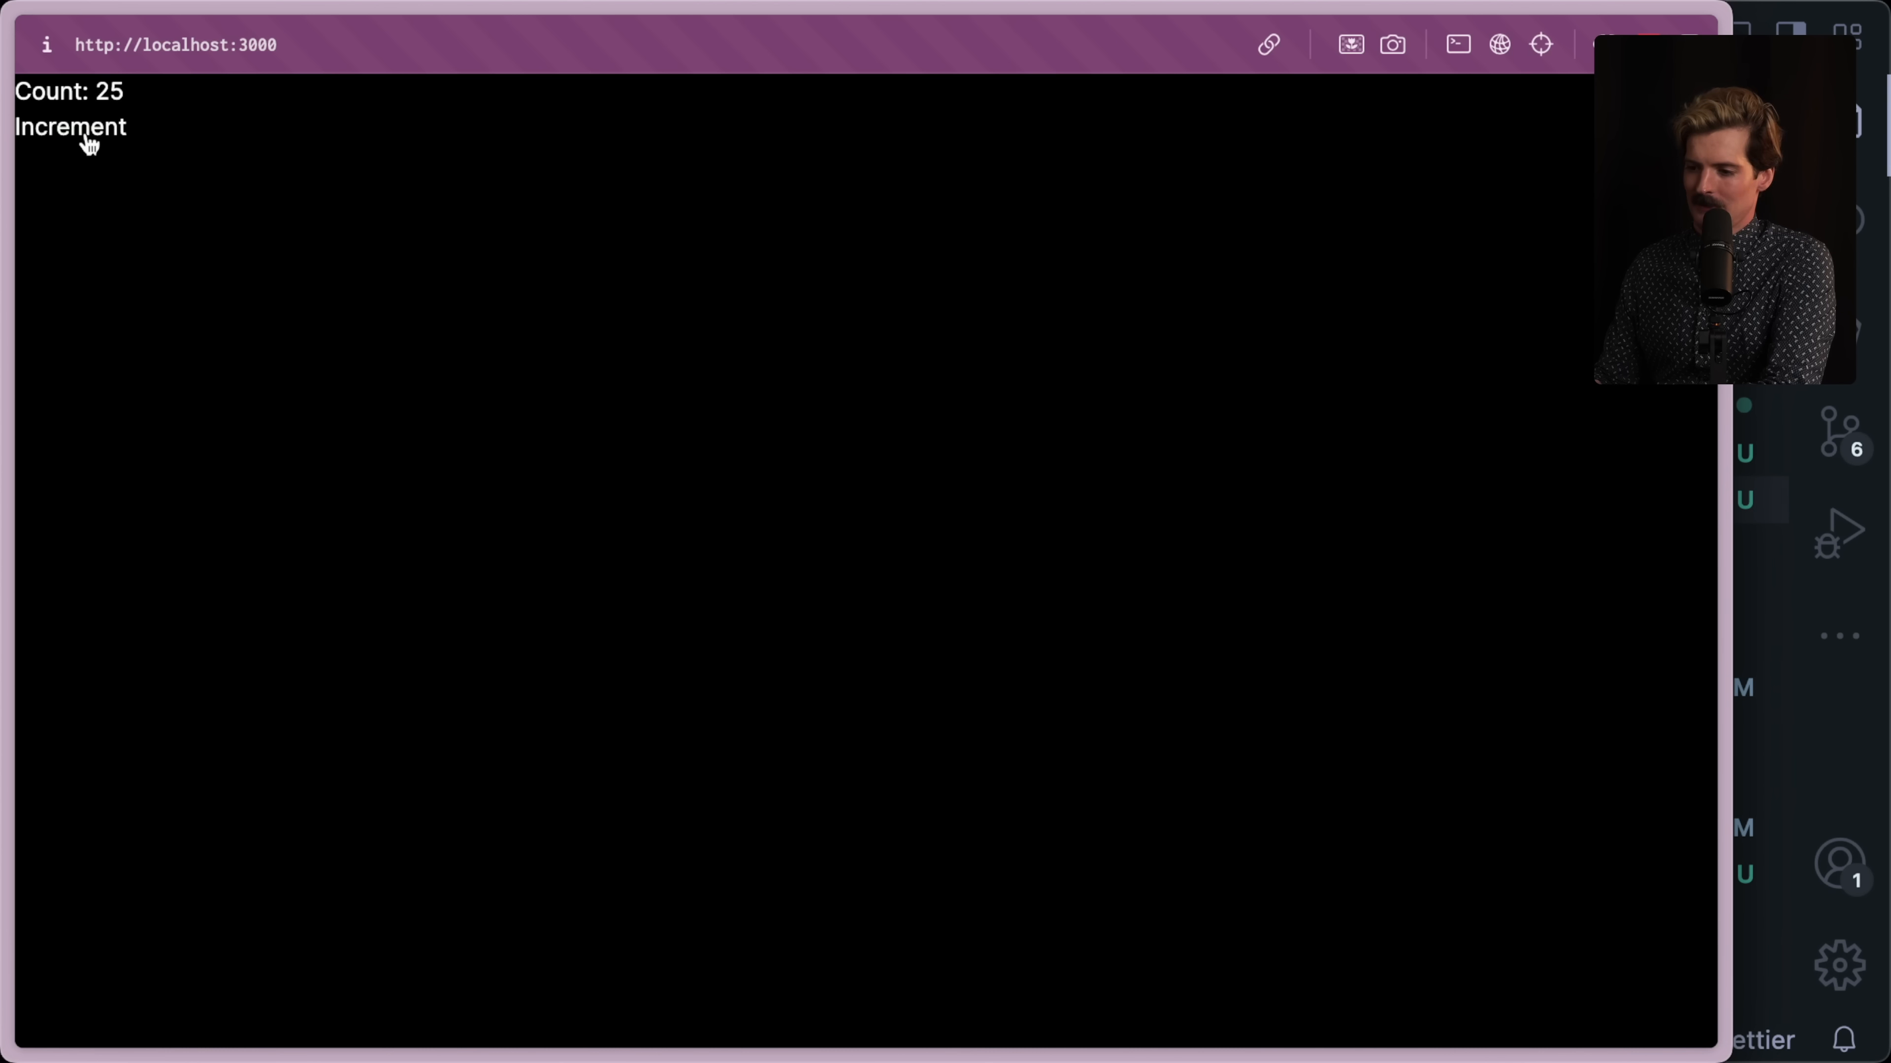
left_click(70, 125)
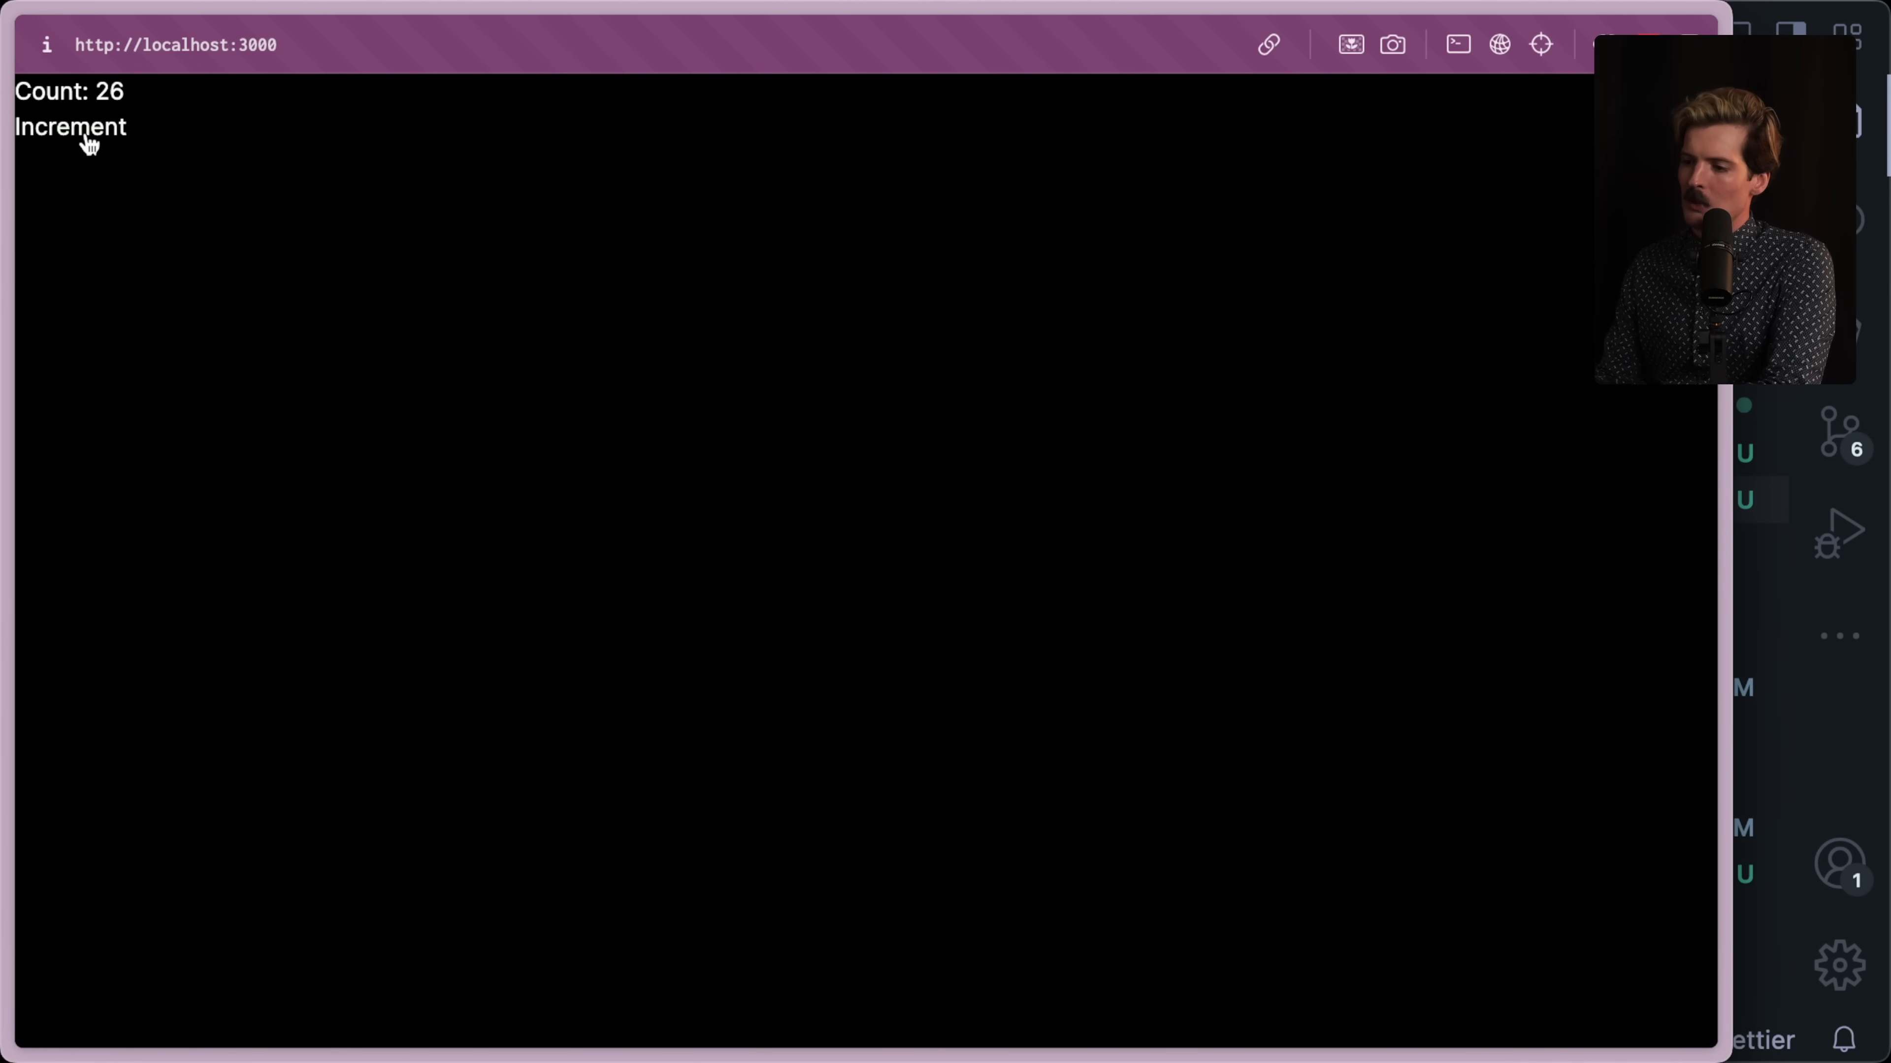
mouse_move(253, 308)
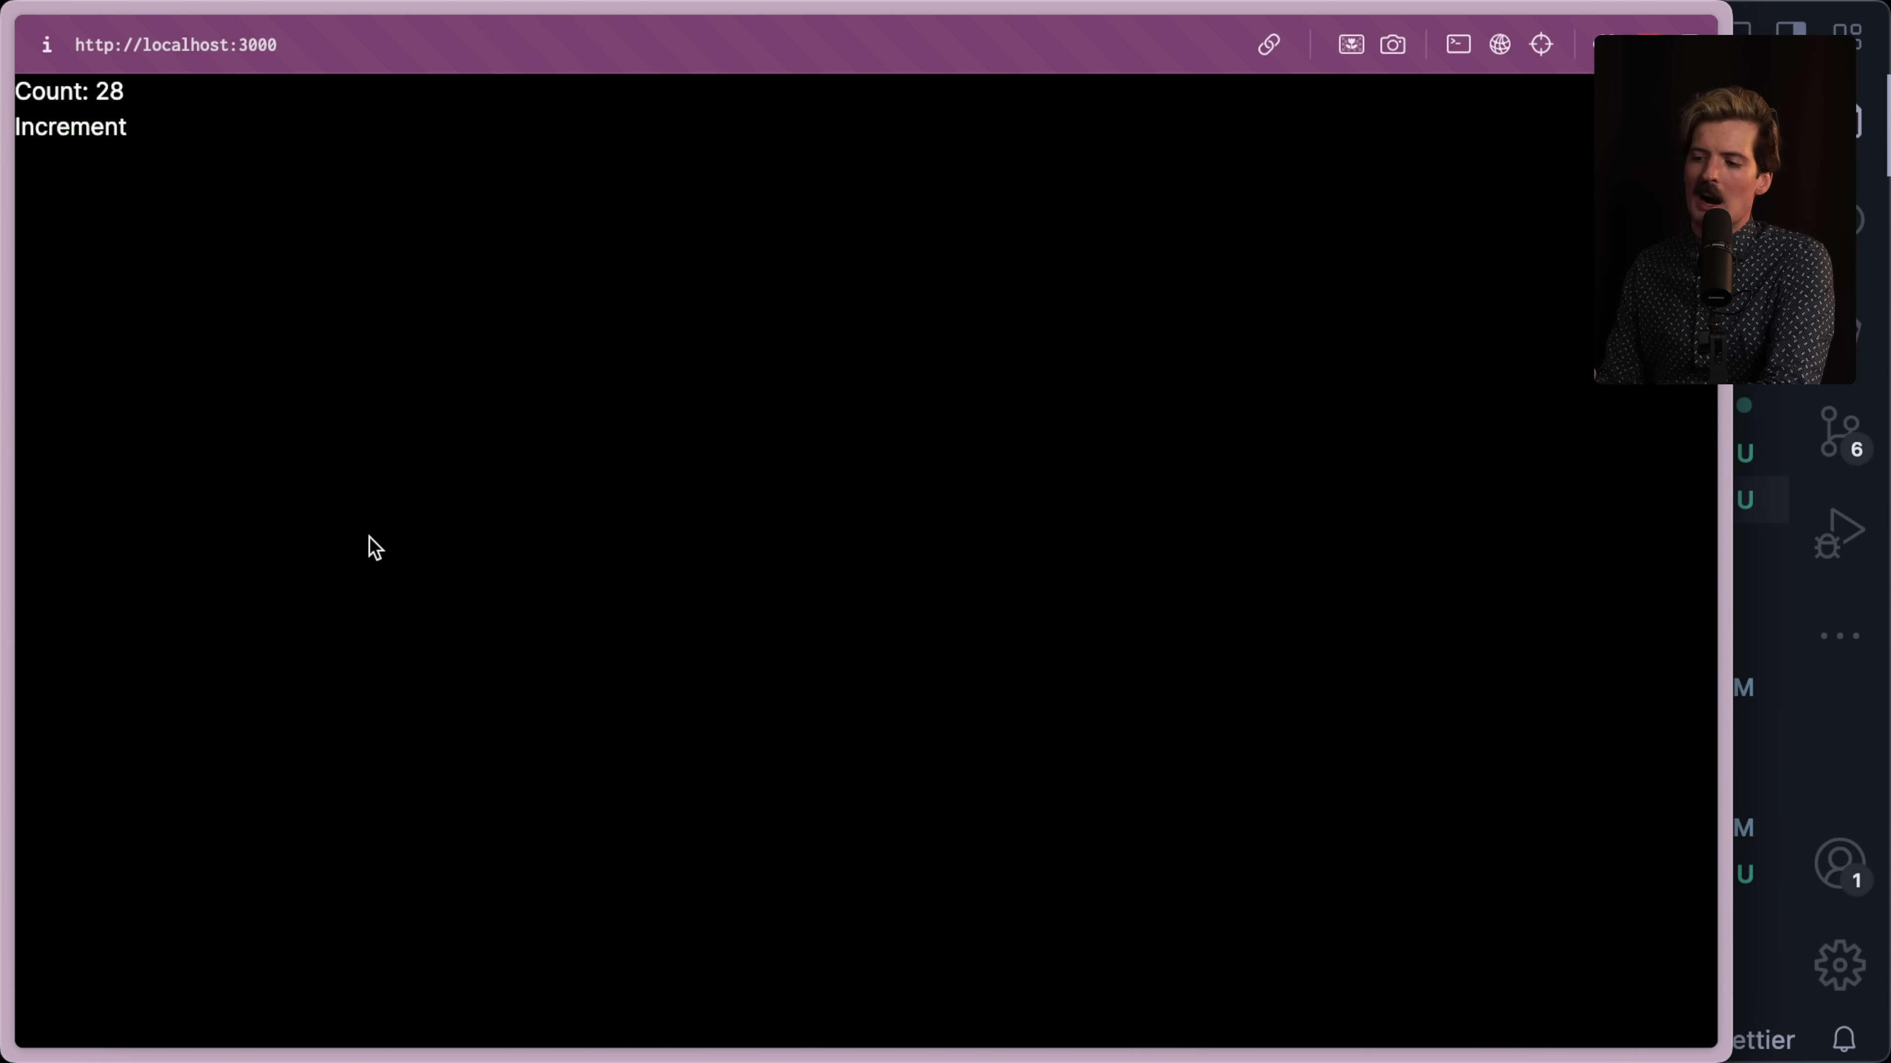
left_click(70, 127)
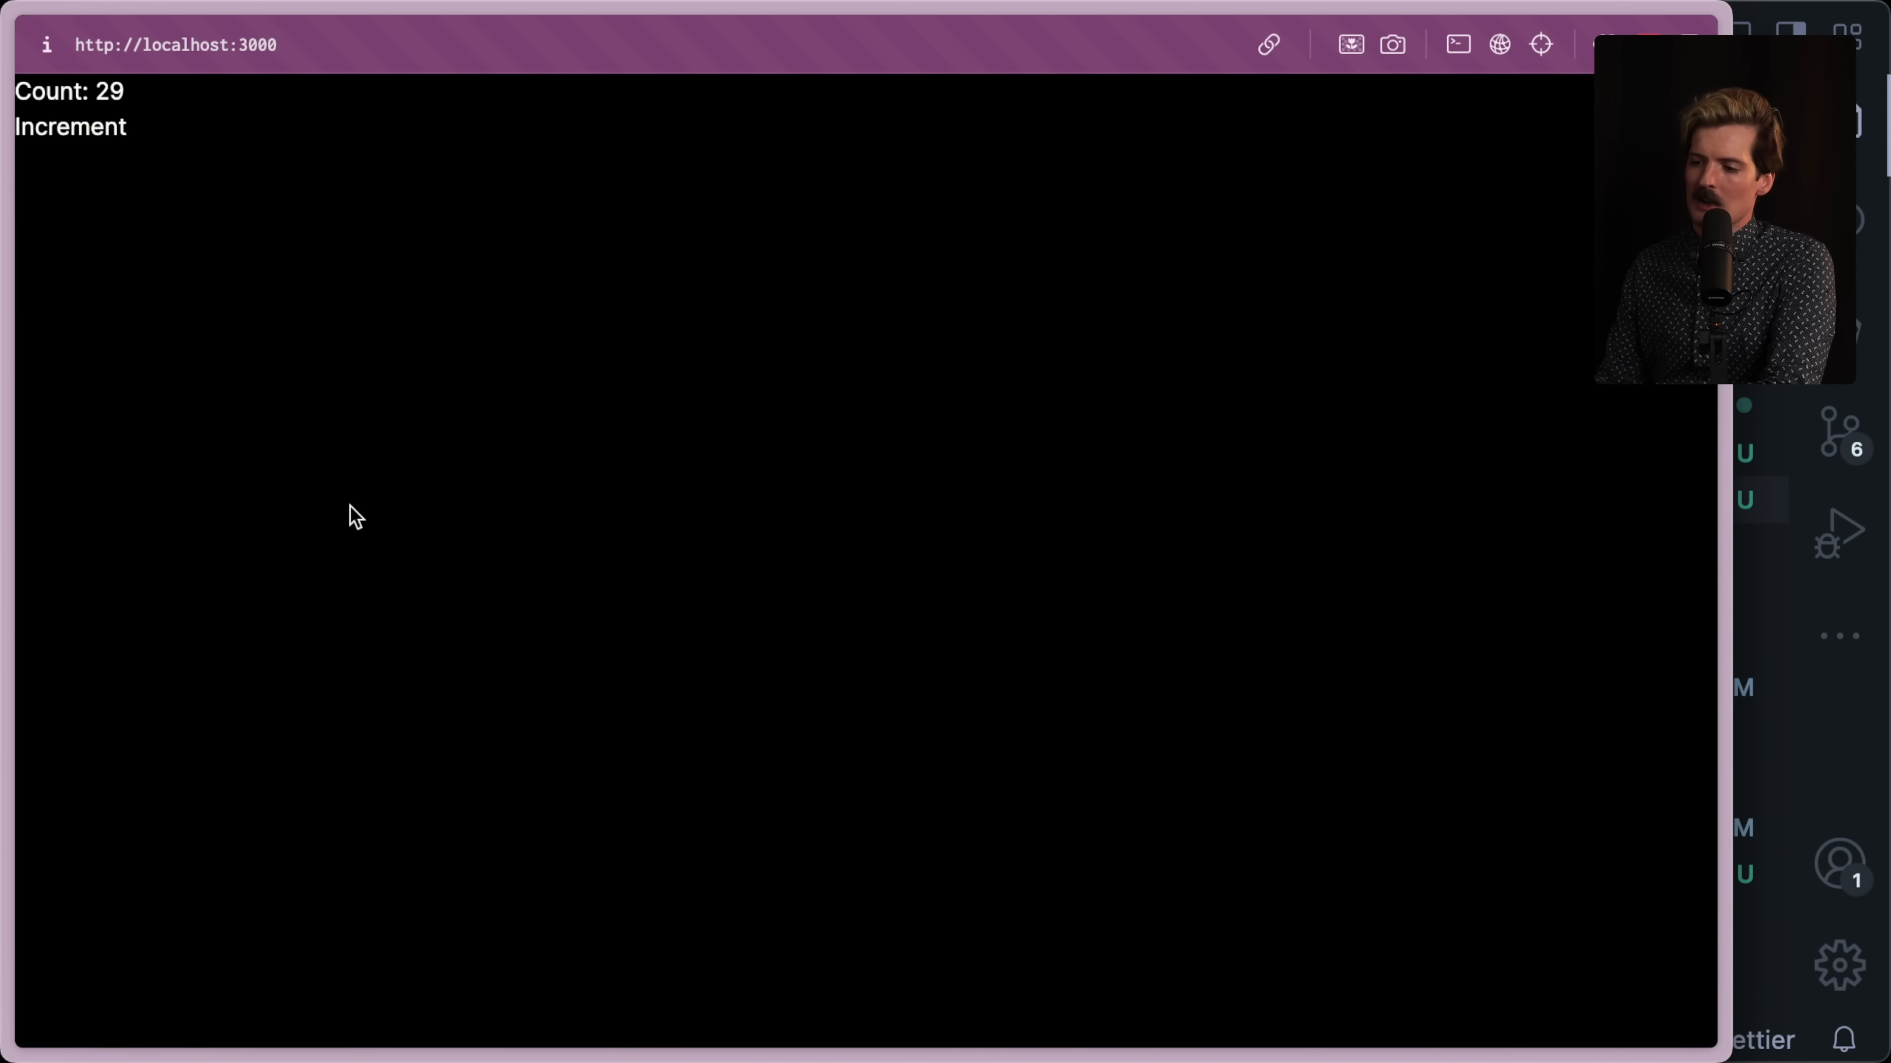
left_click(70, 127)
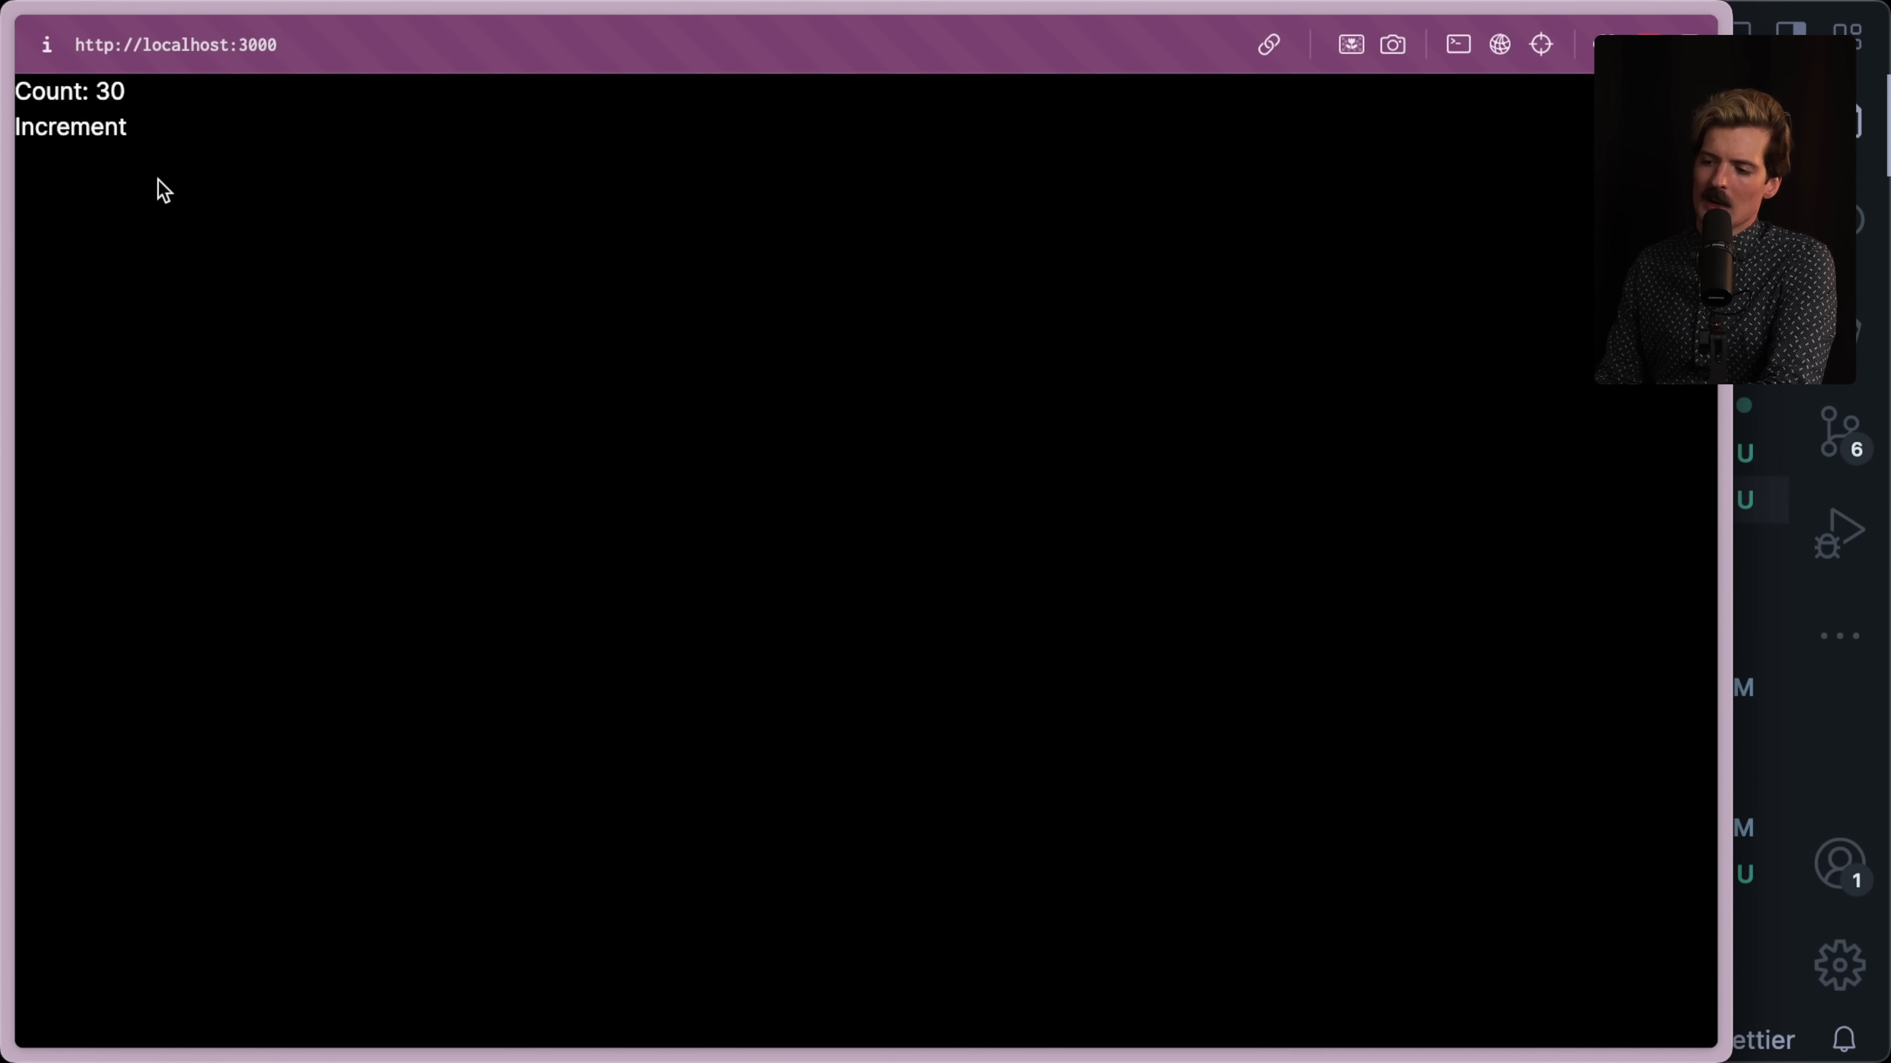
left_click(70, 127)
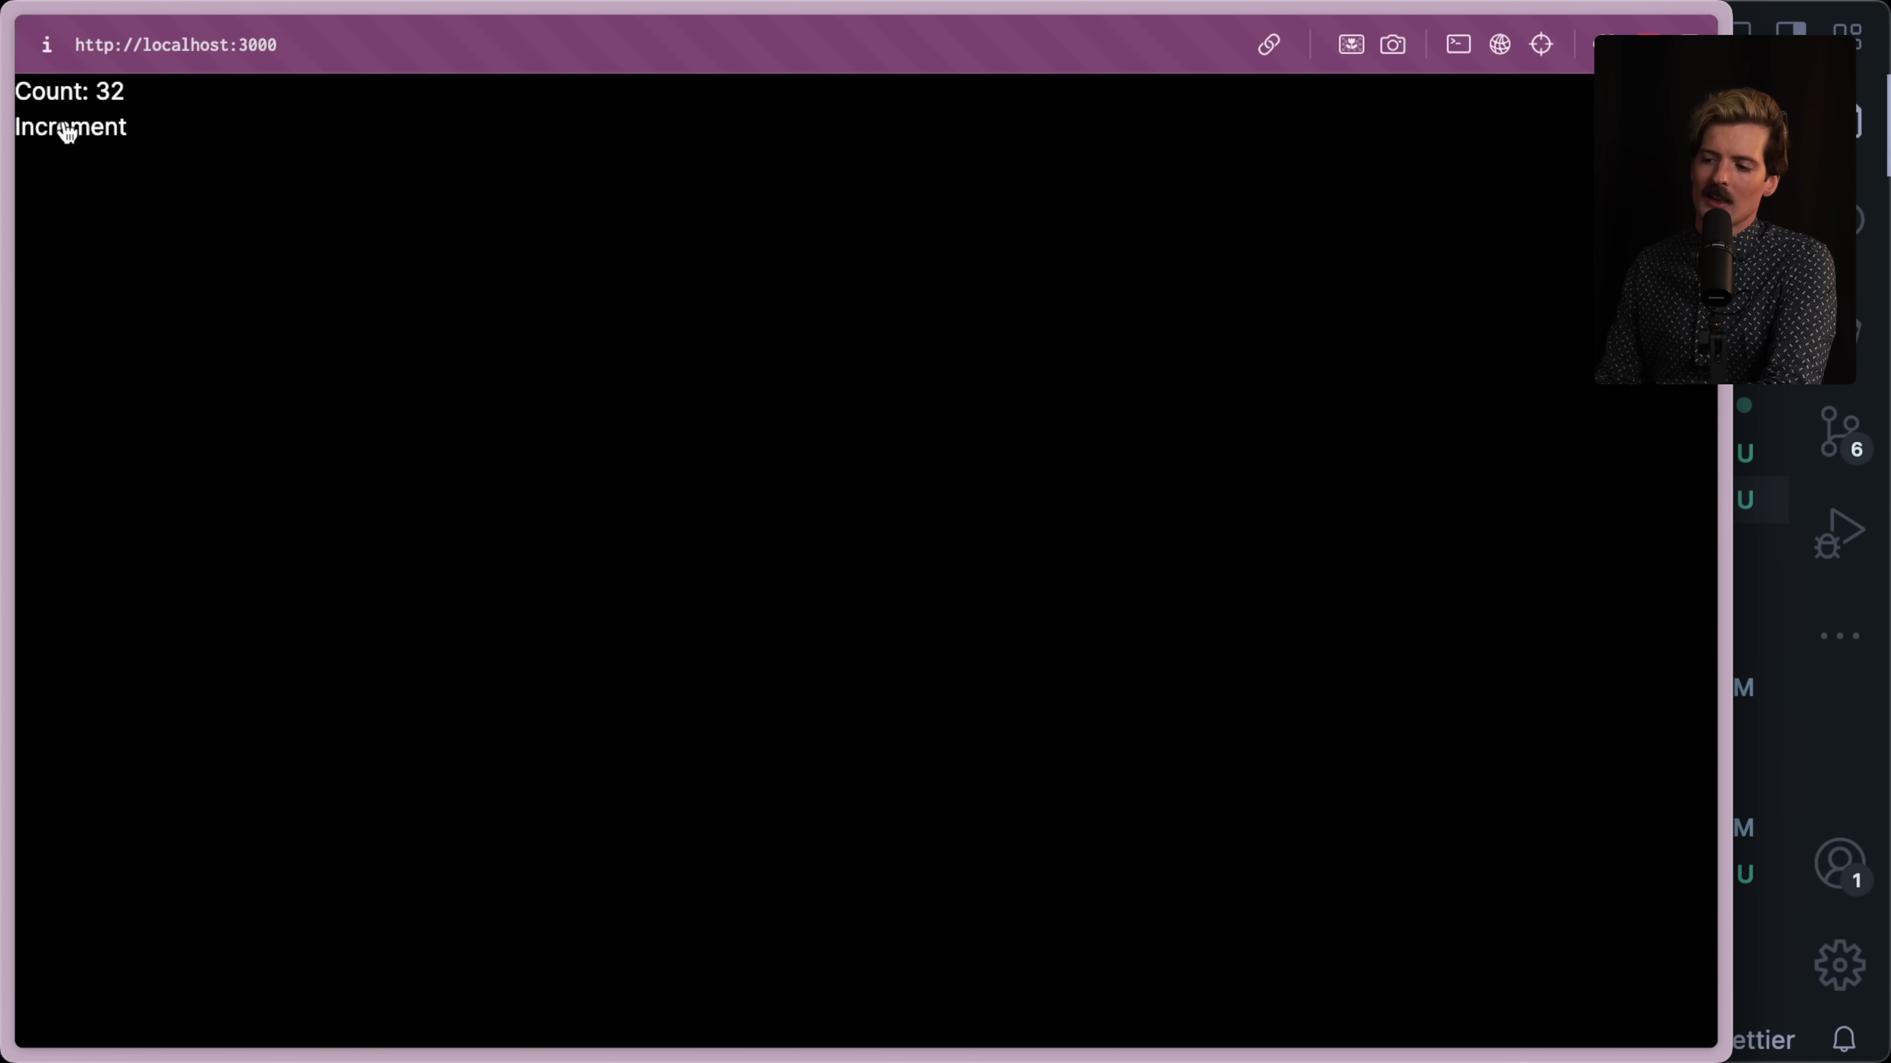
left_click(70, 127)
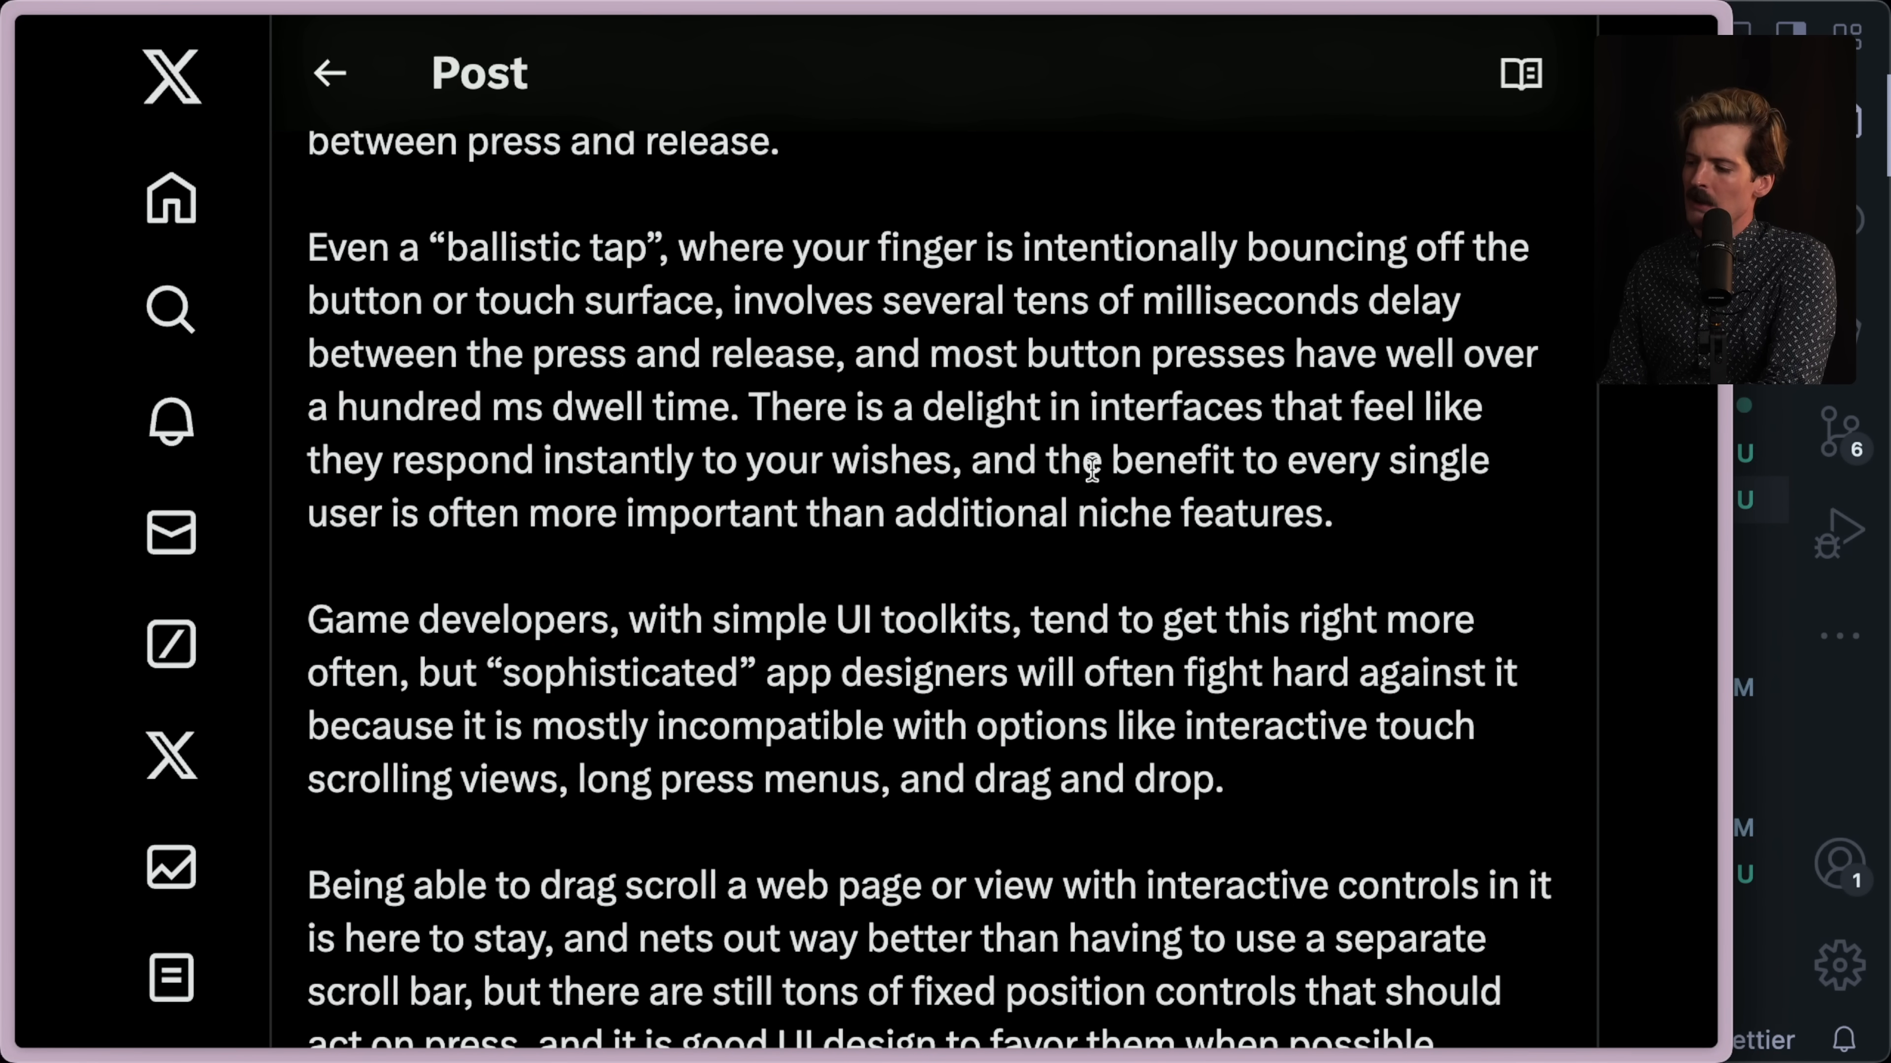
mouse_move(844, 510)
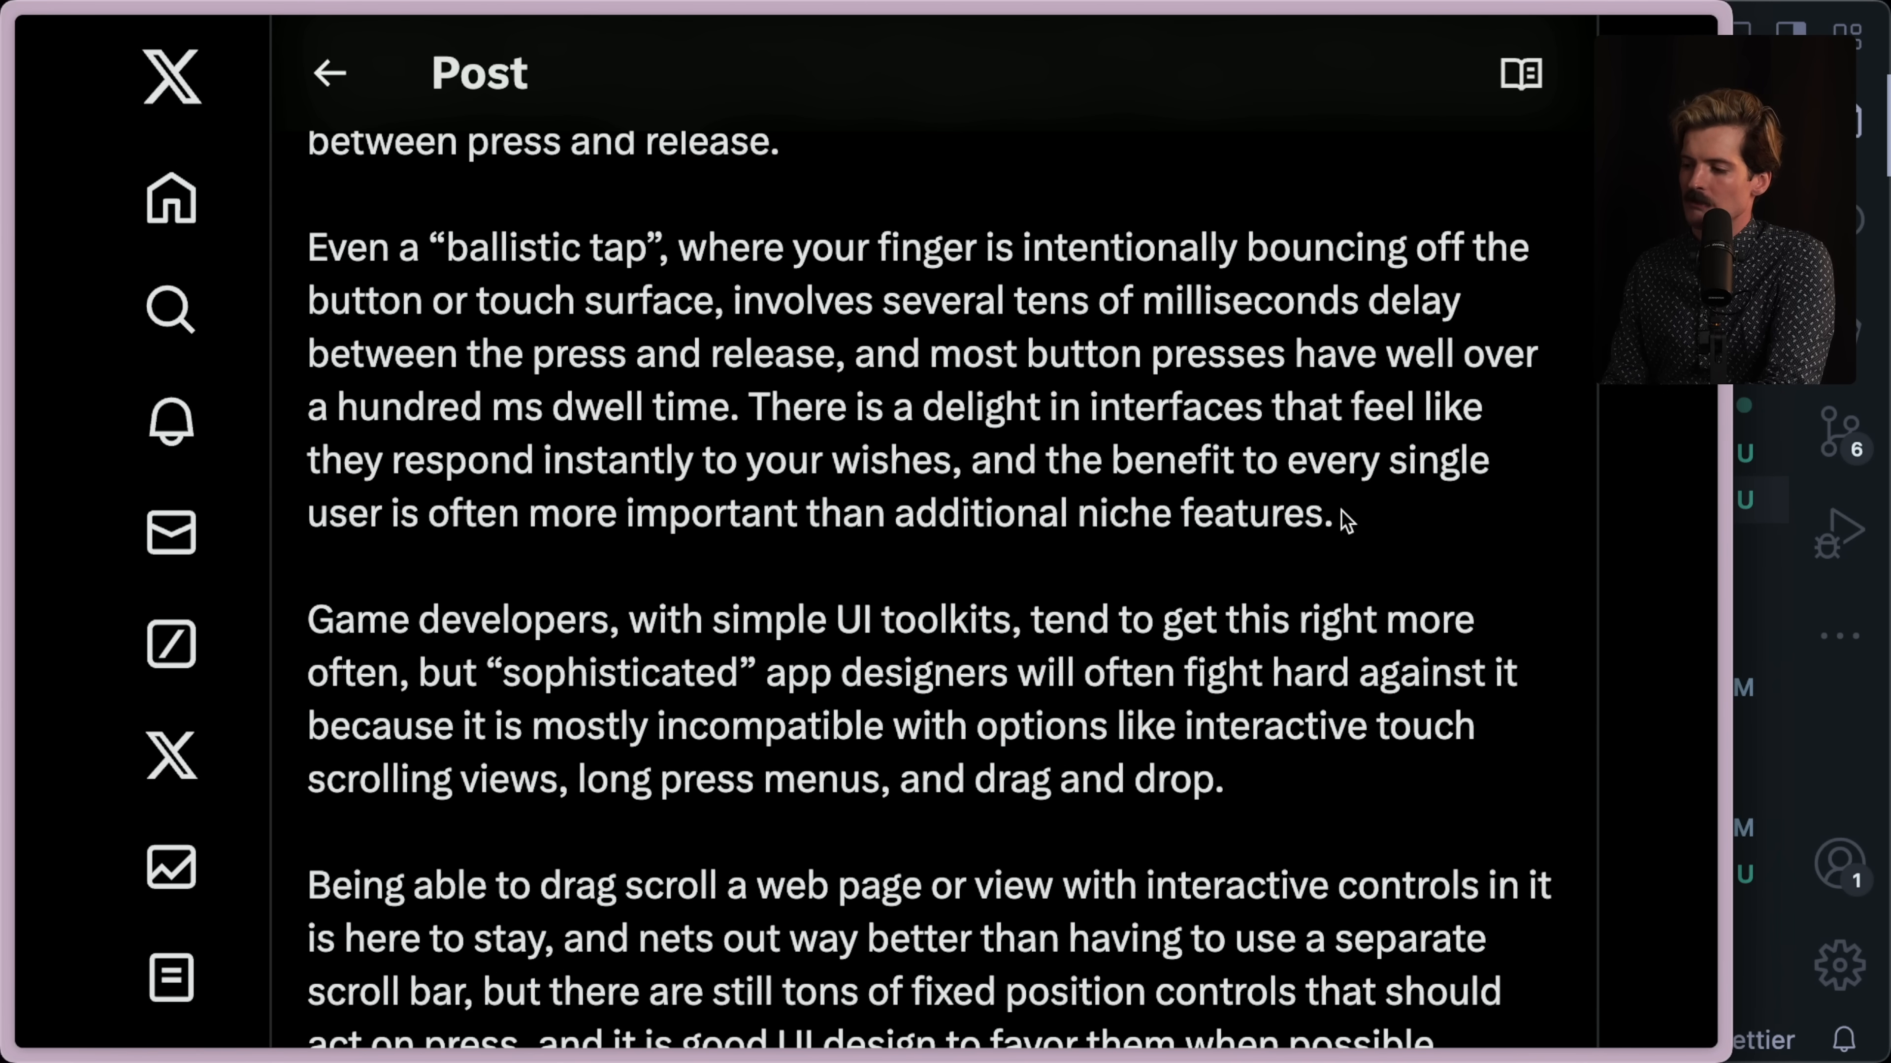
Highlight a passage and scroll to the drag-scroll and mobile VR keyboard paragraphs.
left_click_drag(747, 406, 1332, 512)
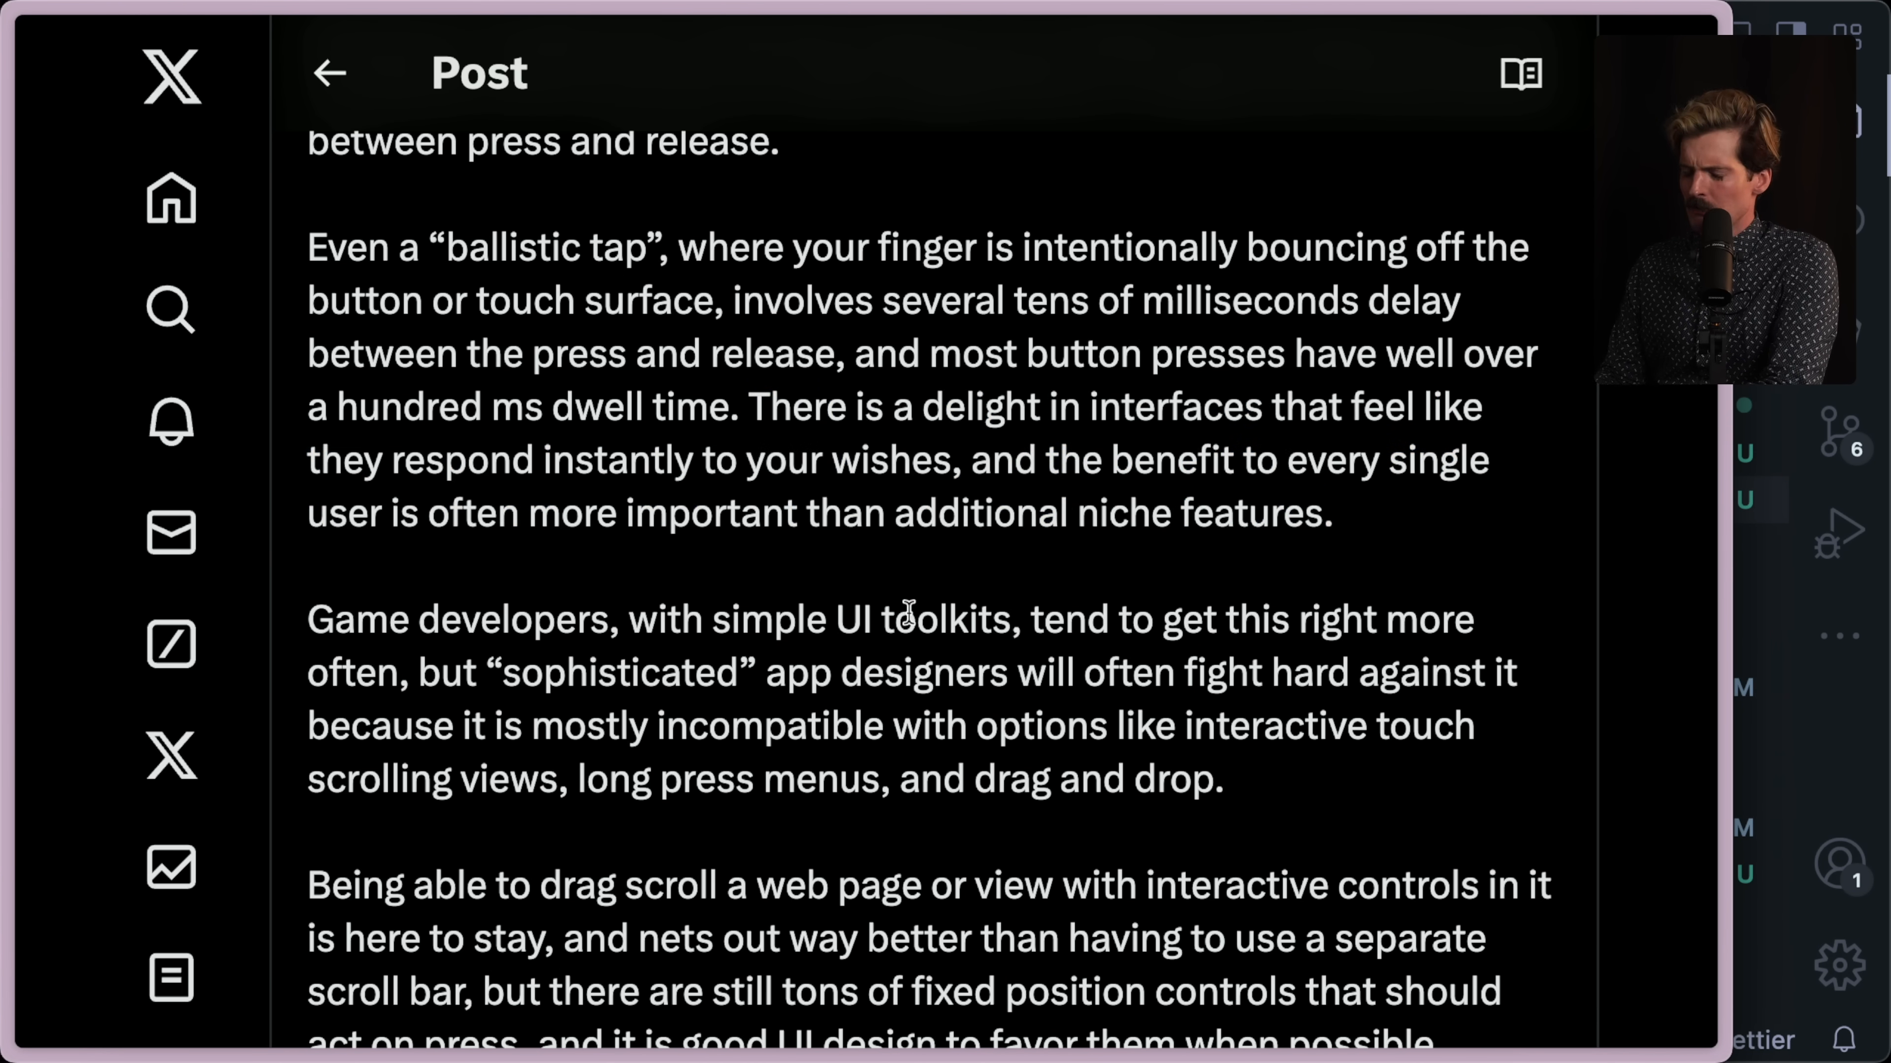
scroll("down", 3)
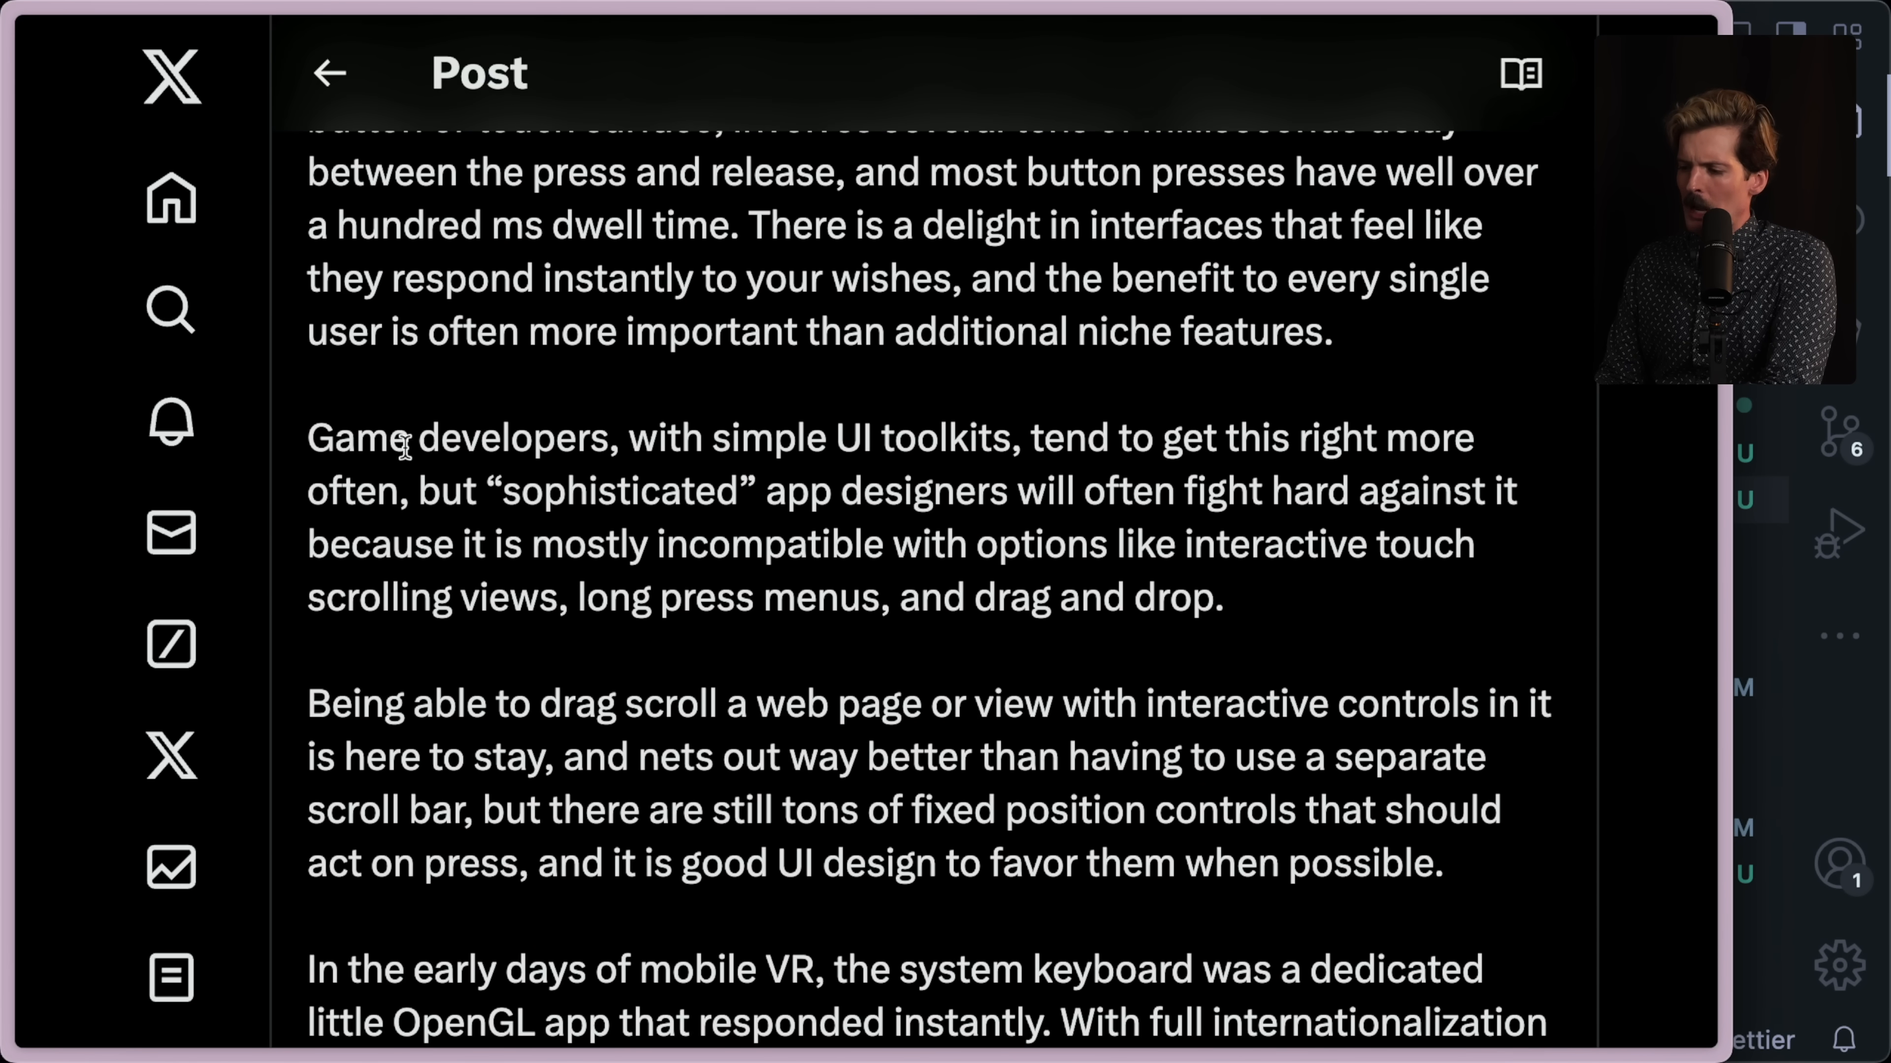
mouse_move(1051, 437)
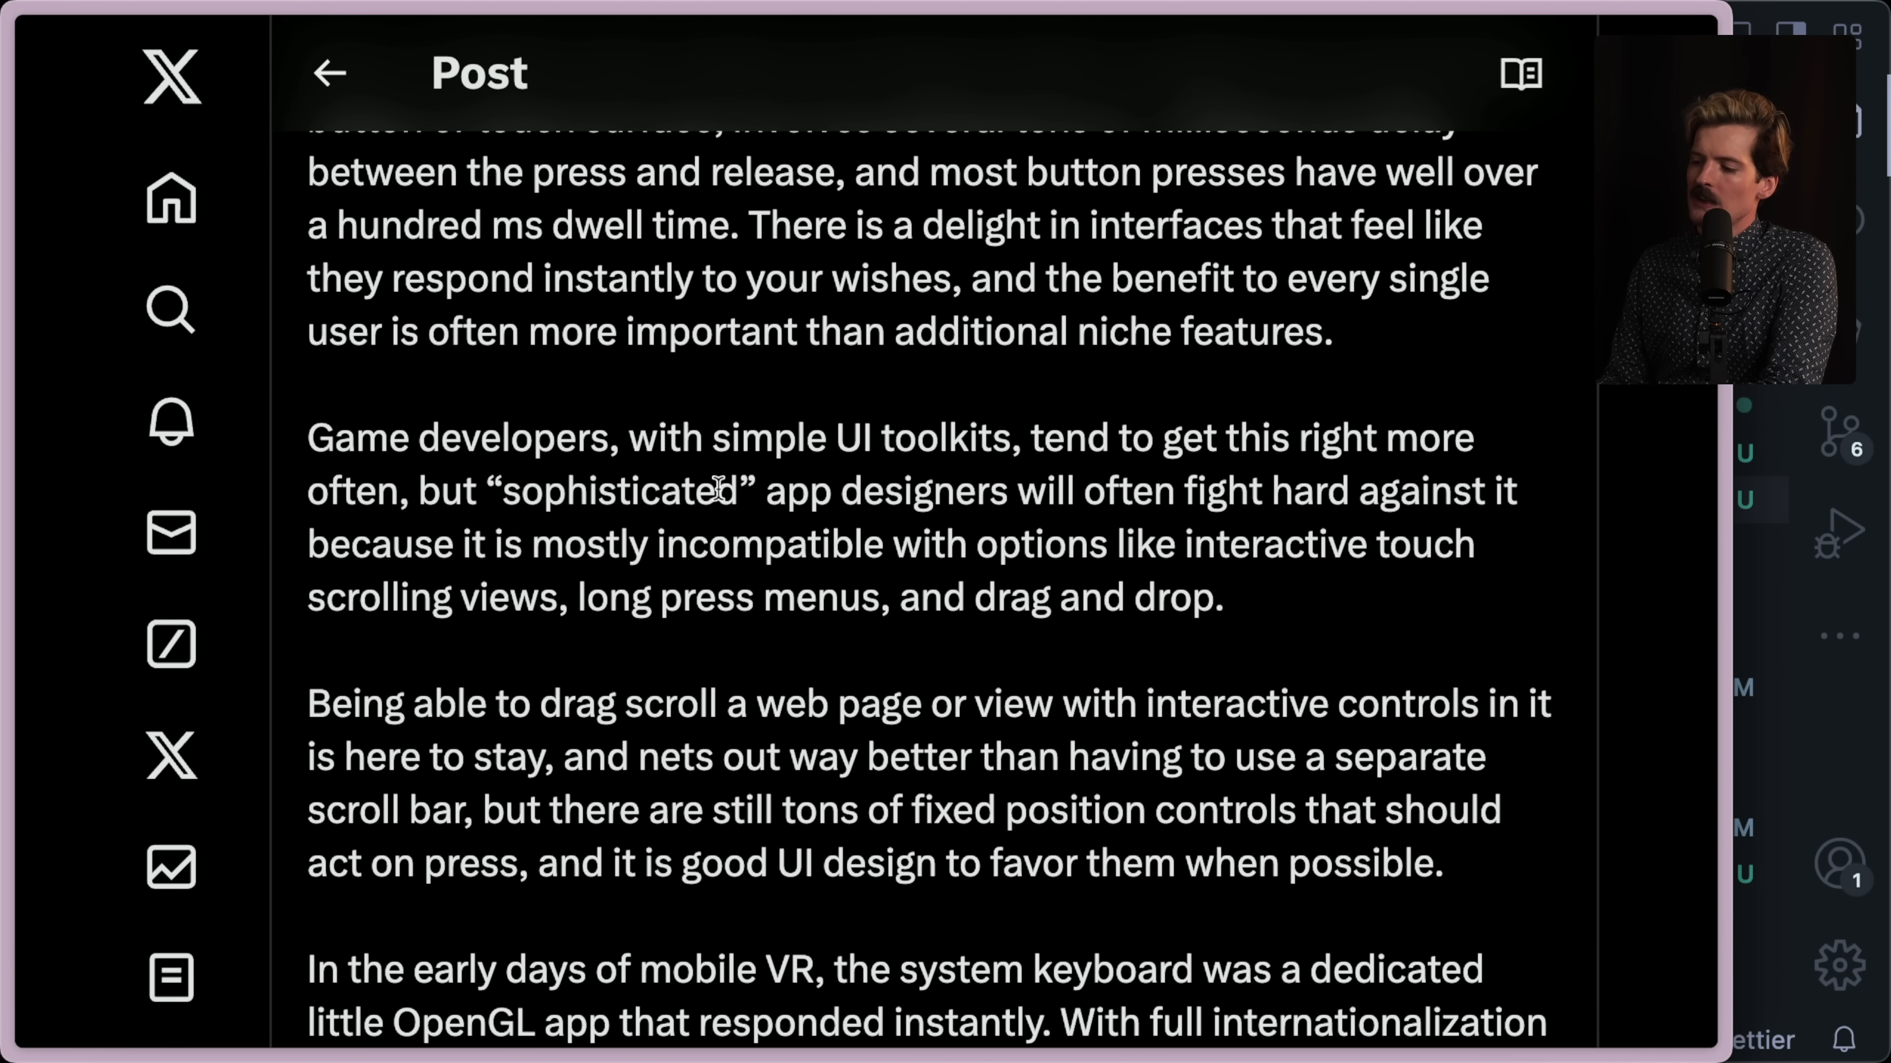
mouse_move(1416, 463)
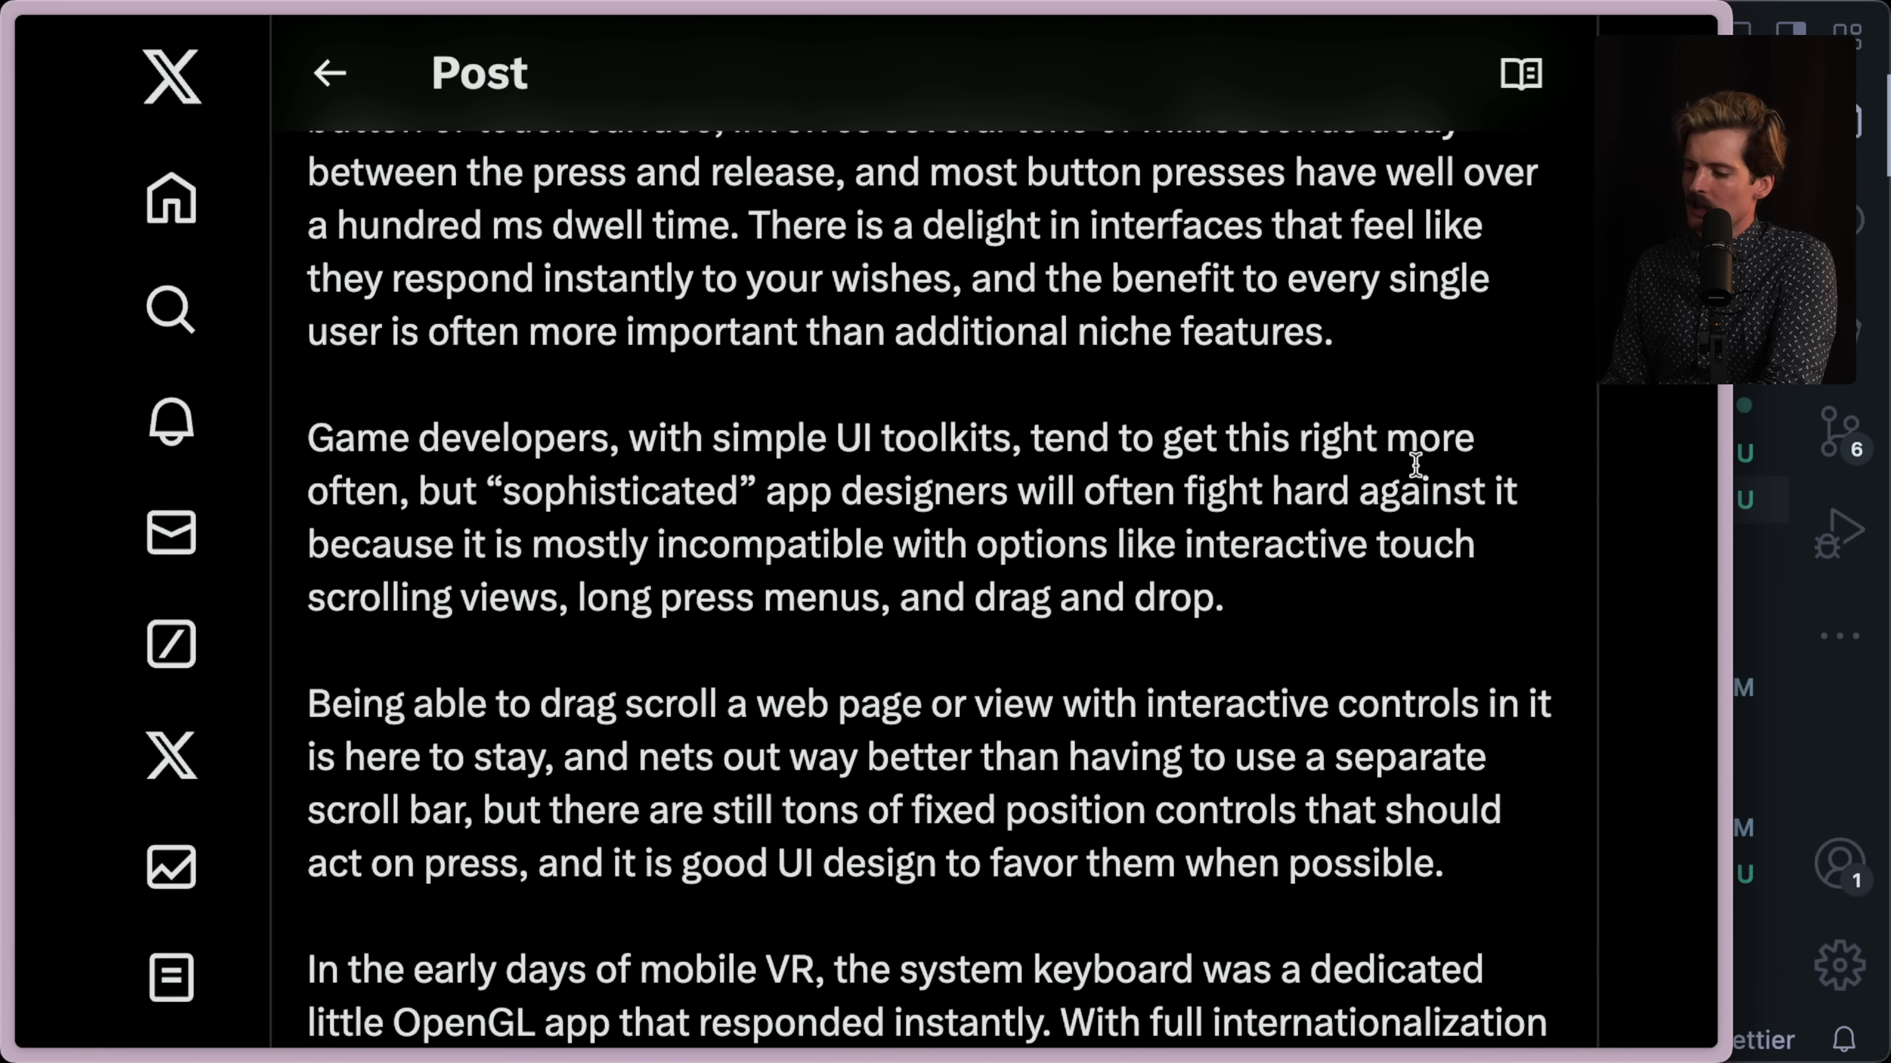
mouse_move(1085, 563)
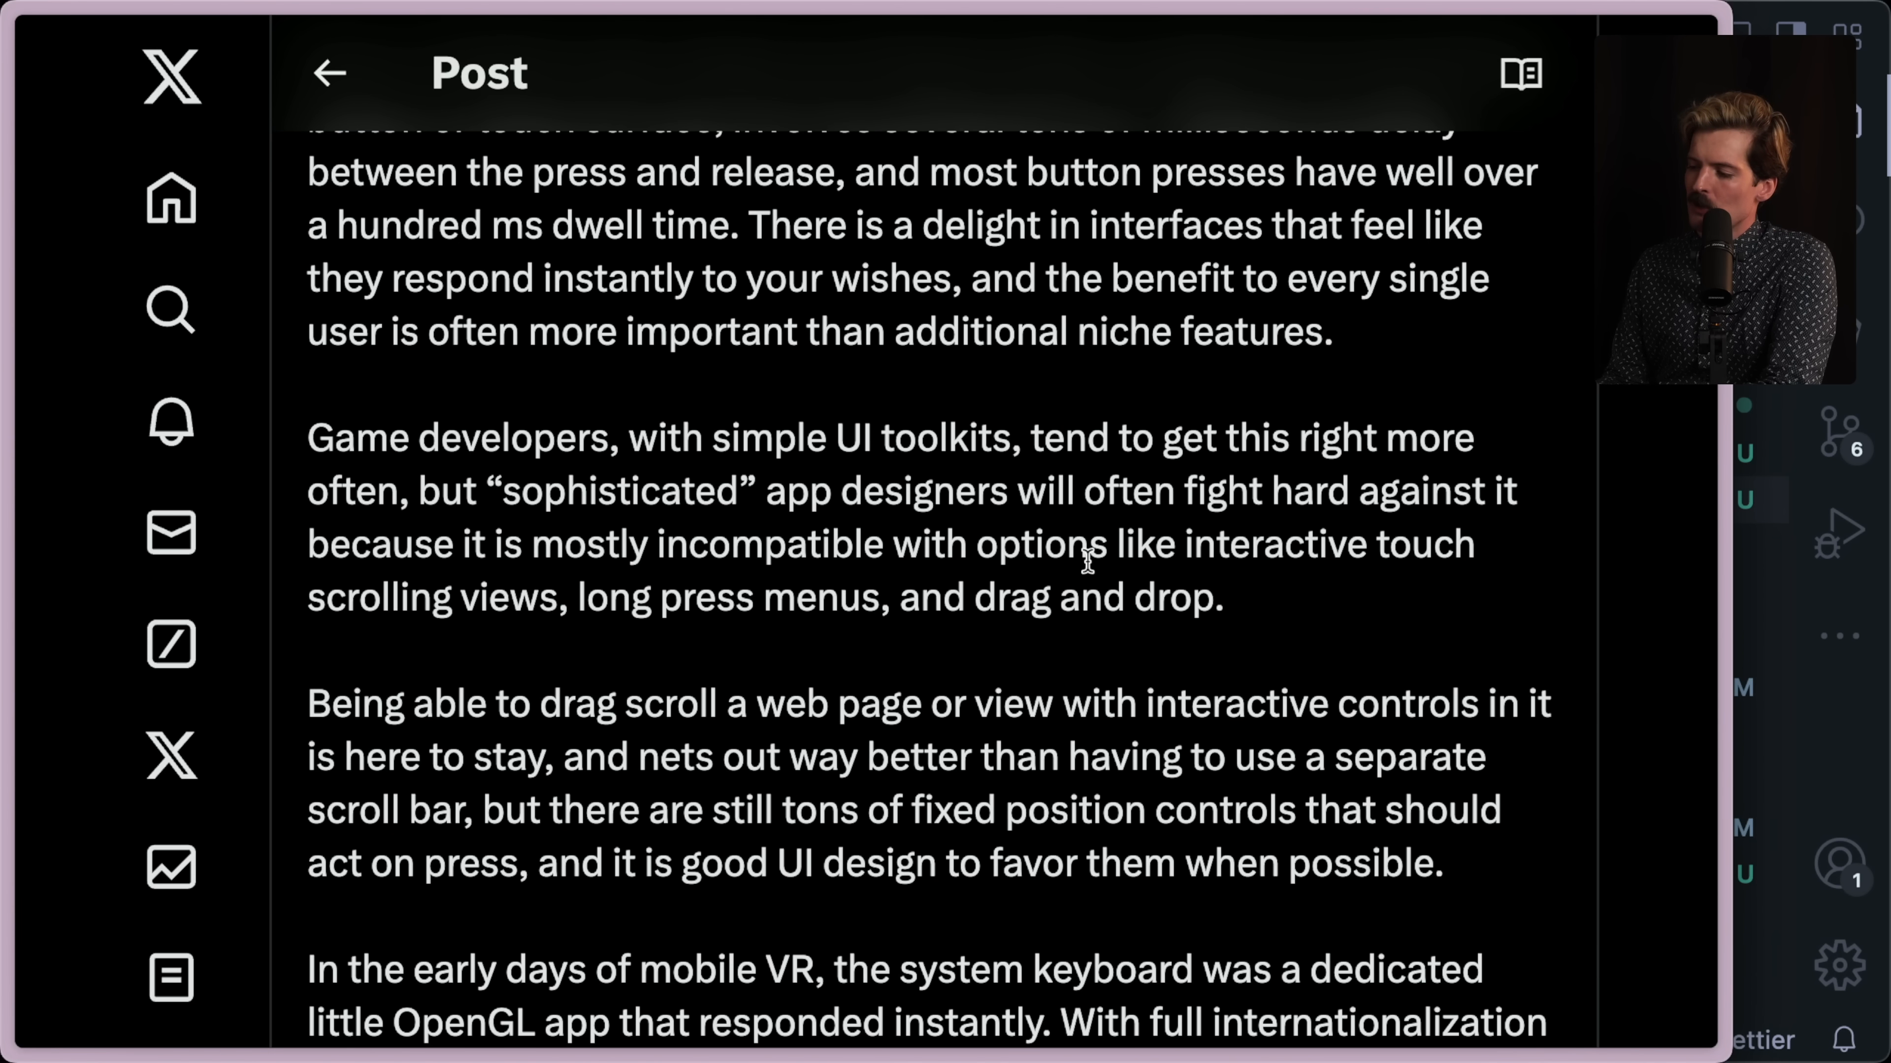
mouse_move(543, 603)
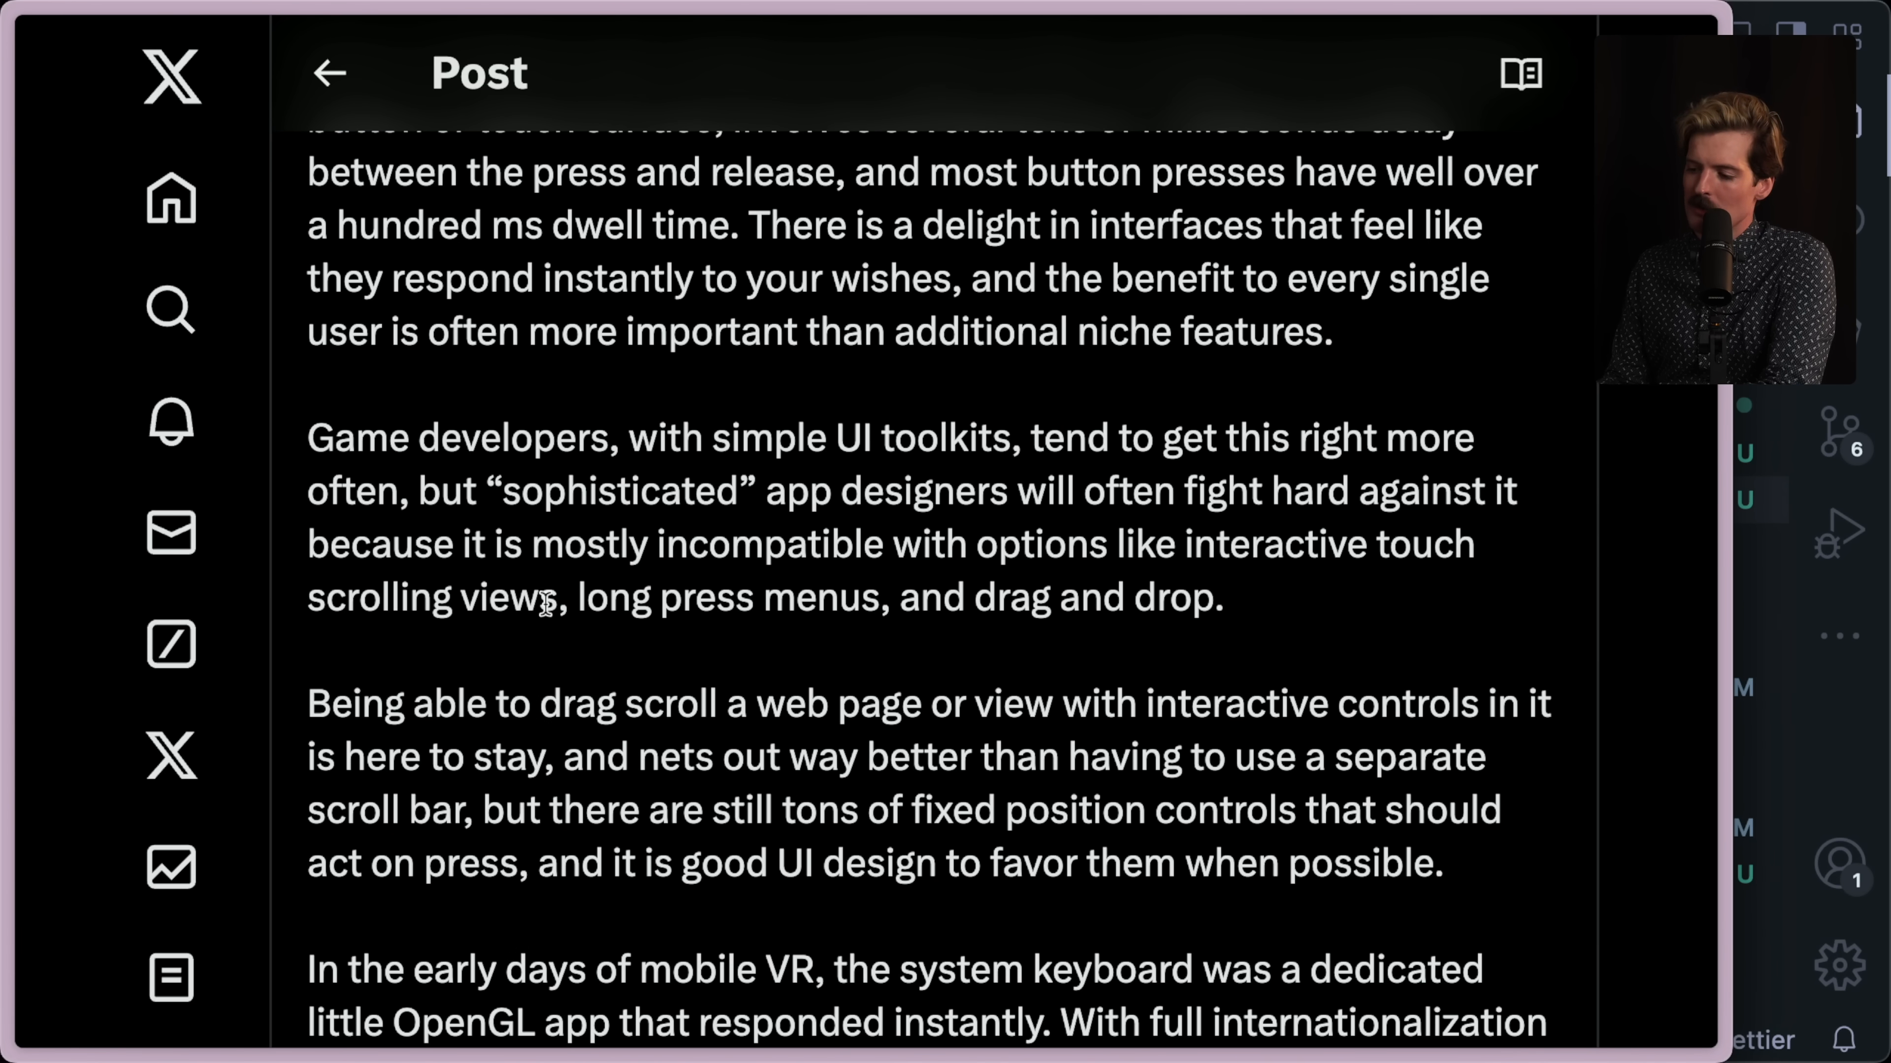
mouse_move(1203, 589)
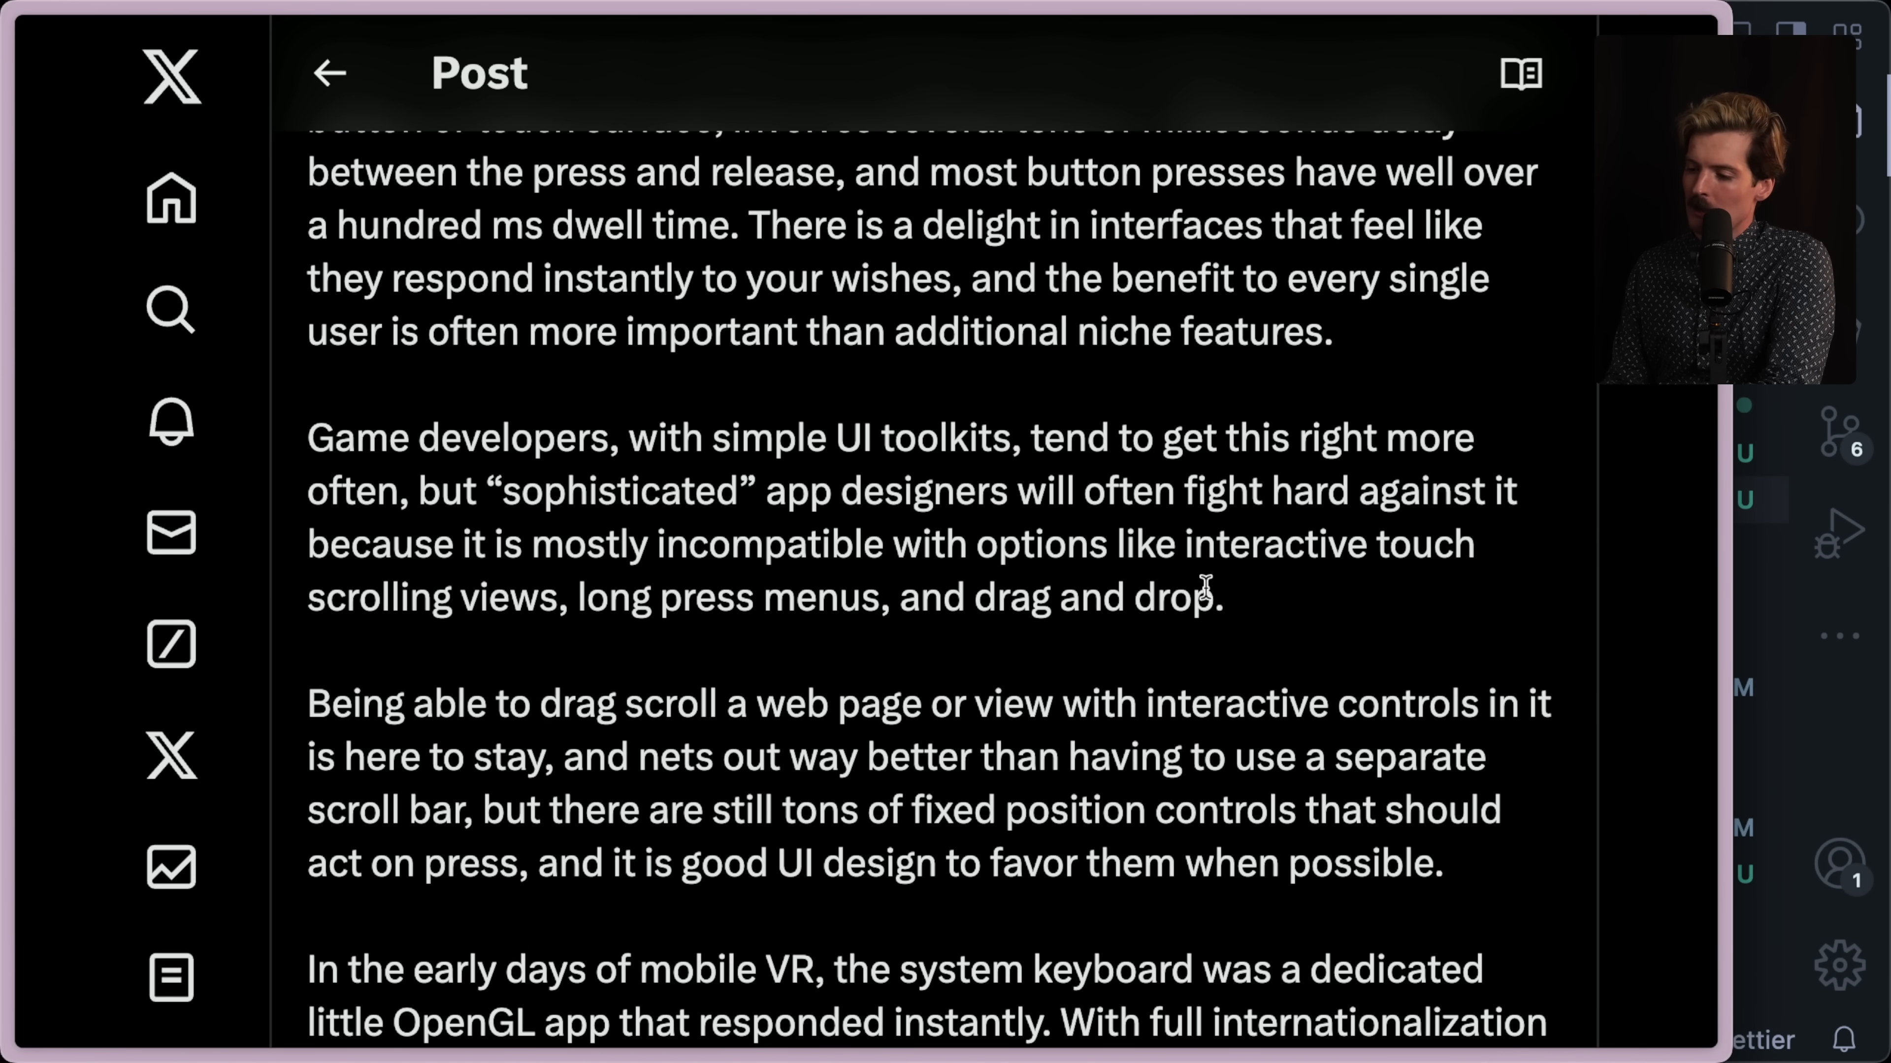
mouse_move(1131, 678)
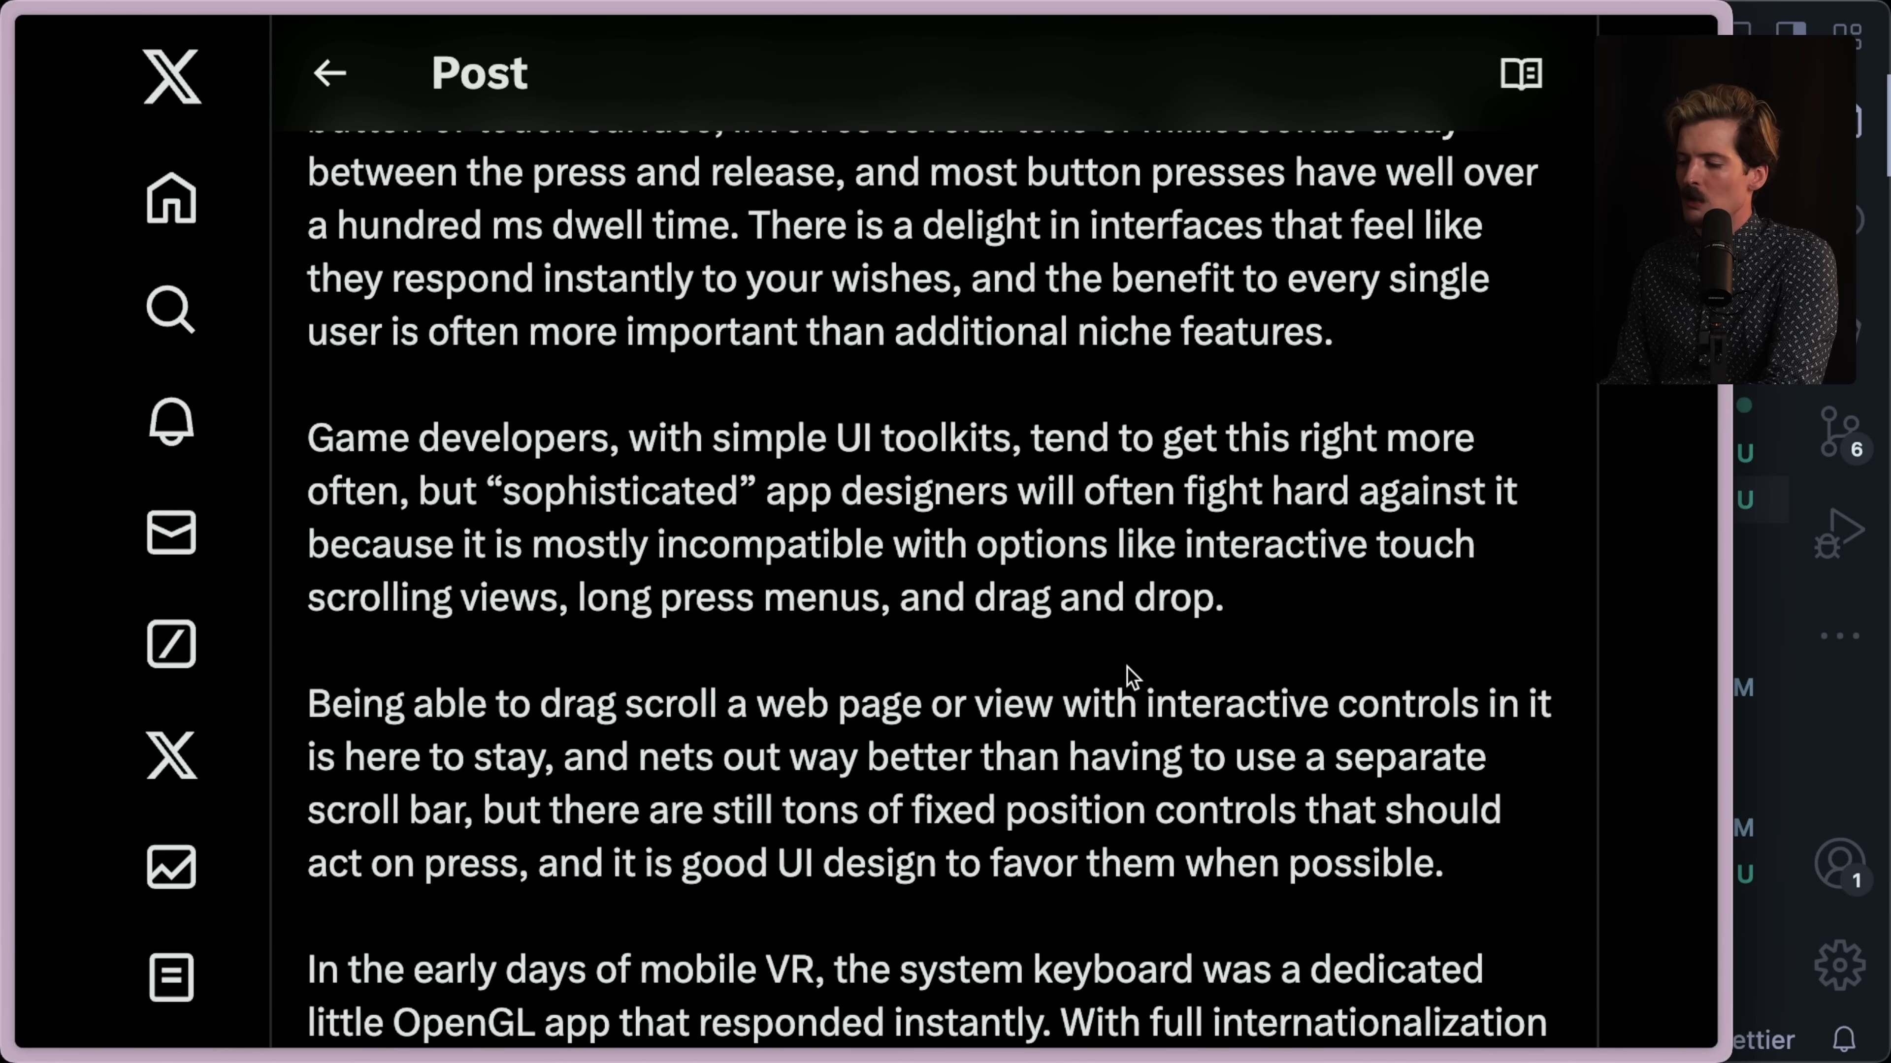
mouse_move(403, 797)
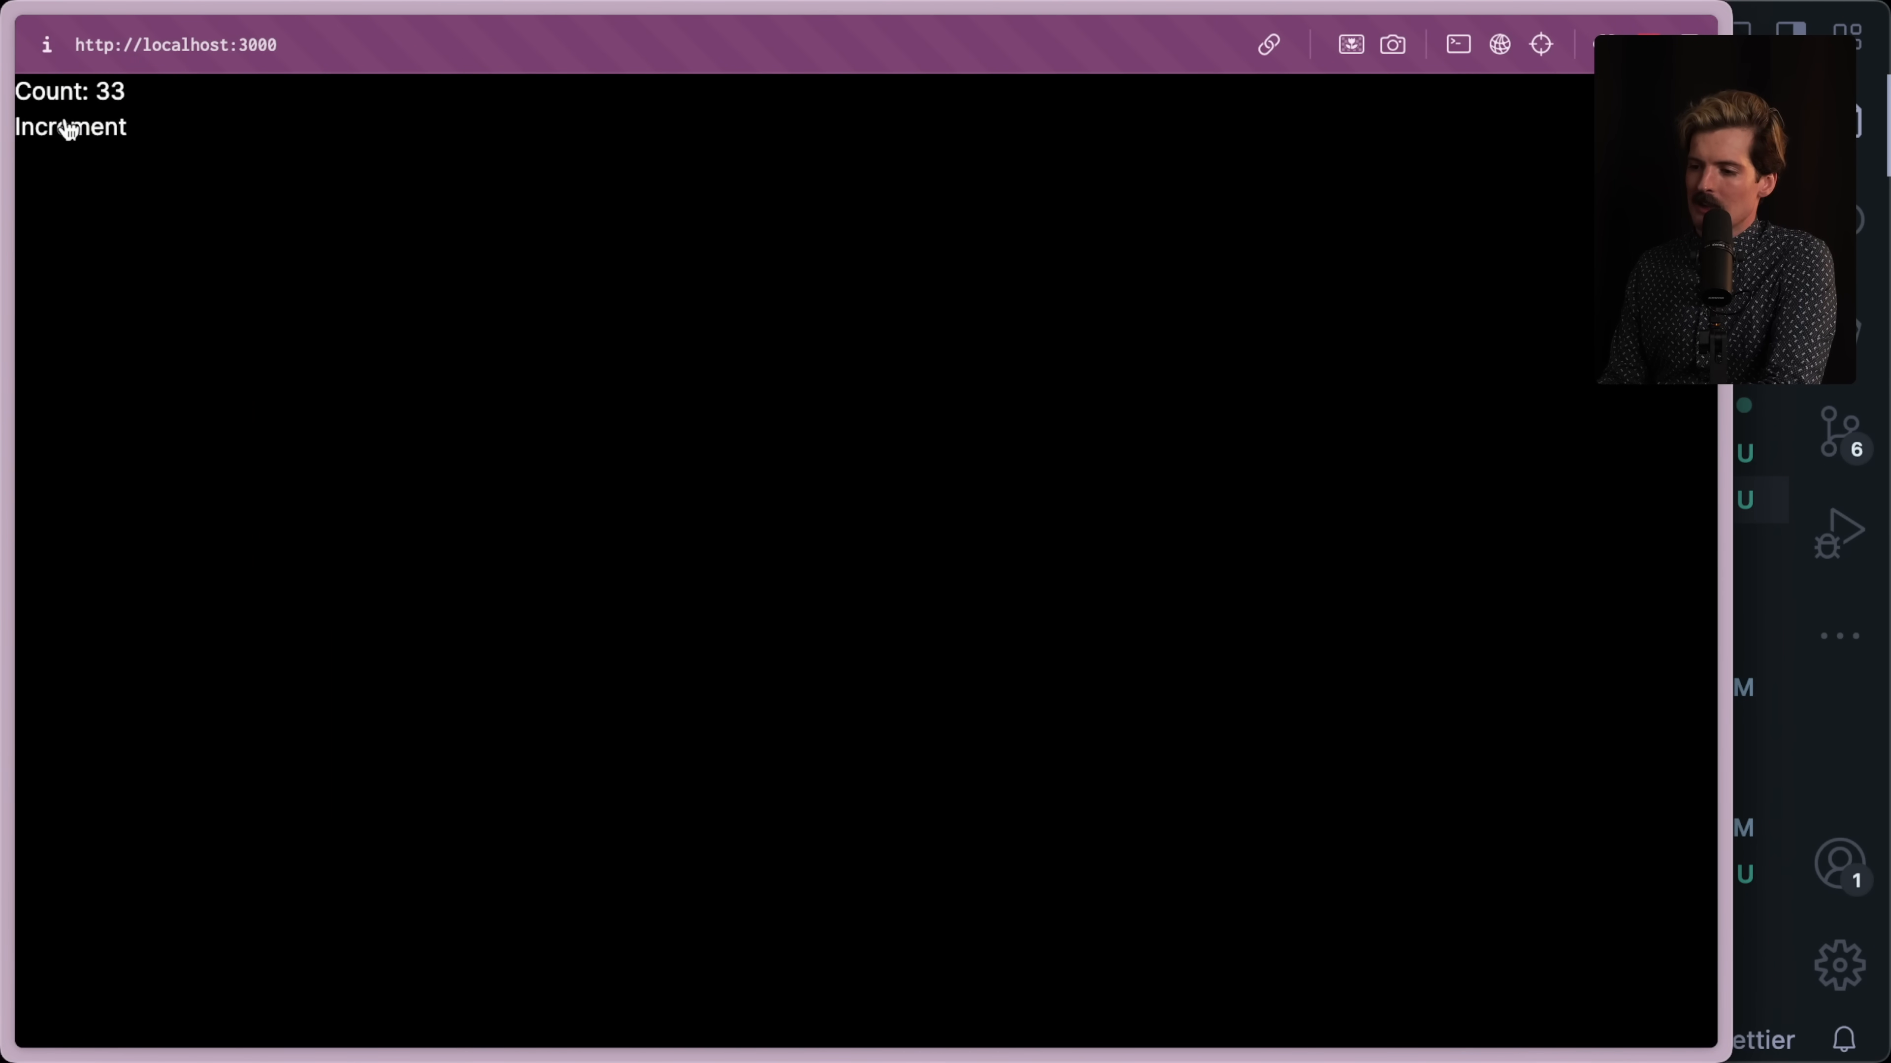
mouse_move(105, 144)
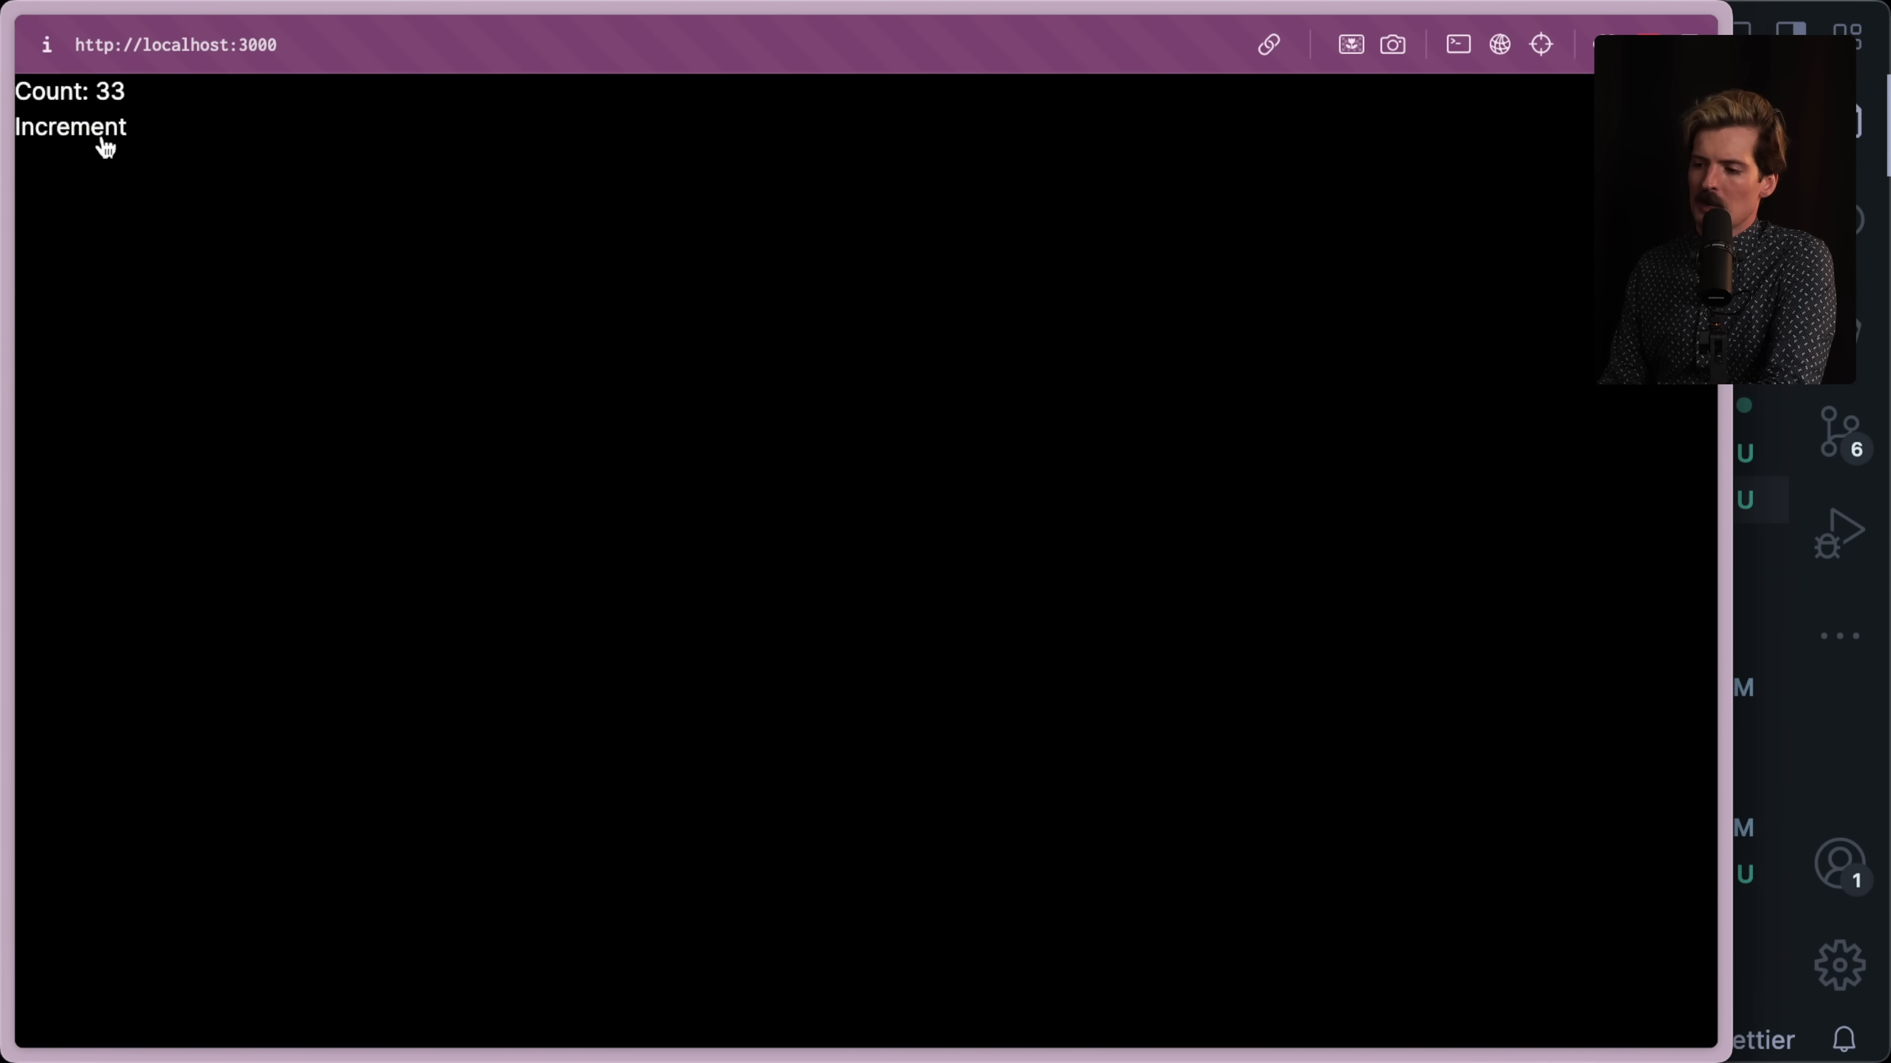
mouse_move(290, 431)
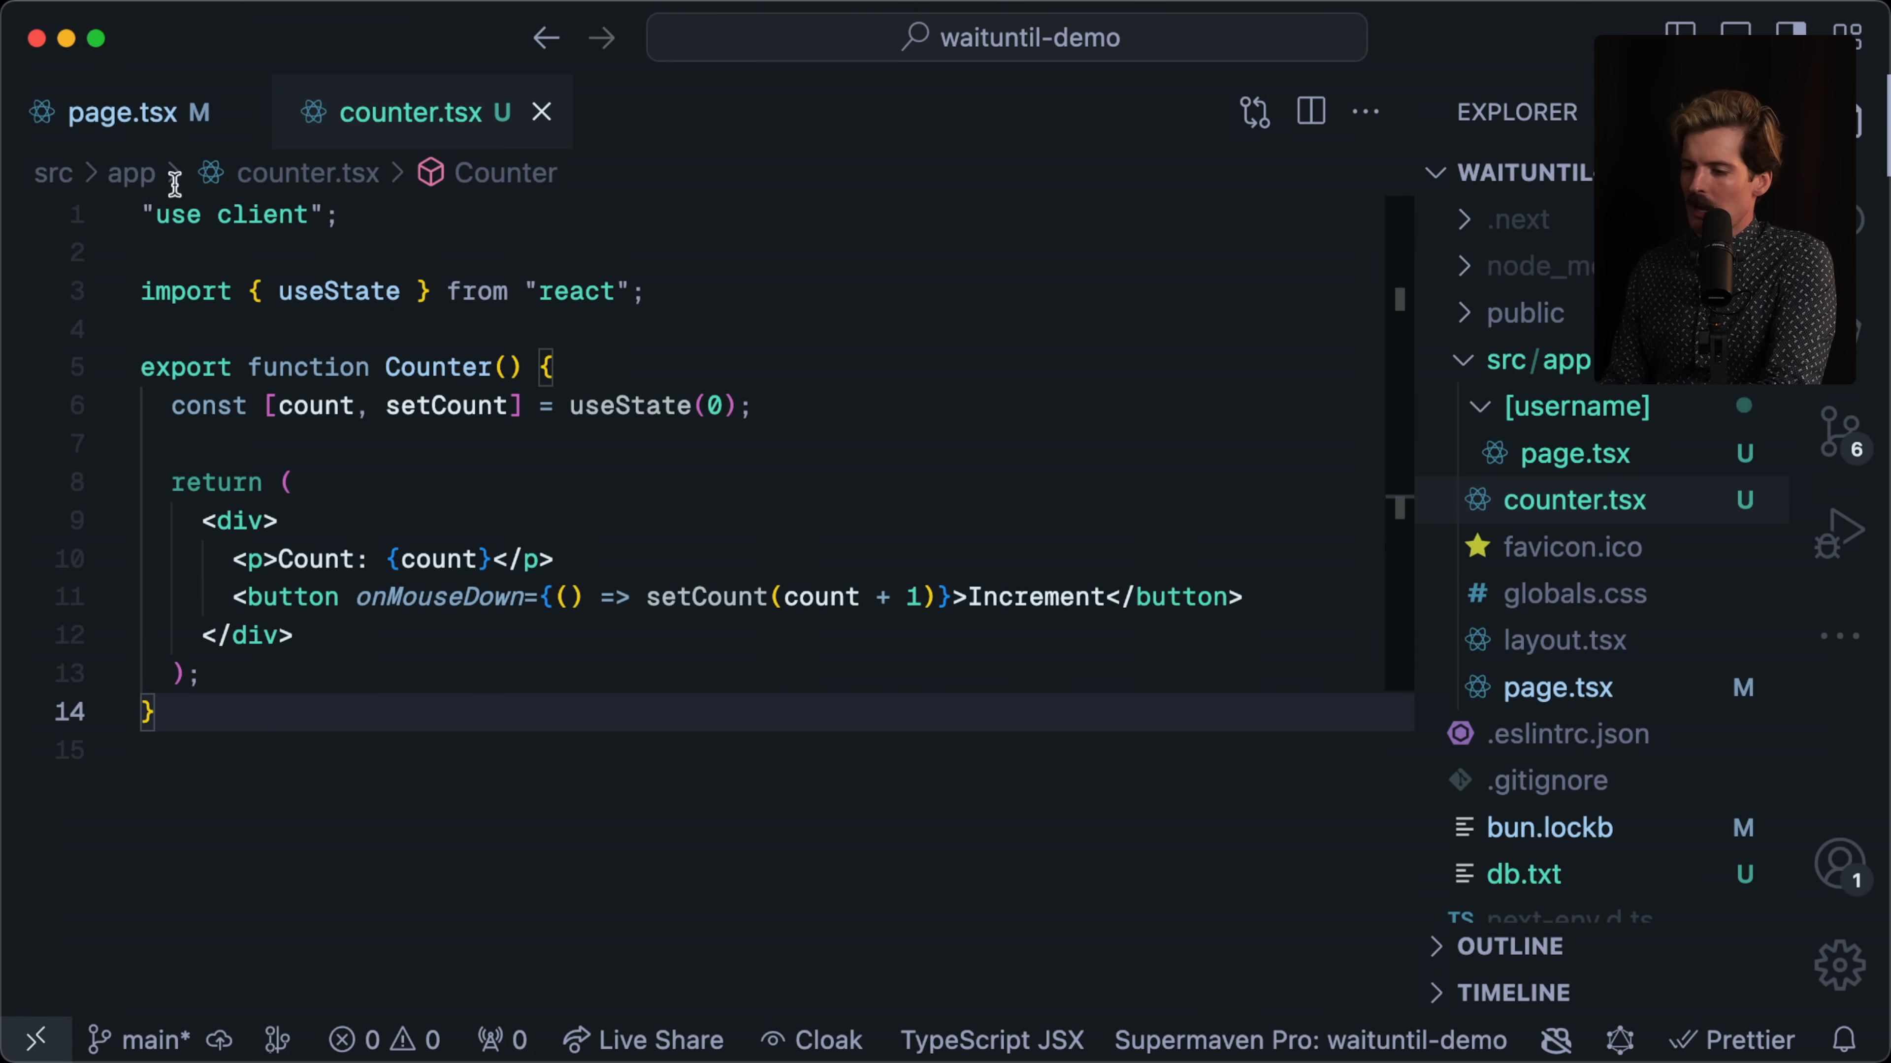
Give the wrapper div className "flex flex-col text-2xl p-8 w-full items-center justify-center" and make the count a div.
type("className=\"flex\"")
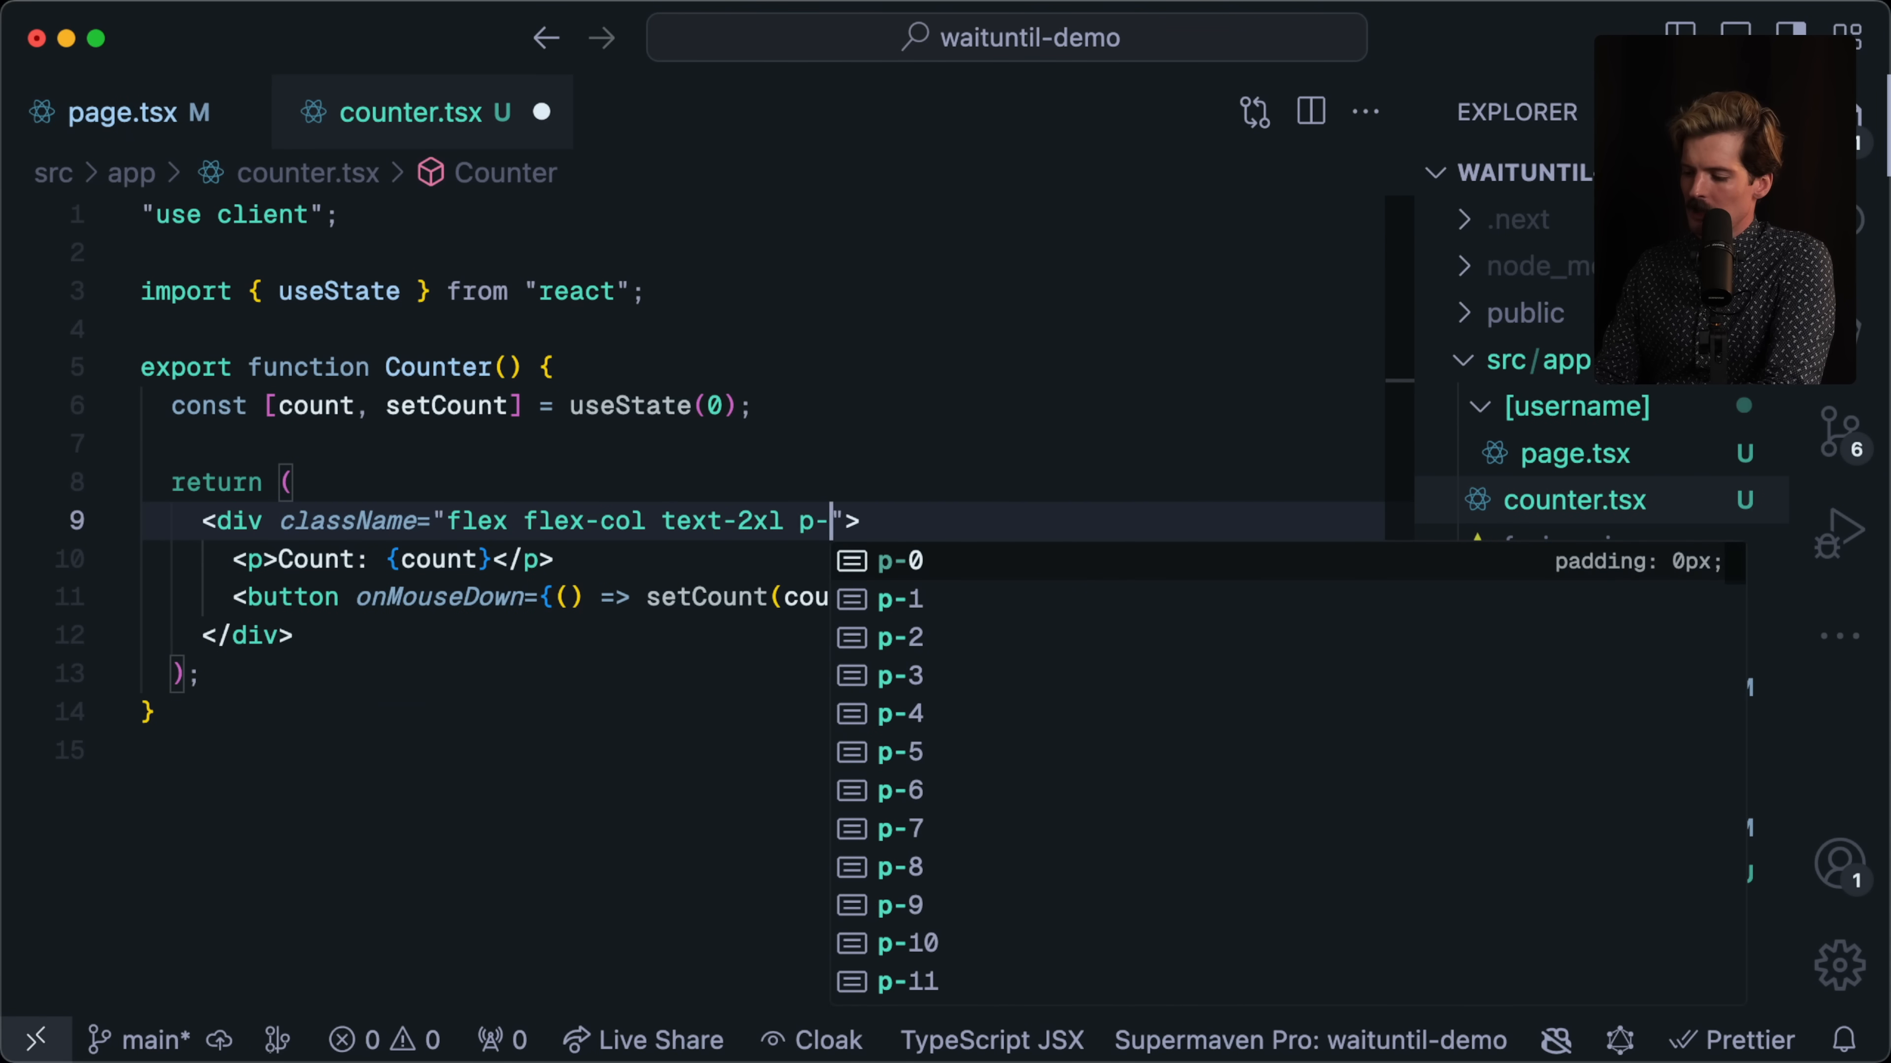
type("8 w-full")
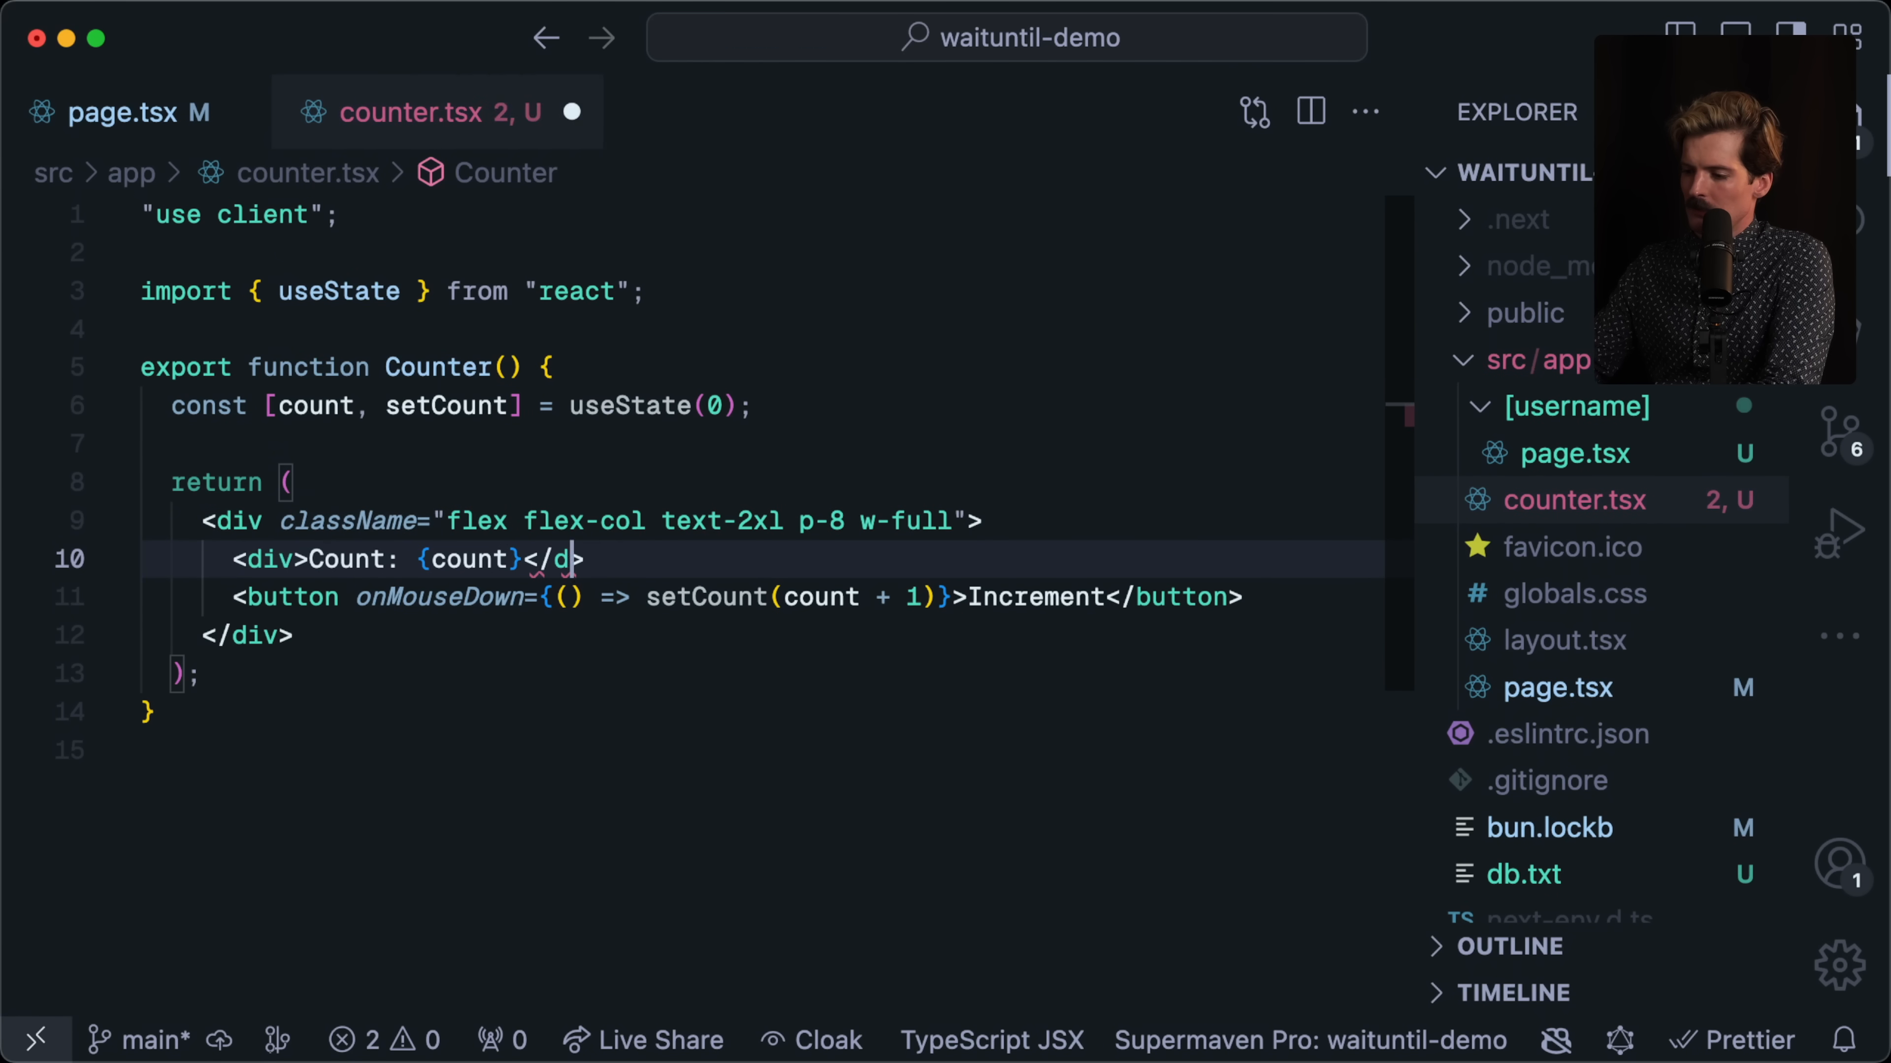
type("items-center justify-center")
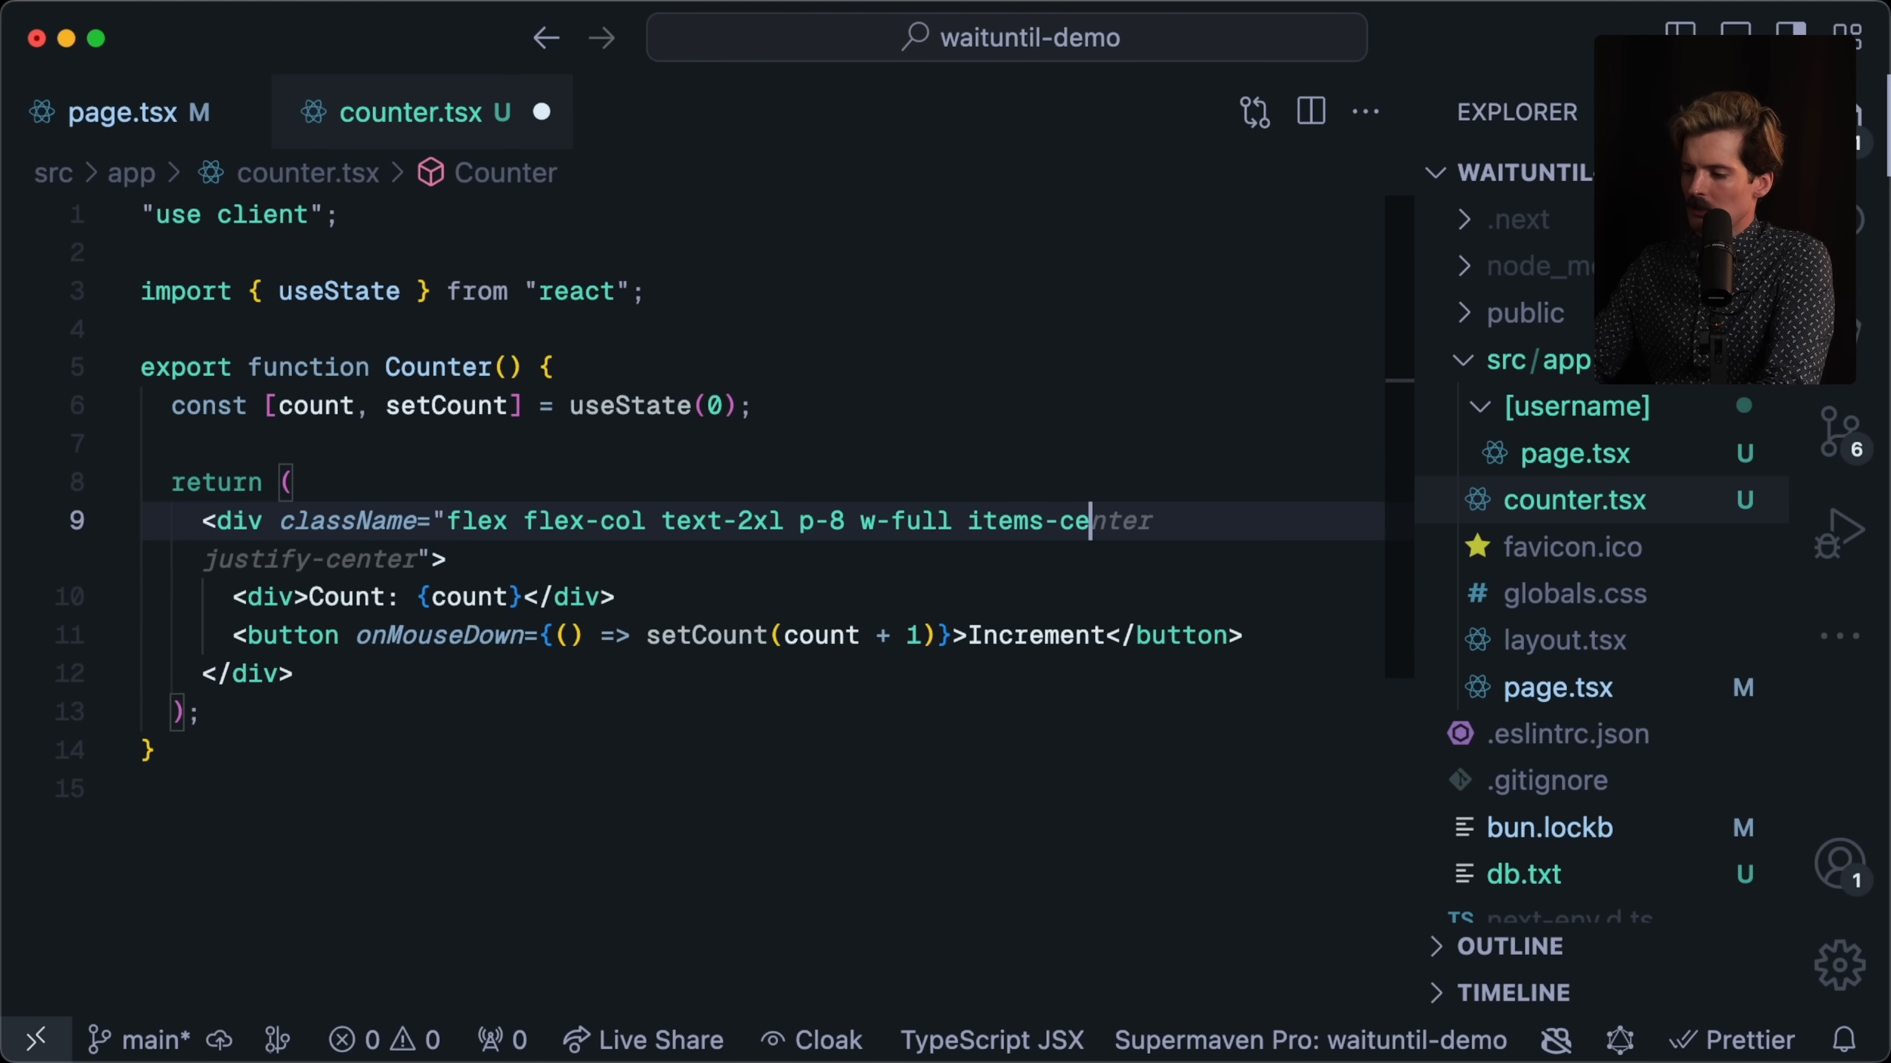
left_click(118, 113)
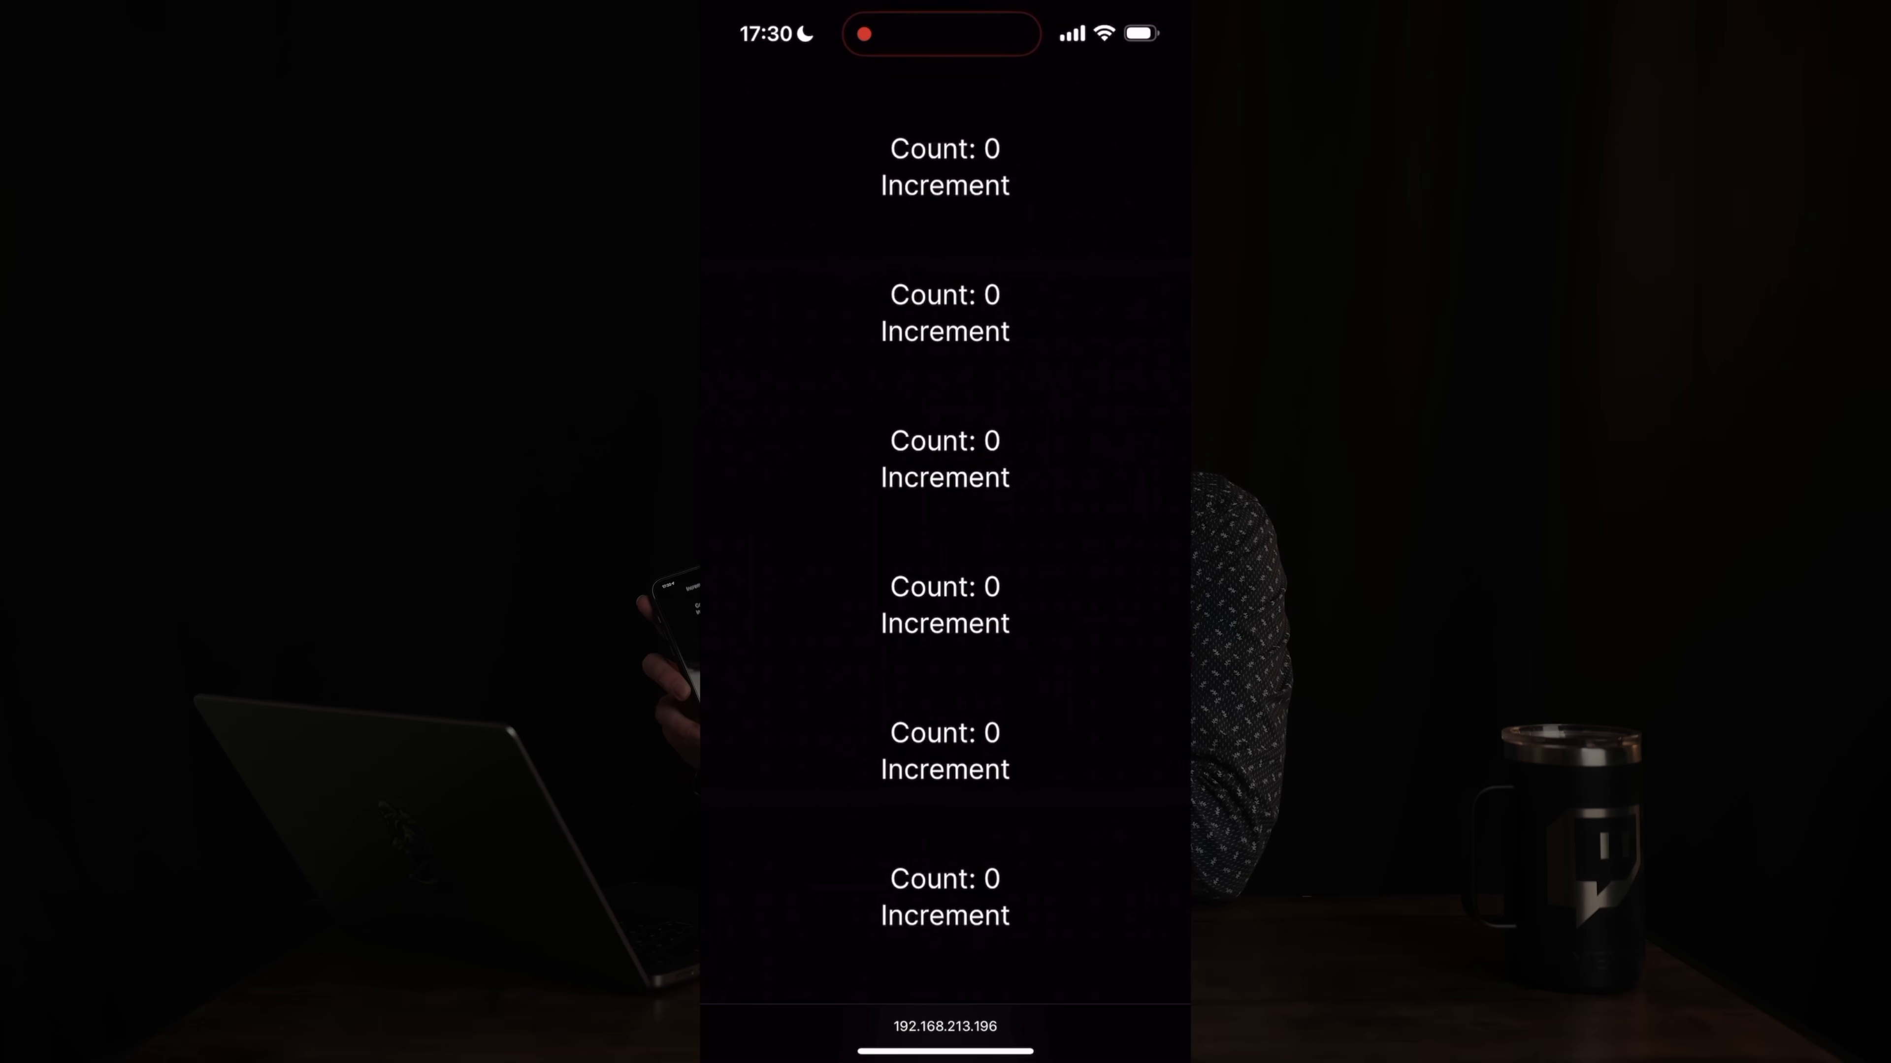
On the phone, tap Increment buttons to raise two counters to 3 and 6 while scrolling the list.
scroll("down", 3)
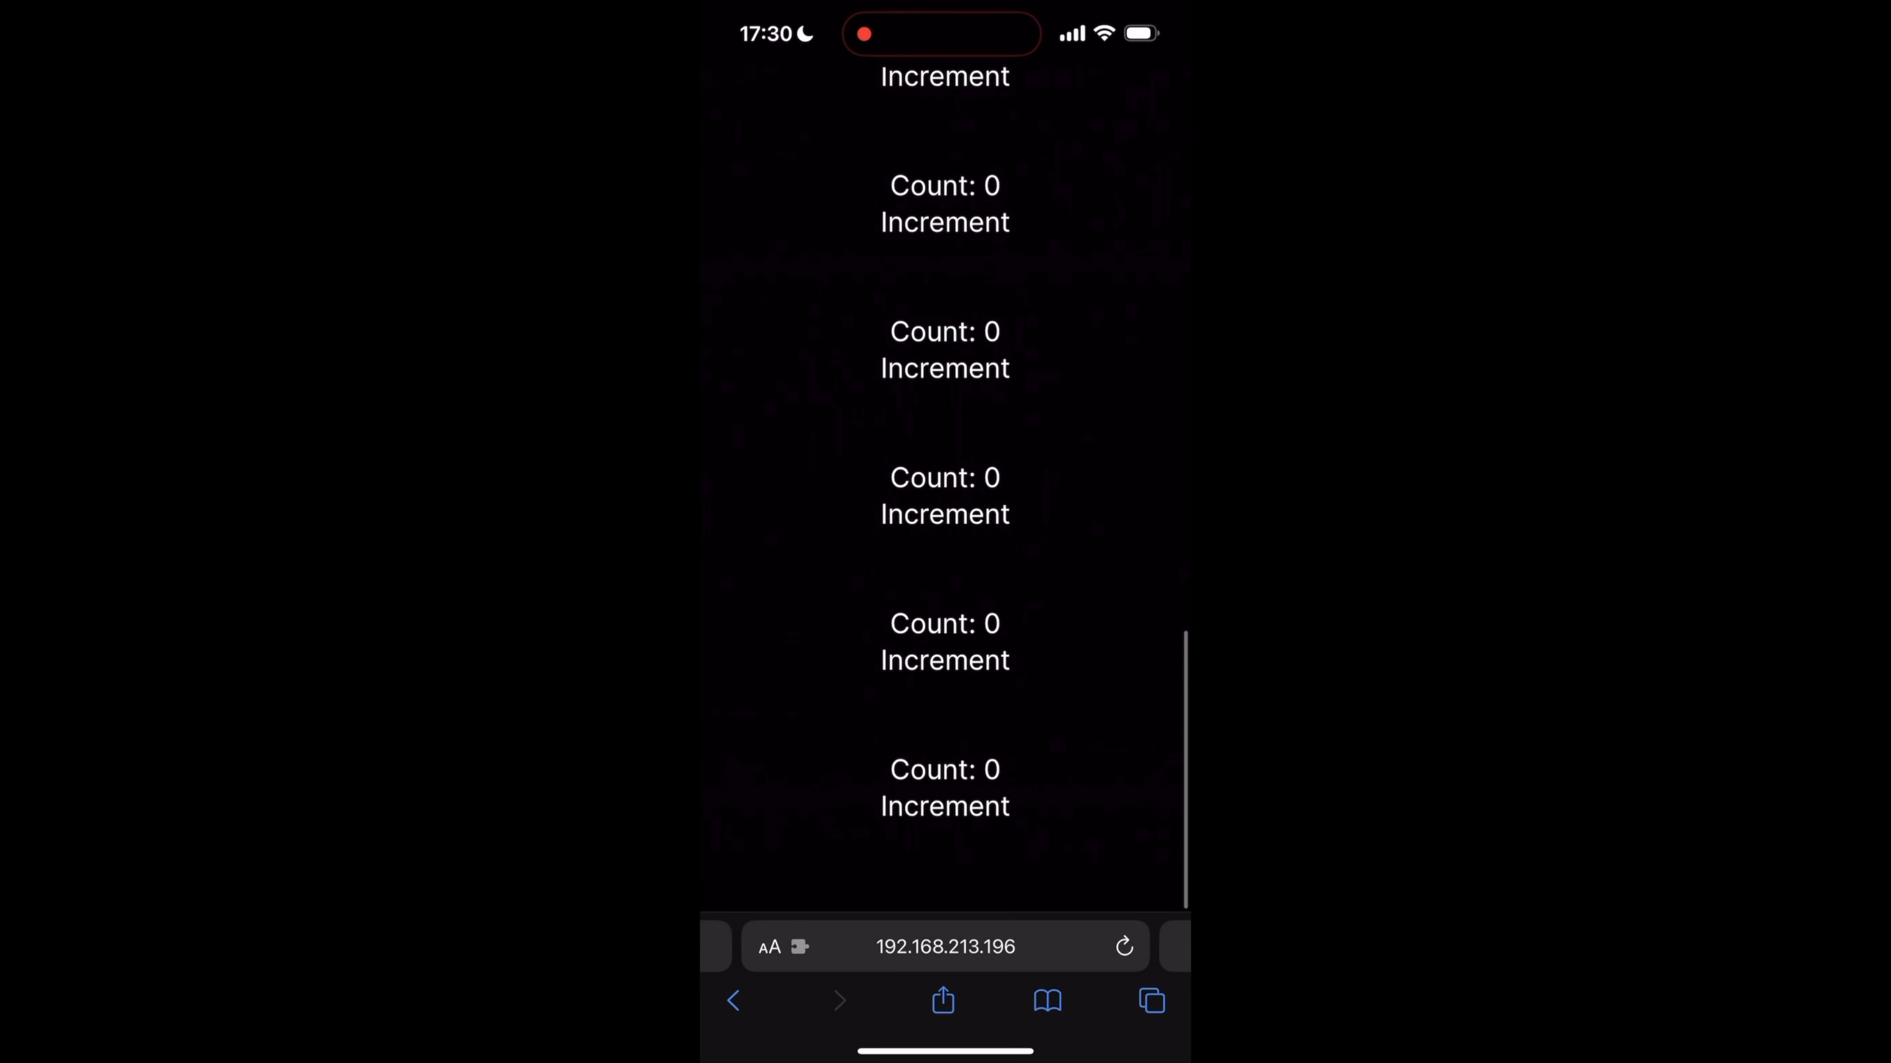
scroll("down", 3)
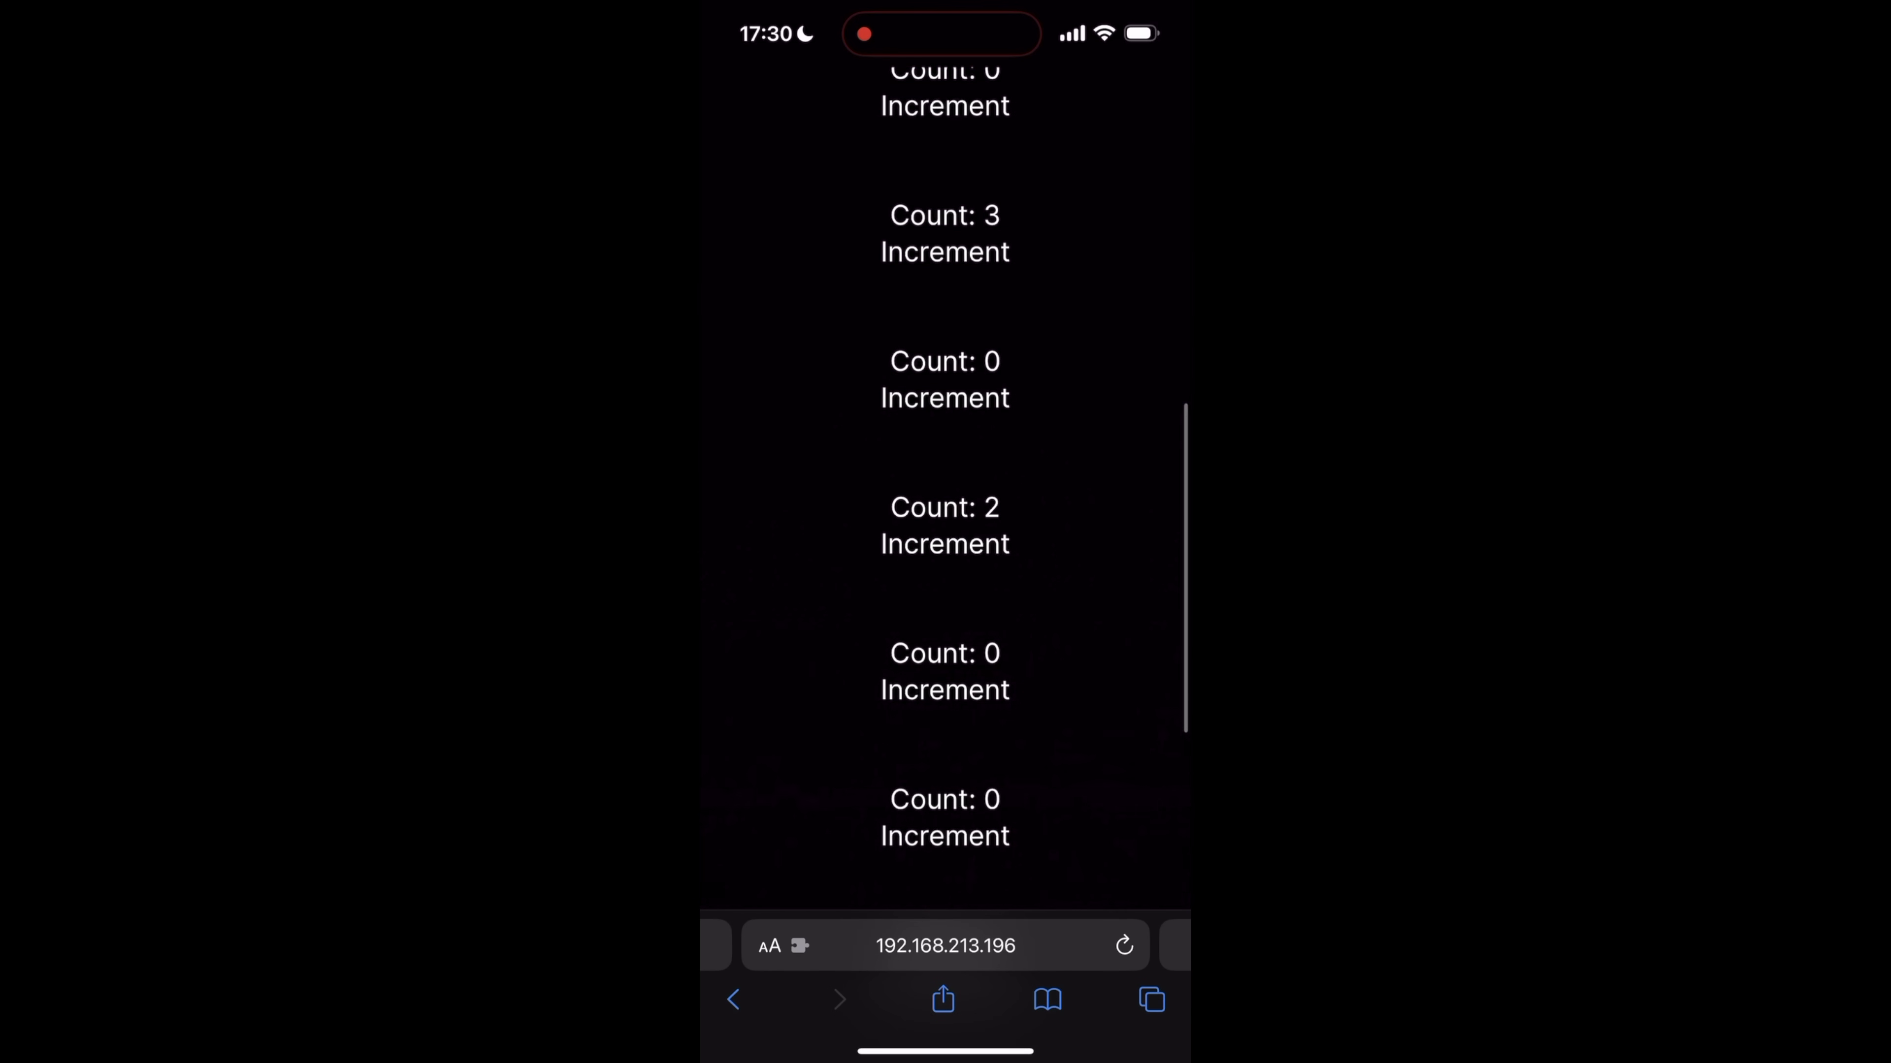
left_click(945, 543)
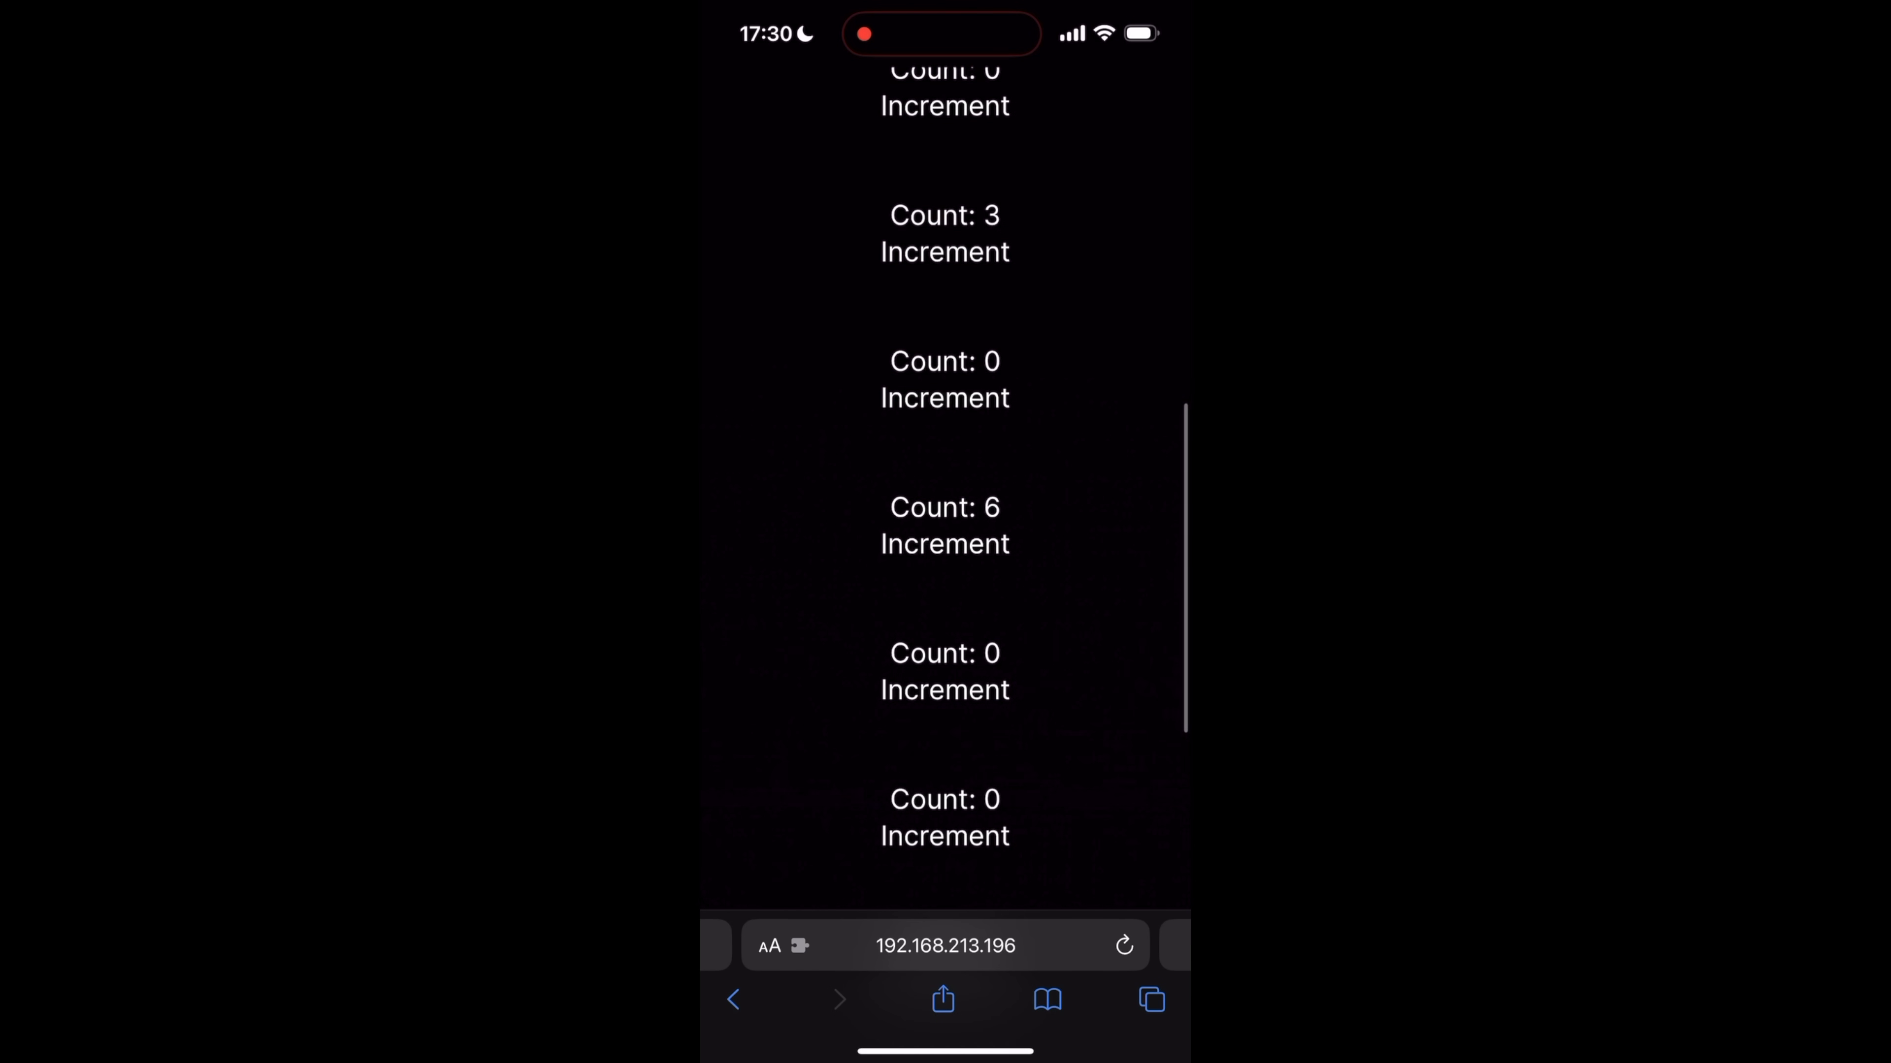
scroll("down", 3)
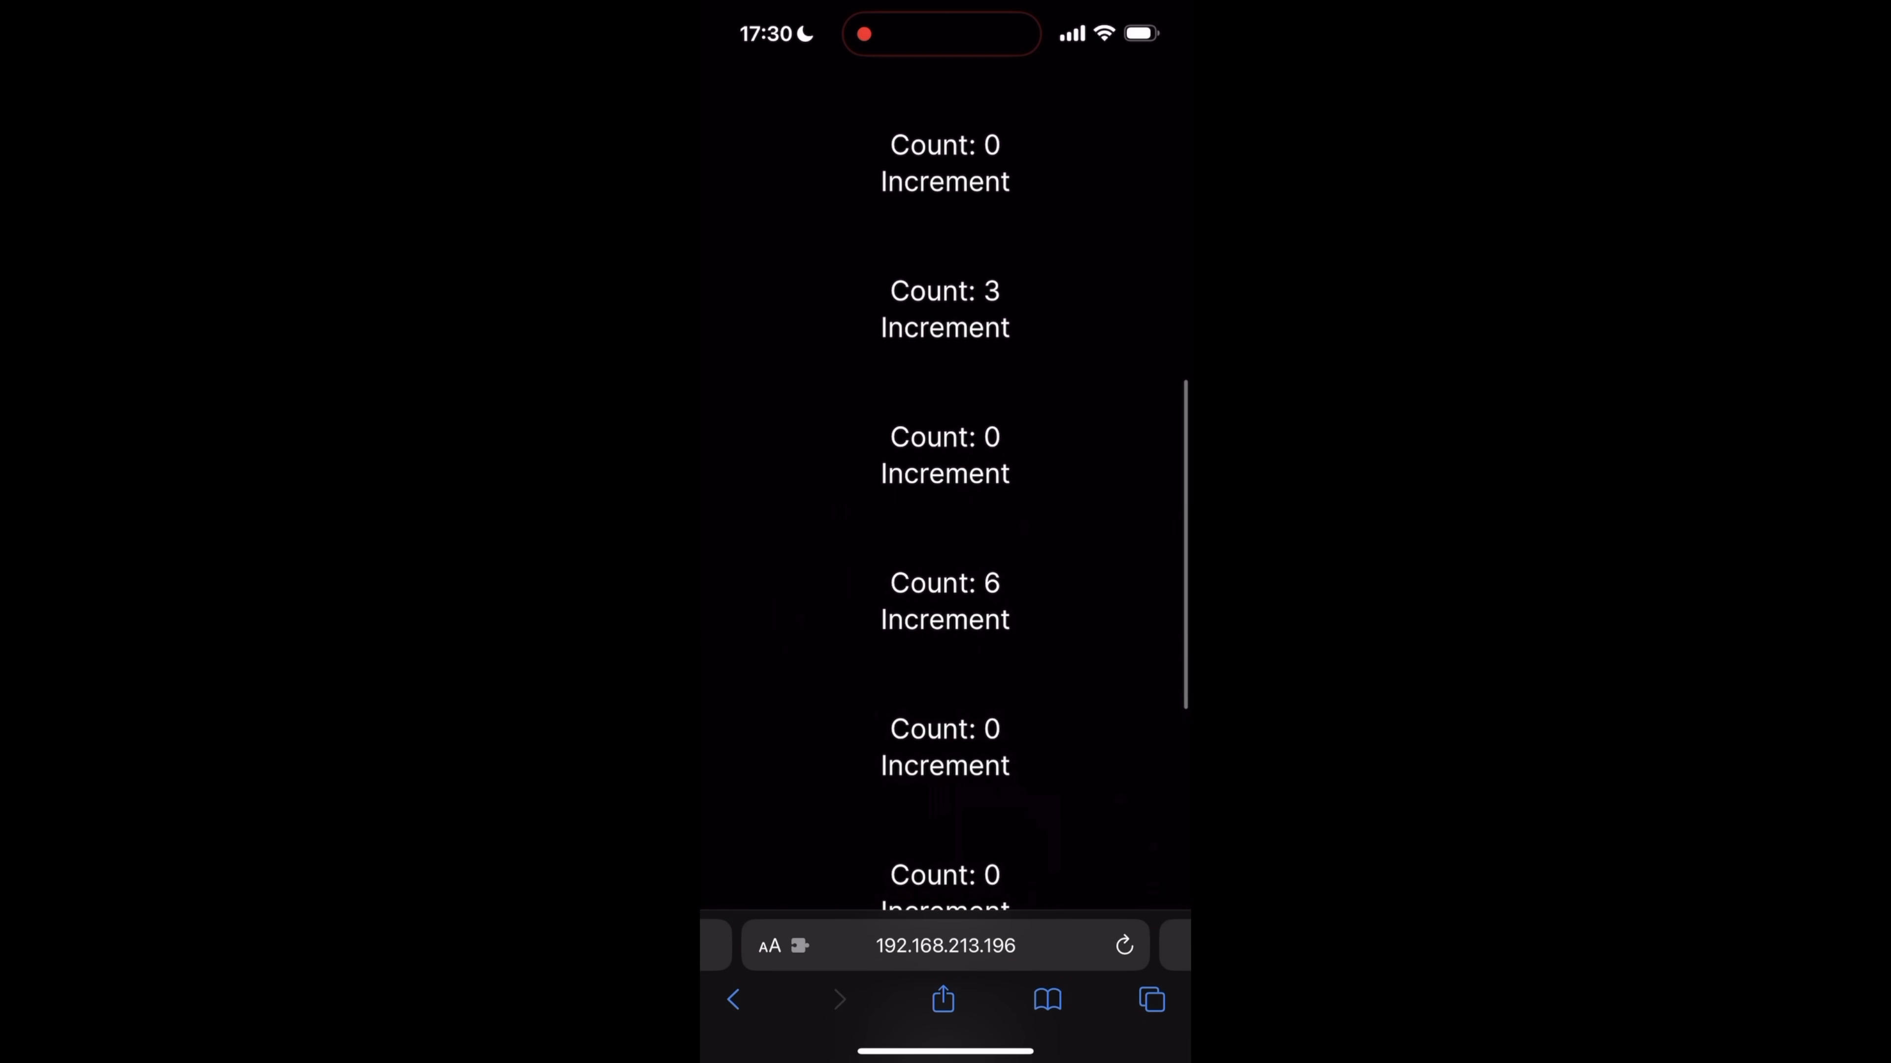
scroll("down", 3)
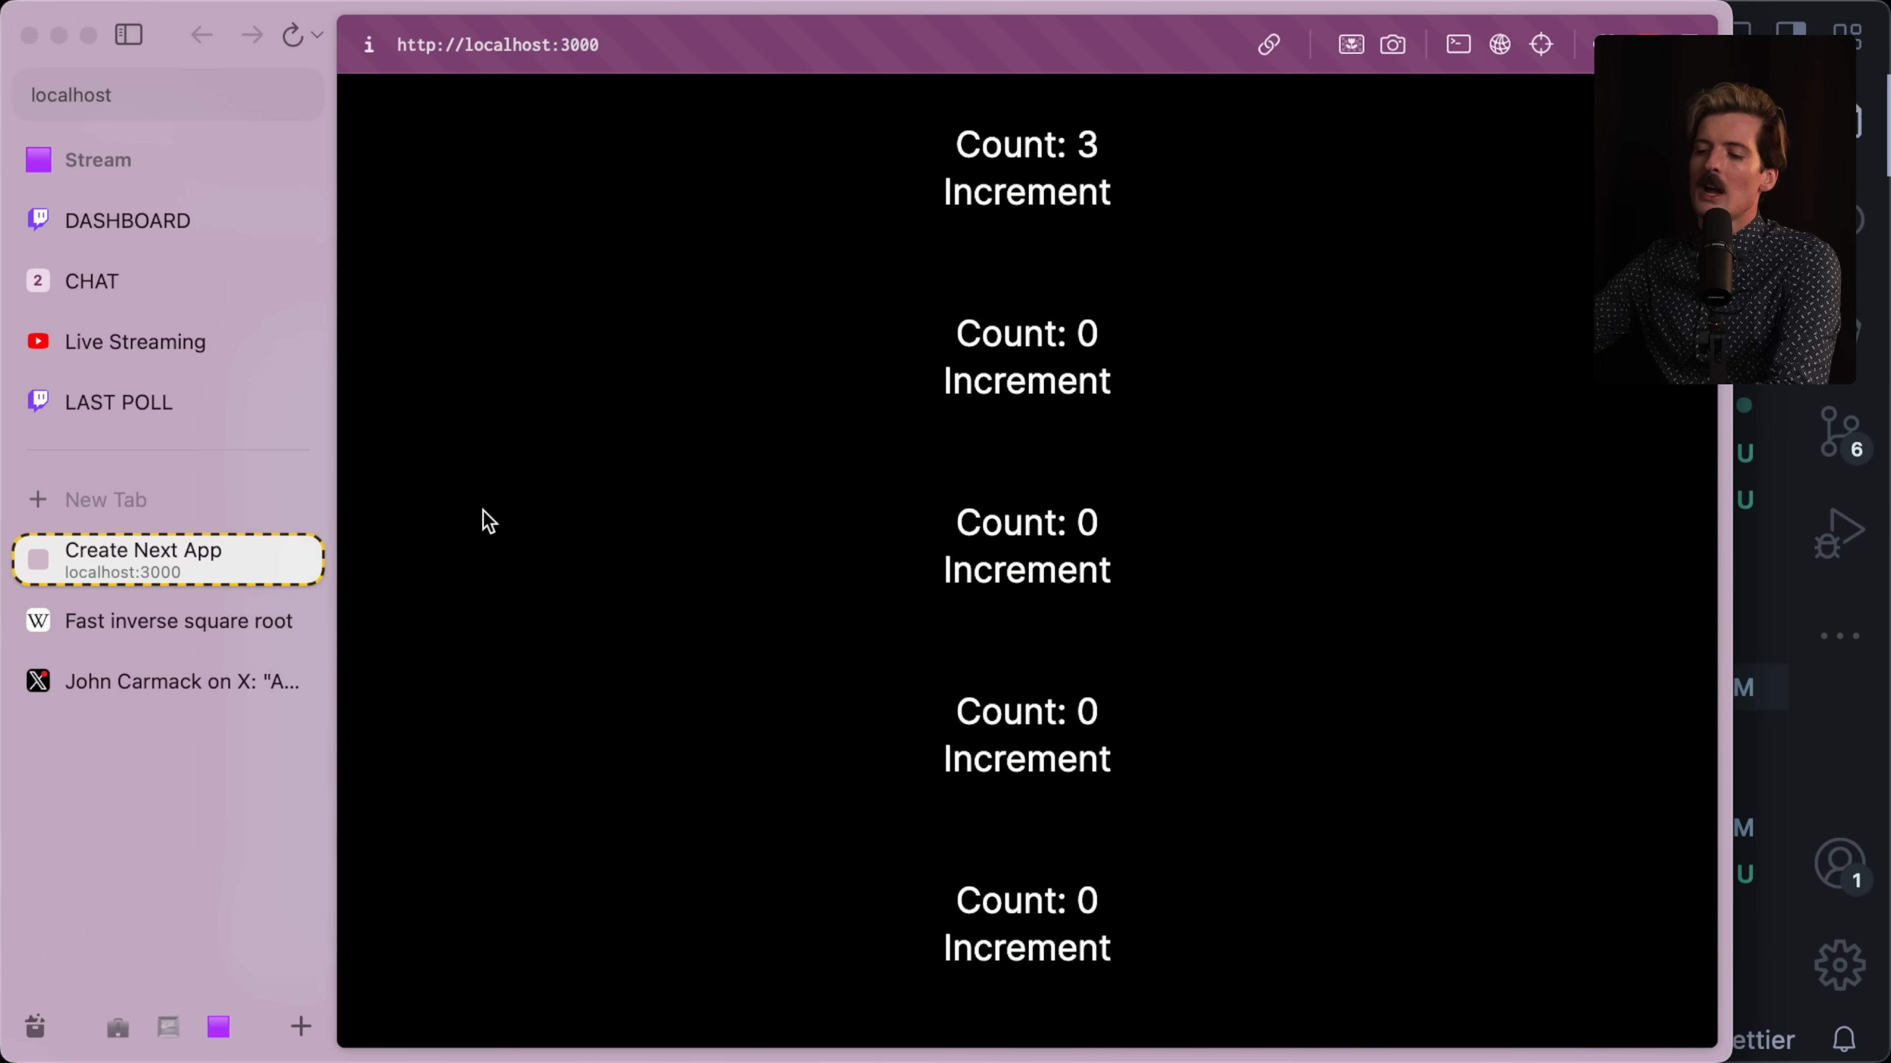
Close the Fast inverse square root tab, return to Carmack's post, then edit the counter handler to onClick.
left_click(163, 621)
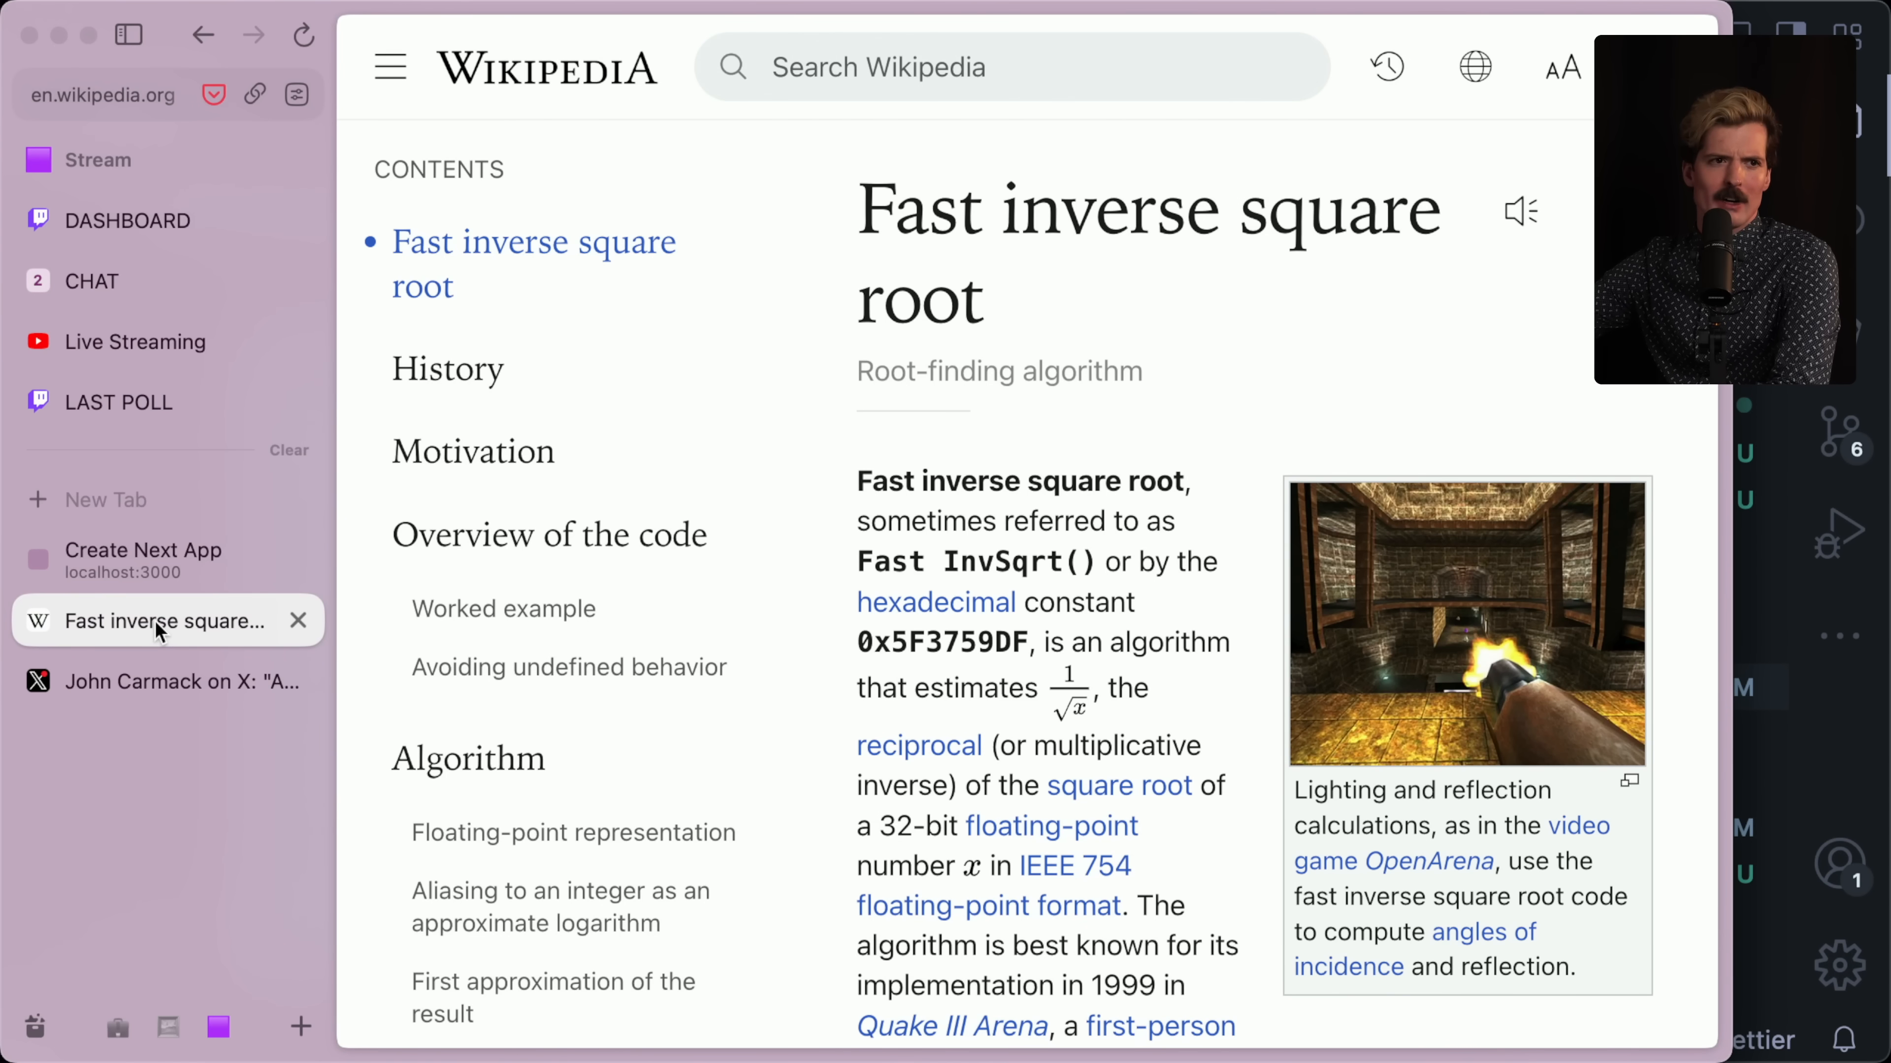
left_click(145, 559)
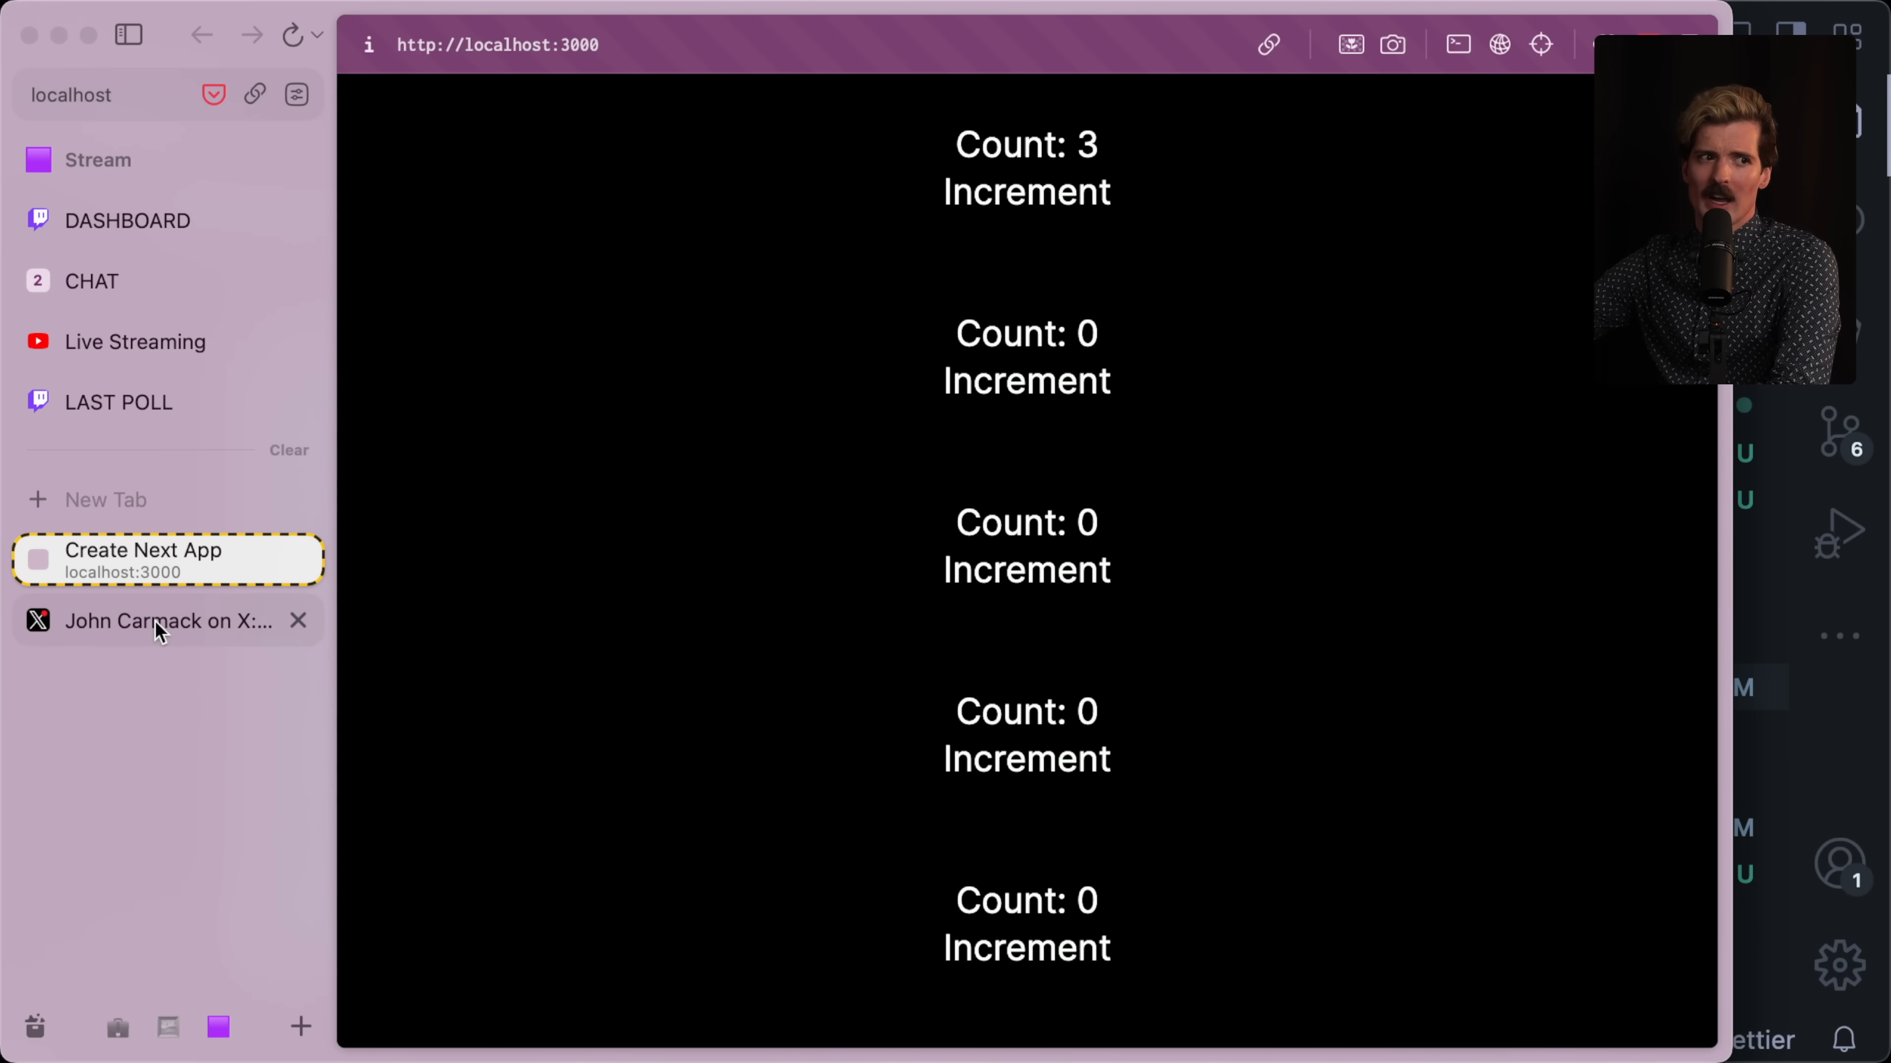
left_click(166, 621)
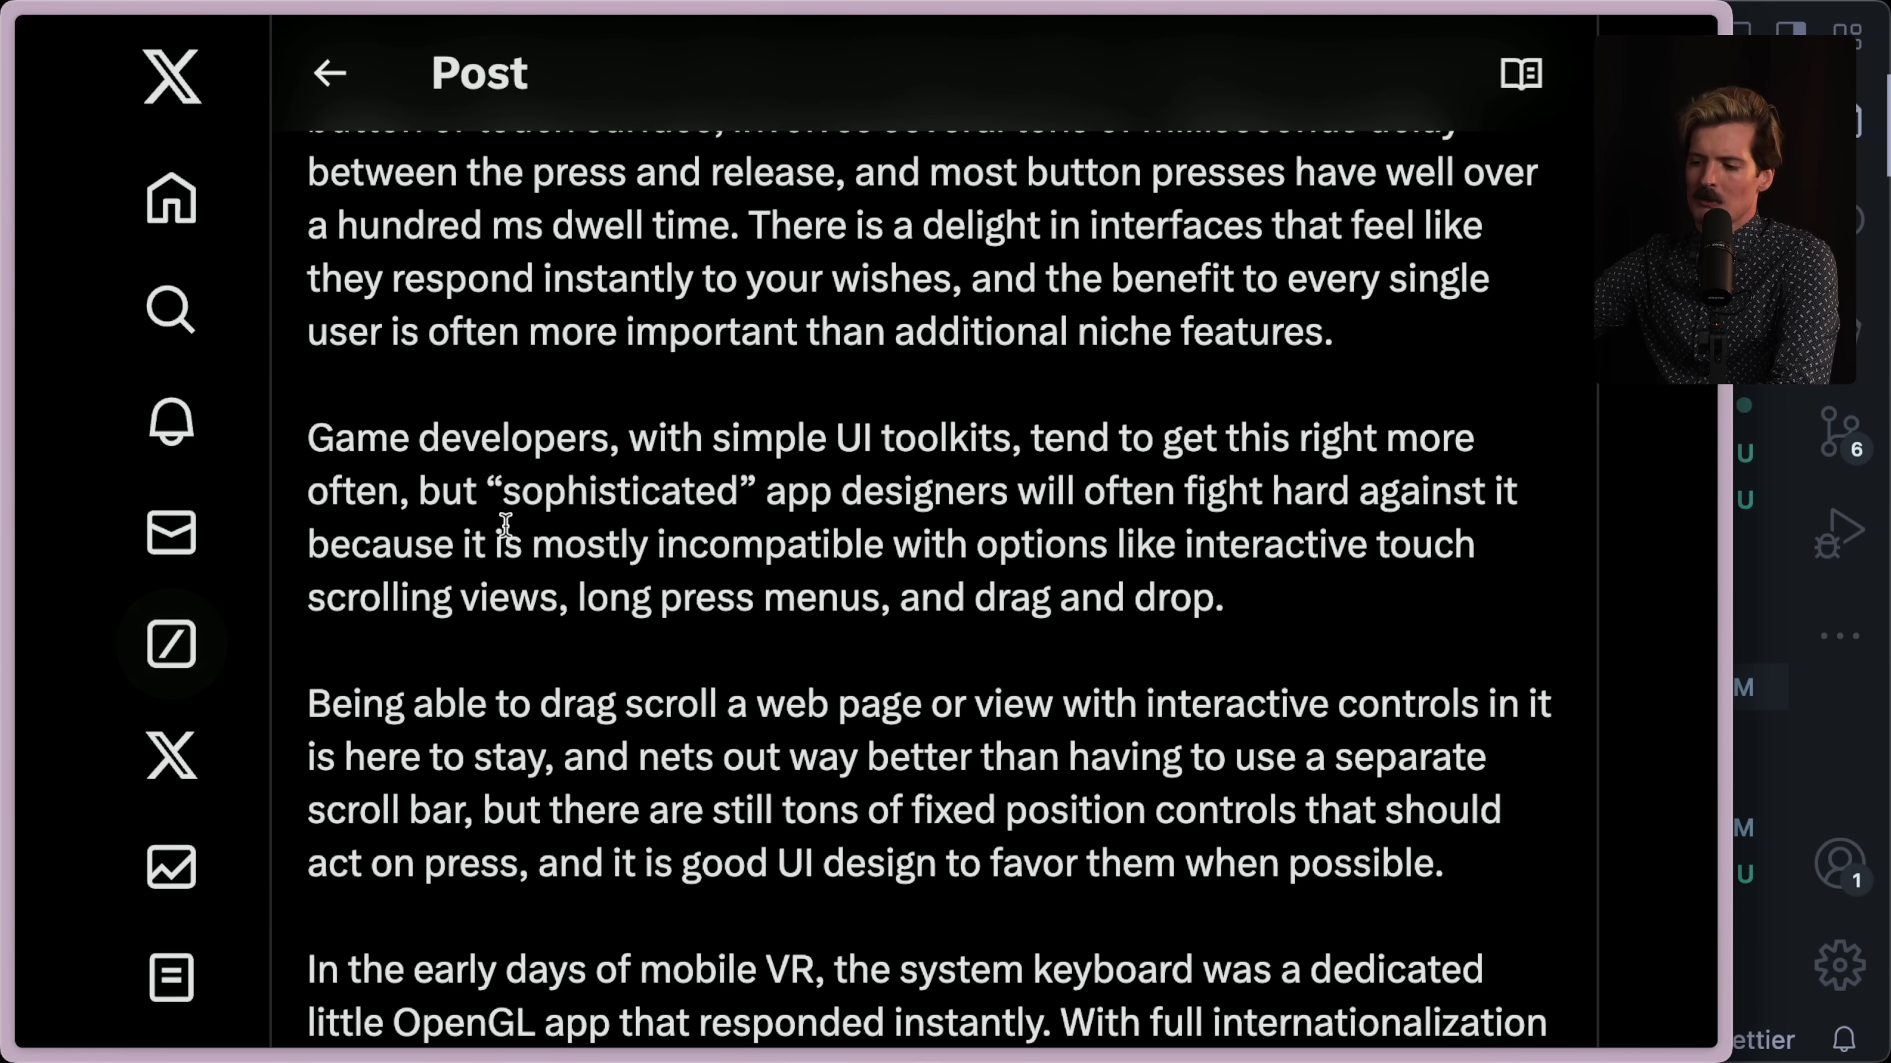
key("cmd+tab")
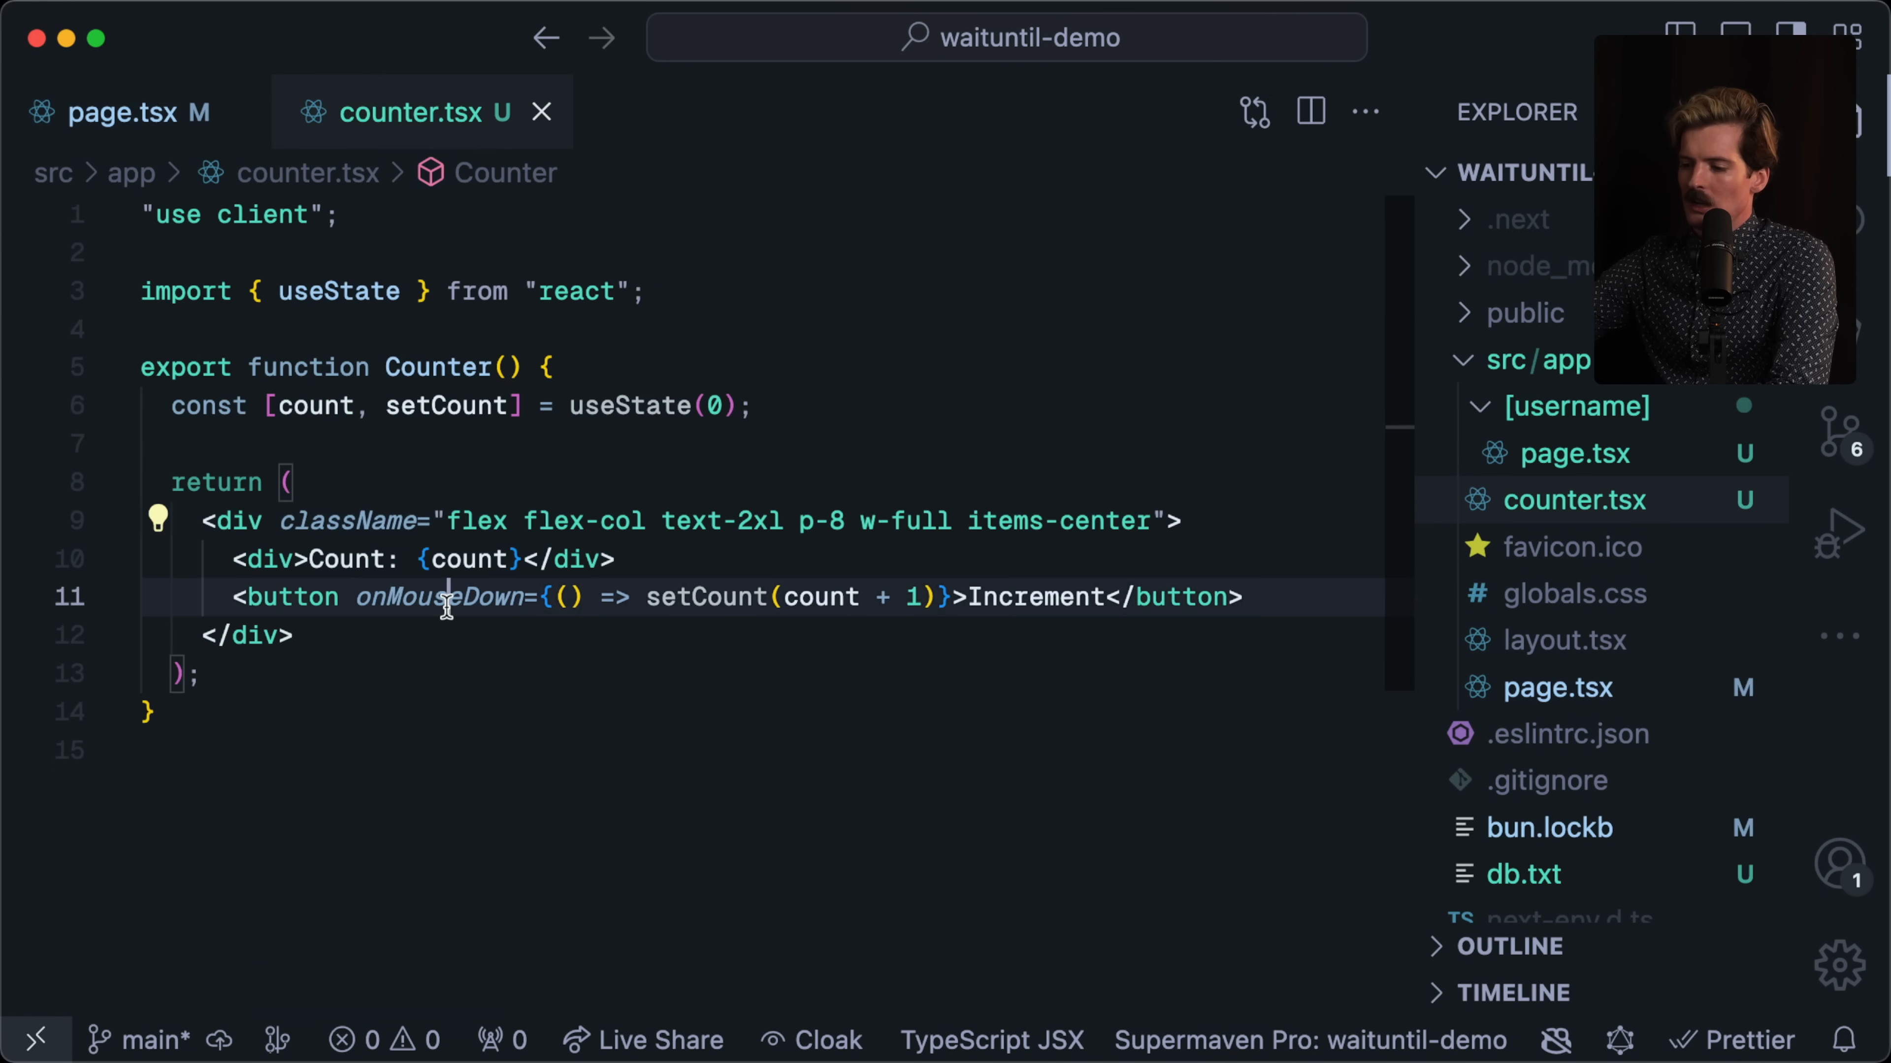
type("onClick")
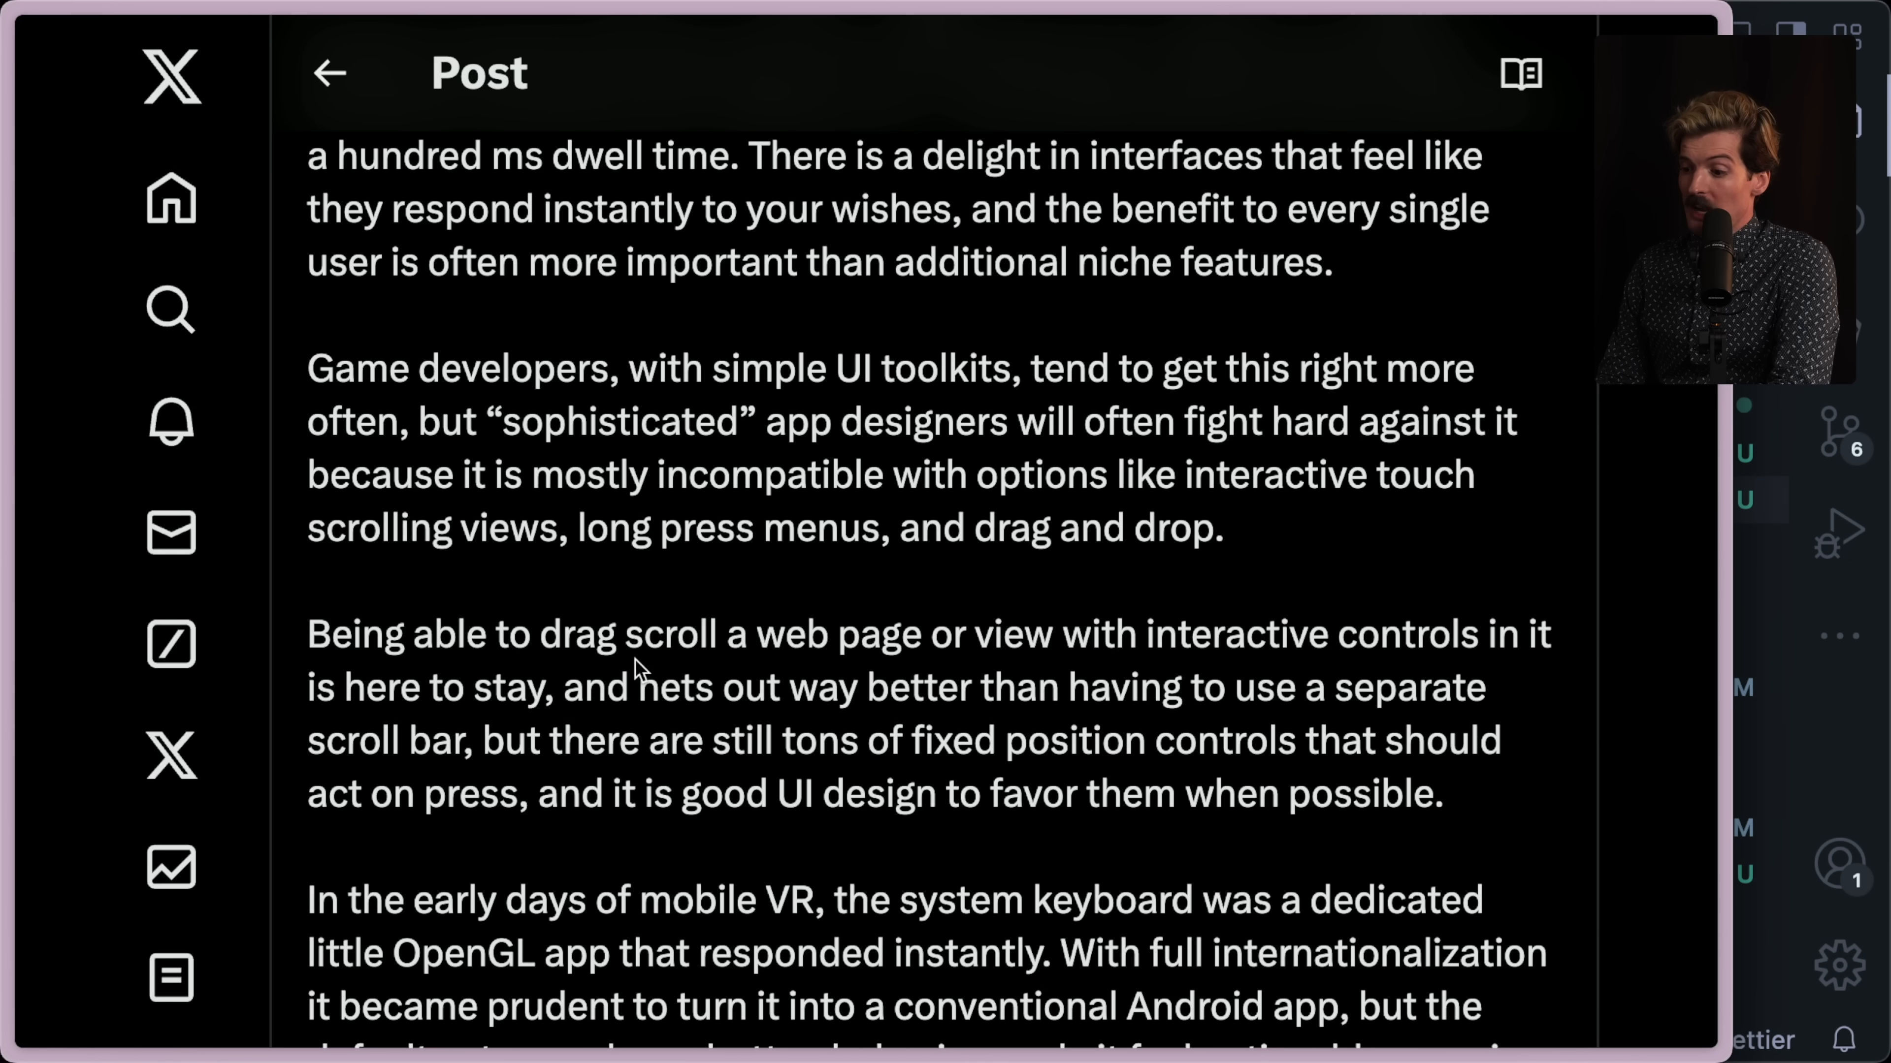
Scroll past the drag-scroll paragraph to the mobile VR keyboard user-study anecdote.
scroll("down", 3)
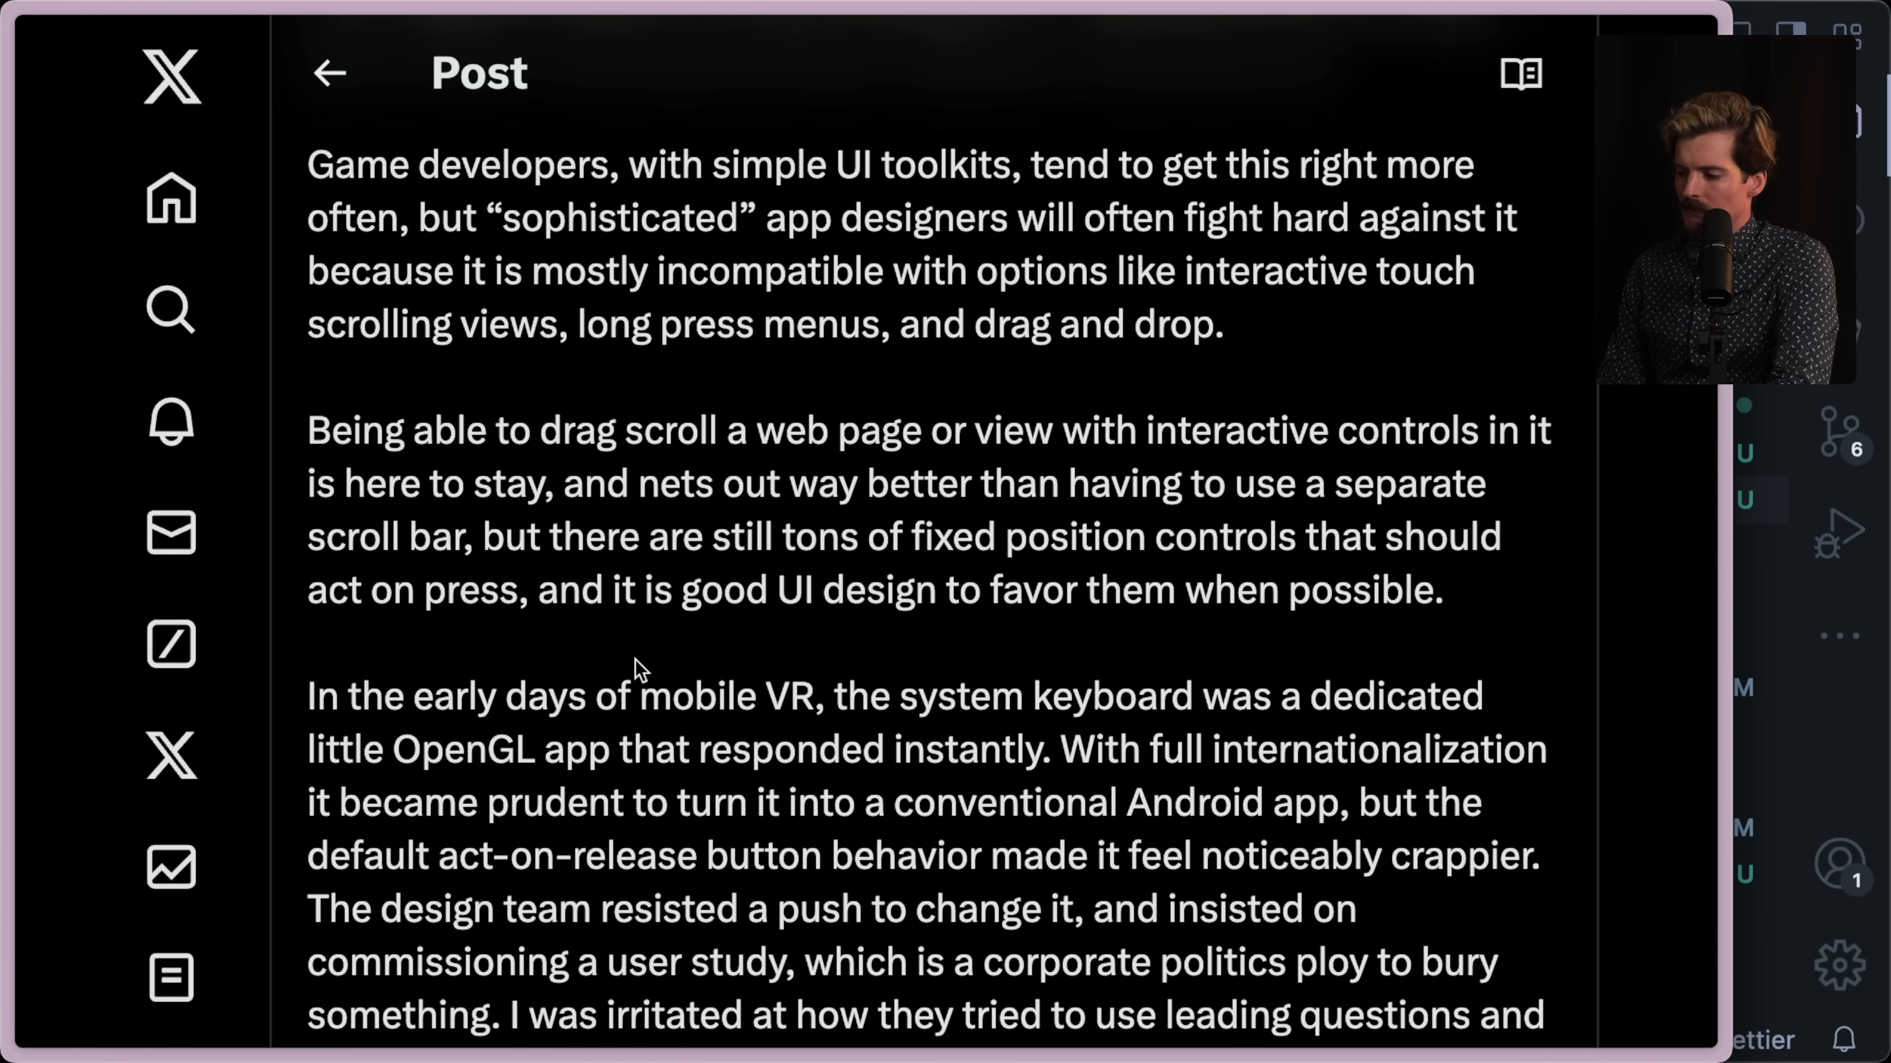
scroll("down", 3)
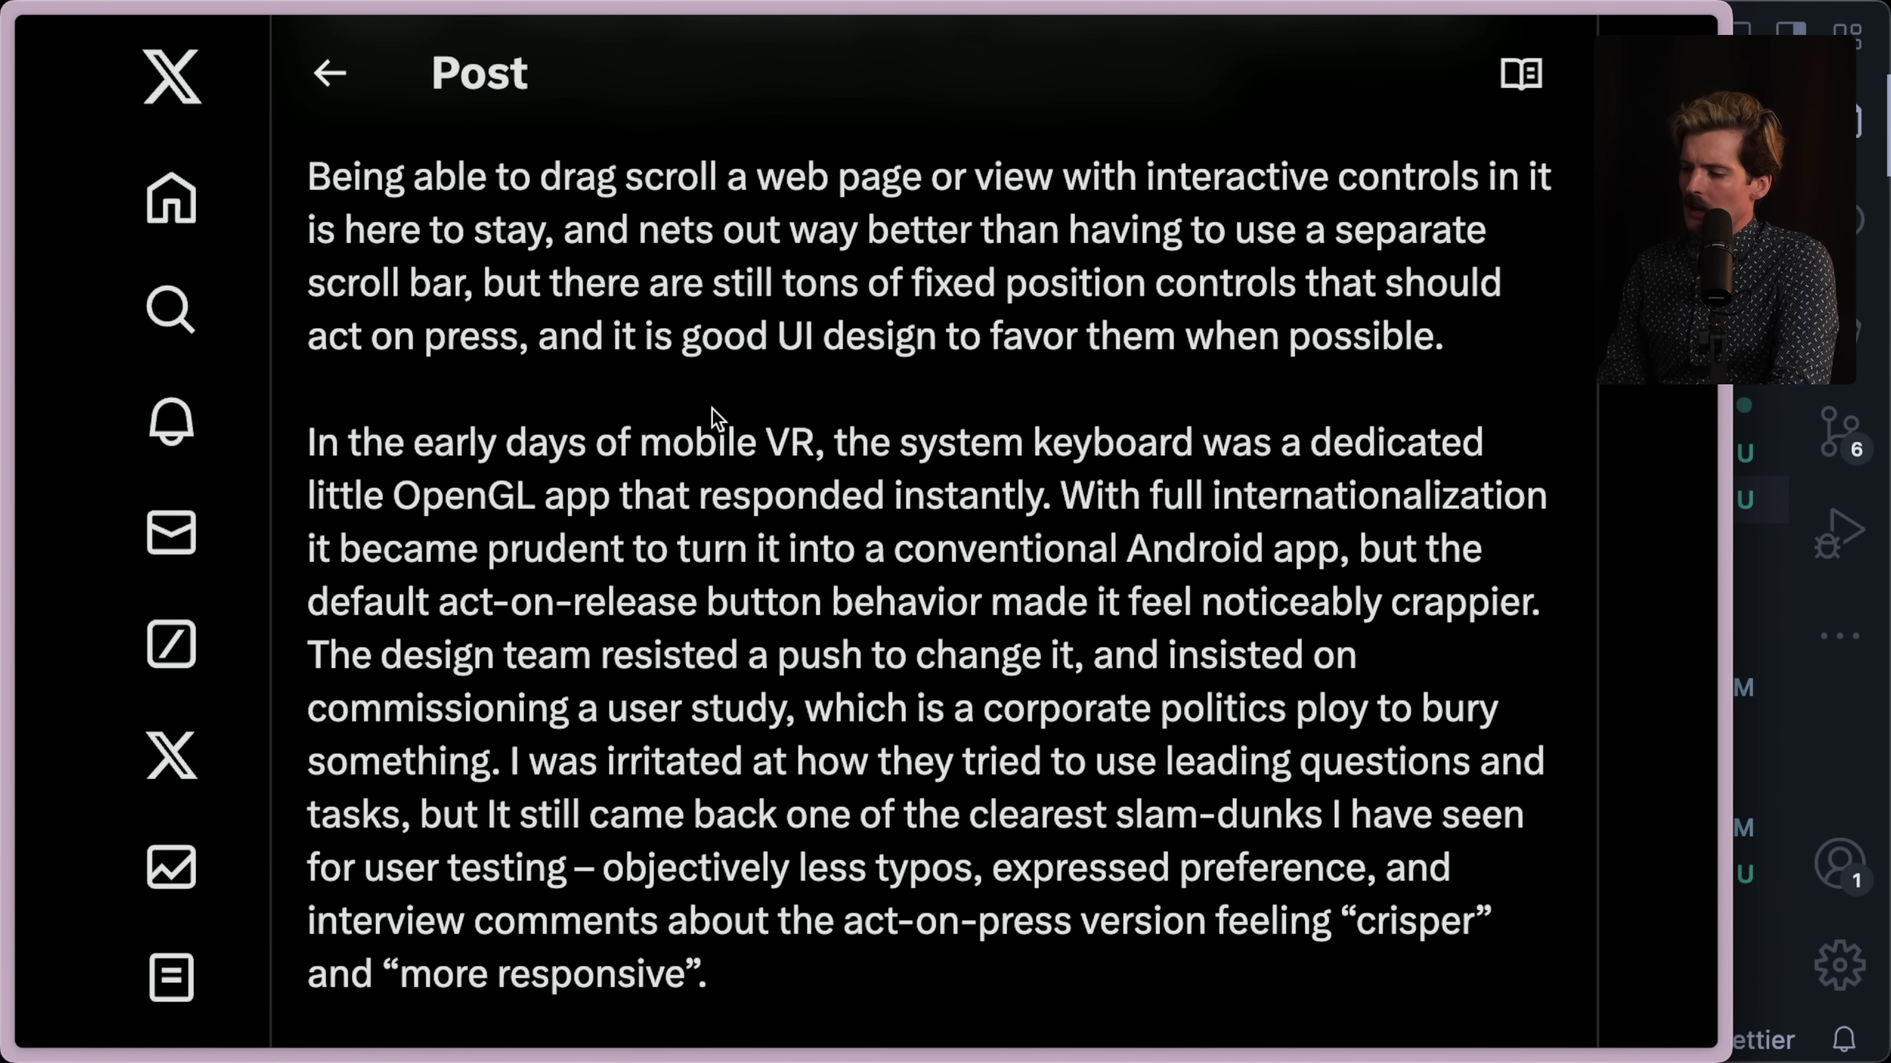
mouse_move(489, 506)
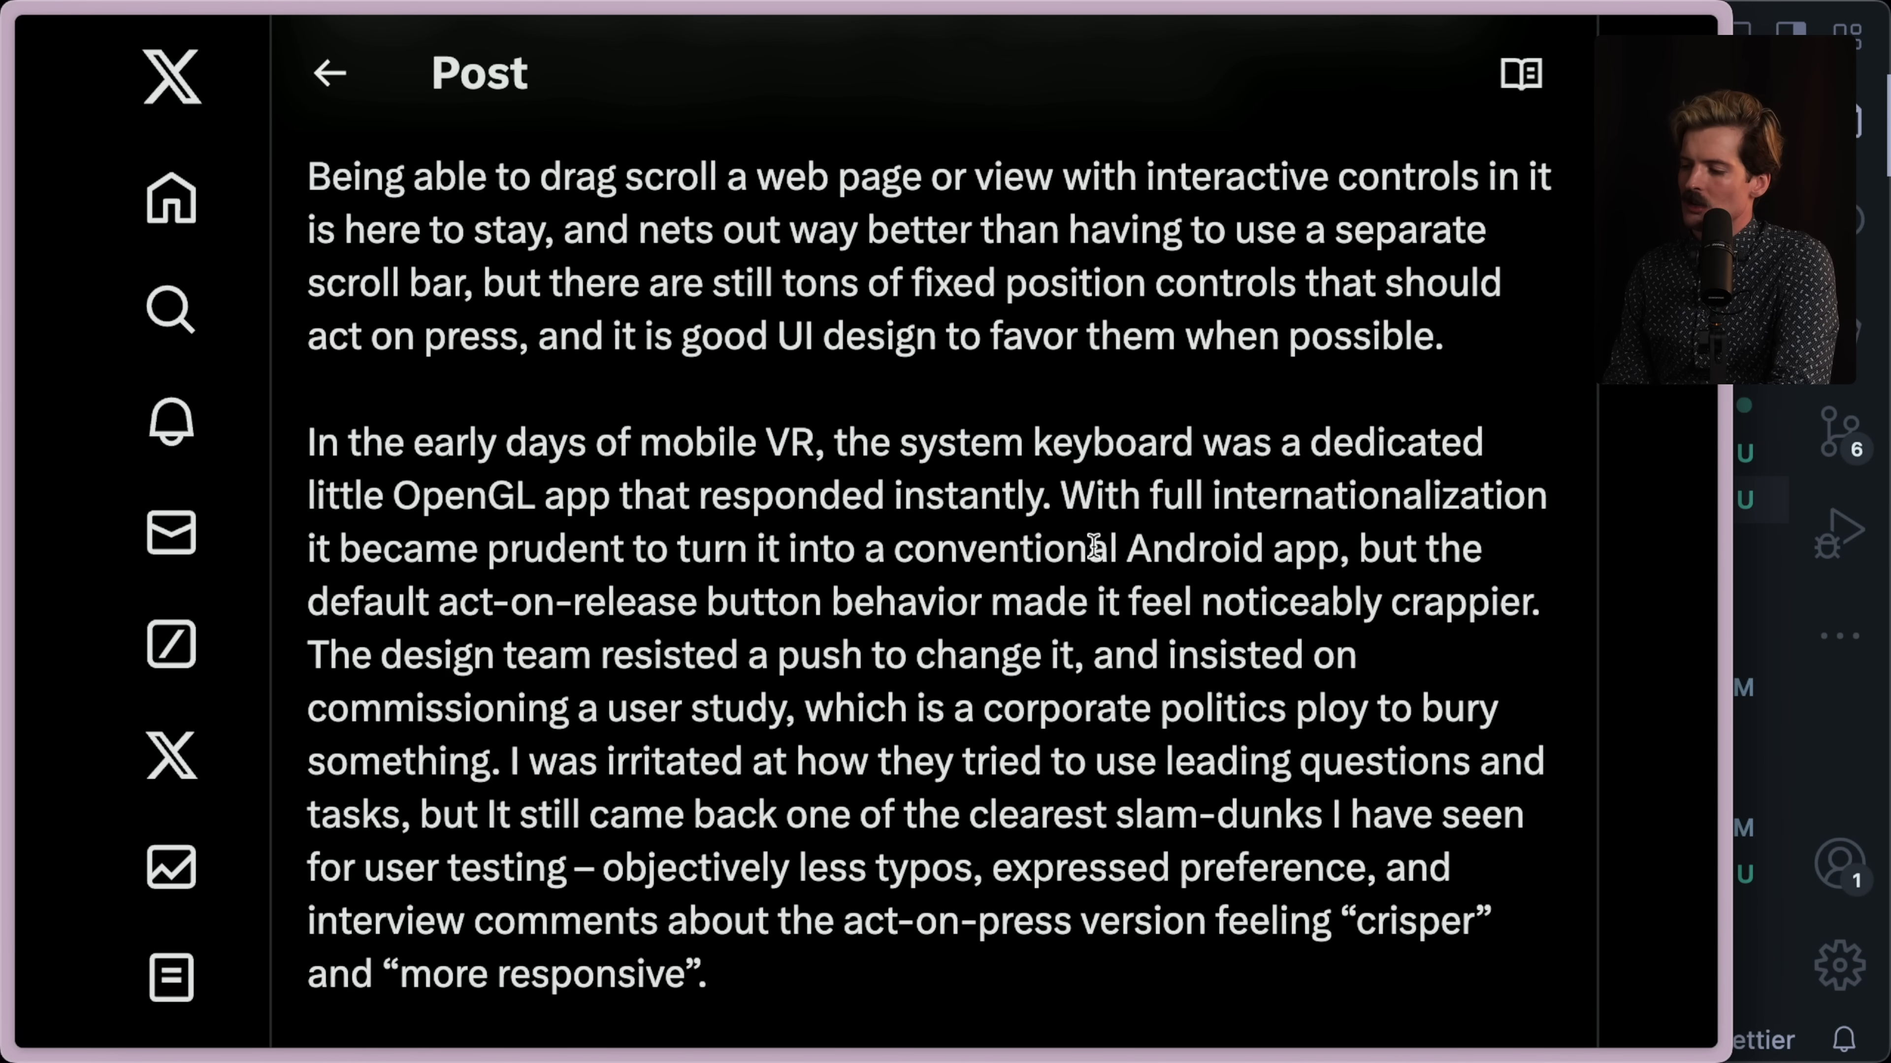
mouse_move(778, 601)
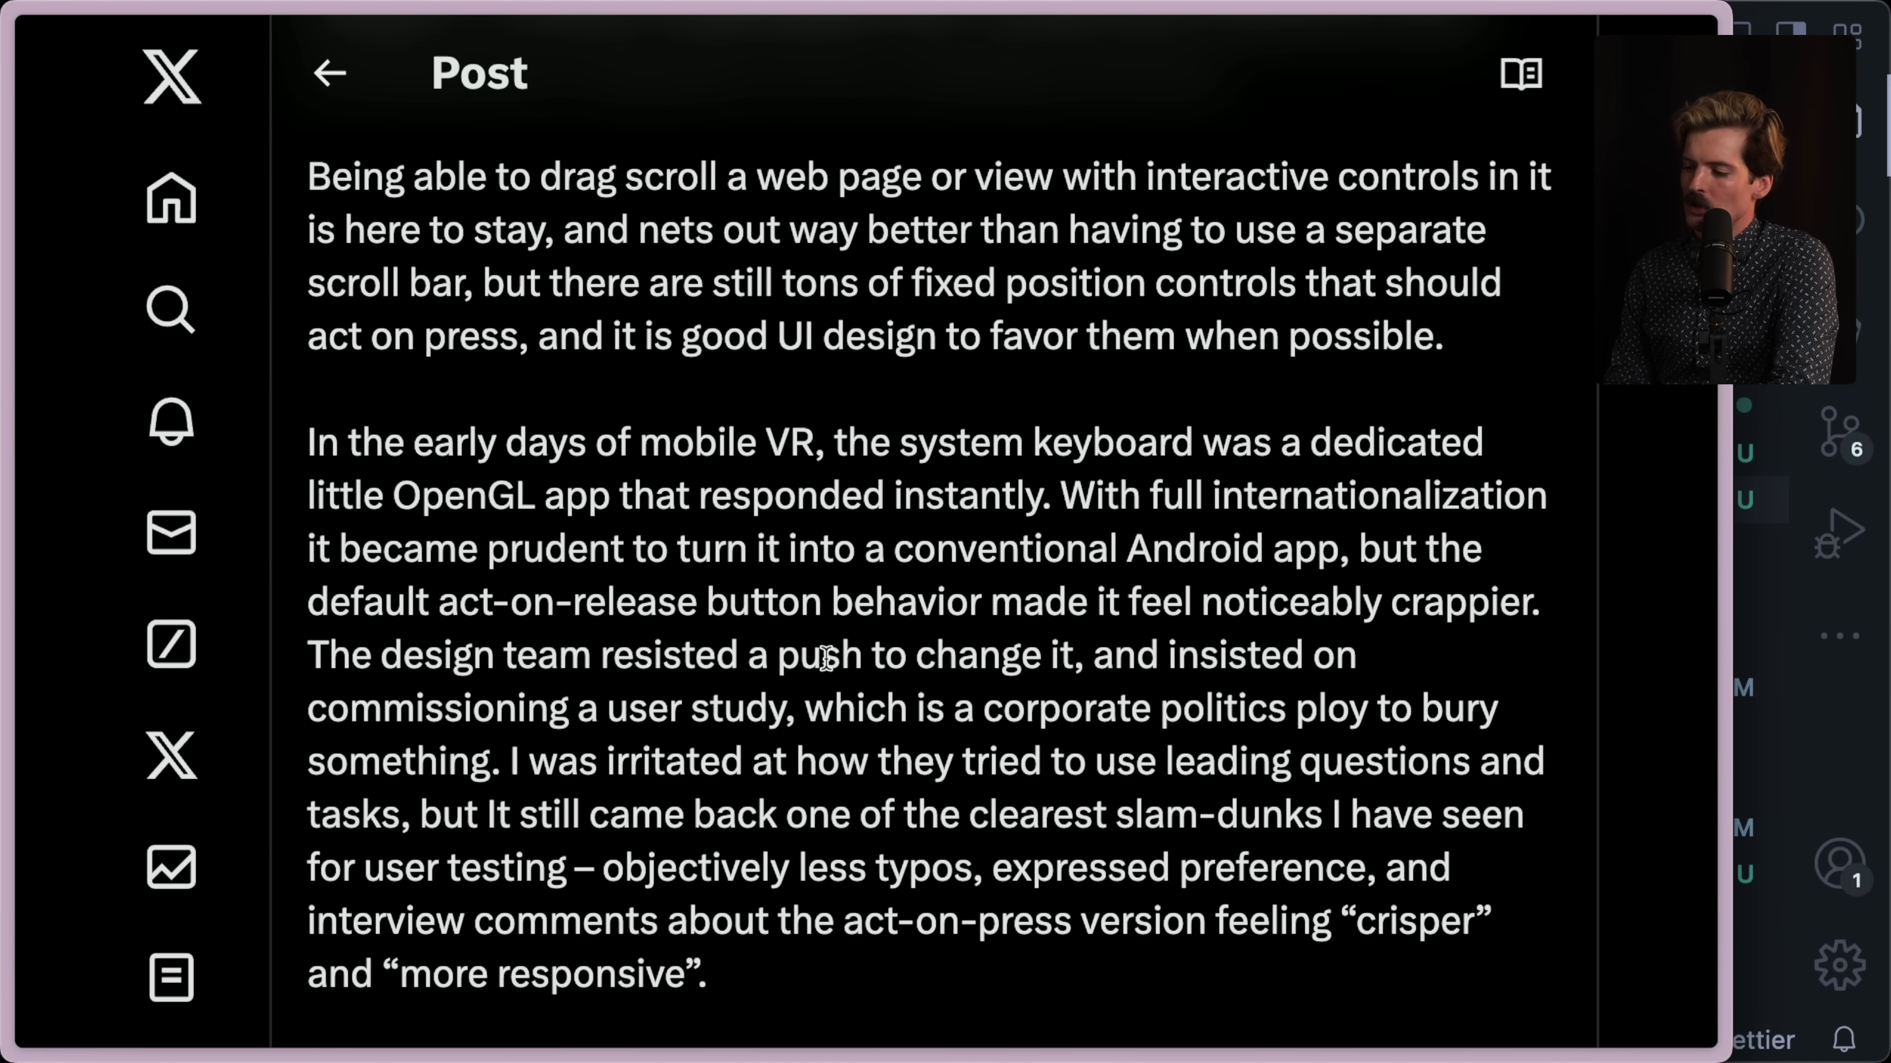
mouse_move(621, 720)
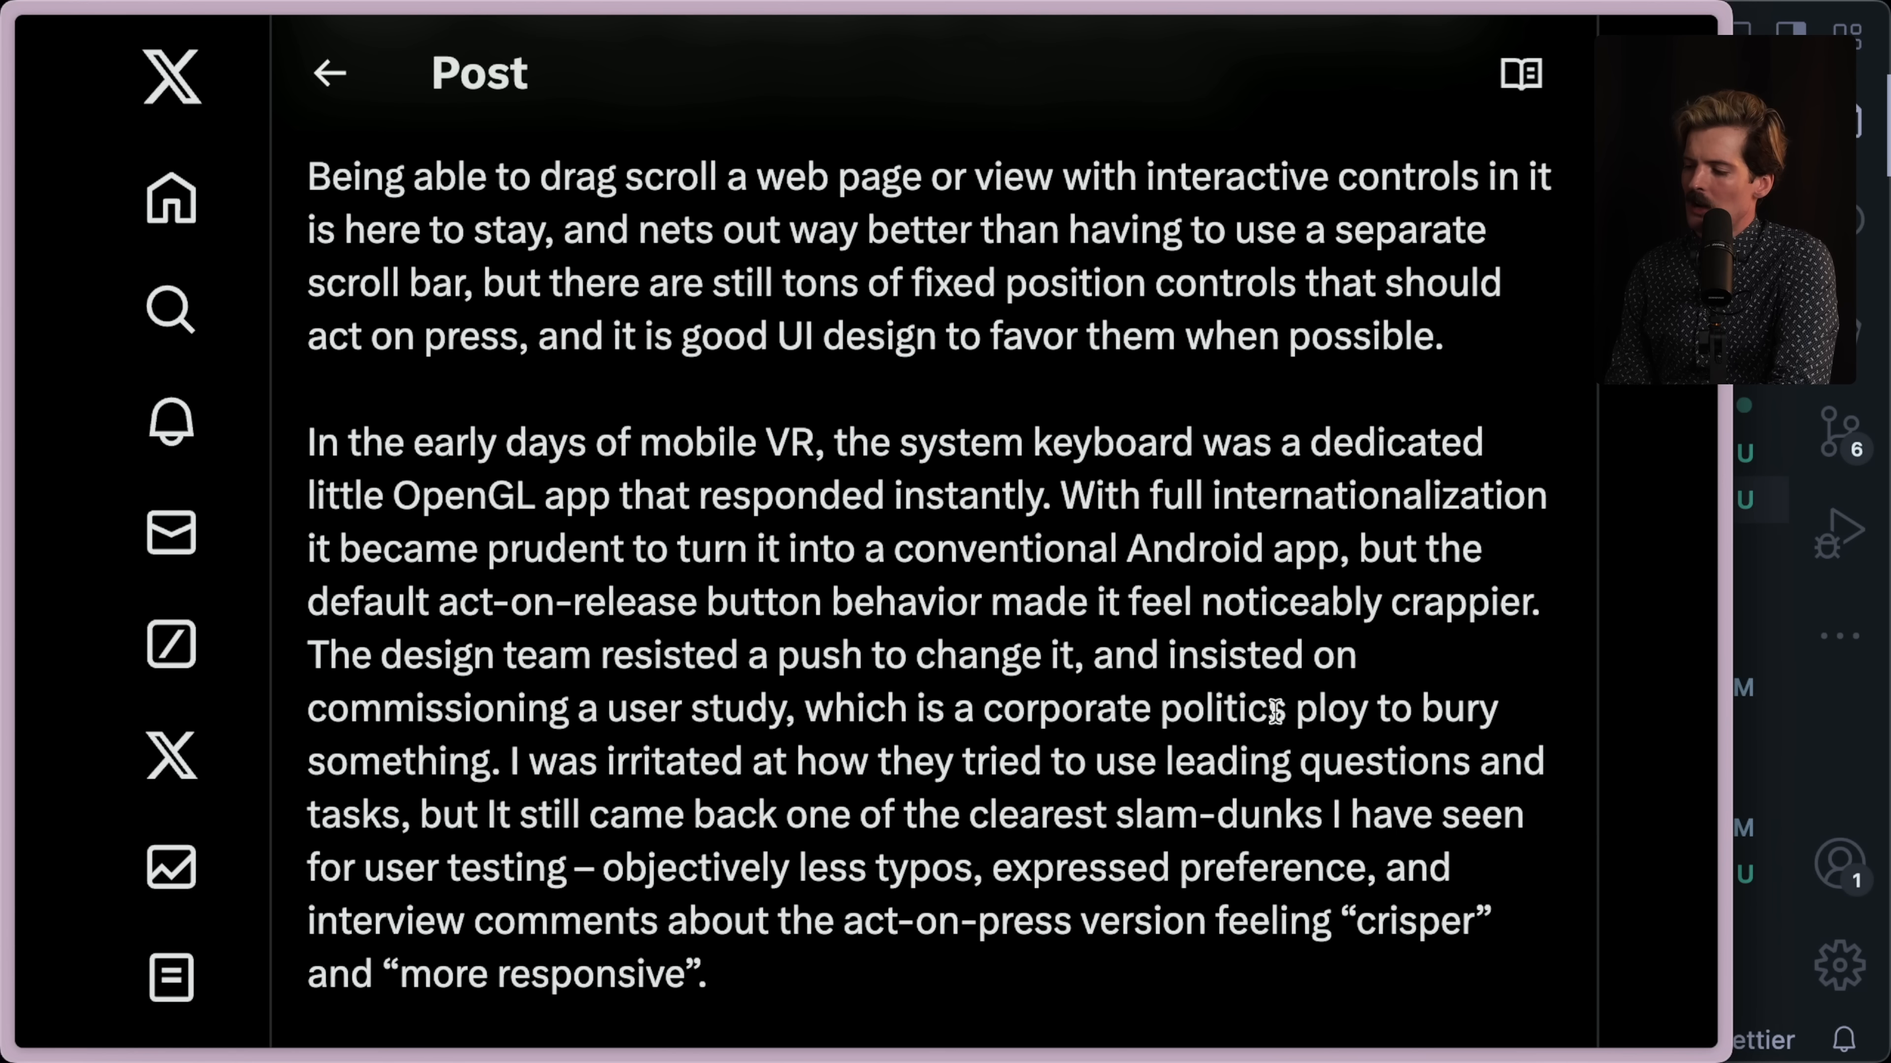
Highlight the design-team sentence, scroll to the closing Meta VR paragraph, then clear the selection.
left_click_drag(307, 655, 499, 761)
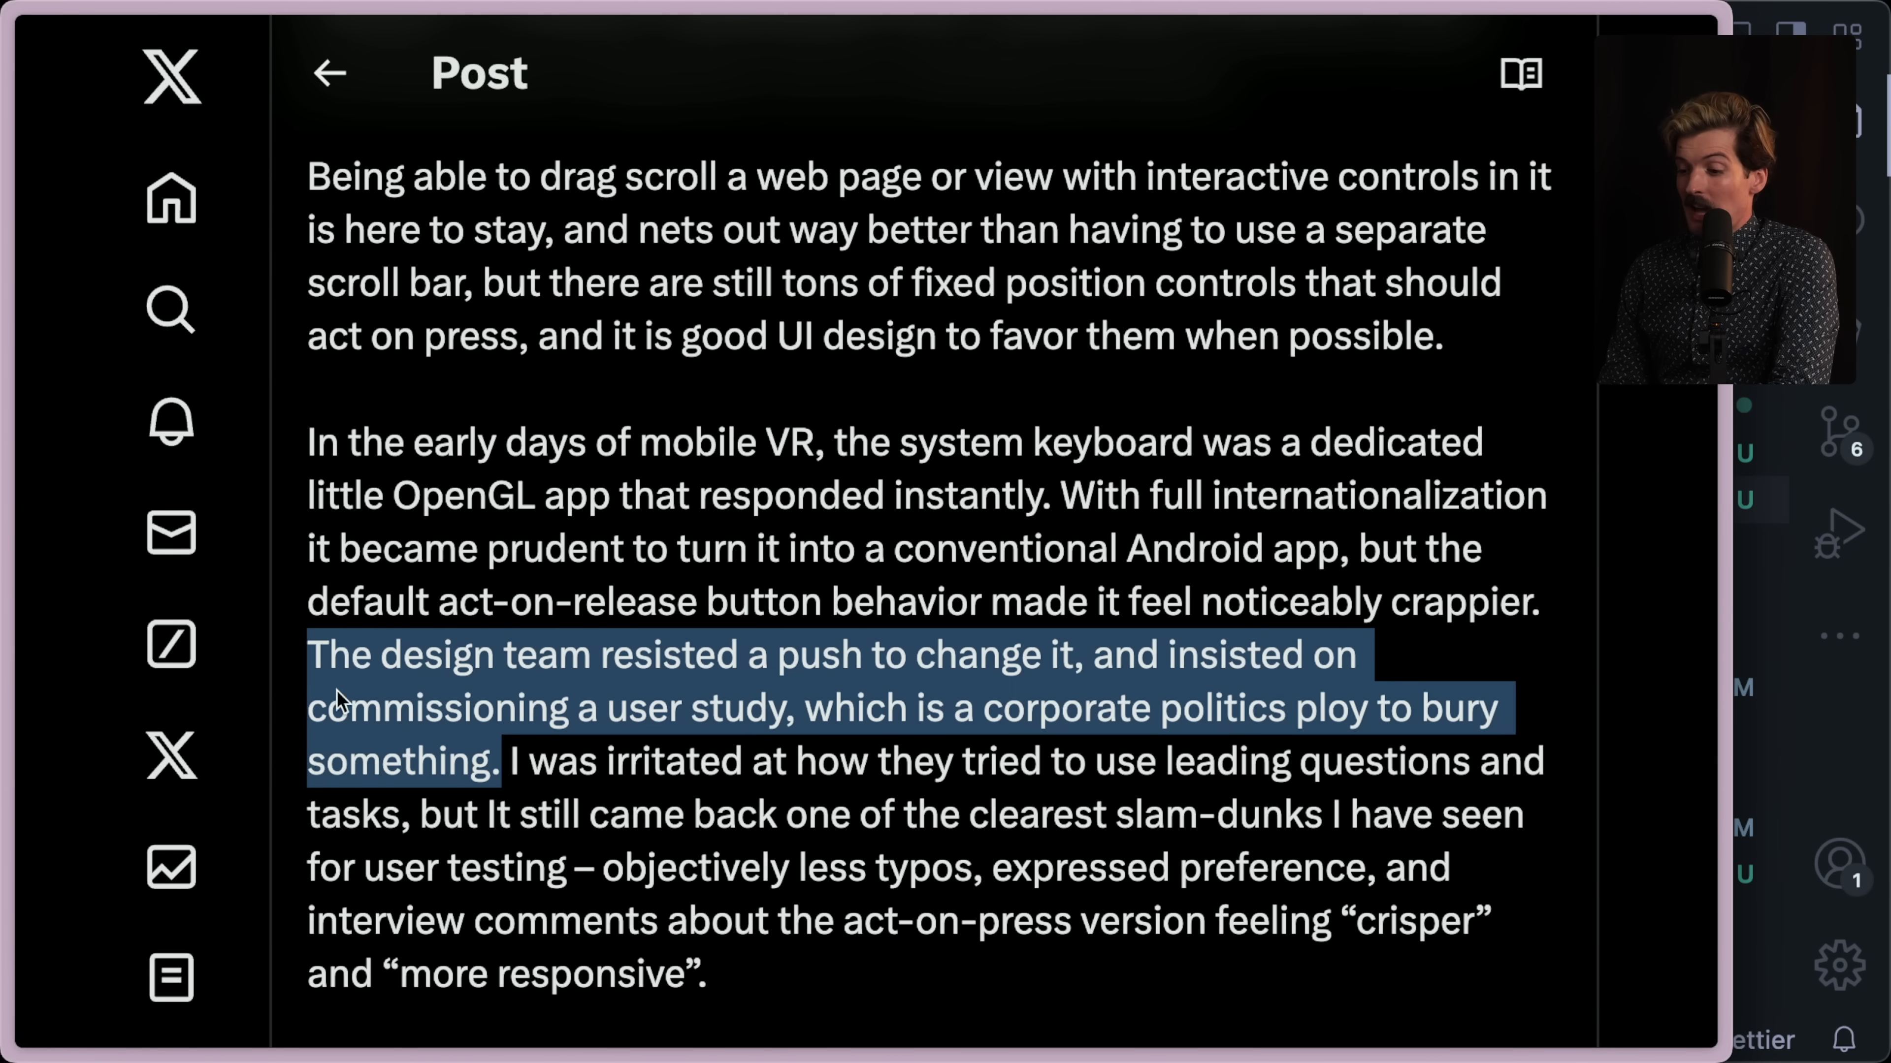
scroll("down", 3)
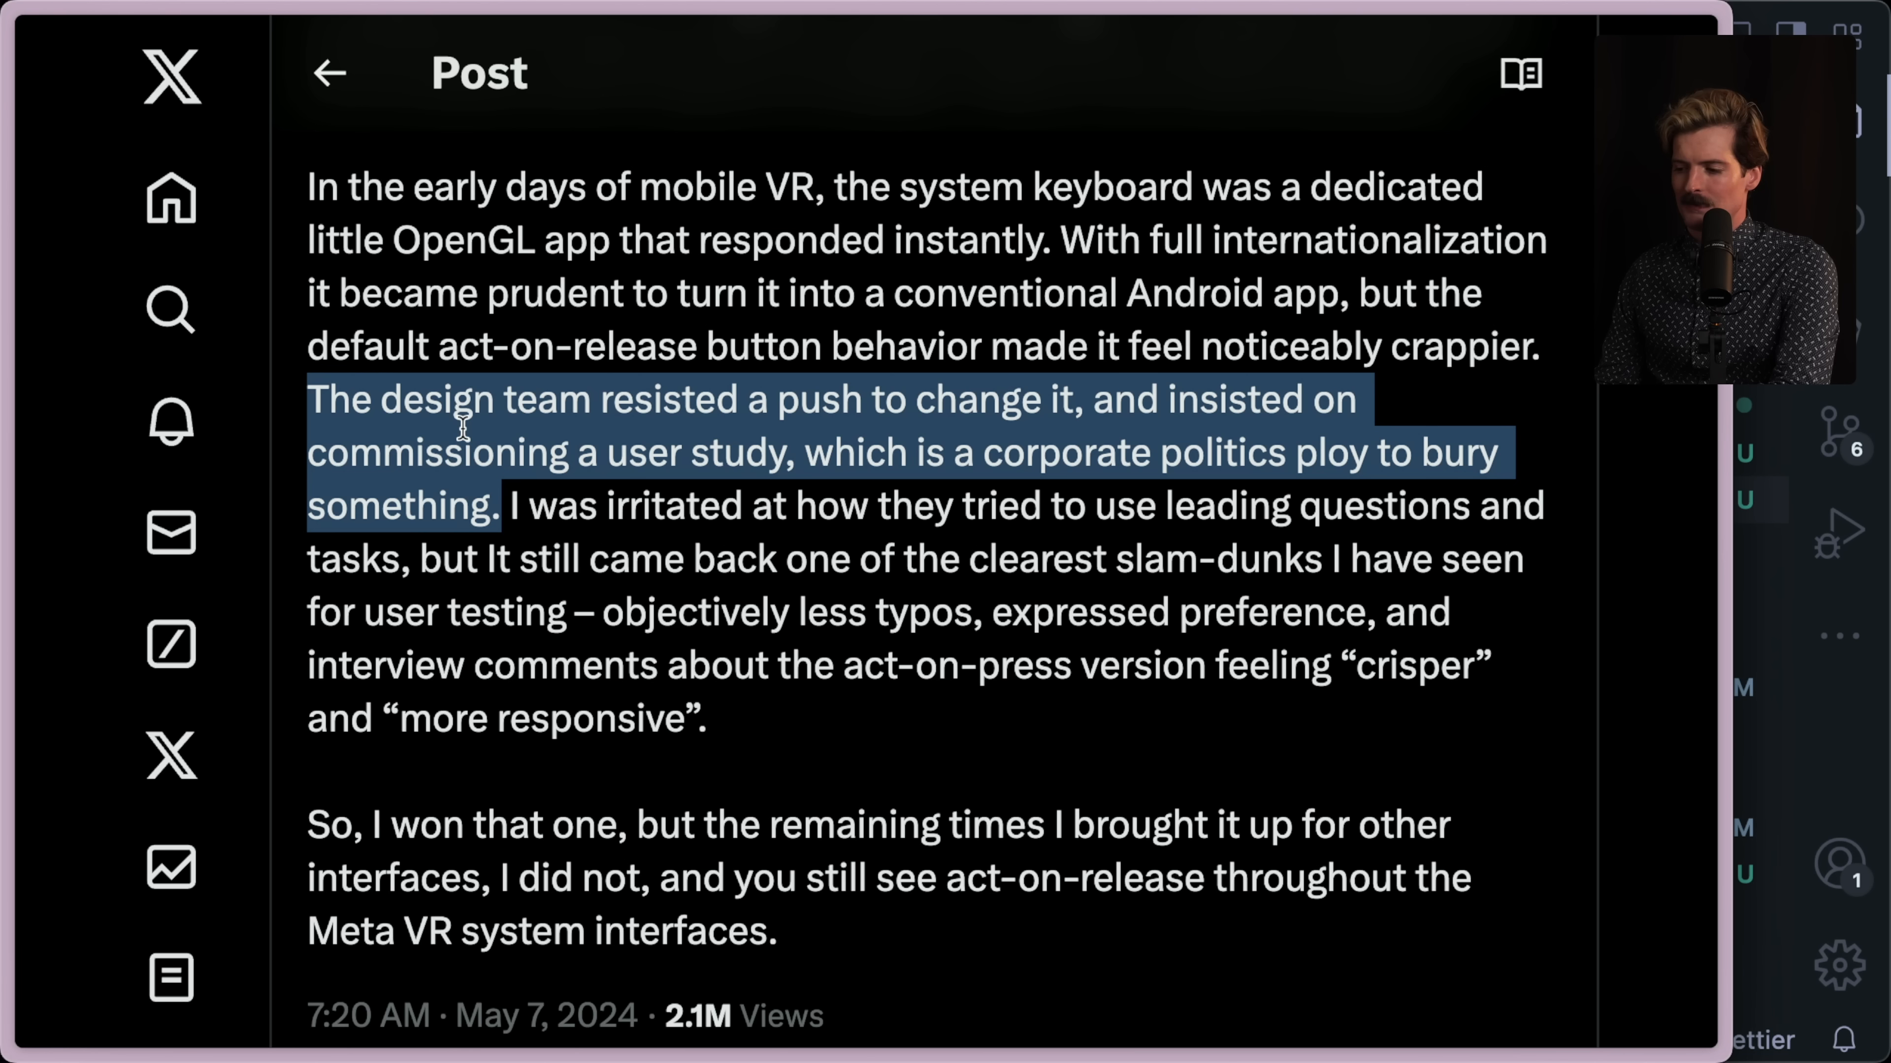
left_click(1188, 506)
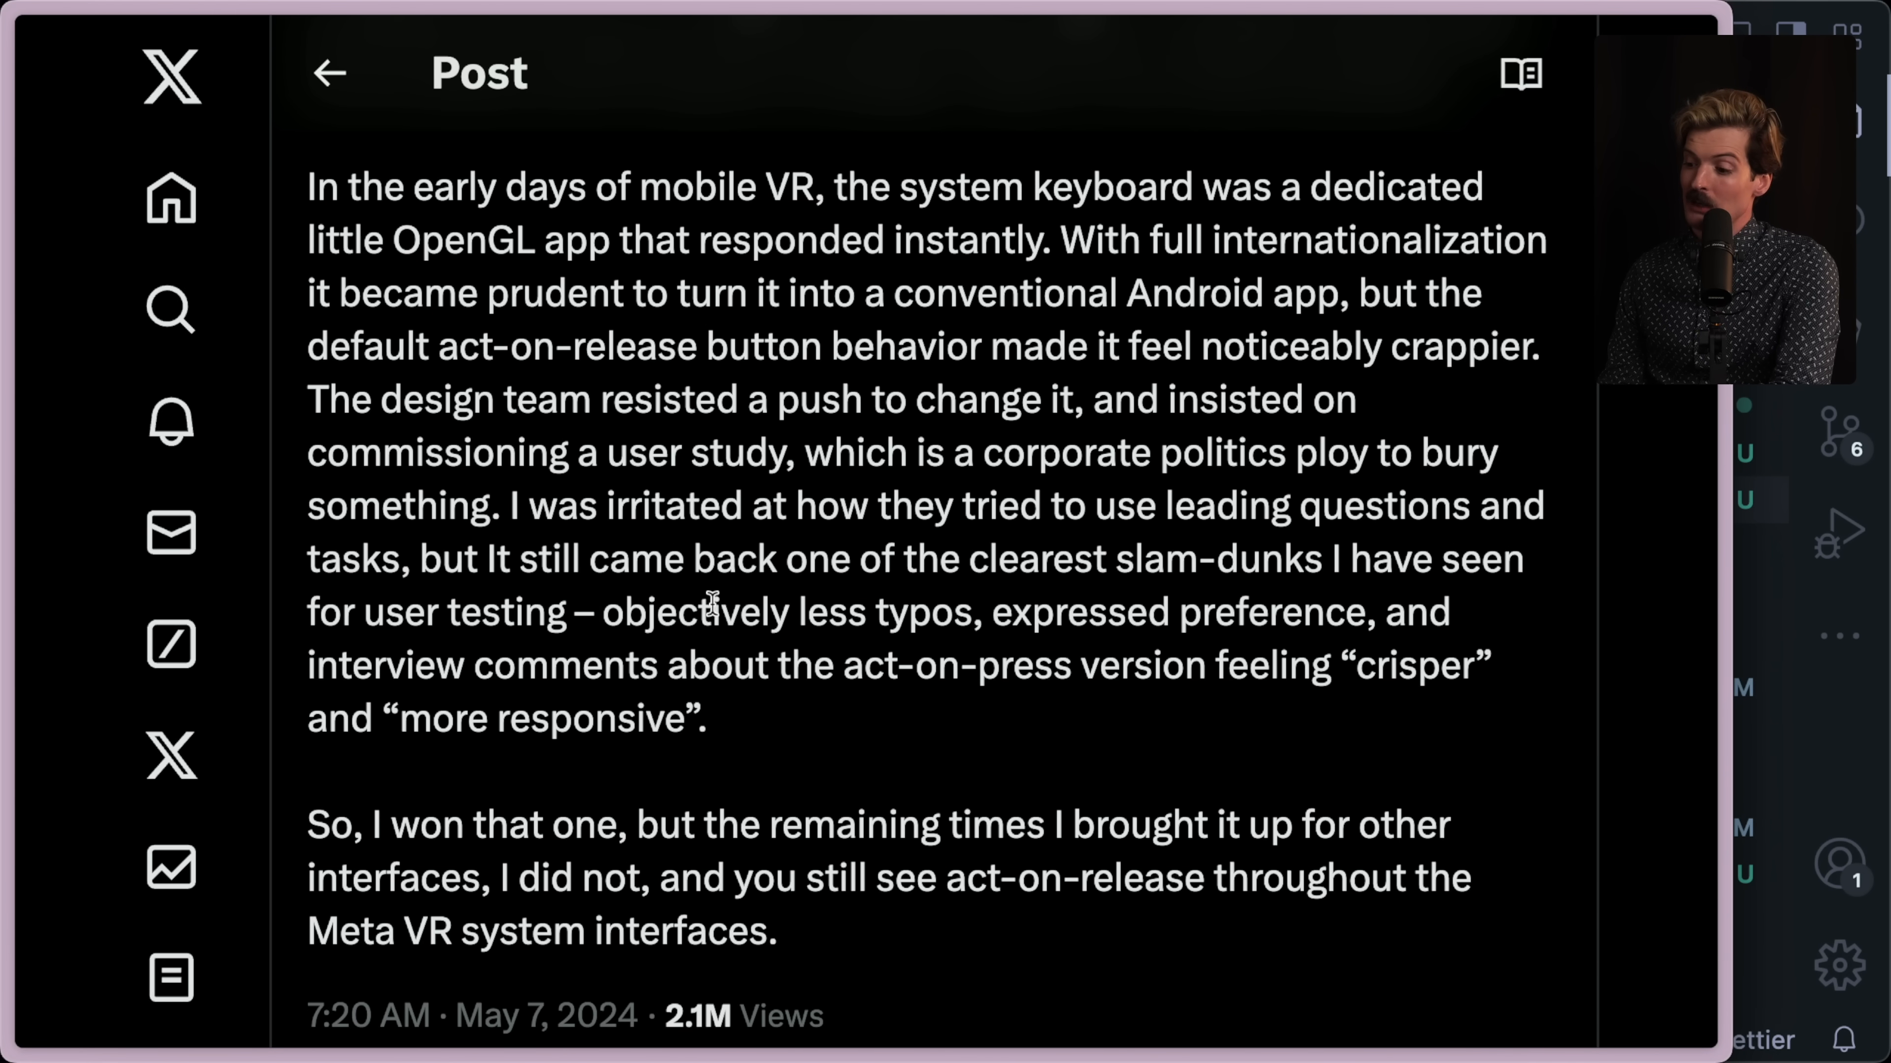
mouse_move(1332, 607)
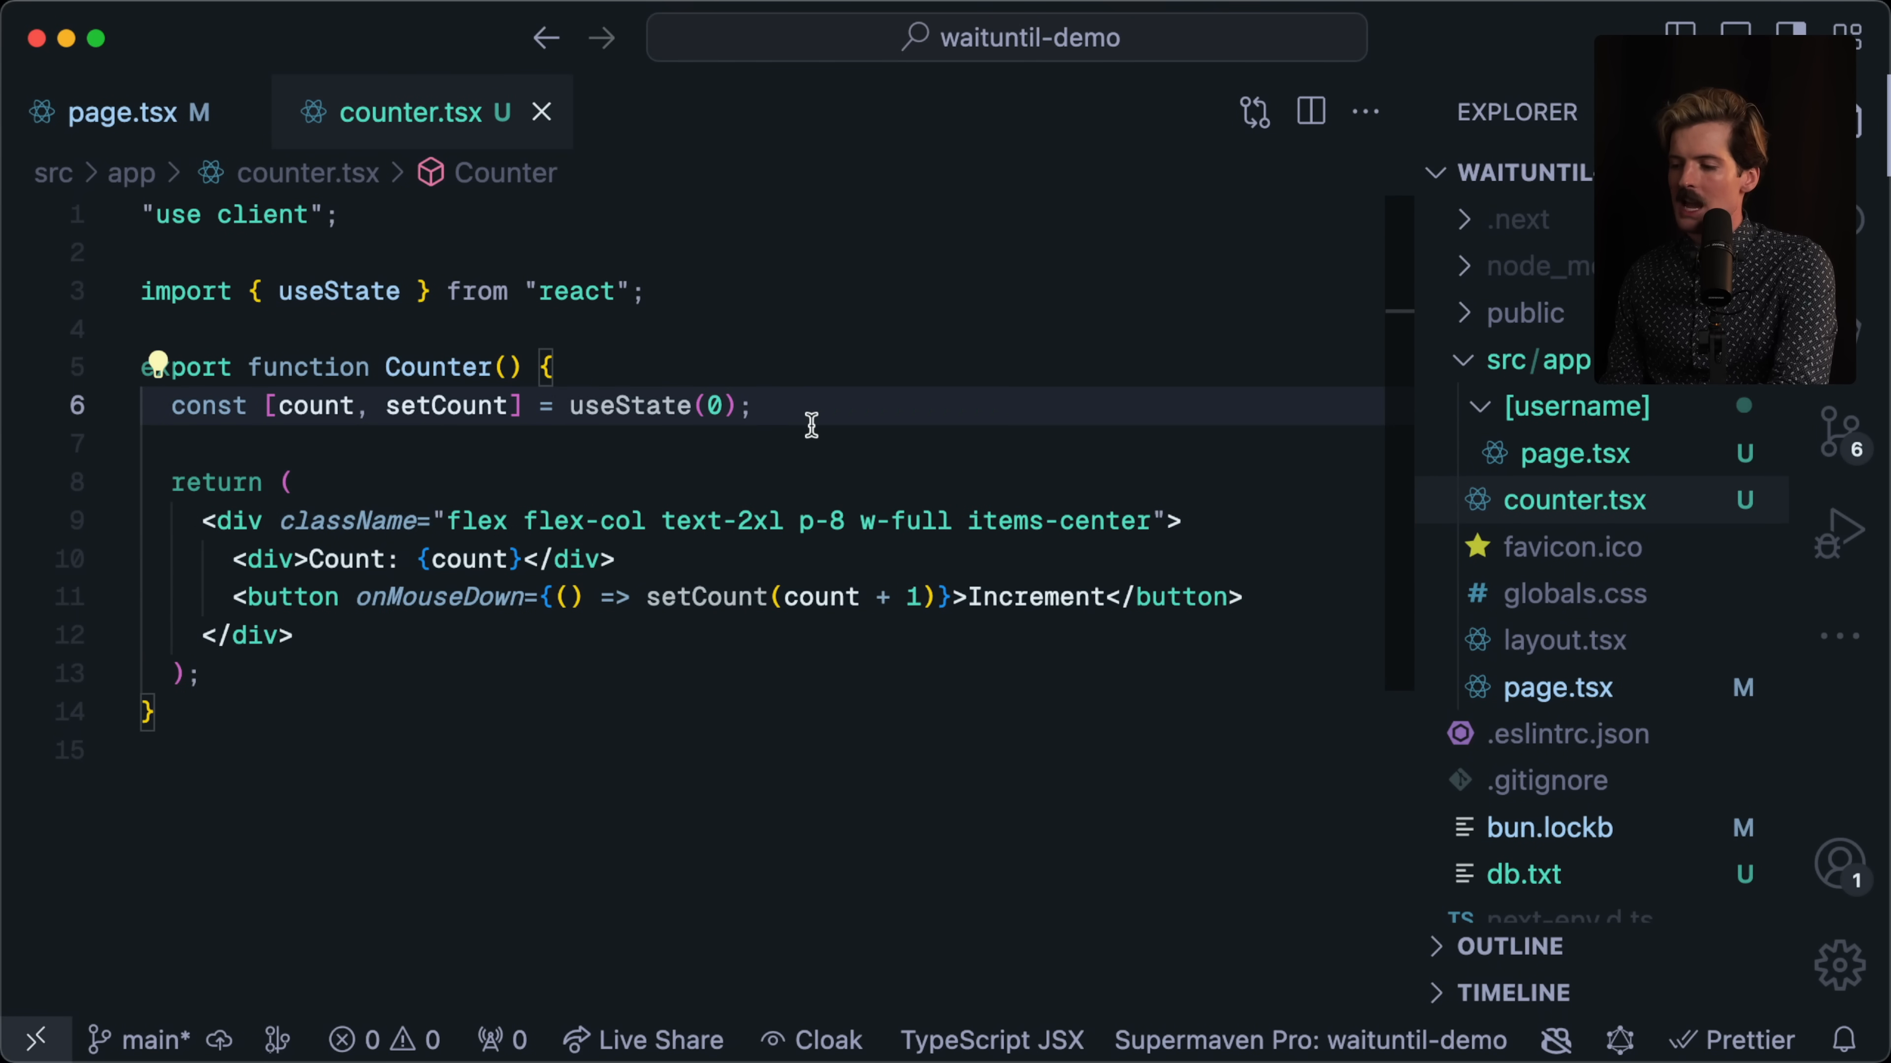
type("a")
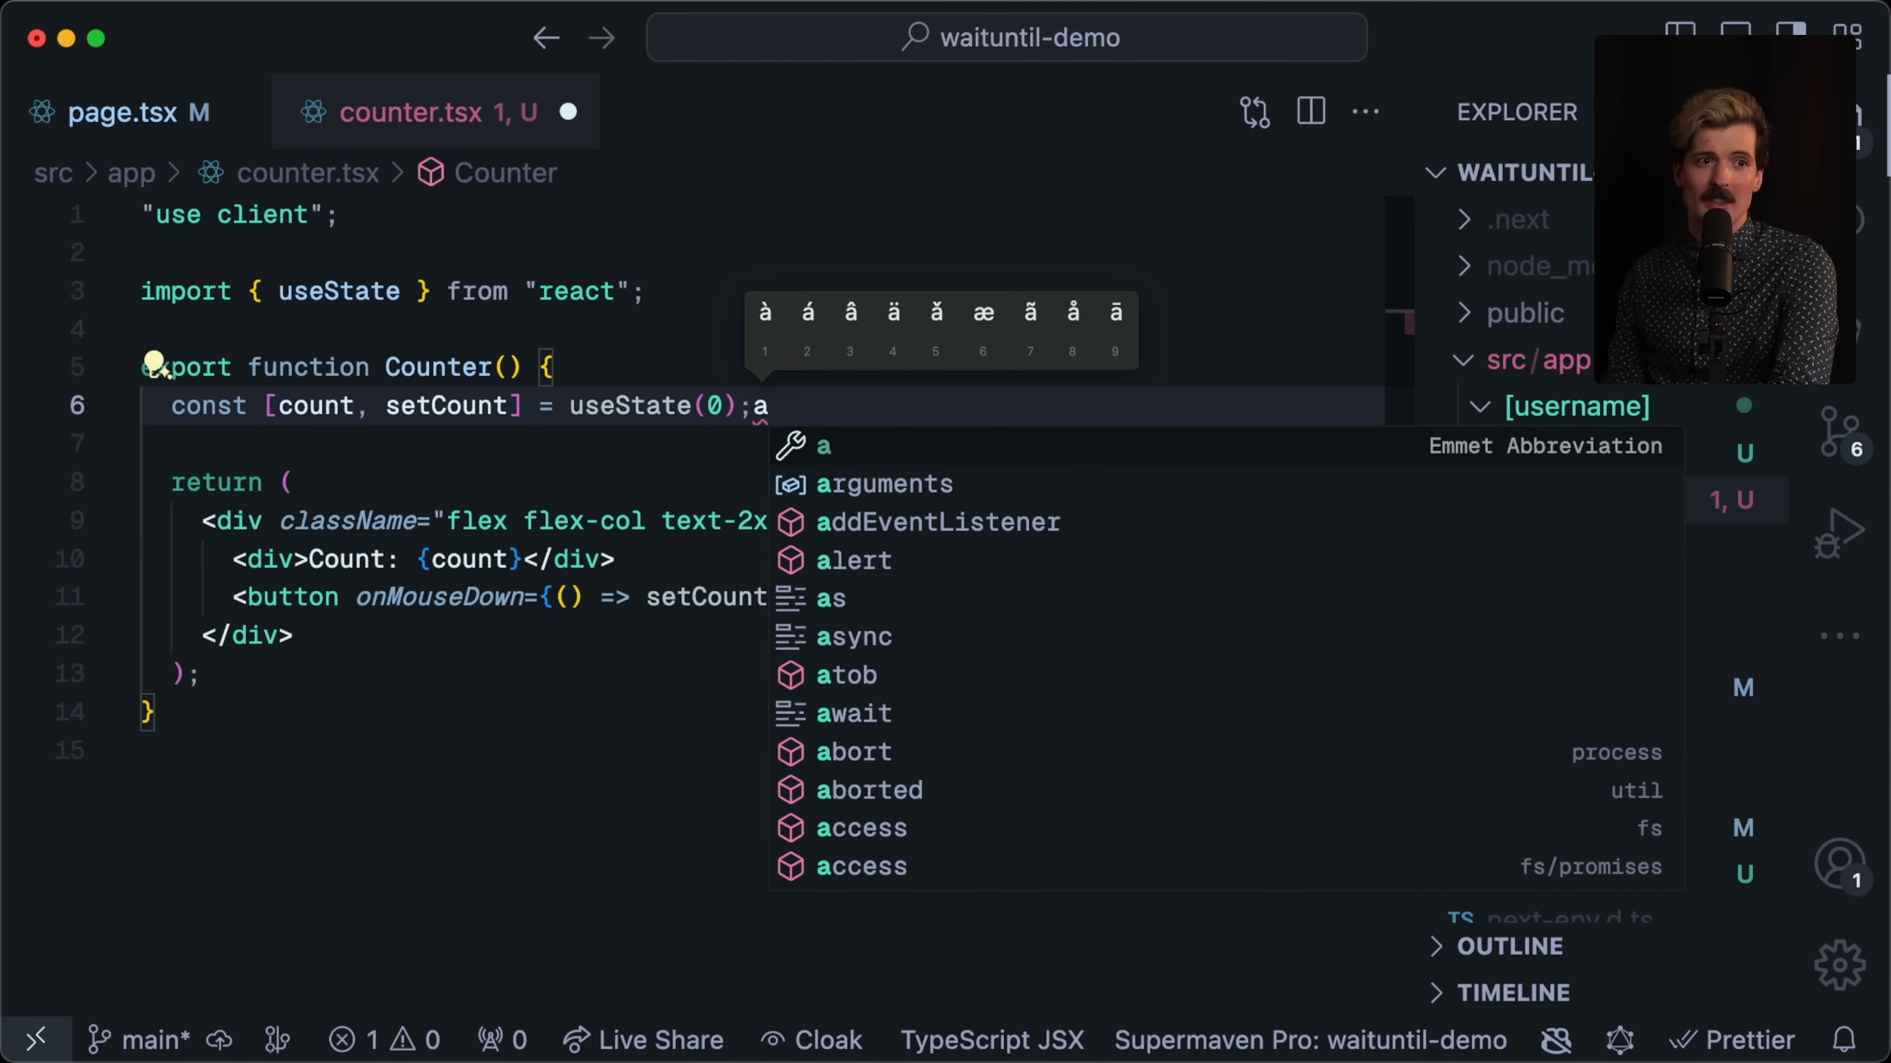
type("weasrwas")
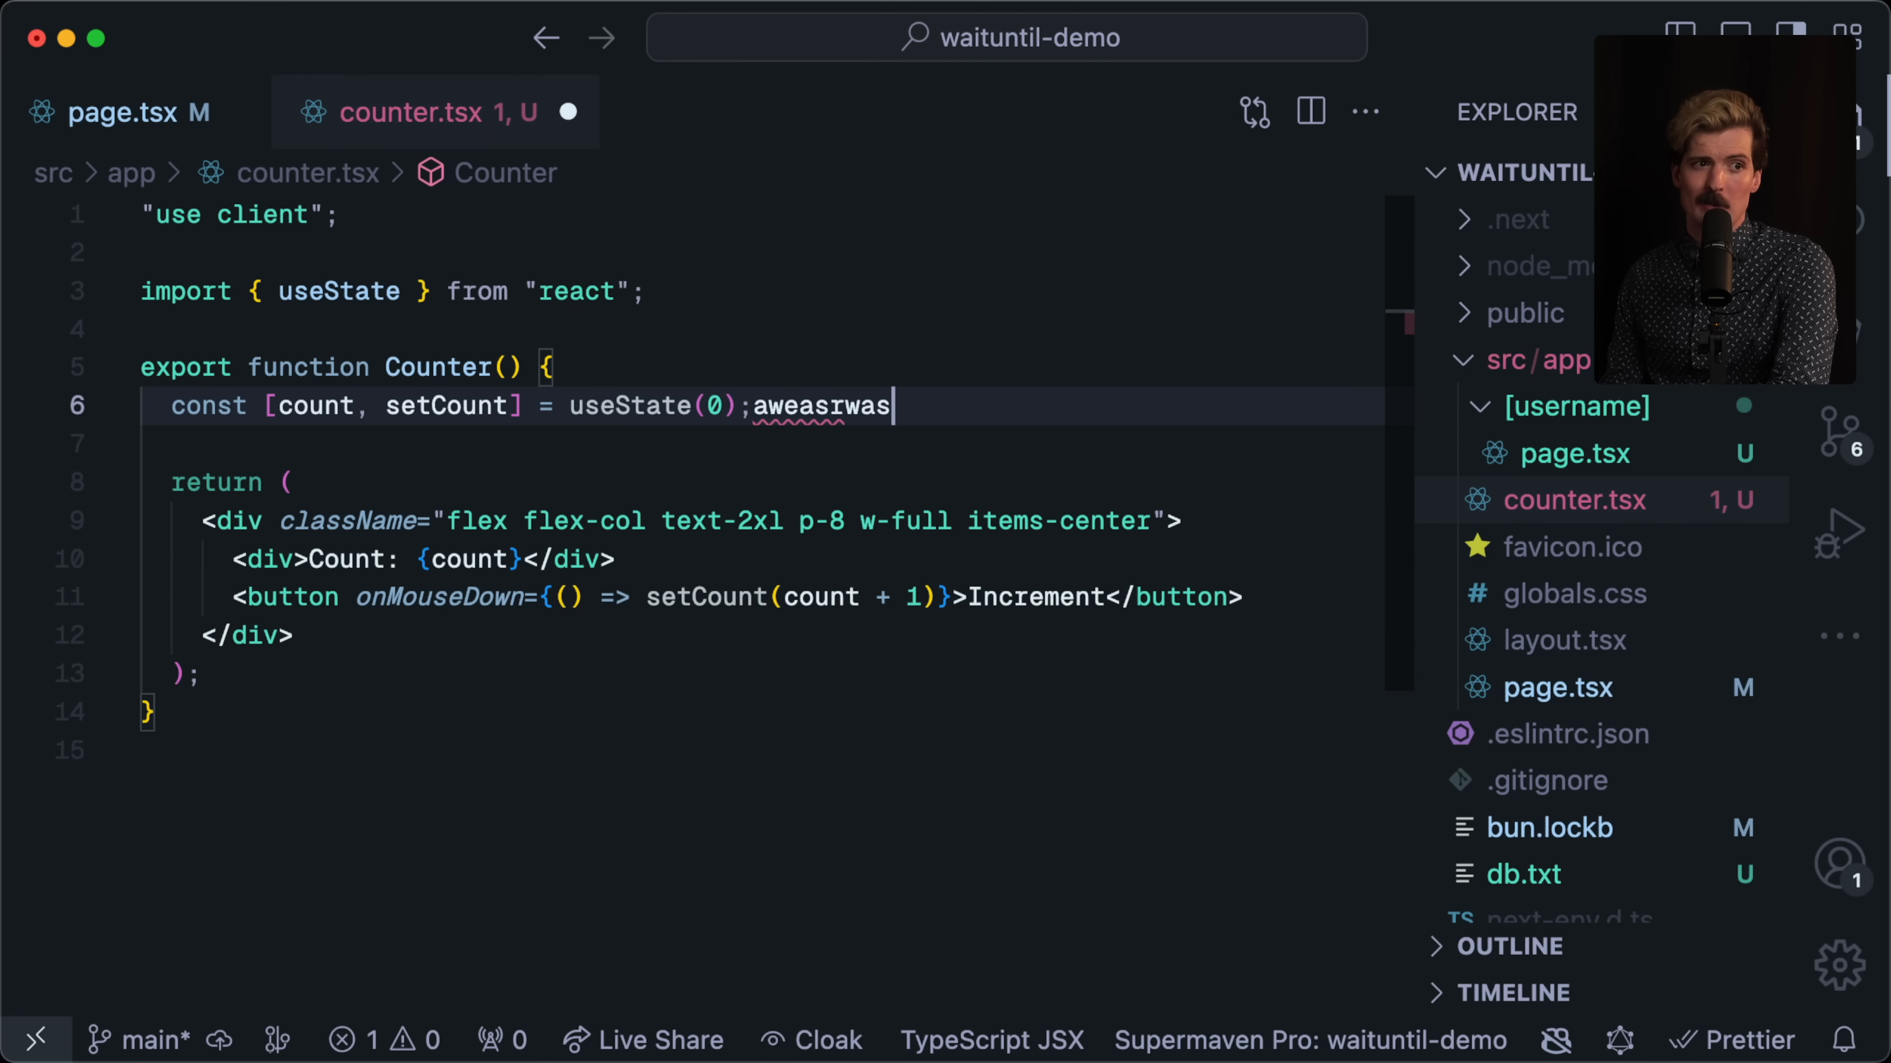
type("ewasdfwea")
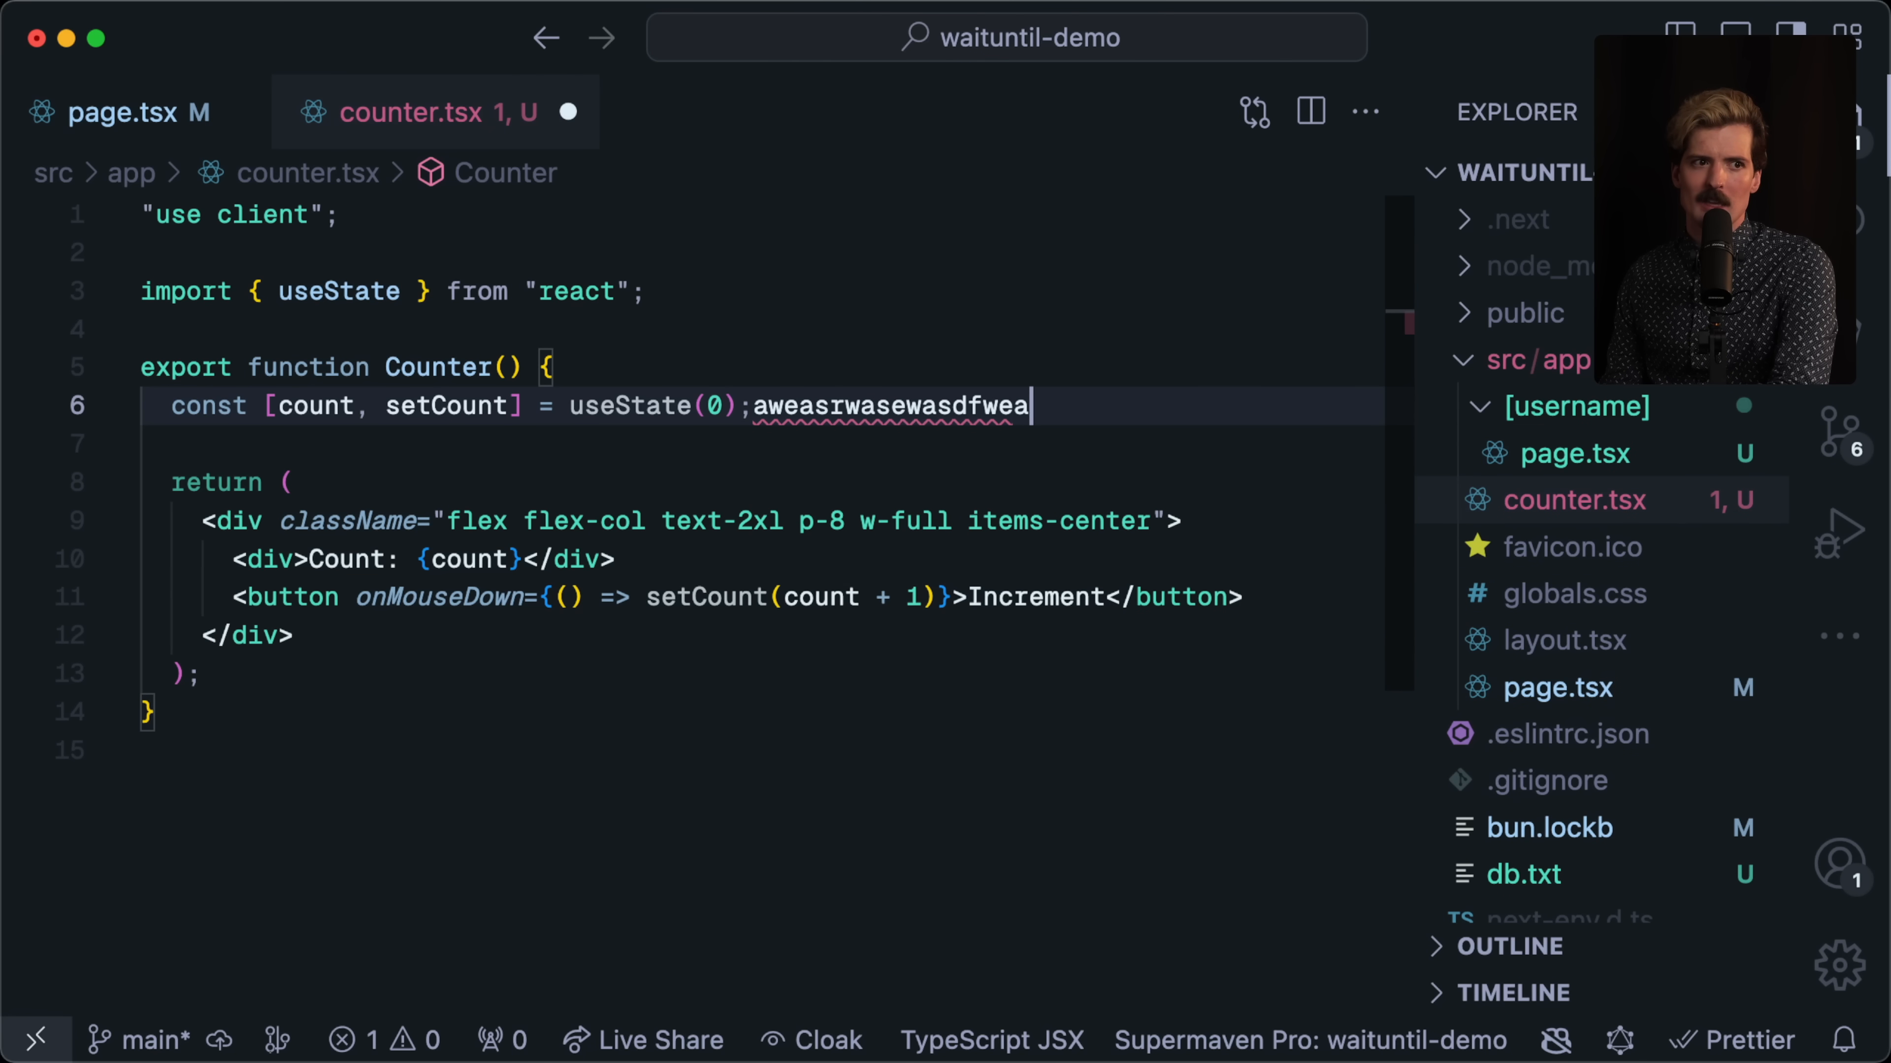
type("werawe")
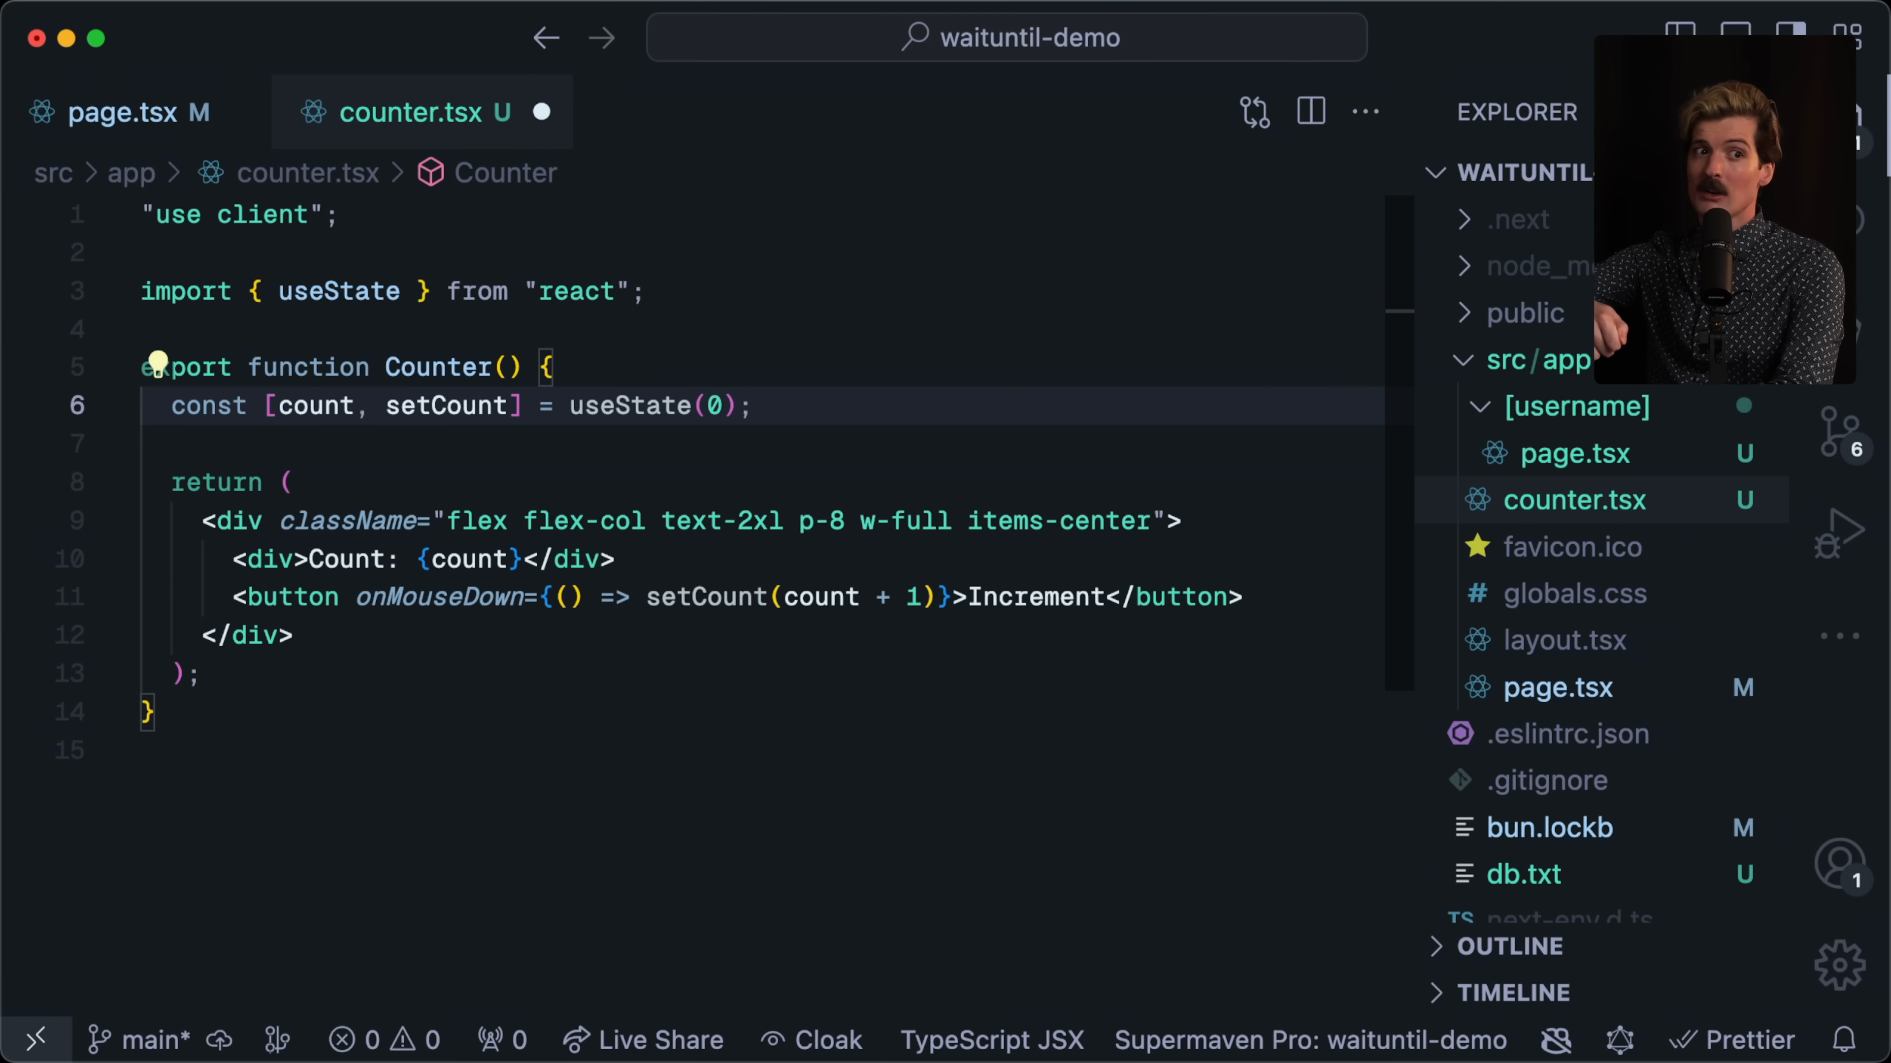
left_click(753, 407)
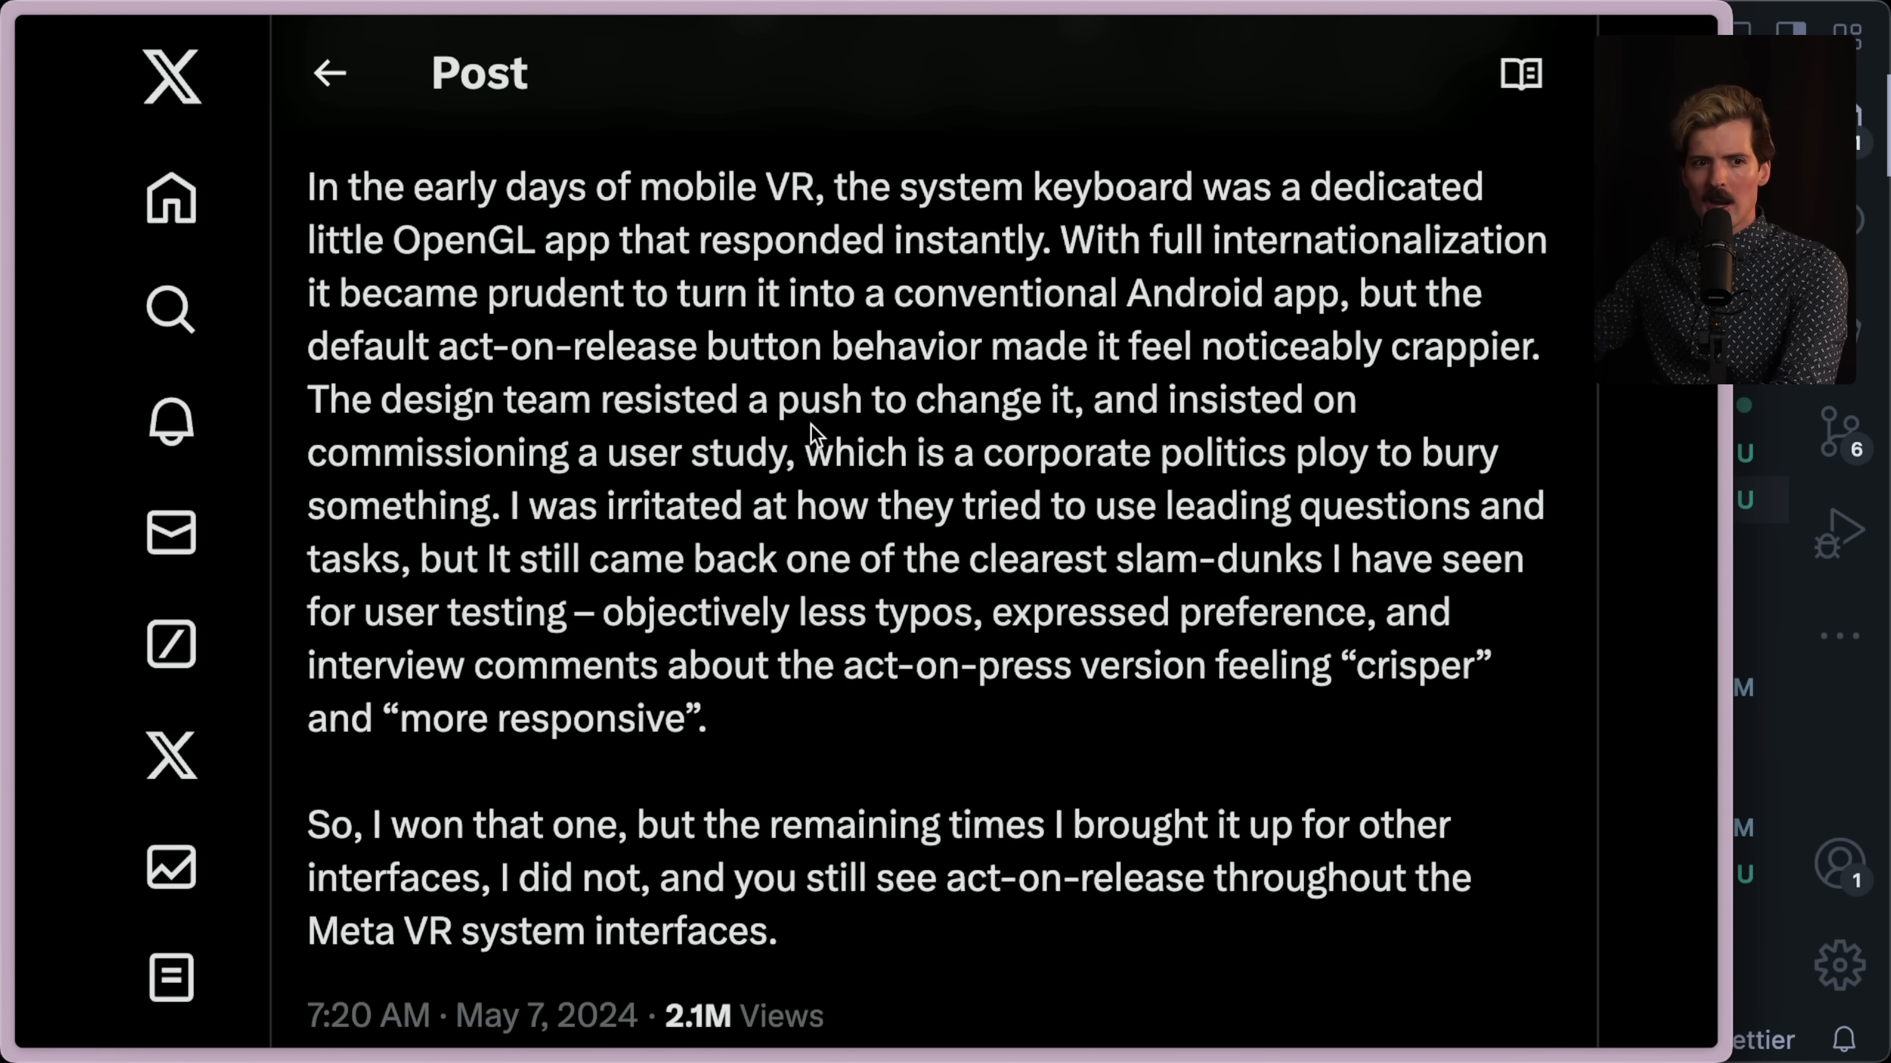
Scroll to the post's end and highlight the final paragraph about Meta VR interfaces.
scroll("down", 3)
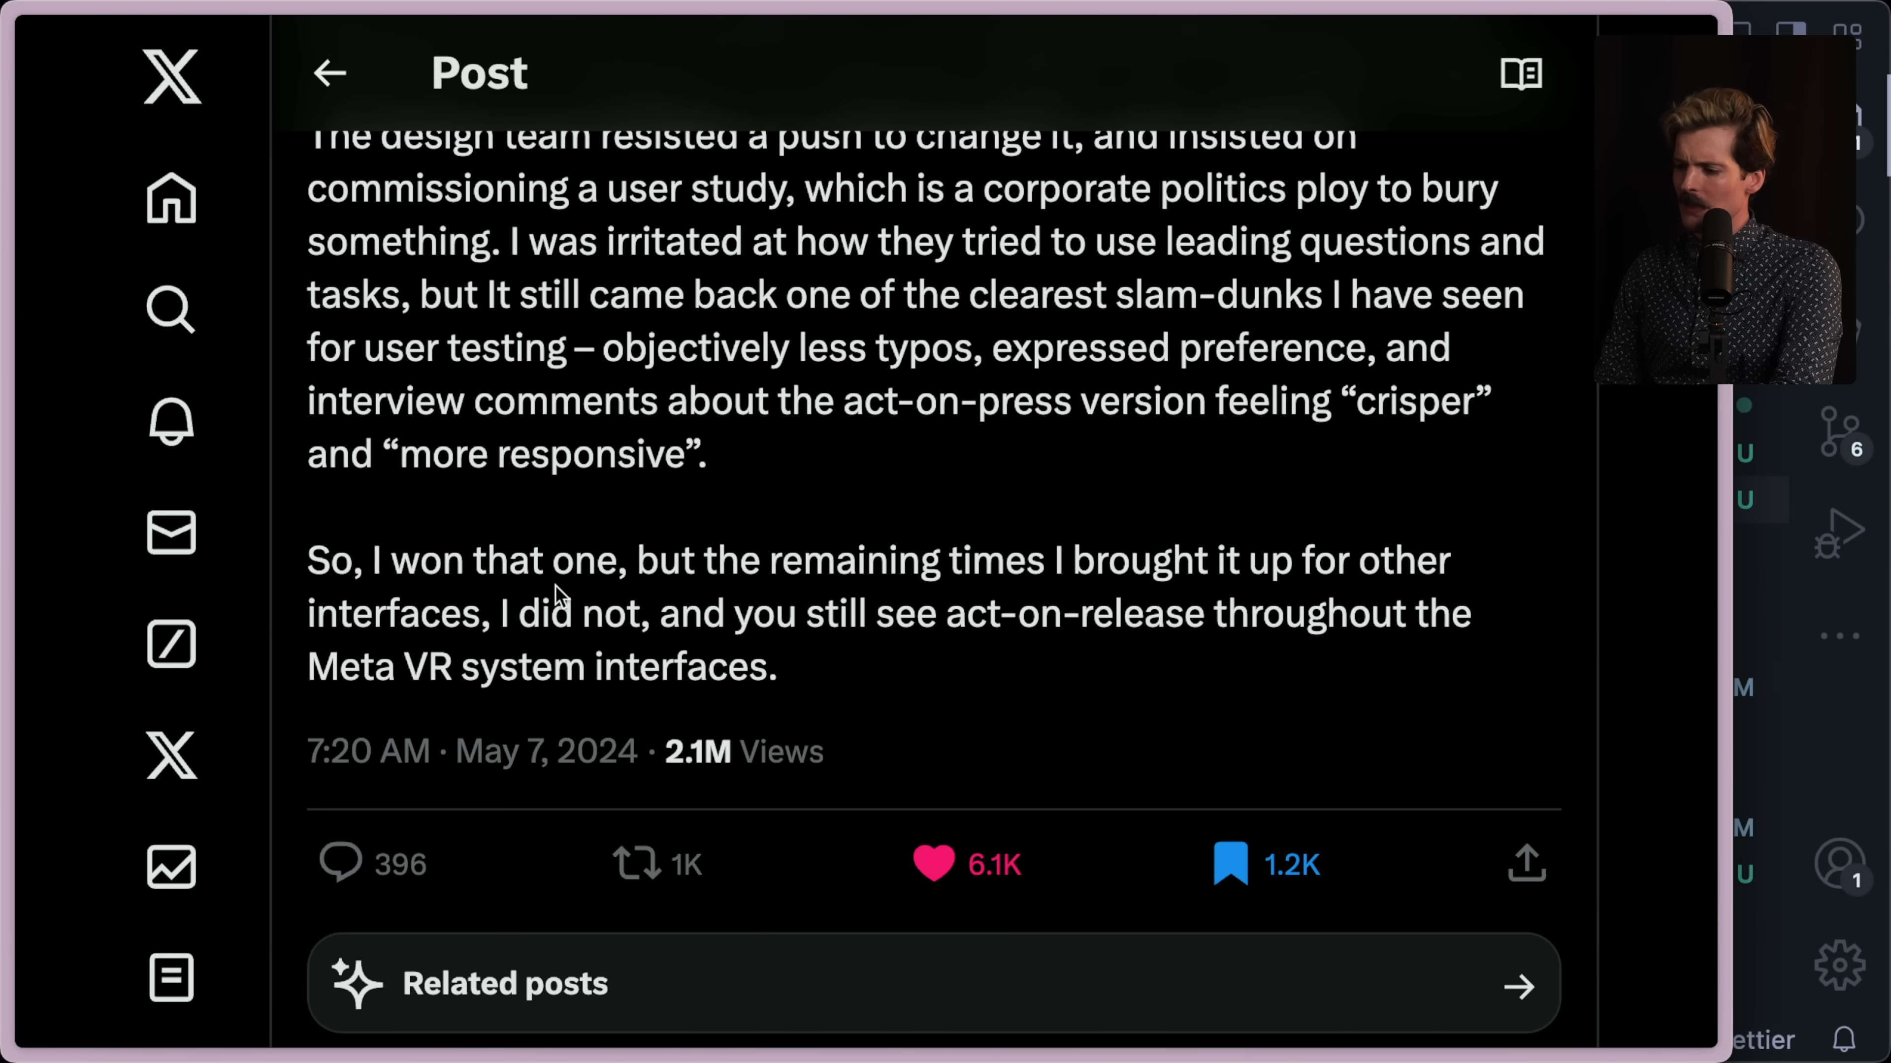
mouse_move(1435, 559)
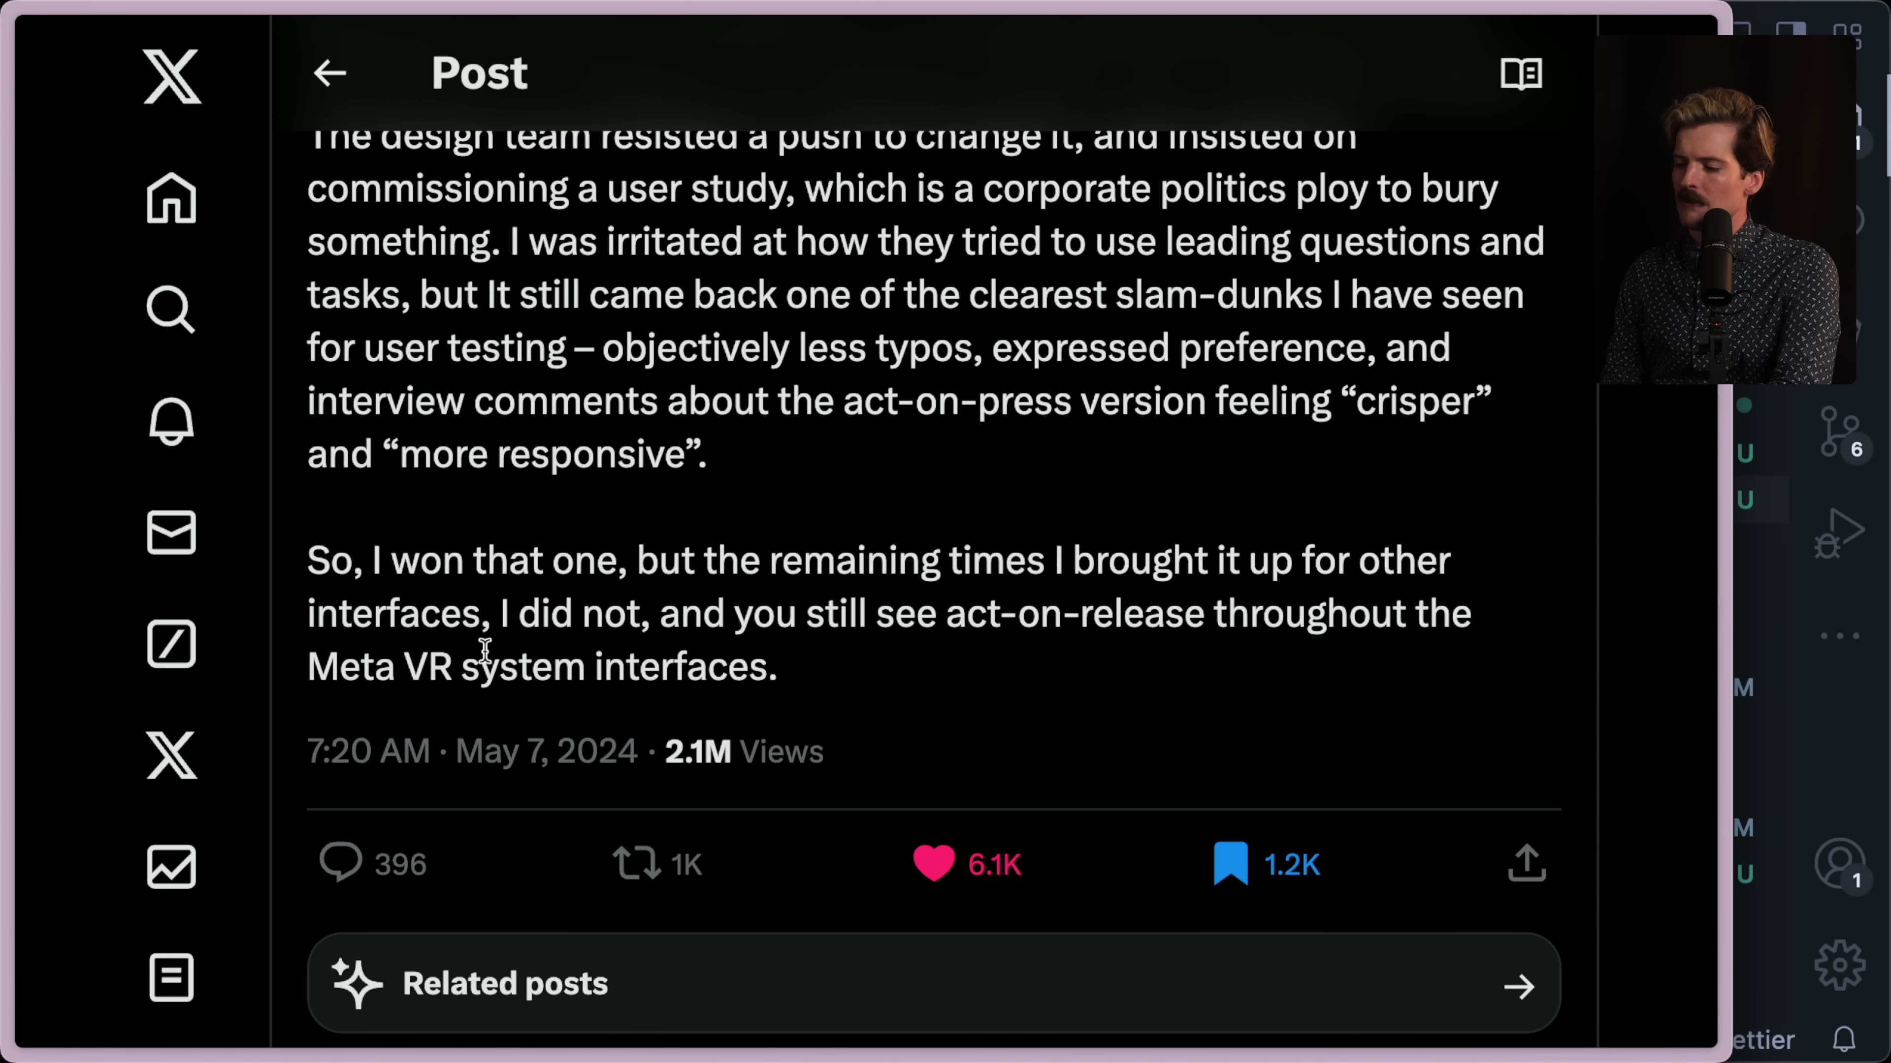
left_click_drag(308, 559, 778, 666)
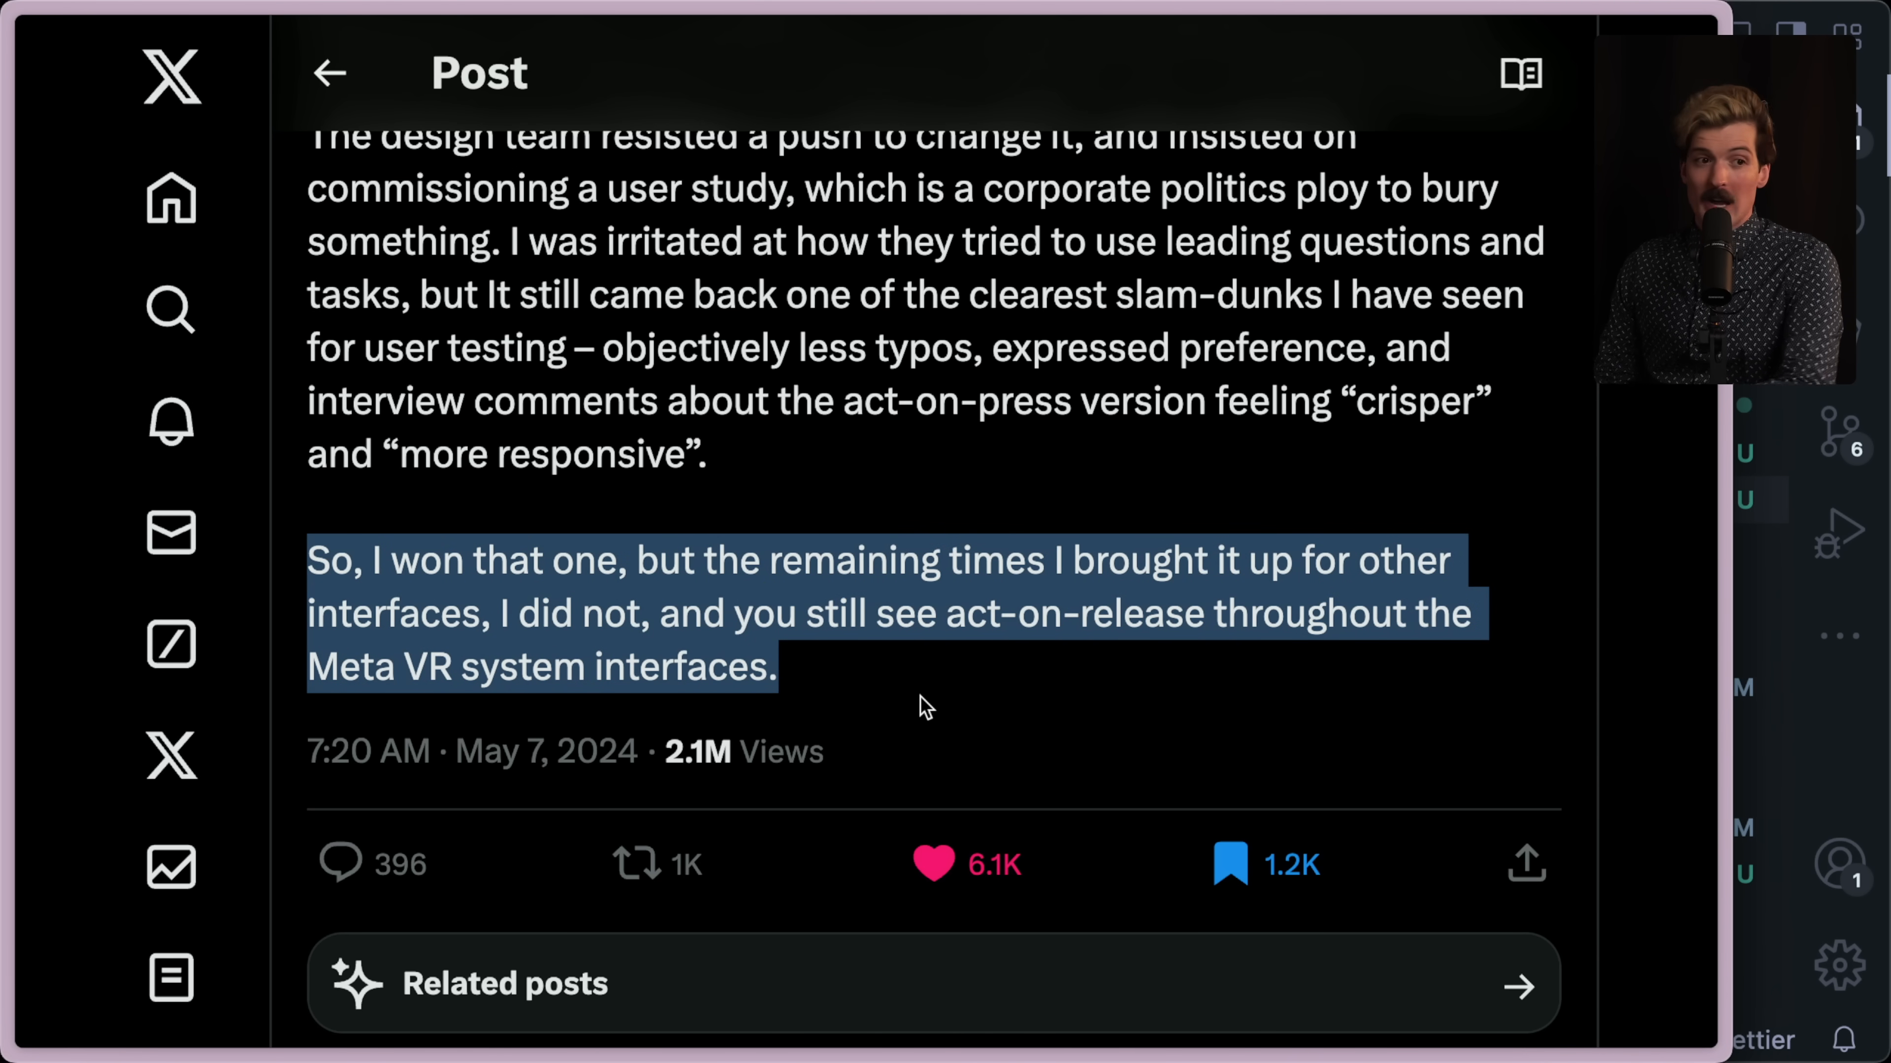